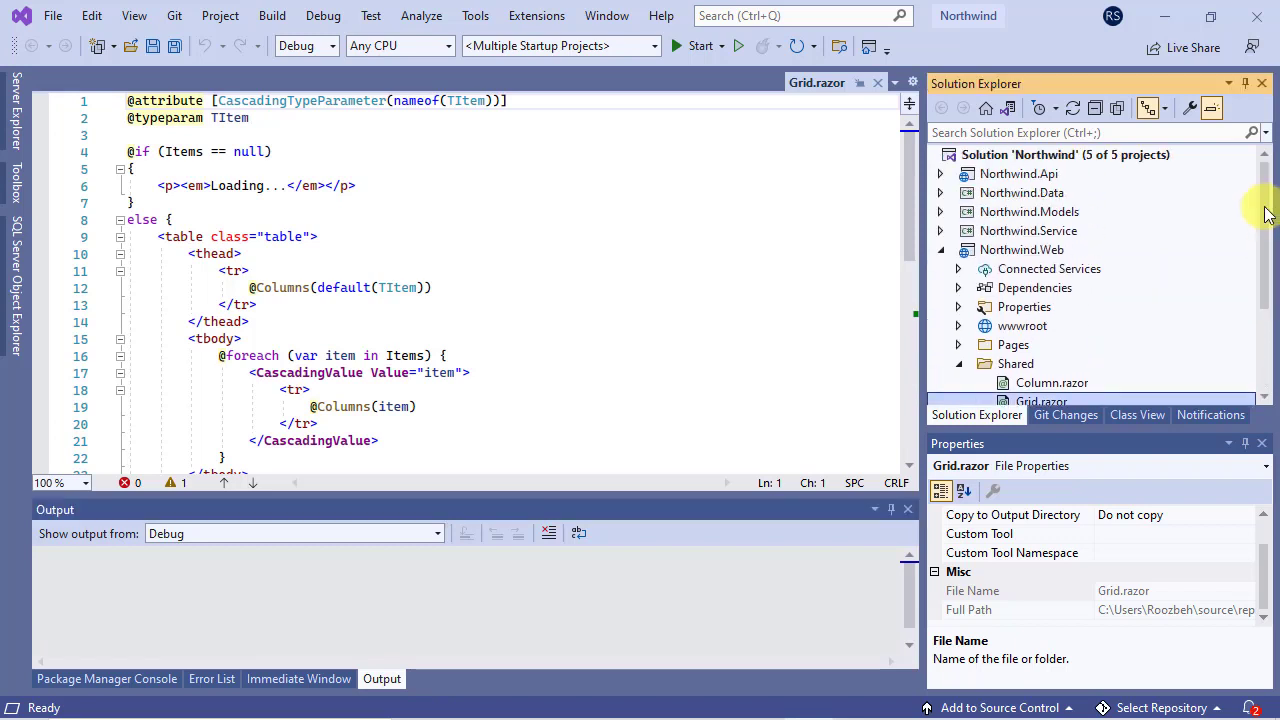
# Step: Add a new project to the solution and find the Razor Class Library template
pyautogui.rightClick(1064, 154)
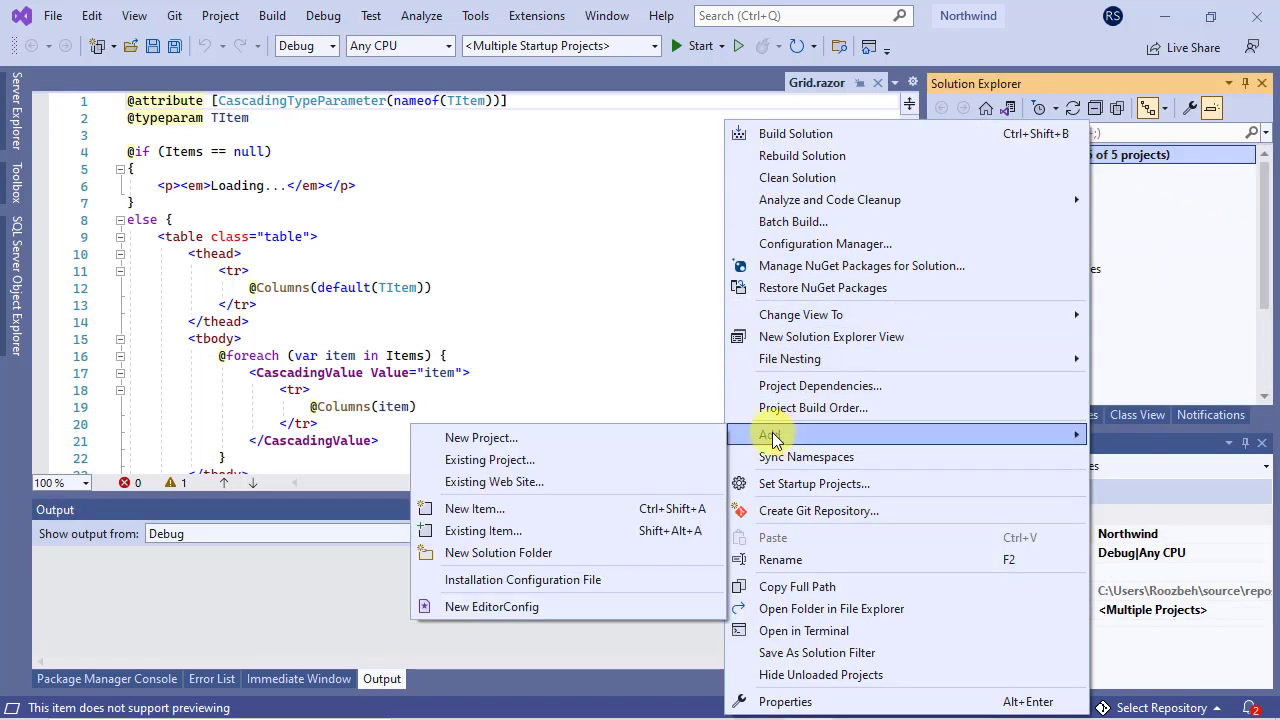
pyautogui.click(480, 436)
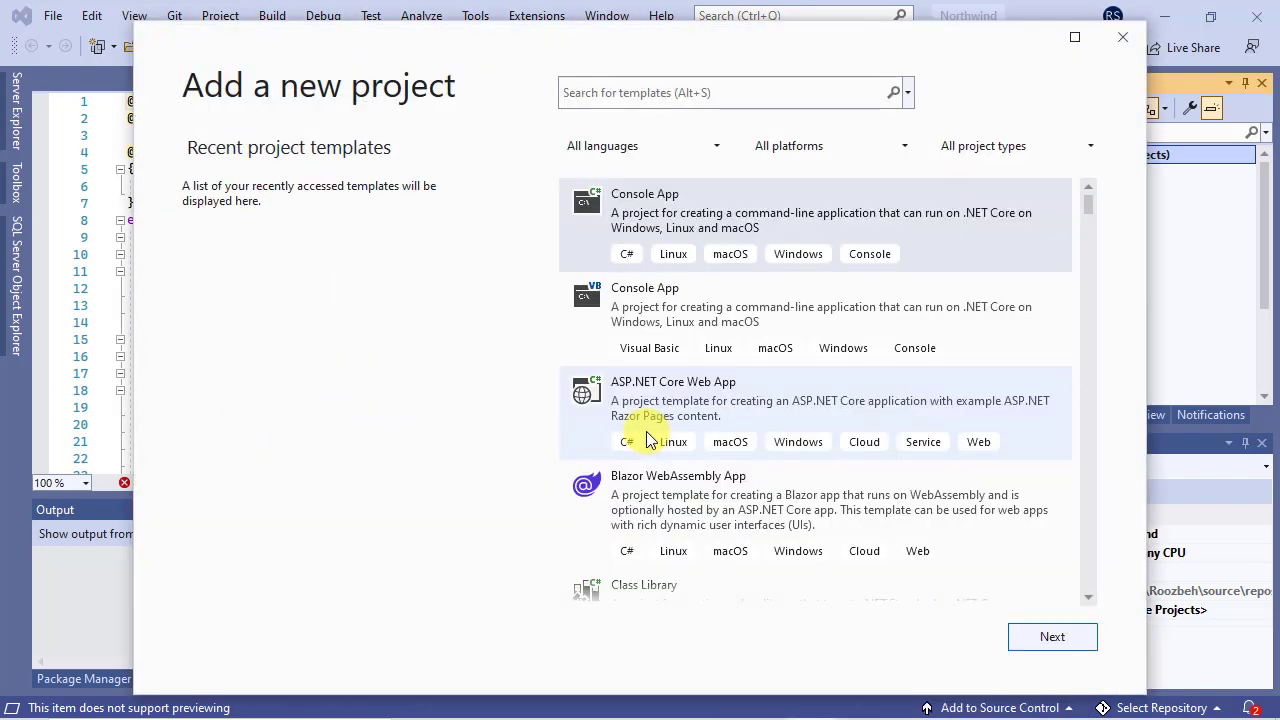
pyautogui.click(710, 92)
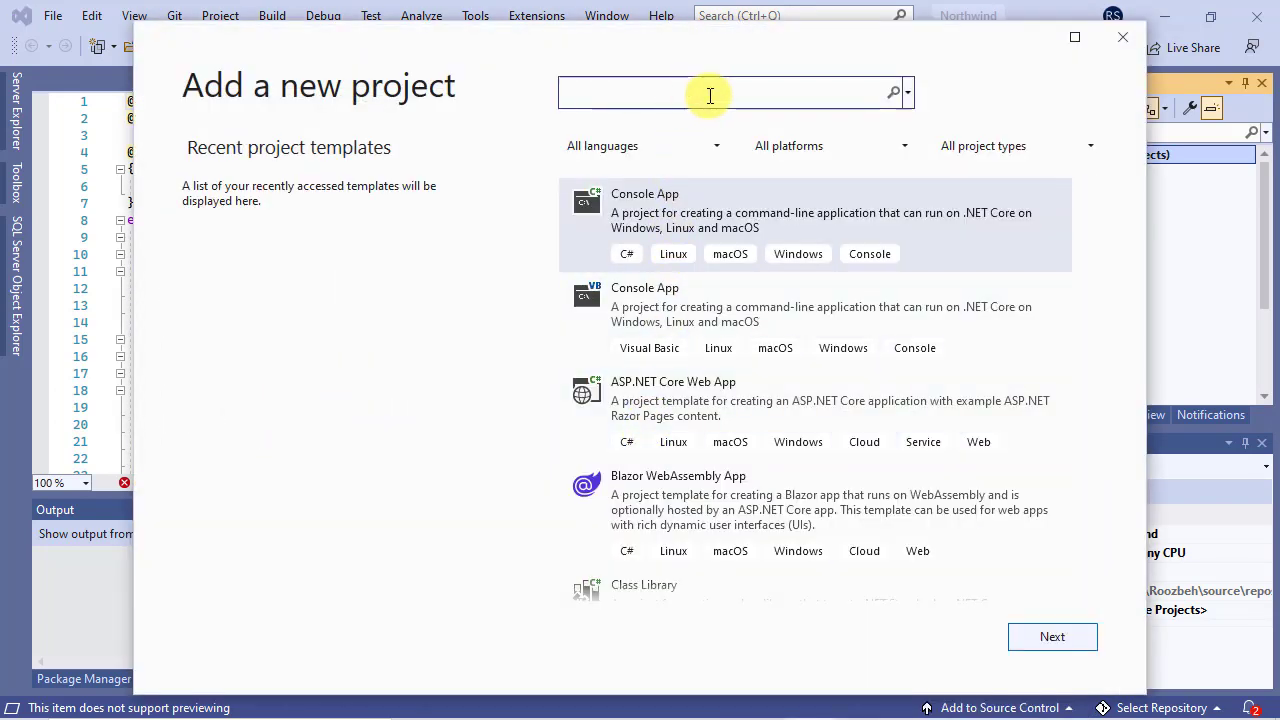
pyautogui.write('razor')
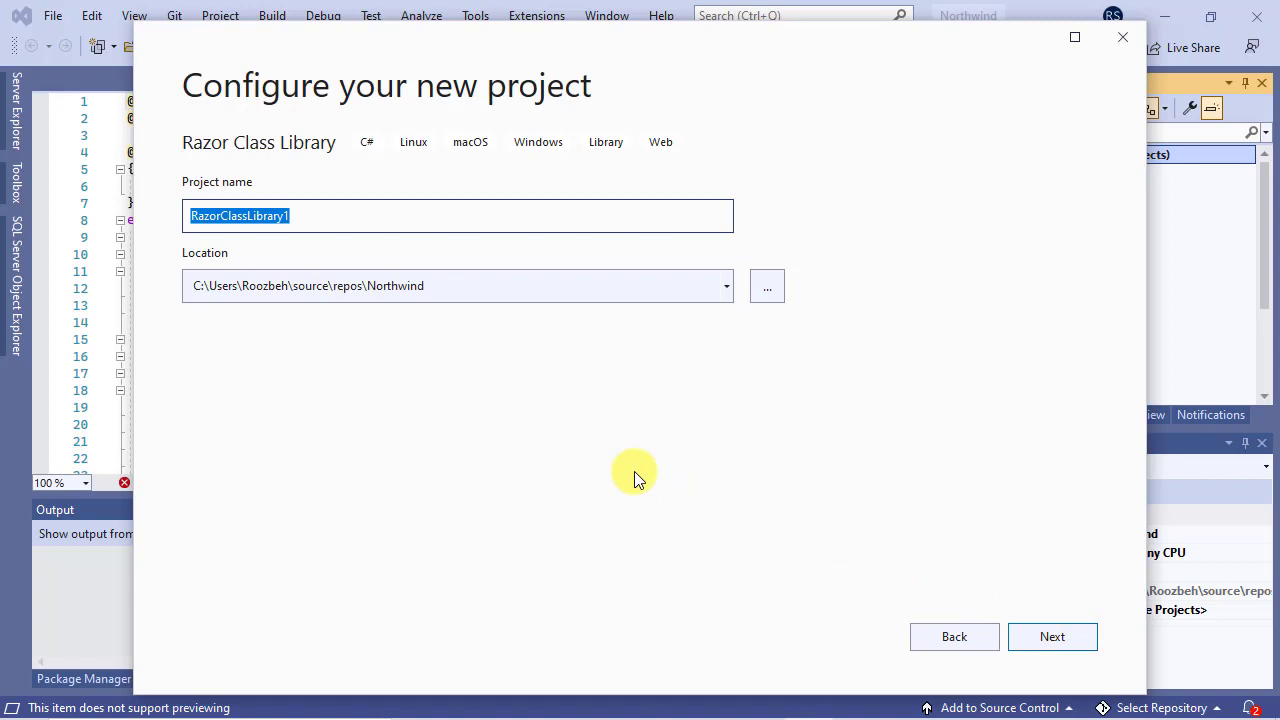
# Step: Name the project Northwind.UI.Components and continue to the framework settings, keeping .NET 6.0
pyautogui.write('Northwind.UI.Components')
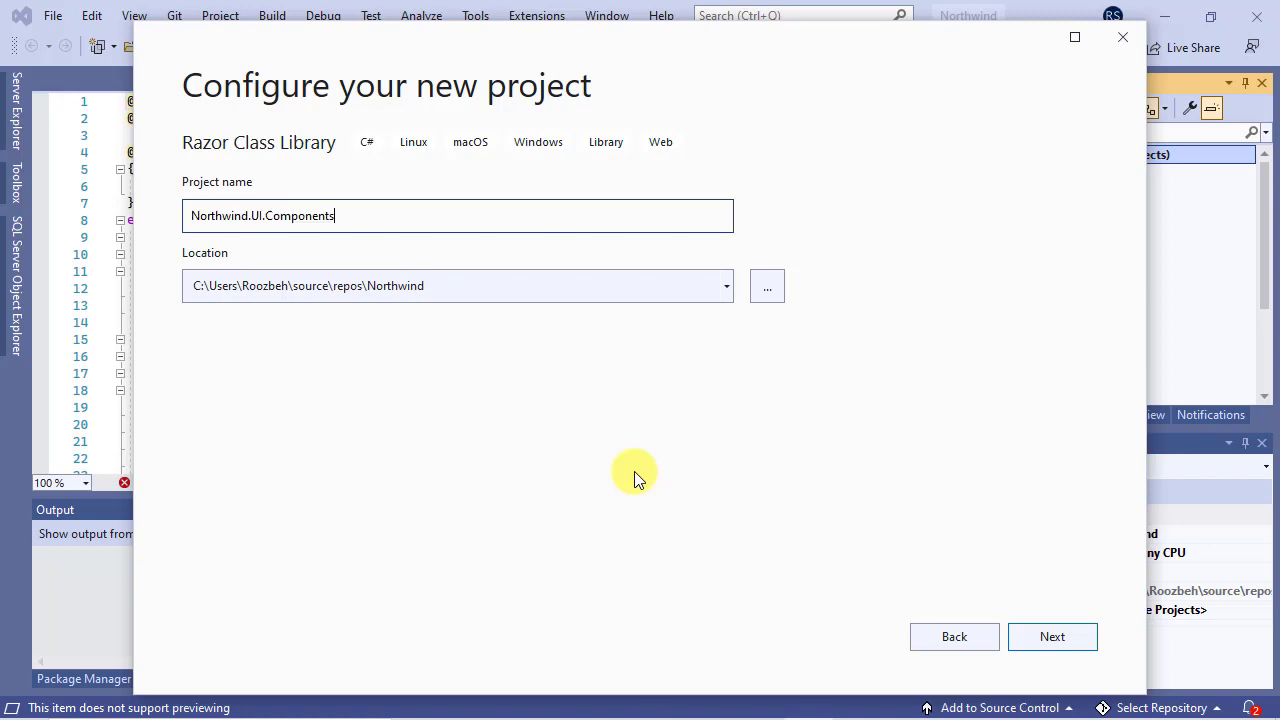
pyautogui.click(1052, 636)
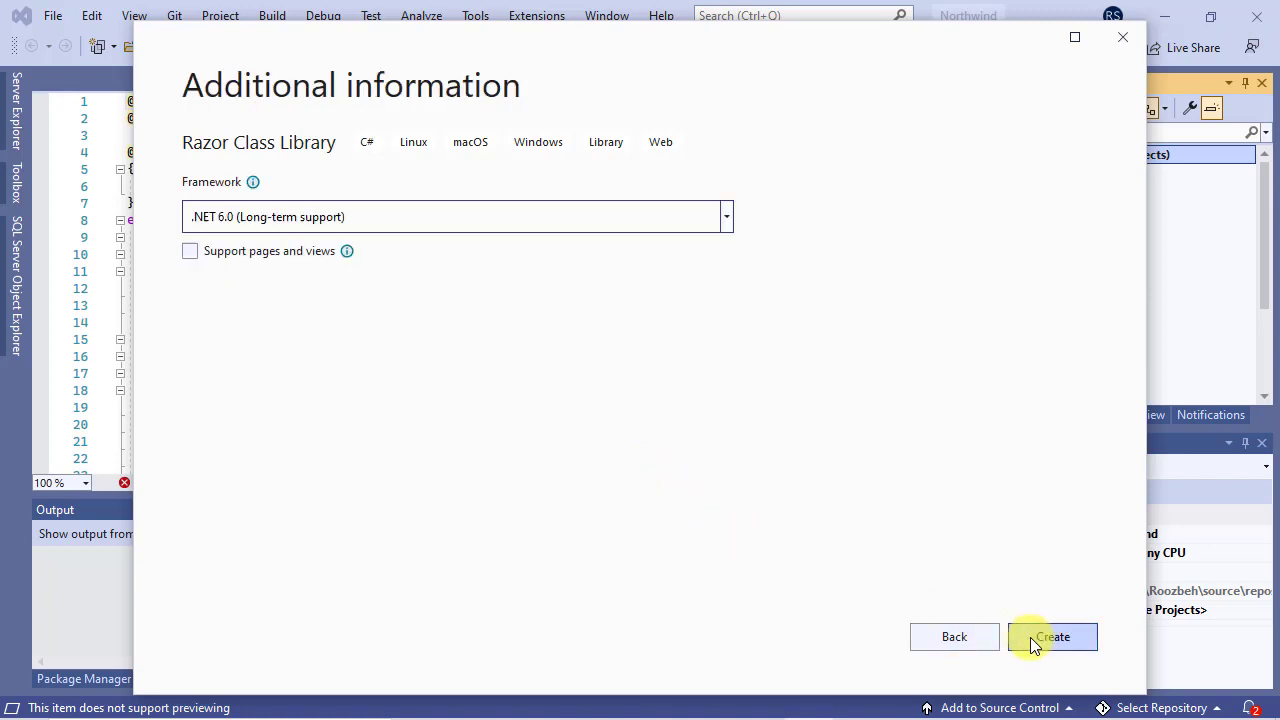
pyautogui.moveTo(580, 472)
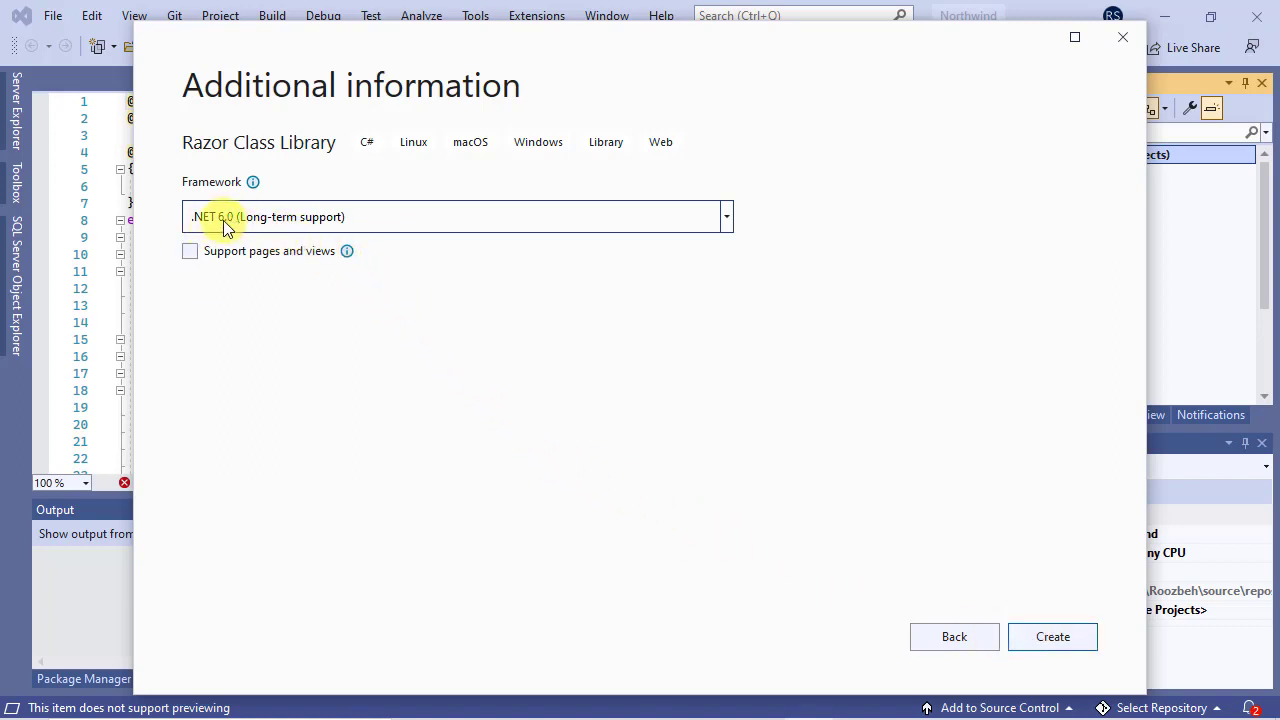
pyautogui.moveTo(244, 240)
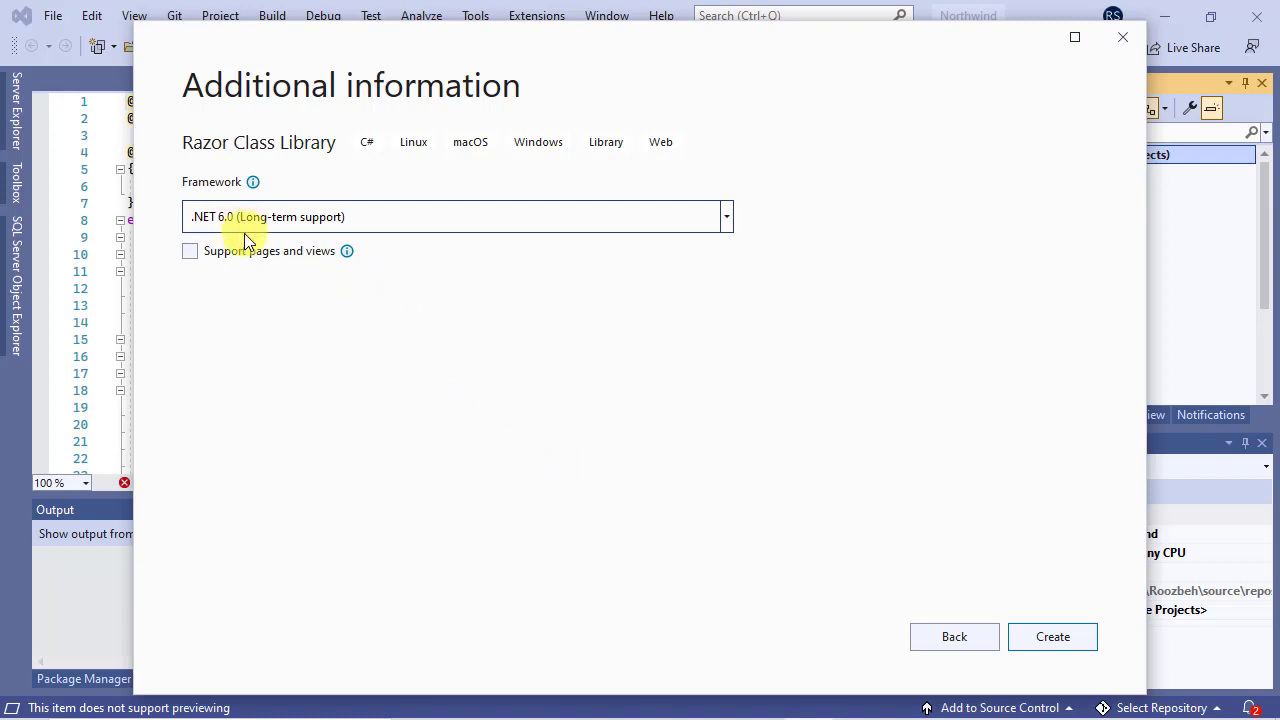
pyautogui.moveTo(248, 256)
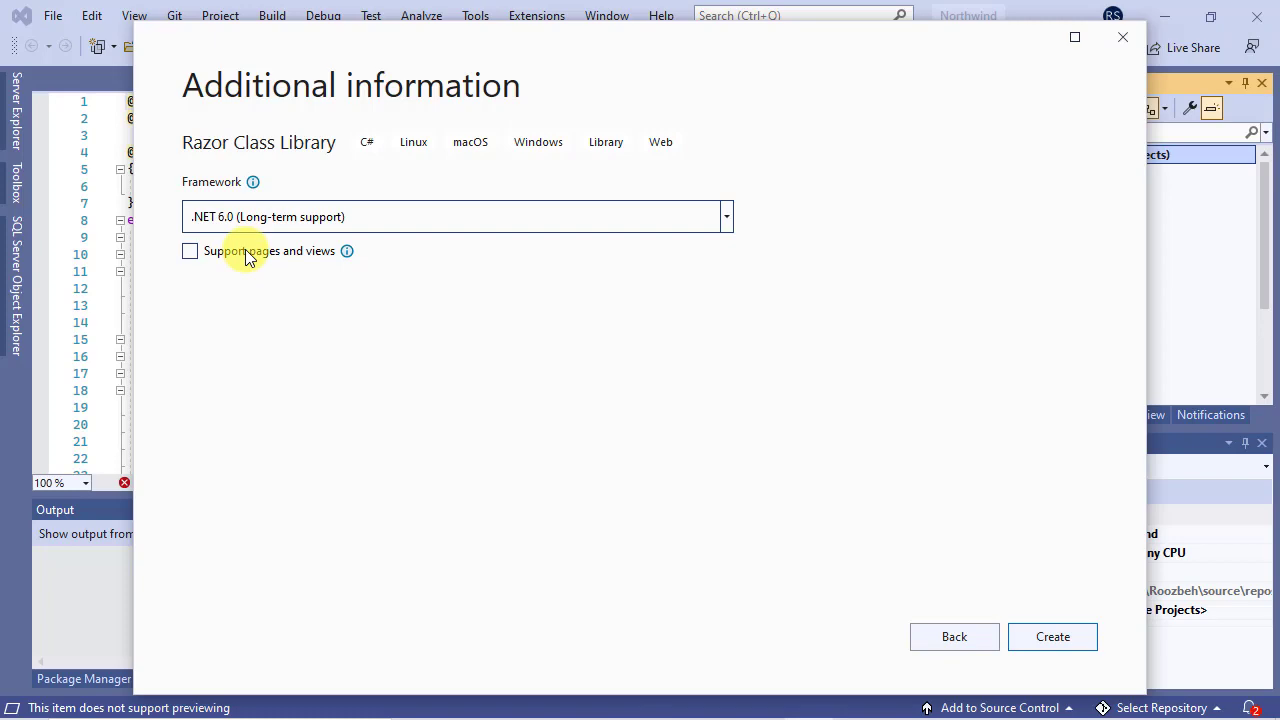
pyautogui.moveTo(1052, 636)
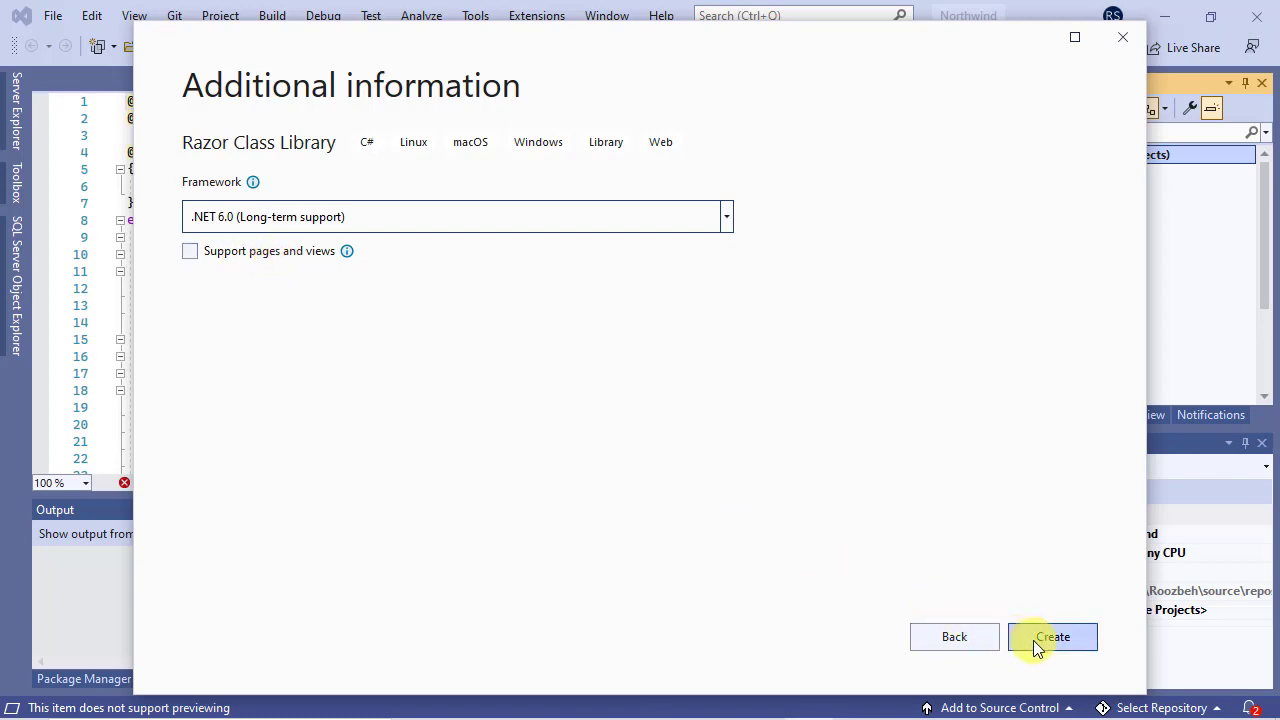
# Step: Create the library, expand it and wwwroot, and view exampleJsInterop.js
pyautogui.click(1052, 636)
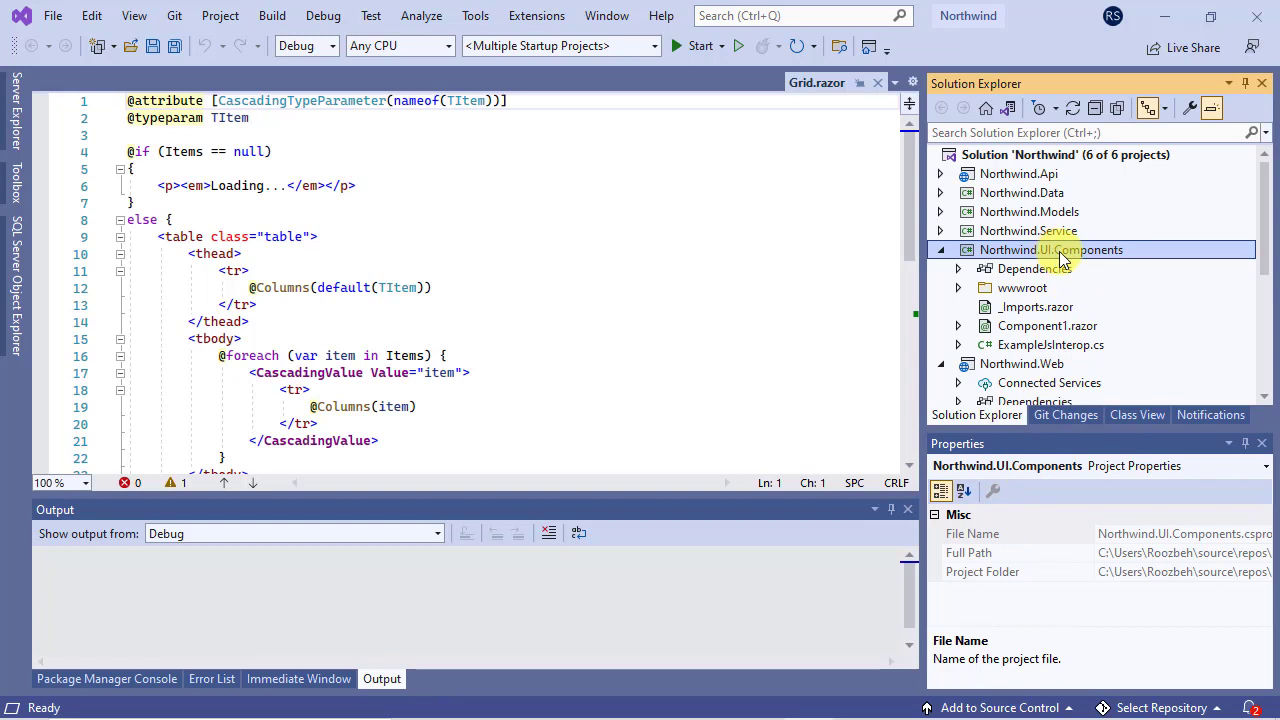
pyautogui.click(960, 288)
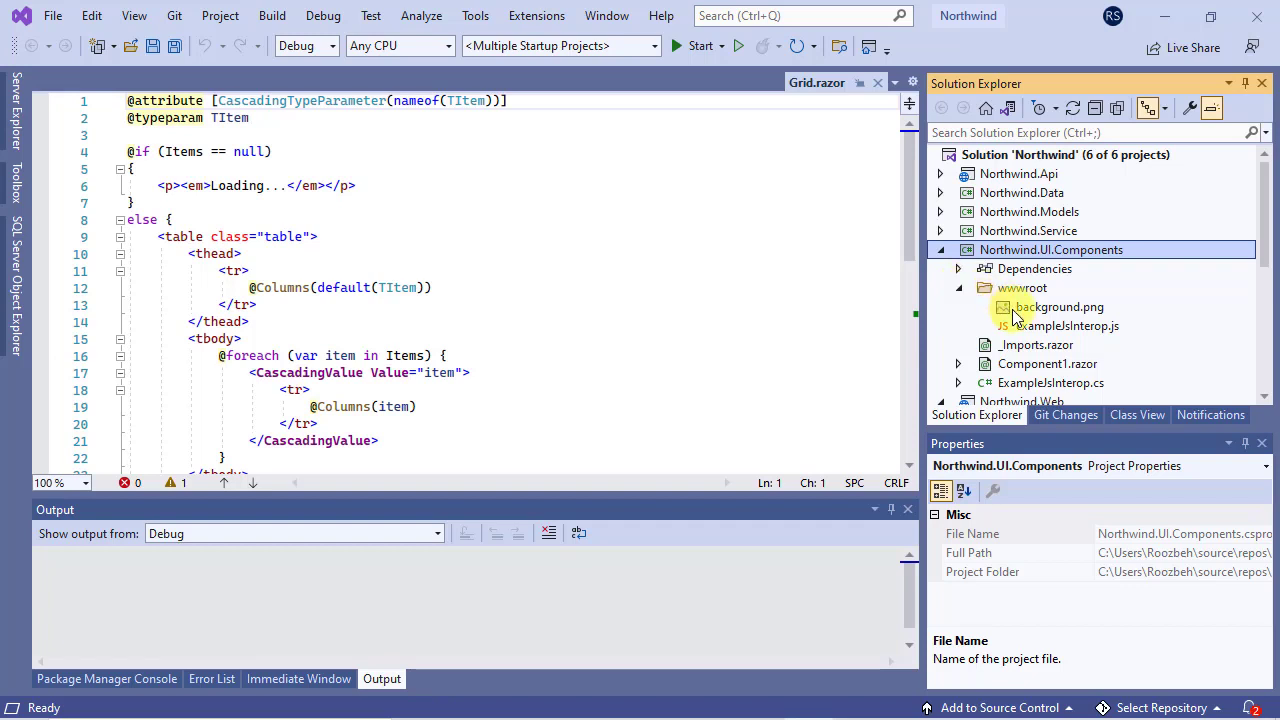
pyautogui.click(1060, 308)
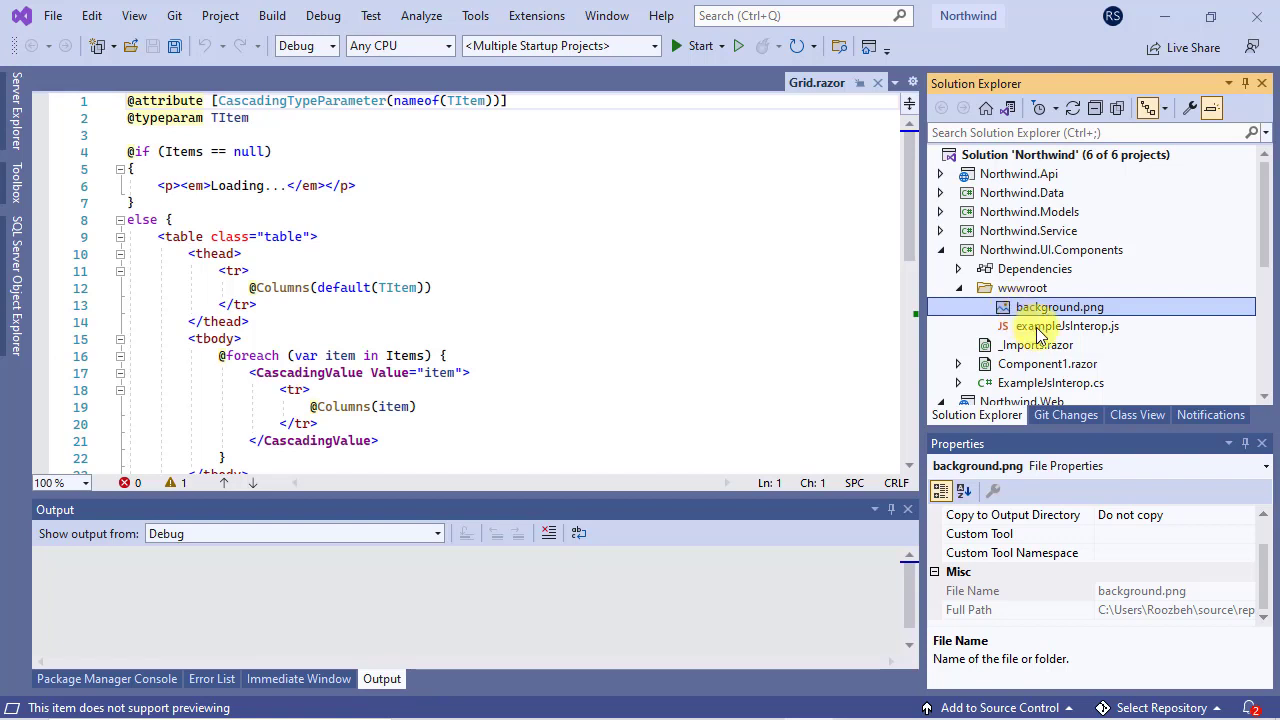
pyautogui.doubleClick(1068, 324)
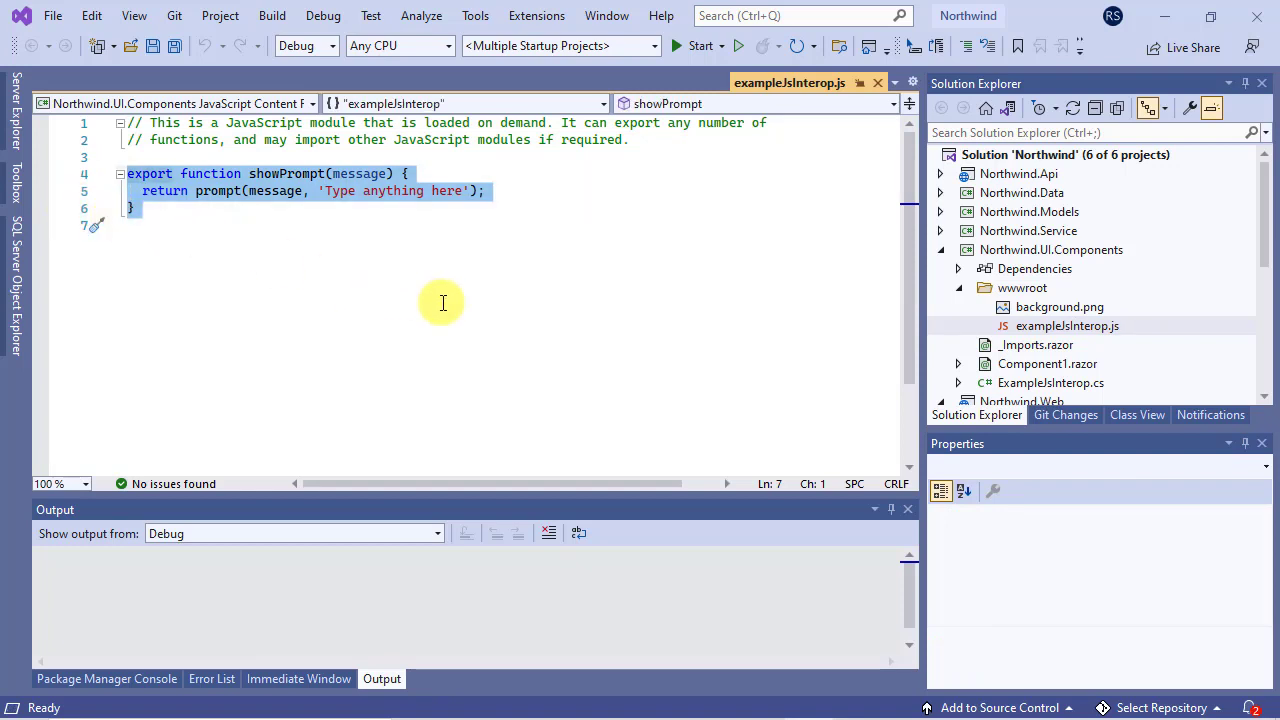
# Step: View _Imports.razor and reveal the stylesheet nested under Component1.razor
pyautogui.click(1036, 344)
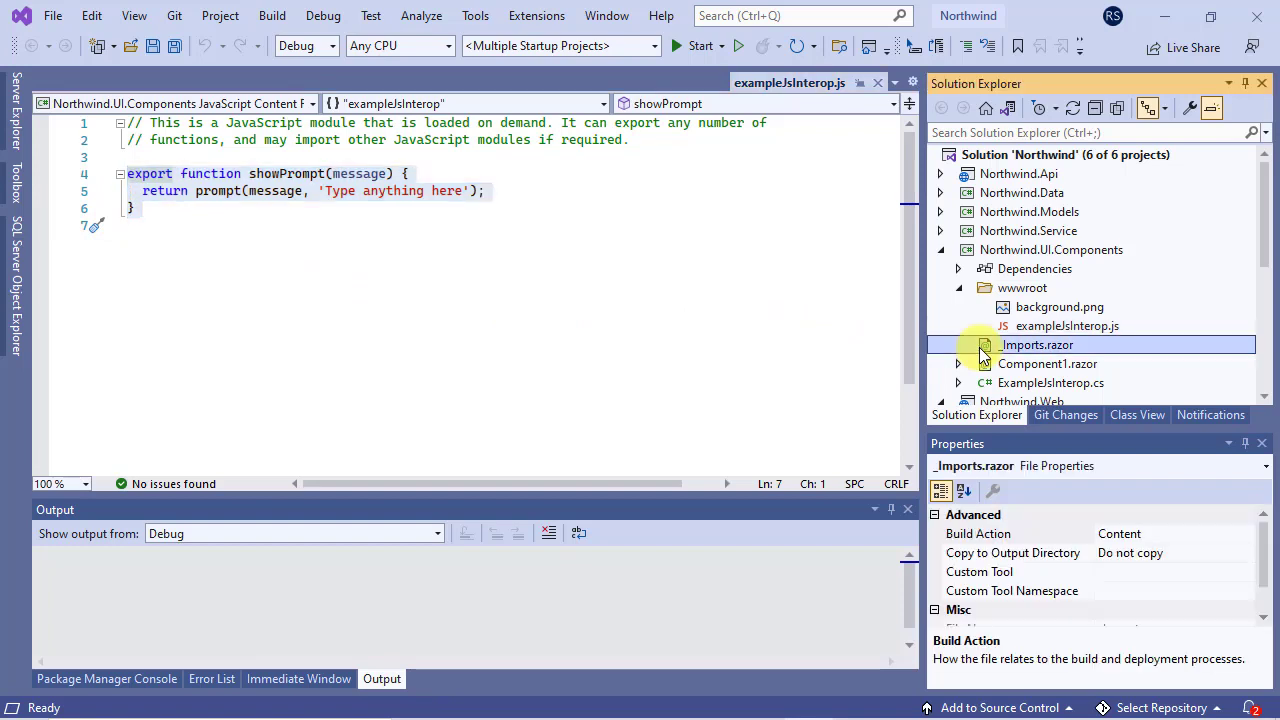
pyautogui.doubleClick(1036, 344)
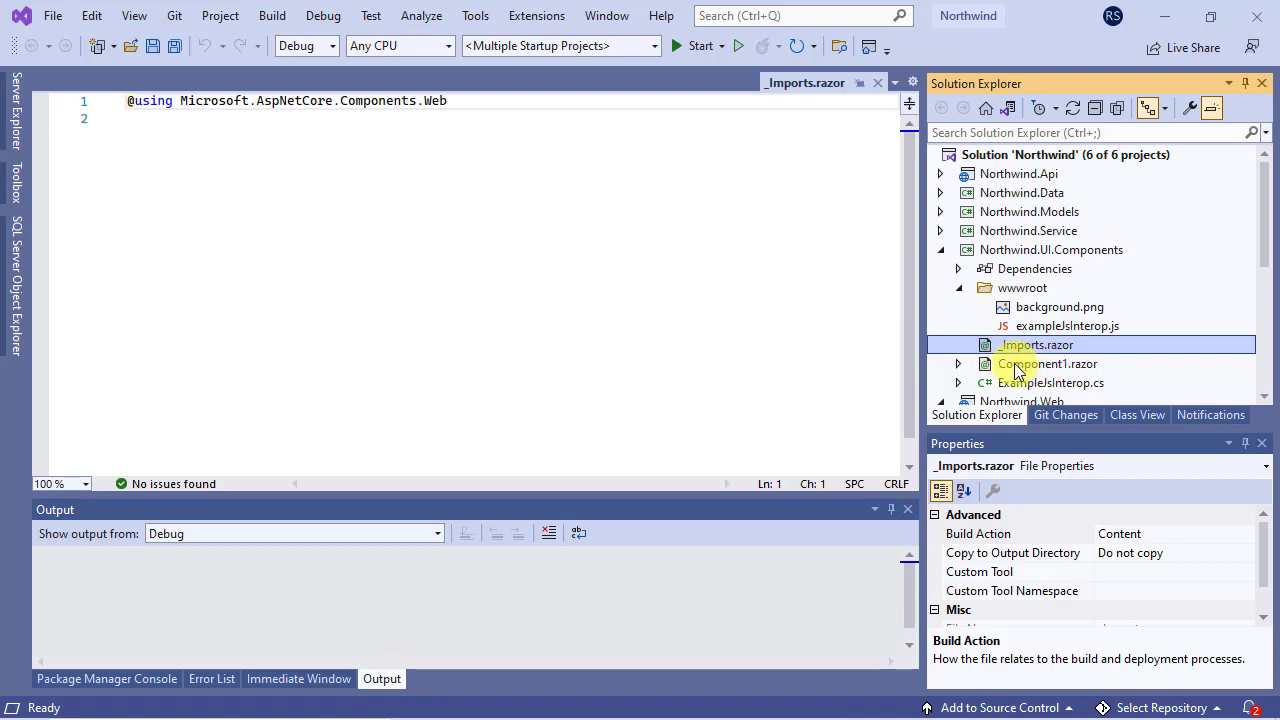
pyautogui.click(958, 364)
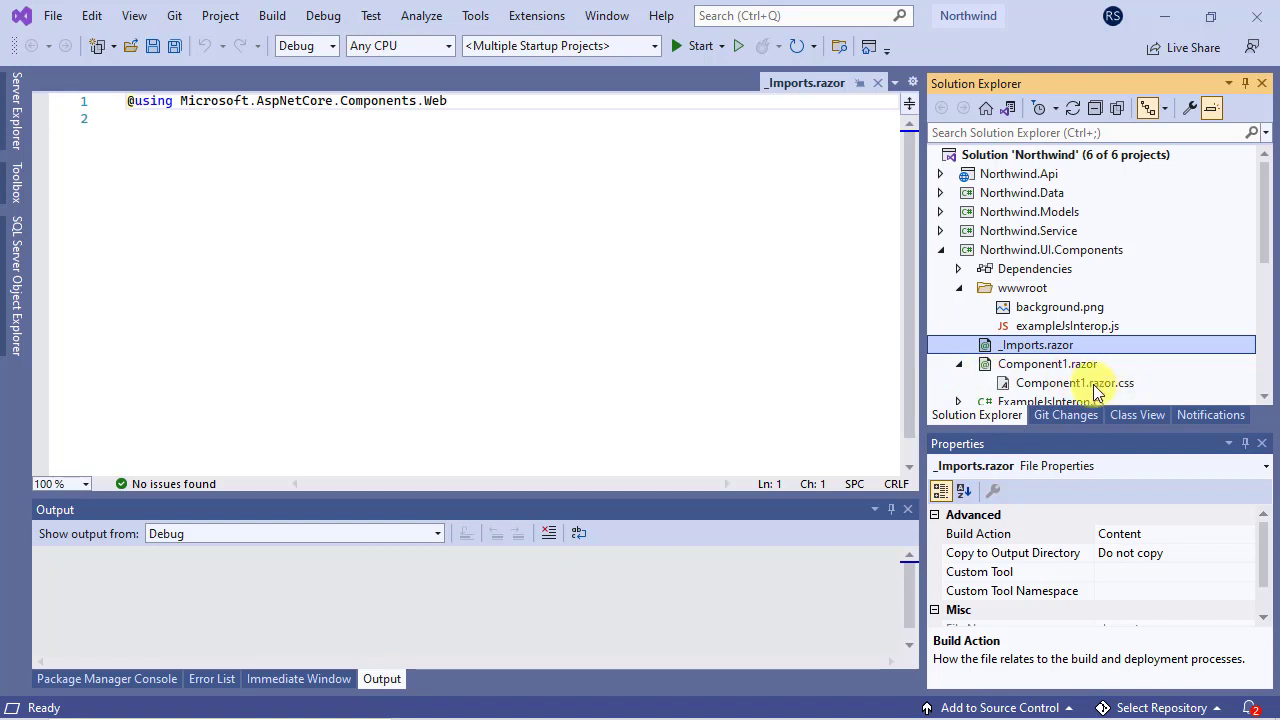
pyautogui.click(1076, 384)
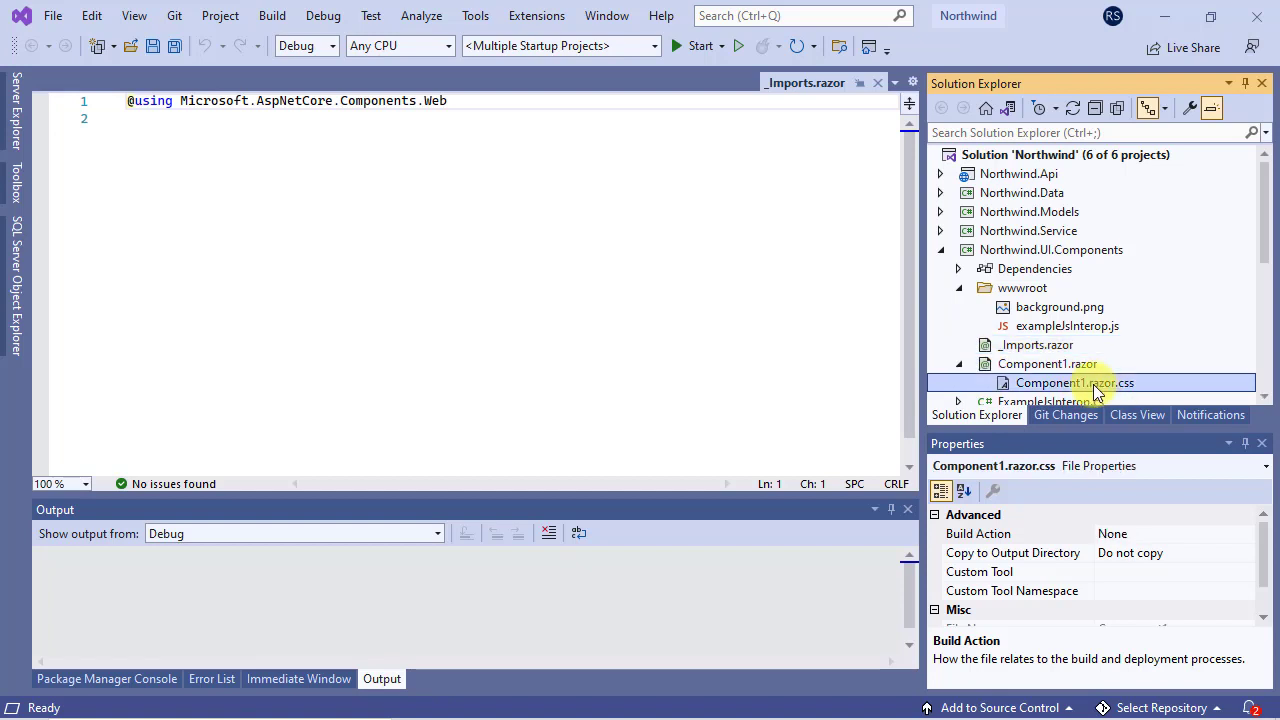
# Step: Delete the sample Component1.razor with its stylesheet from the library
pyautogui.doubleClick(1076, 382)
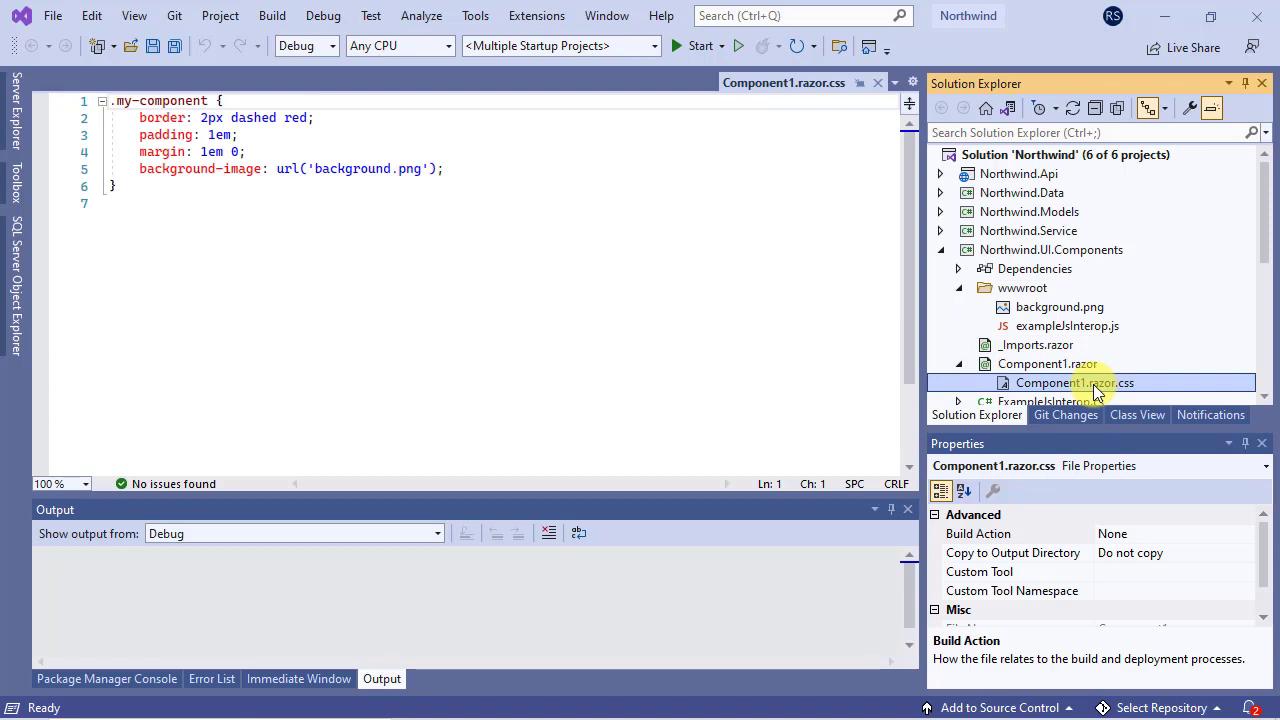
pyautogui.click(1046, 364)
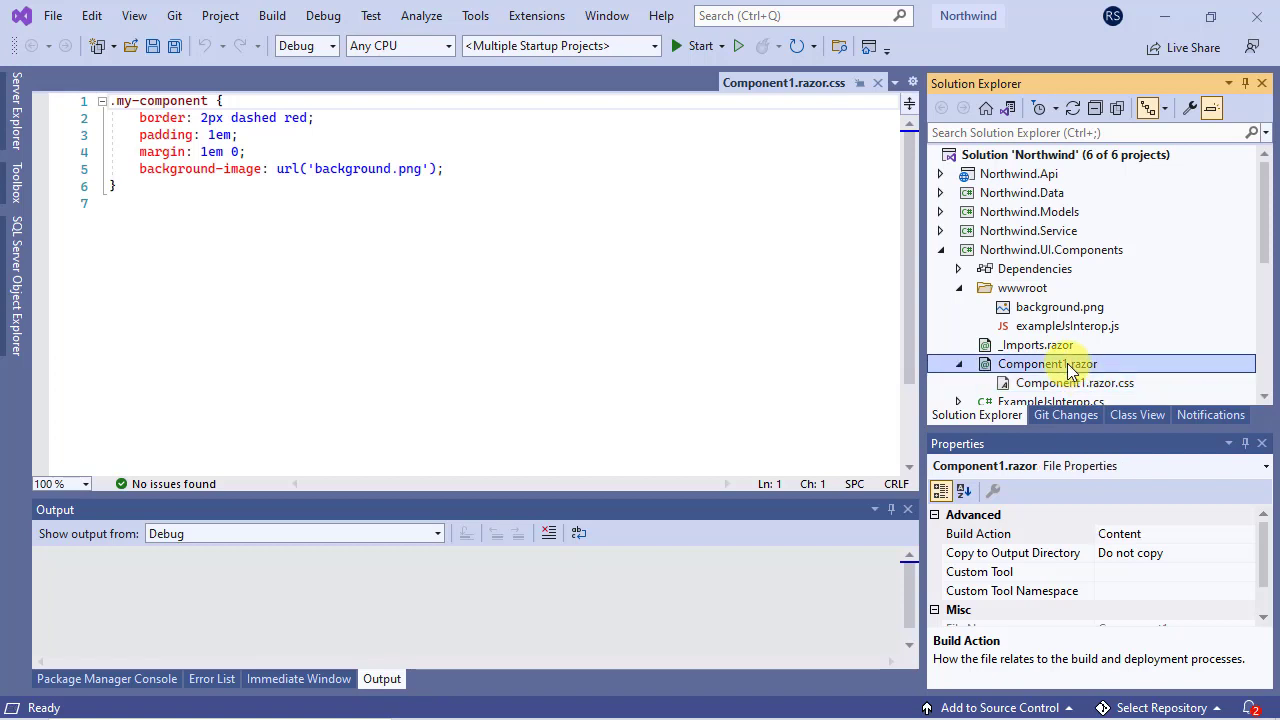
pyautogui.rightClick(1048, 364)
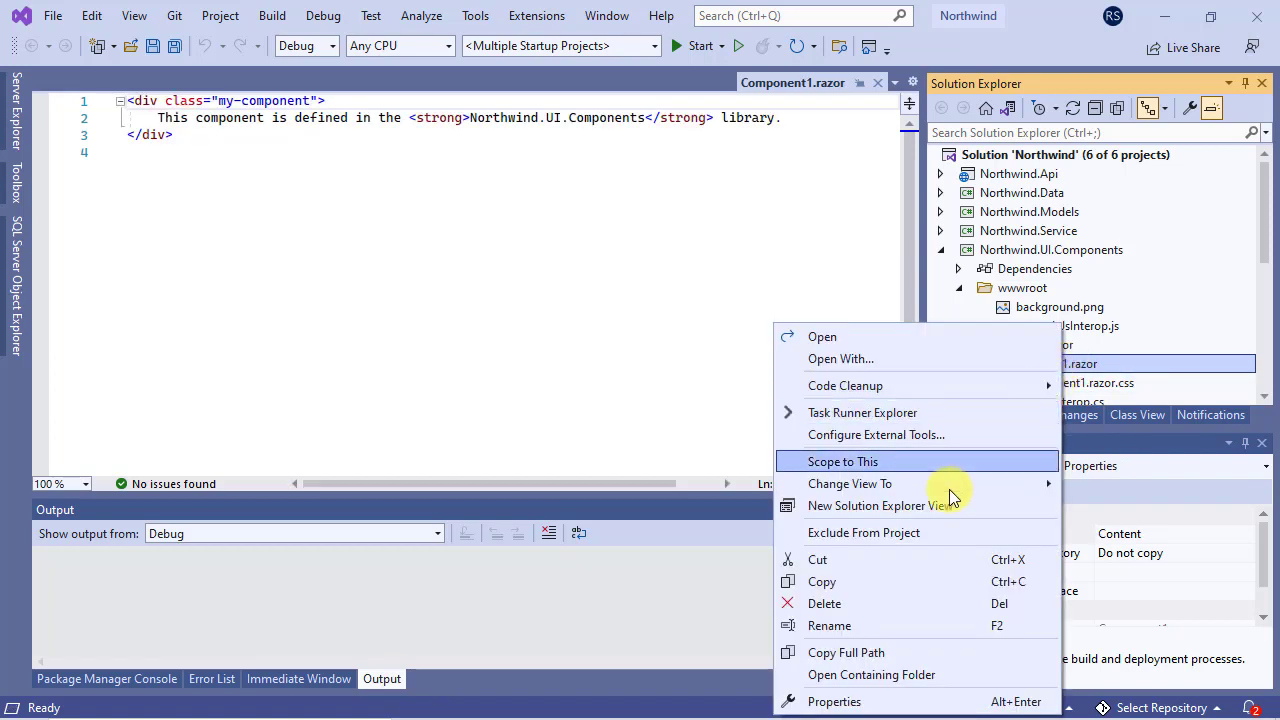
pyautogui.click(824, 604)
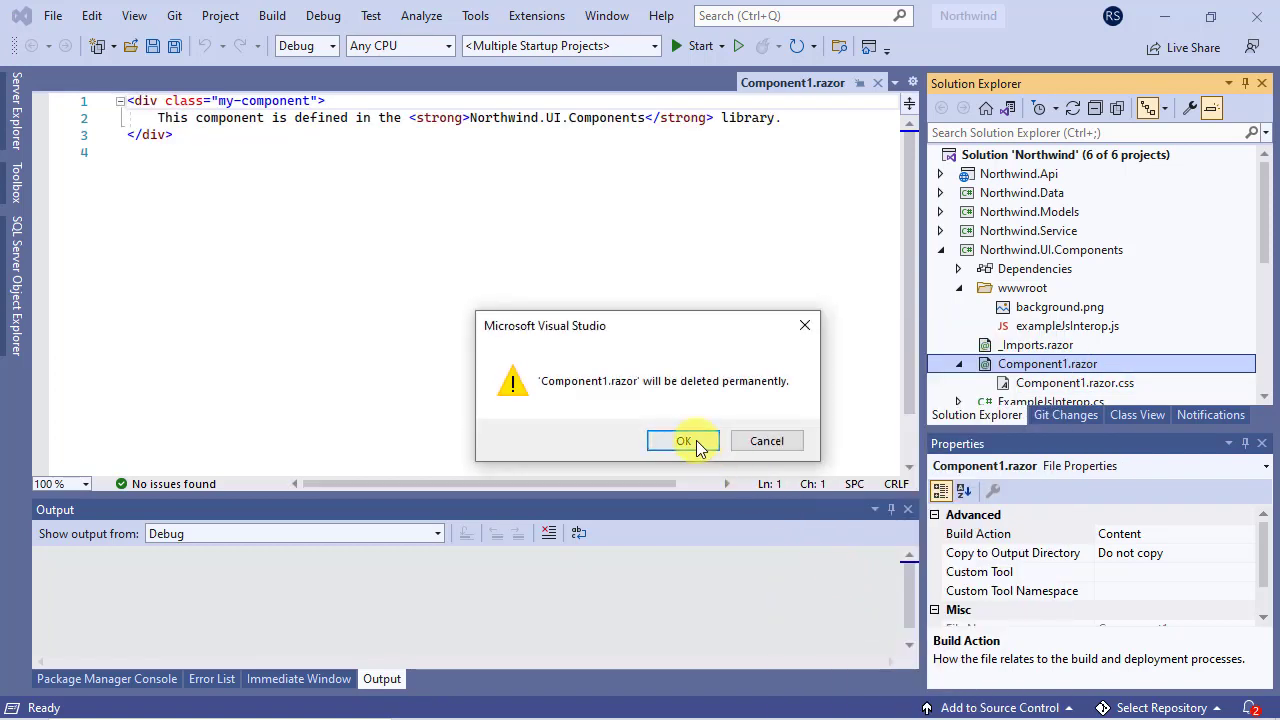
pyautogui.click(684, 440)
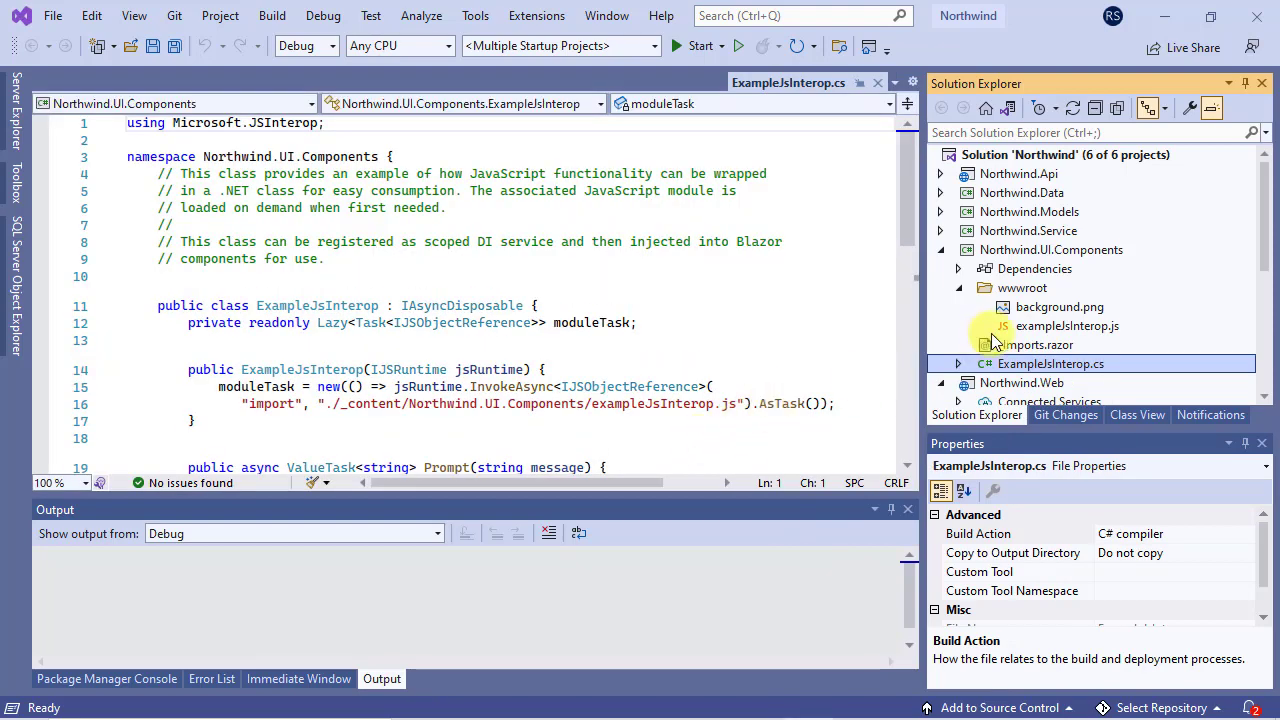
# Step: Delete background.png from the library's wwwroot folder
pyautogui.rightClick(1060, 308)
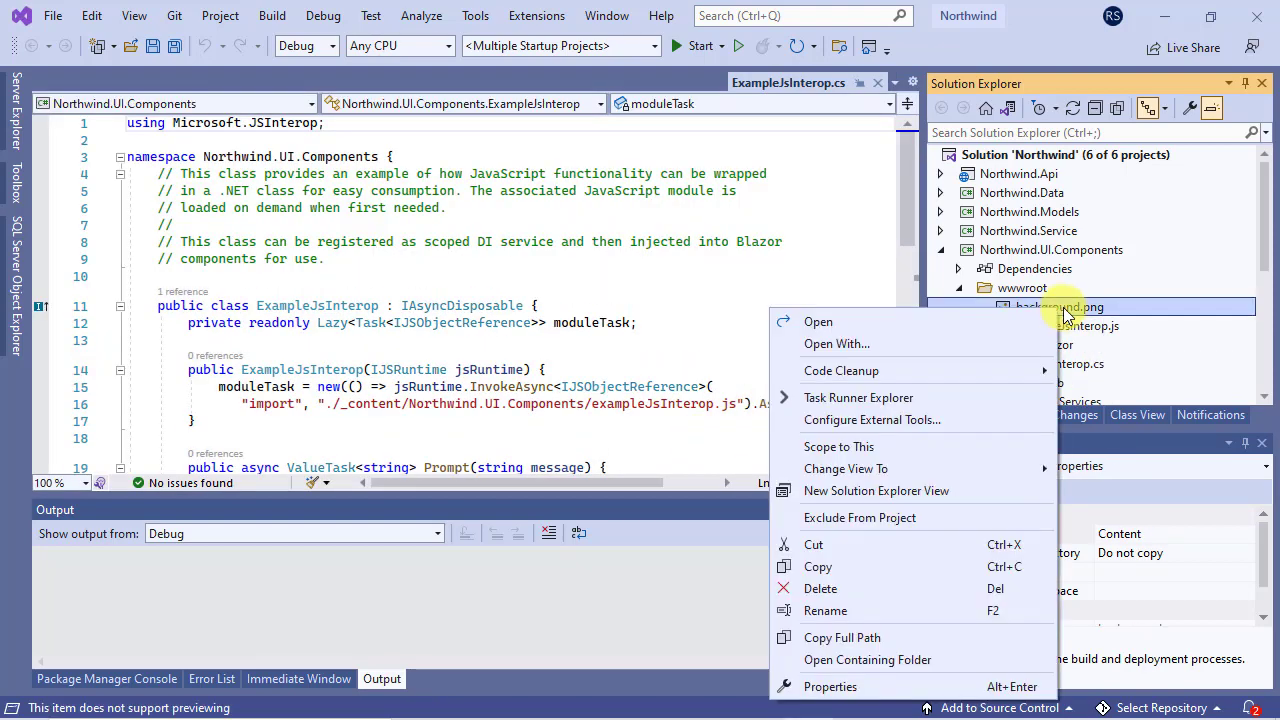
pyautogui.click(820, 588)
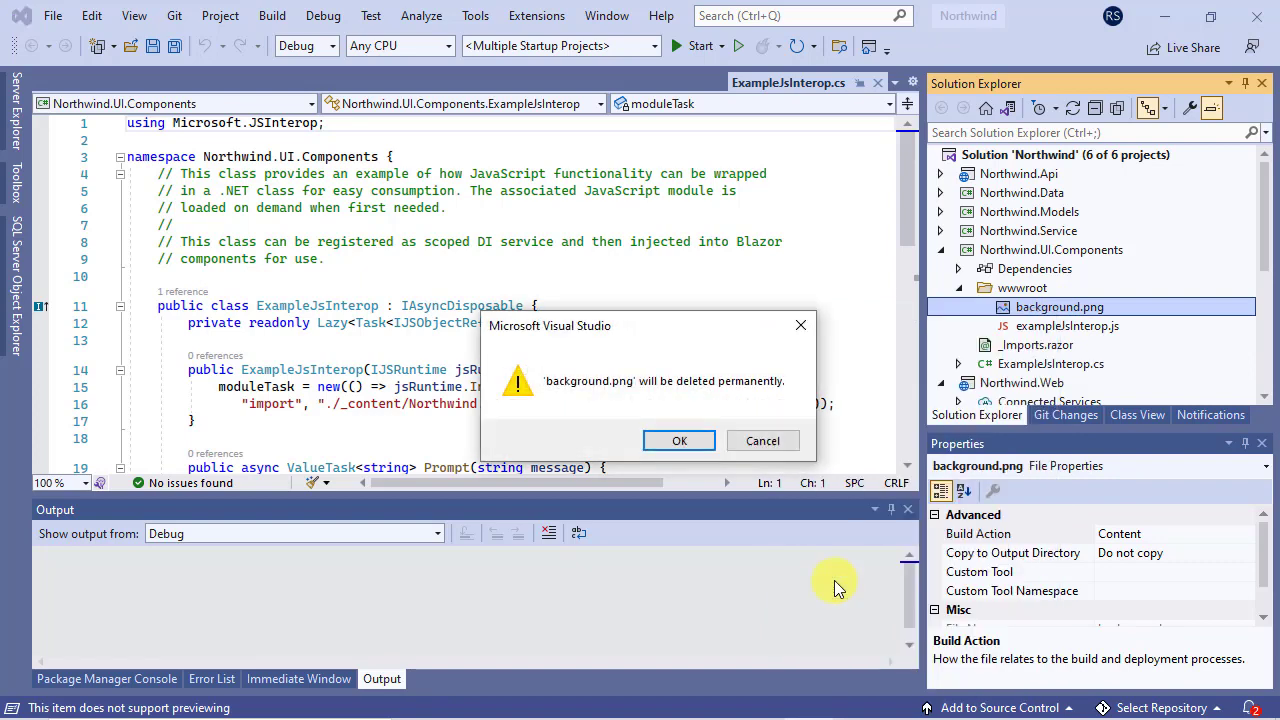
pyautogui.click(678, 440)
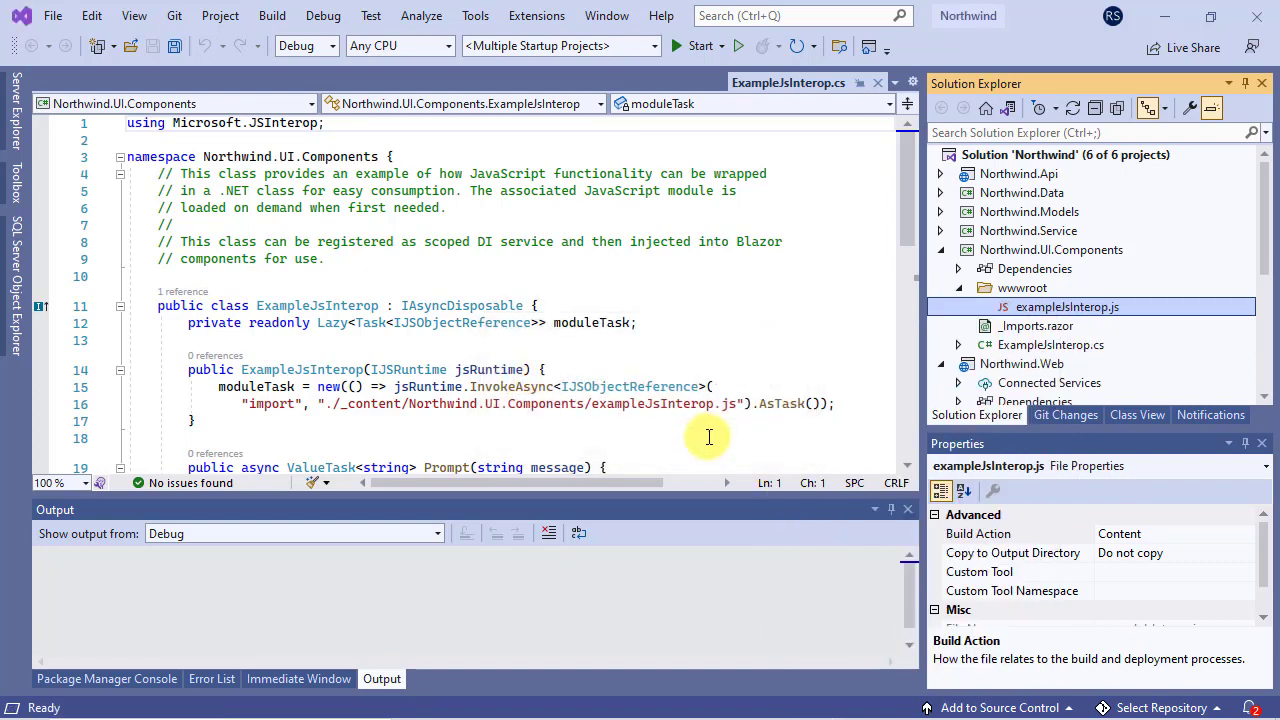
pyautogui.moveTo(928, 374)
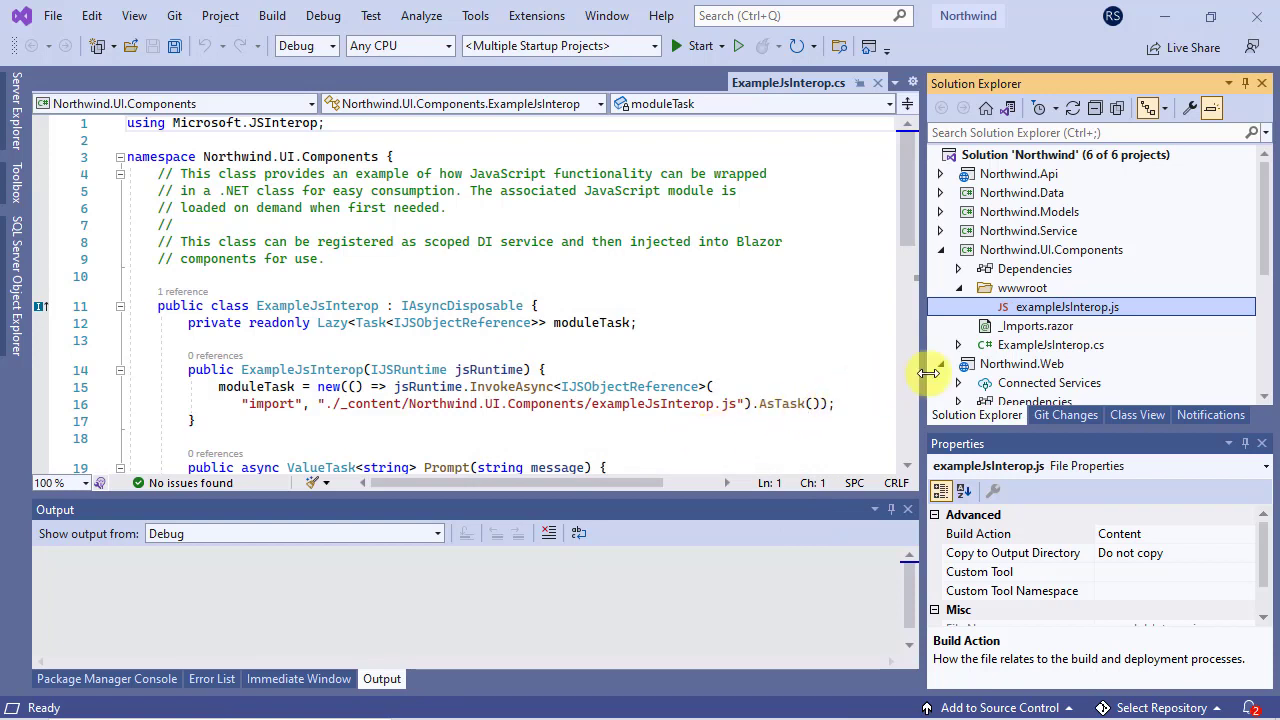
pyautogui.click(1050, 344)
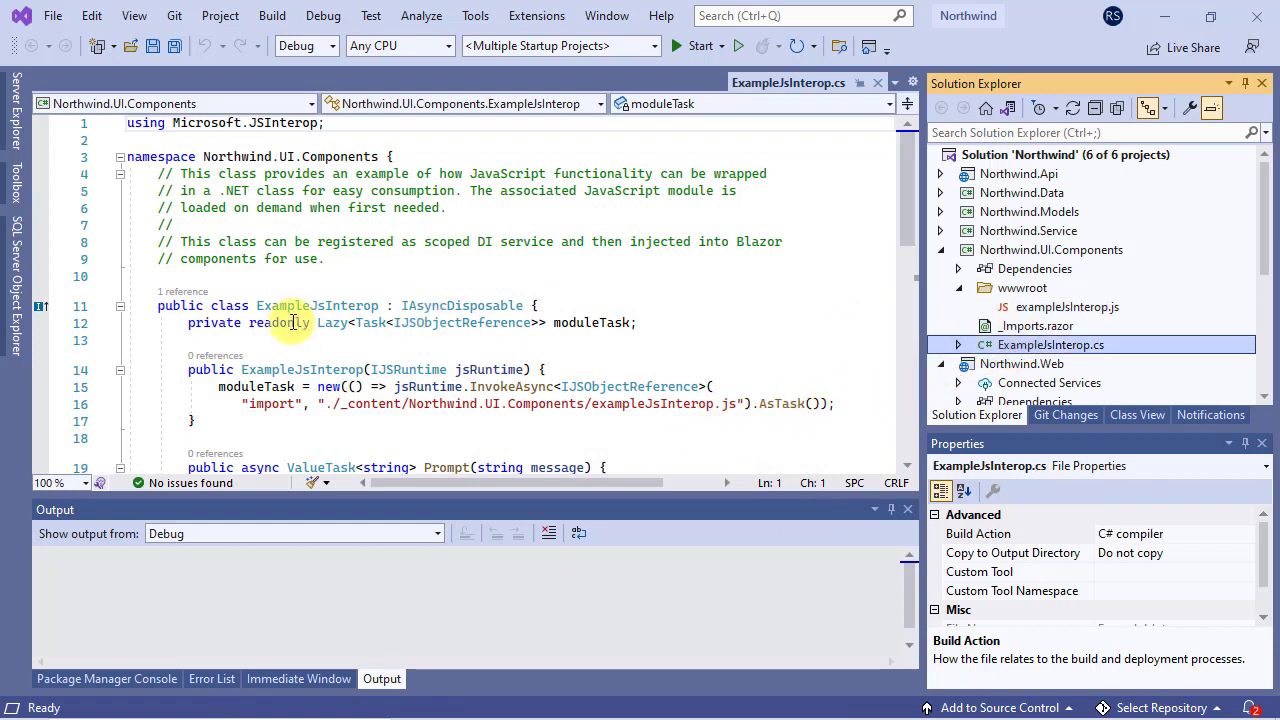
pyautogui.scroll(-3)
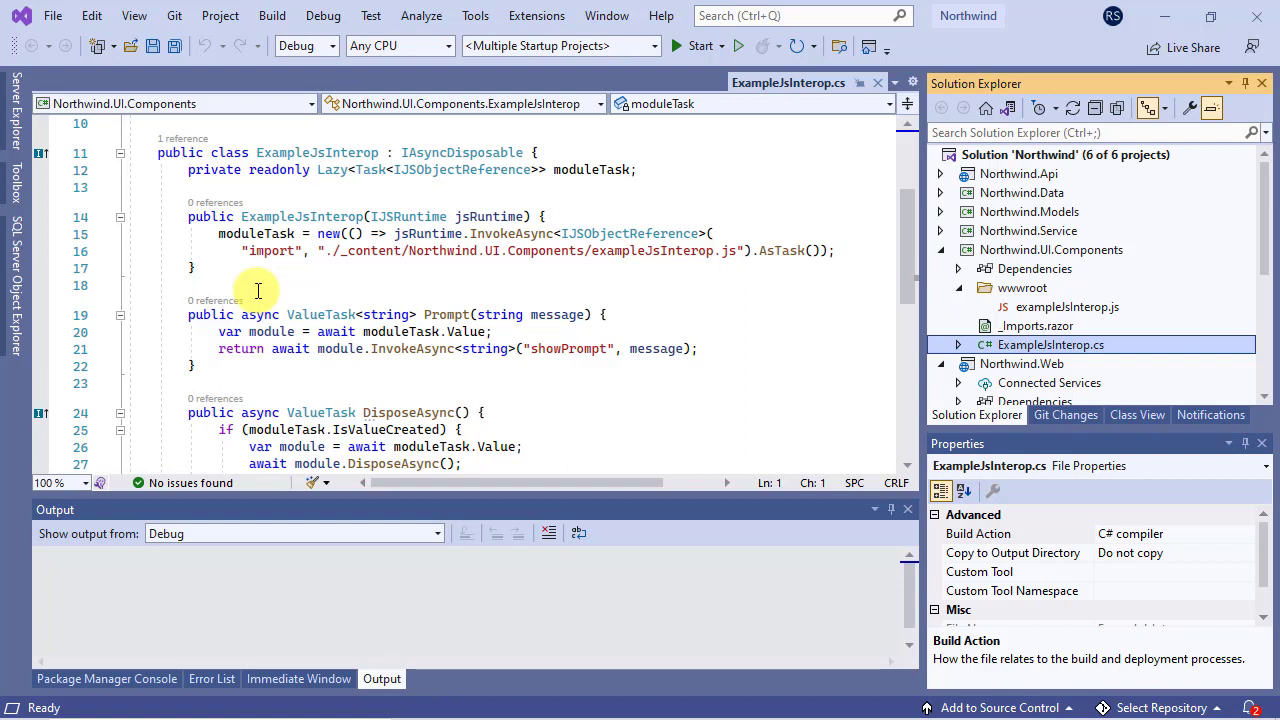
pyautogui.moveTo(404, 340)
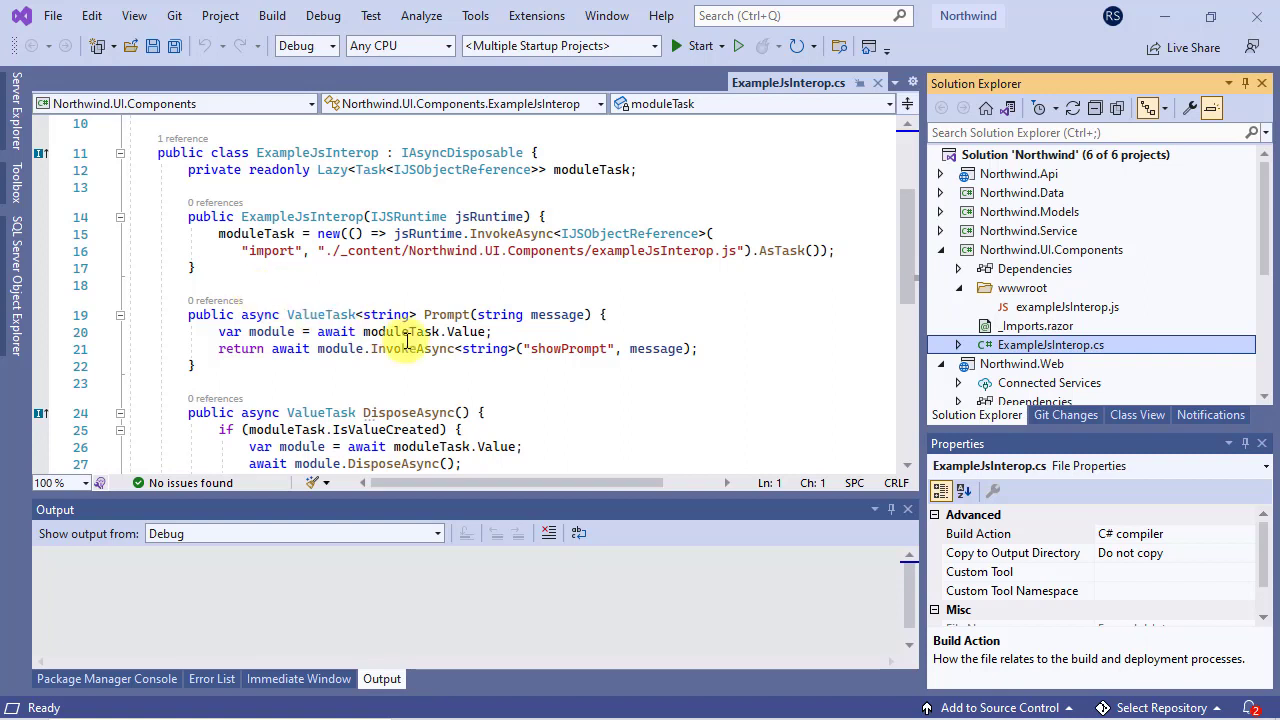
pyautogui.moveTo(848, 322)
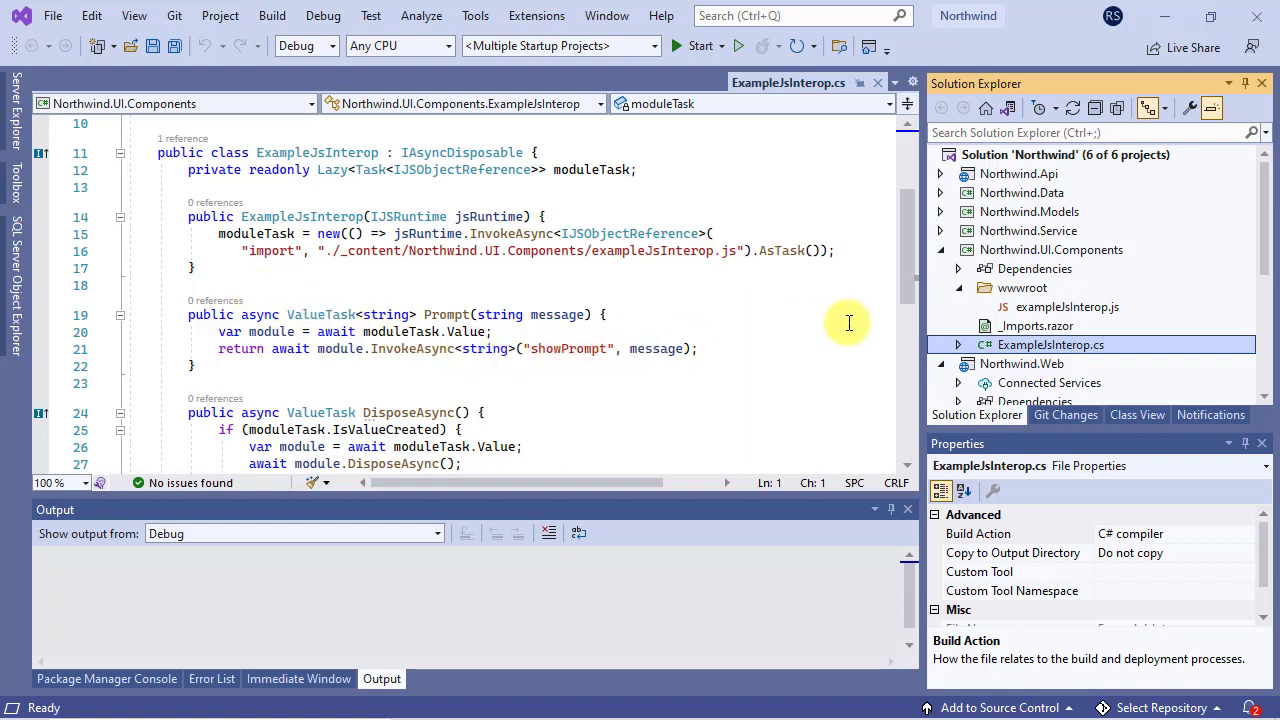
pyautogui.doubleClick(1068, 306)
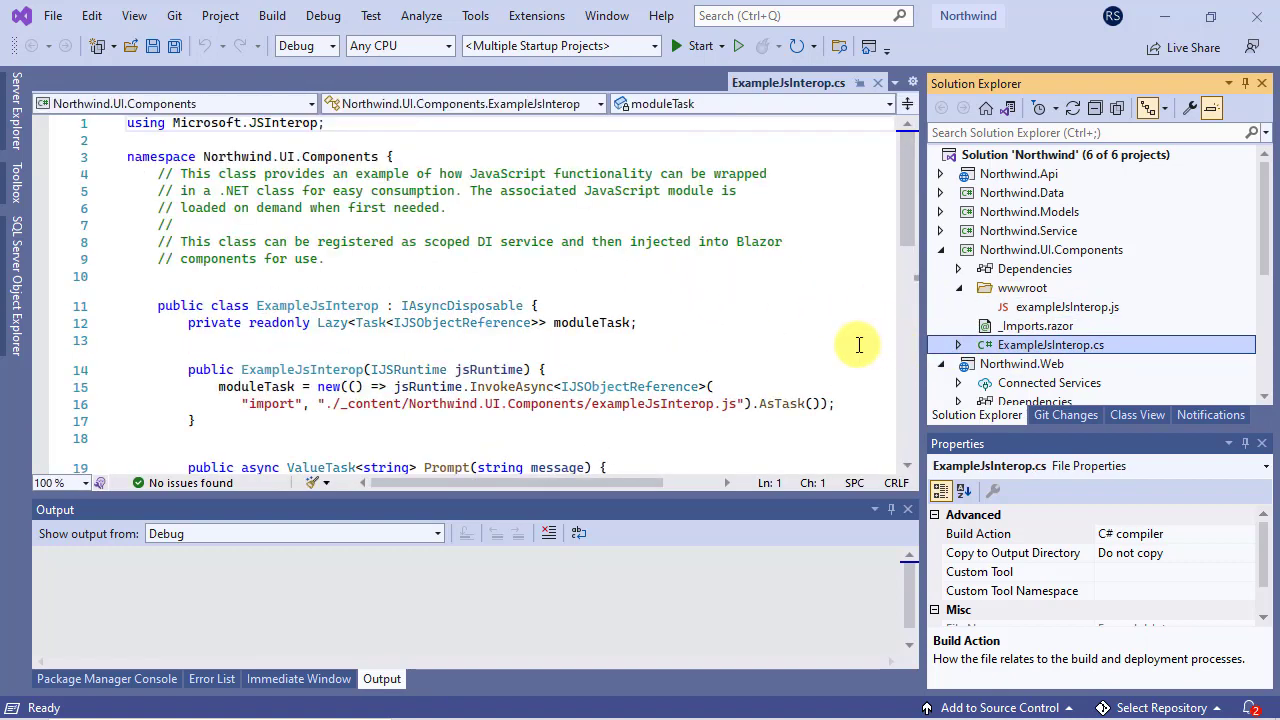
pyautogui.scroll(-3)
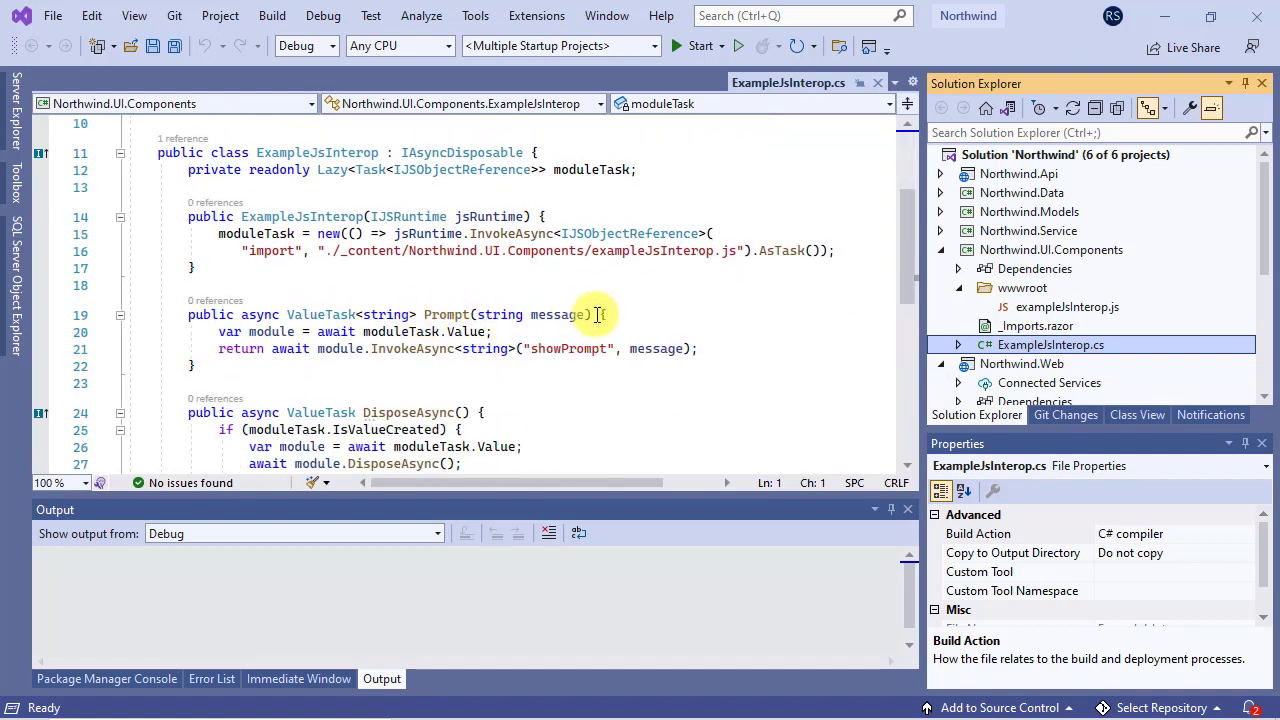
pyautogui.click(604, 314)
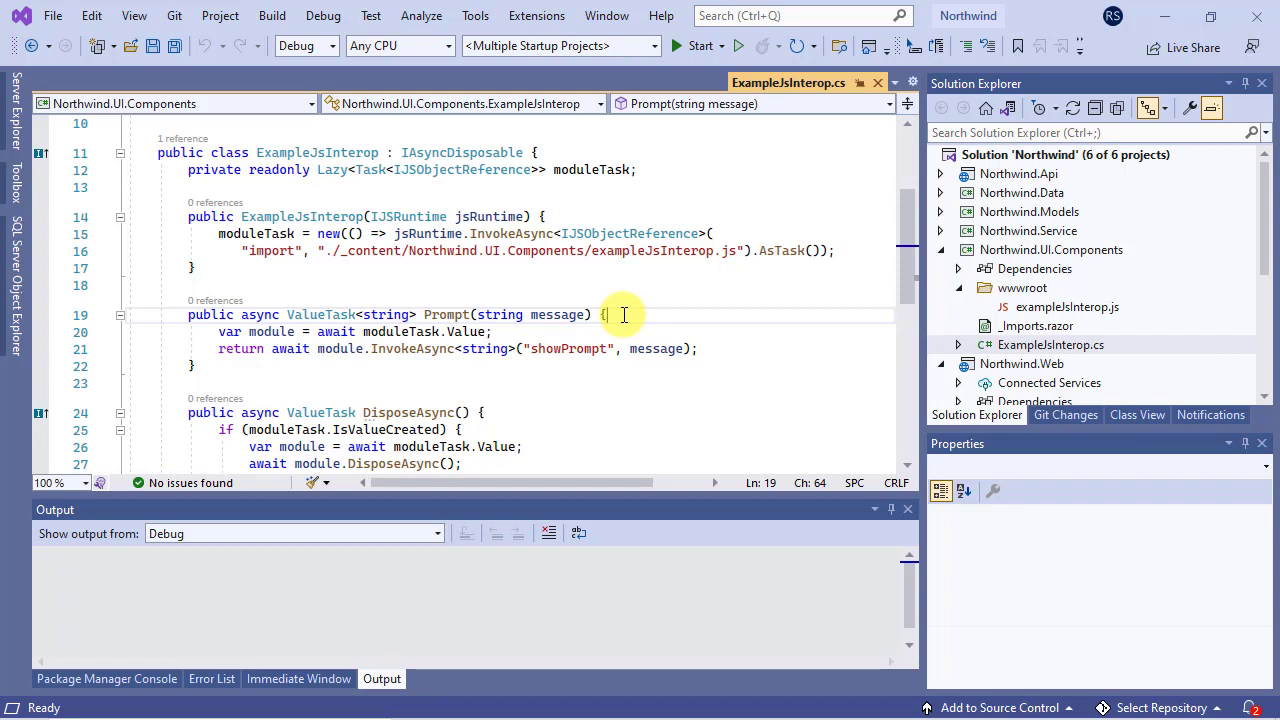
pyautogui.moveTo(1258, 224)
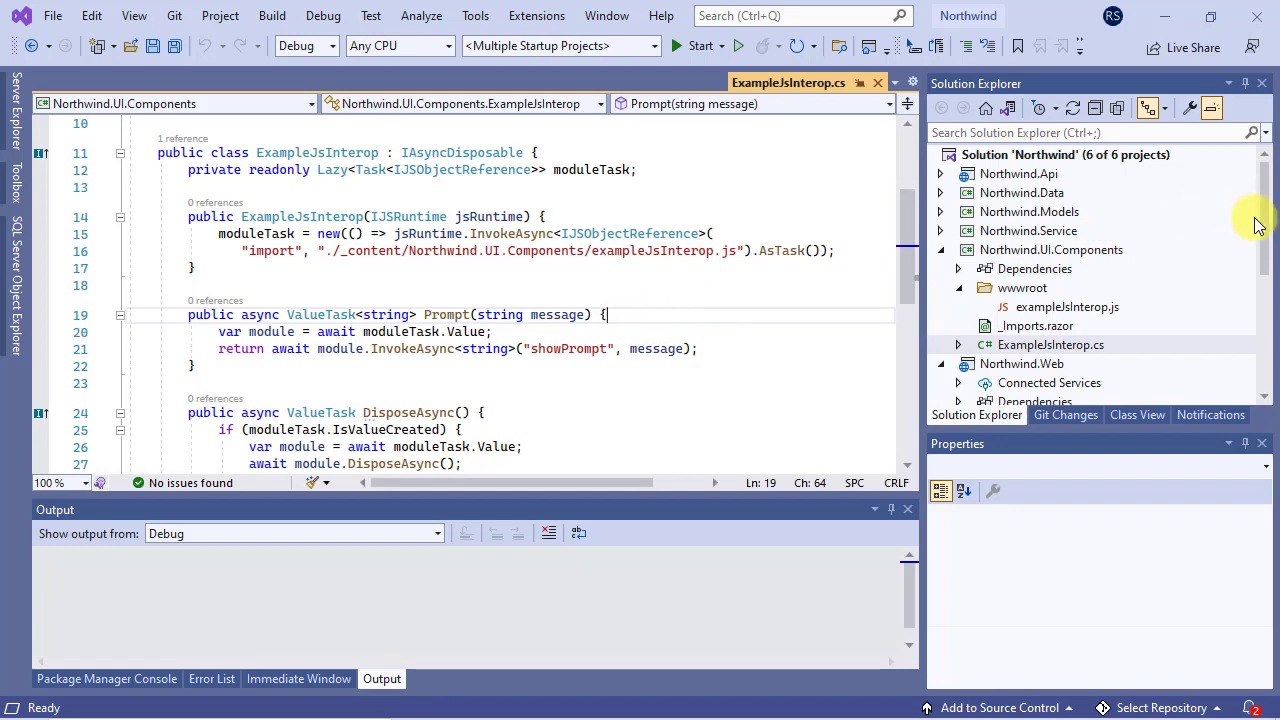
# Step: Cut Column.razor and Grid.razor from Northwind.Web/Shared into Northwind.UI.Components and view Column.razor
pyautogui.scroll(-3)
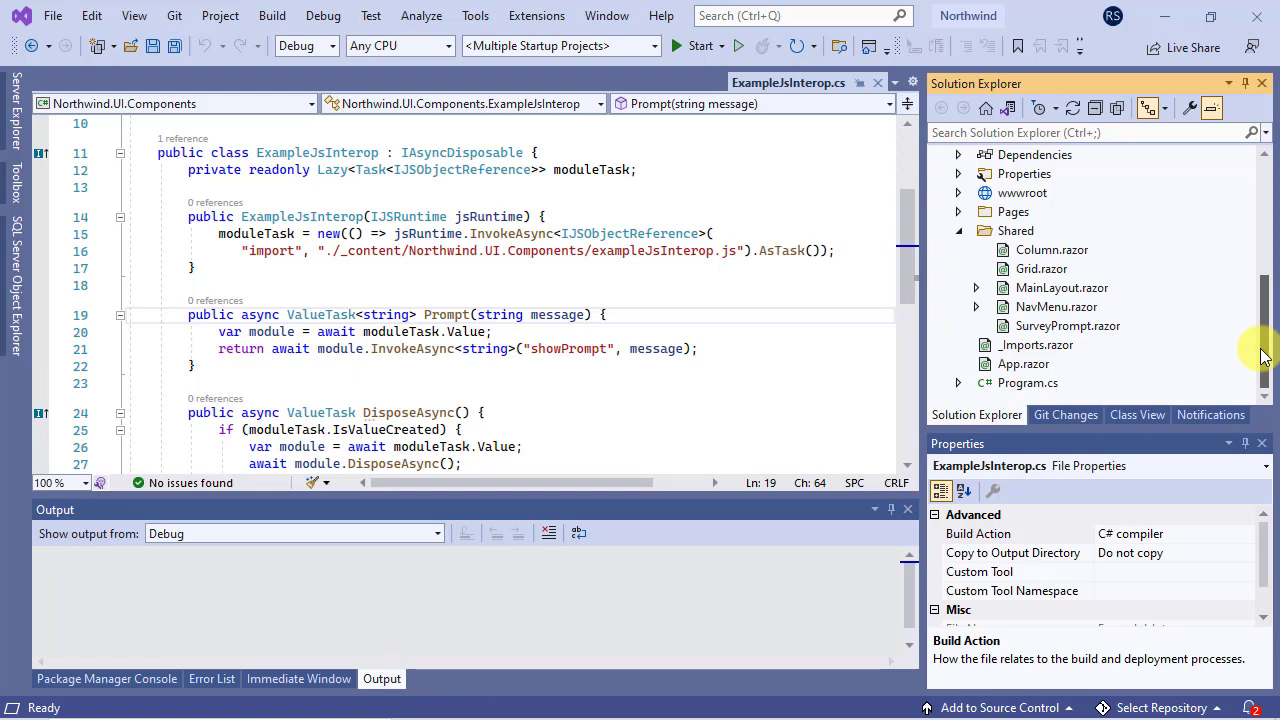
pyautogui.click(1052, 248)
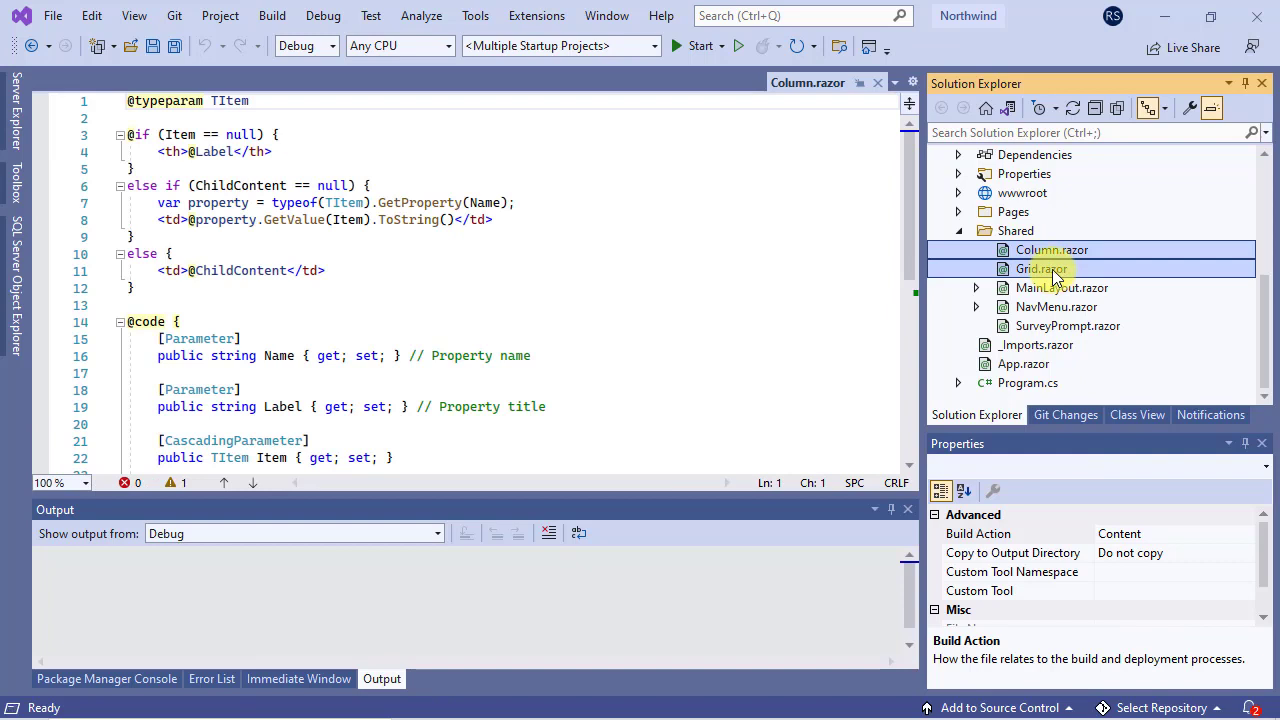
pyautogui.rightClick(1040, 268)
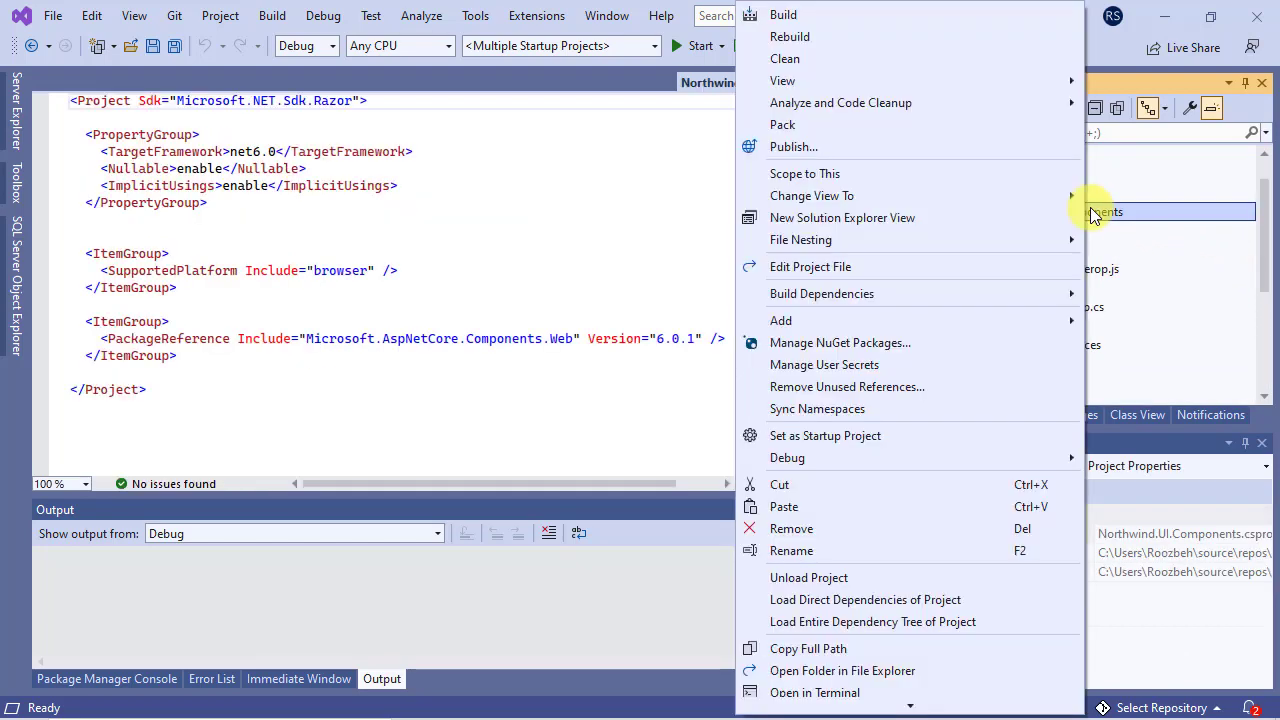
pyautogui.moveTo(830, 506)
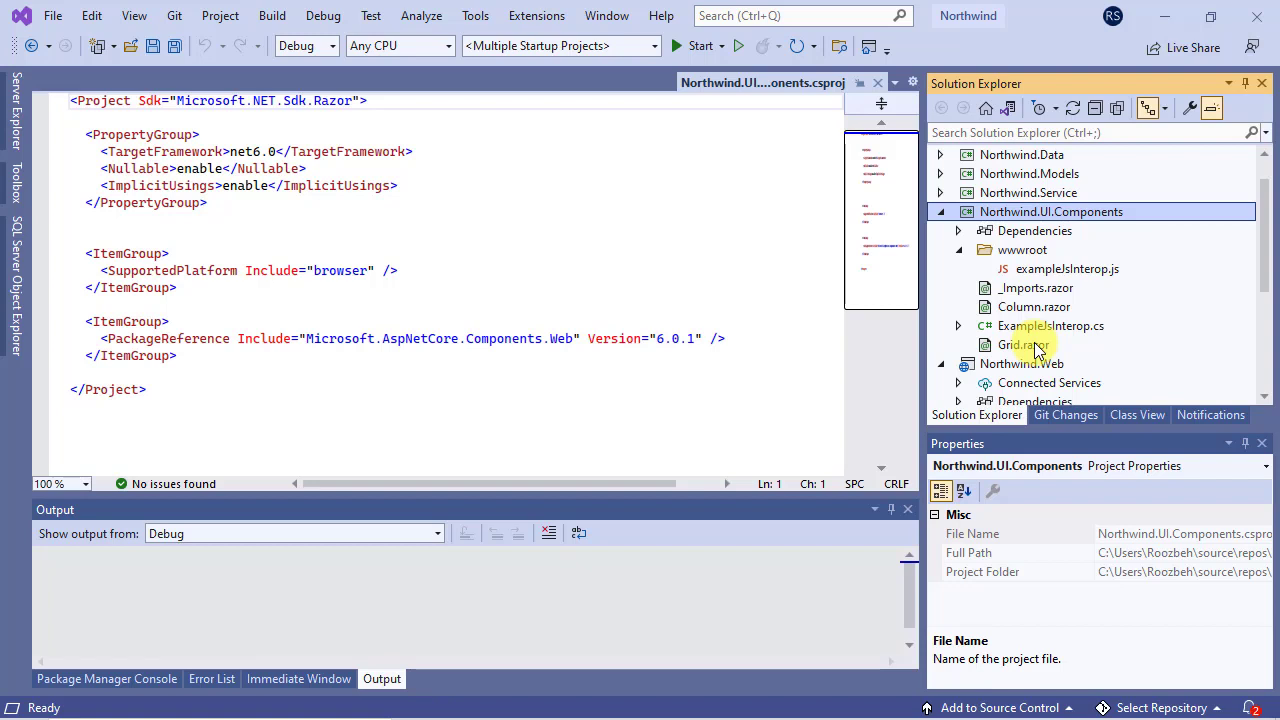
pyautogui.doubleClick(1036, 308)
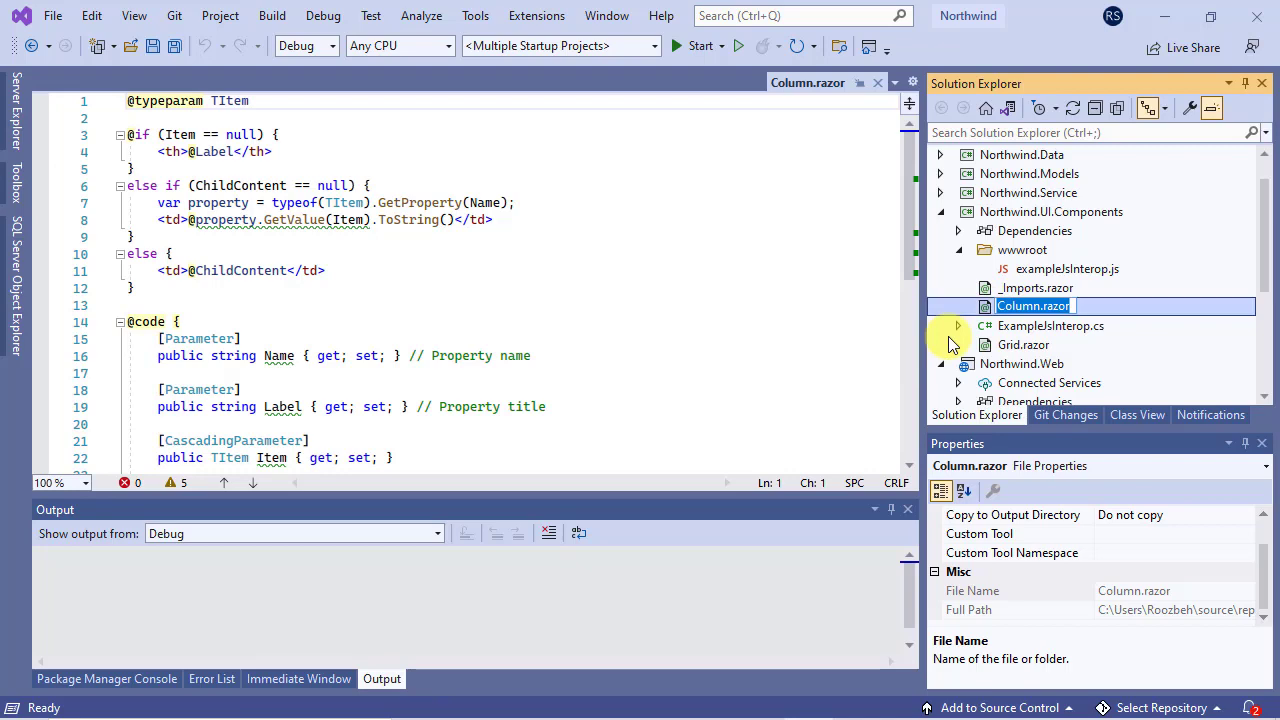
# Step: Add a new Class item named Column.razor.cs so it nests under Column.razor
pyautogui.rightClick(1052, 212)
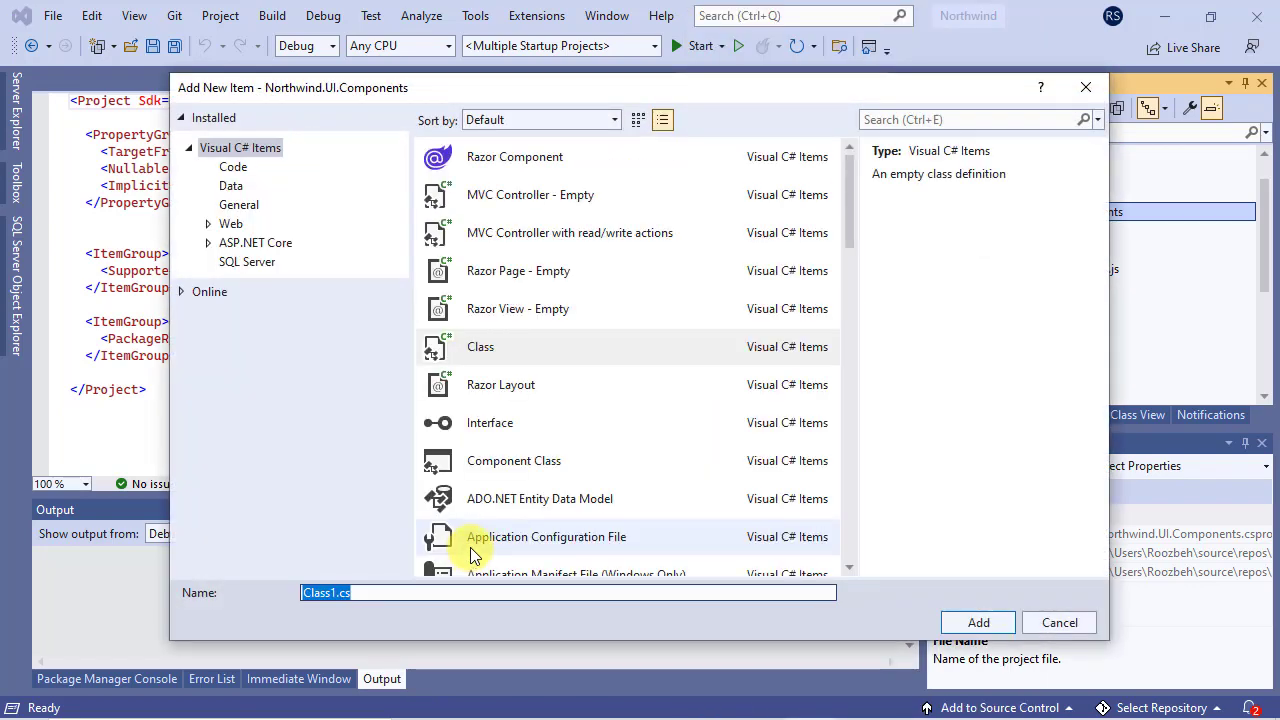
pyautogui.rightClick(330, 592)
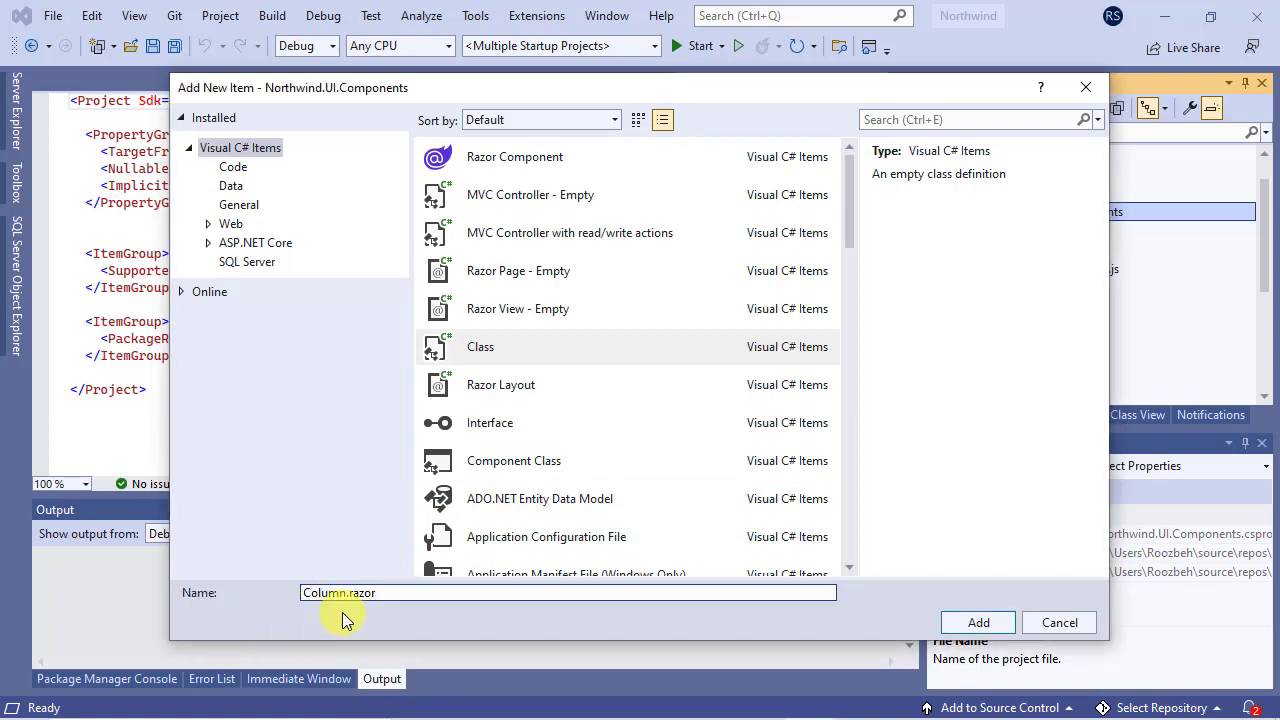
pyautogui.write('.cs')
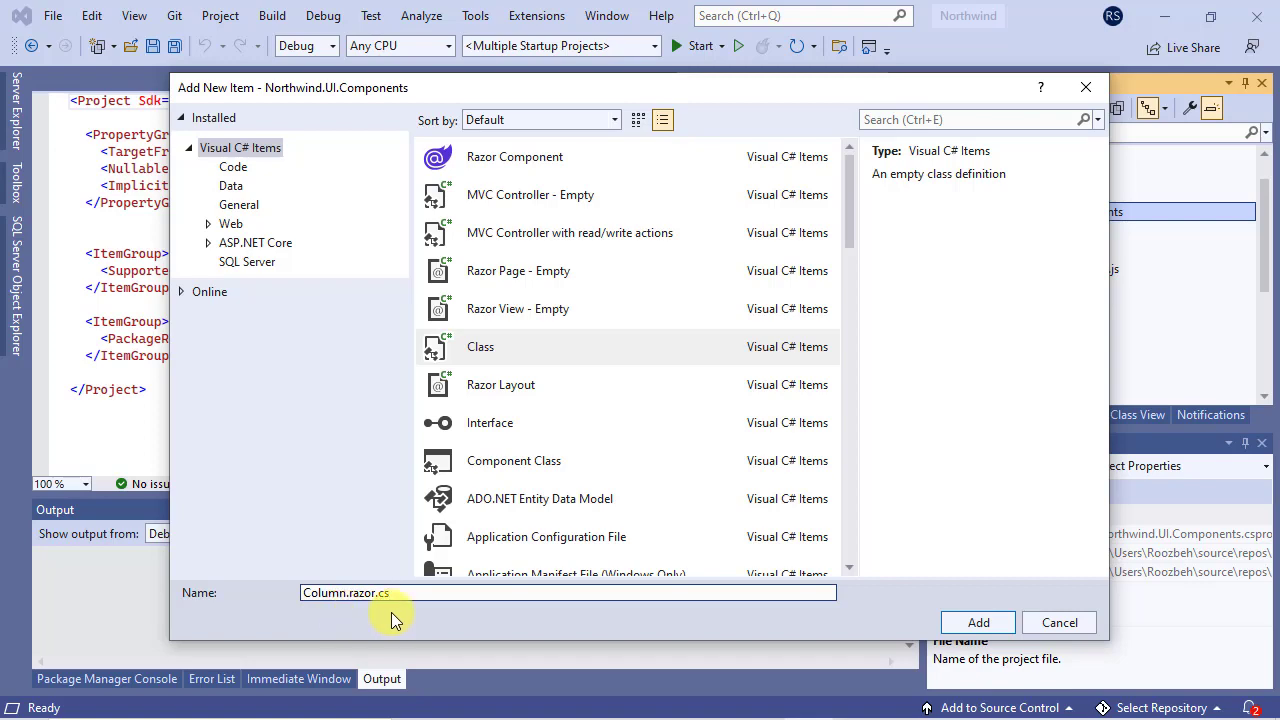
pyautogui.click(976, 622)
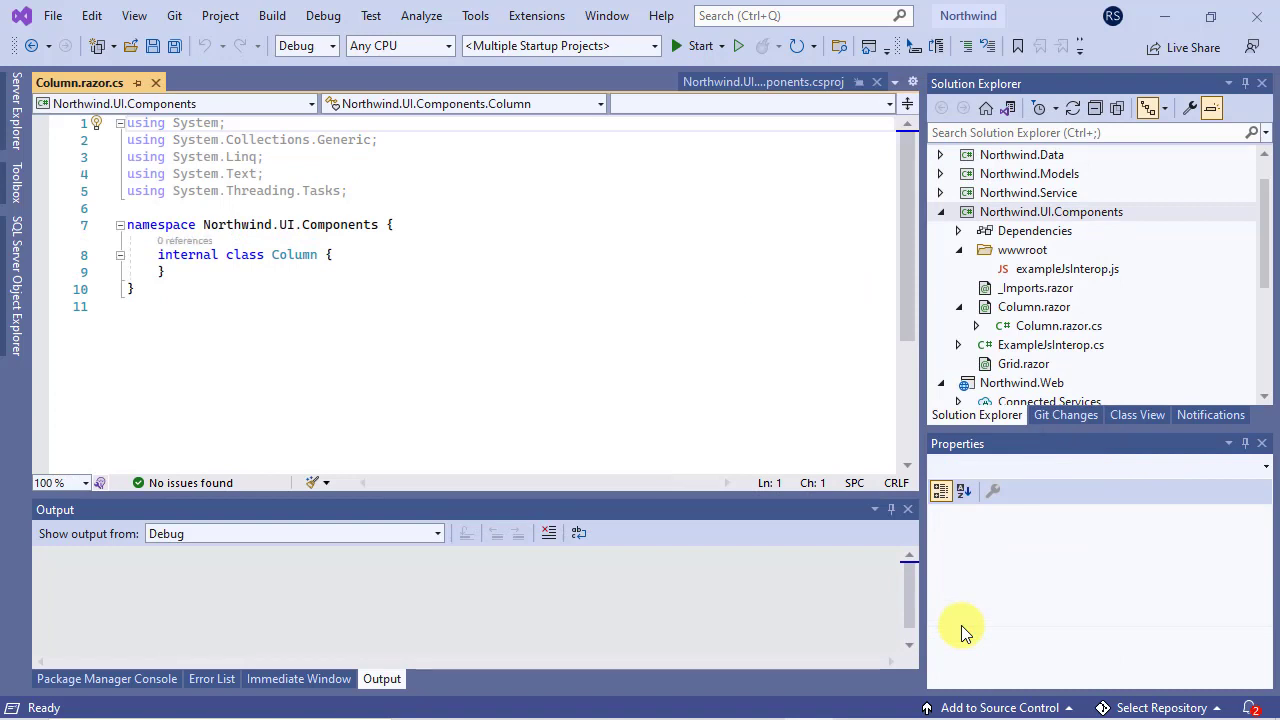
pyautogui.moveTo(1044, 356)
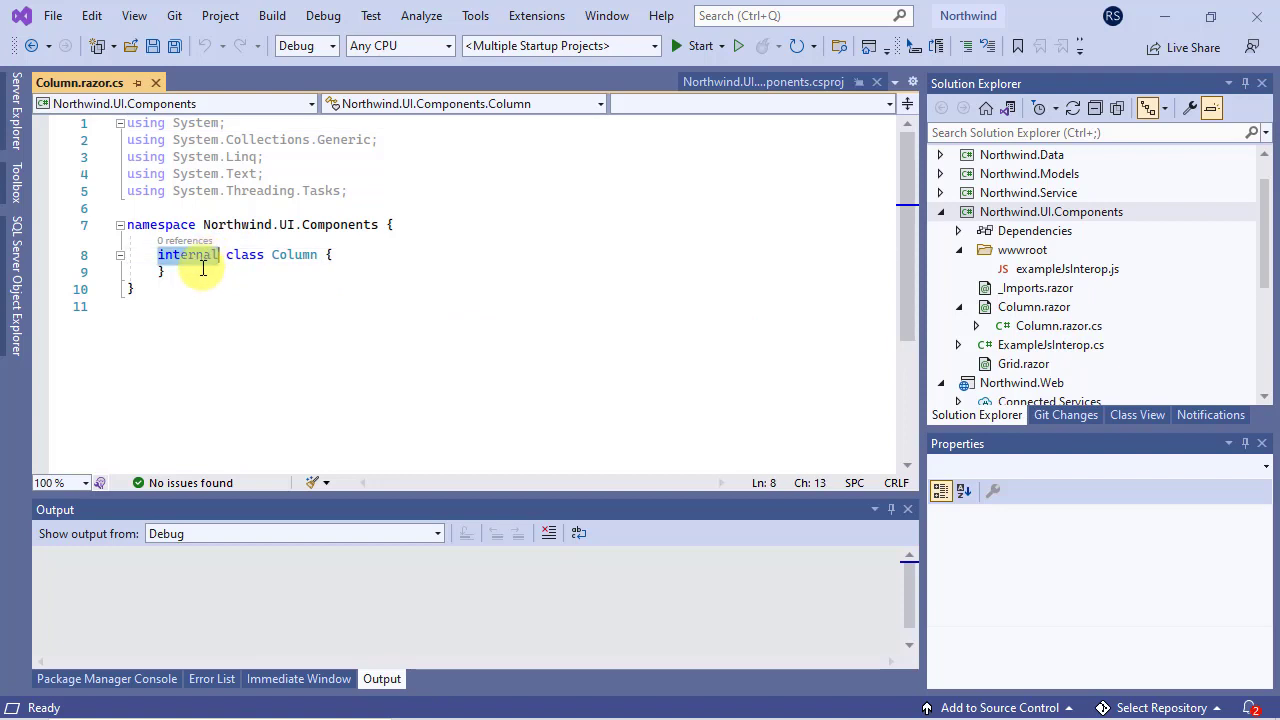
# Step: Declare the class as public partial Column<TItem> in Column.razor.cs
pyautogui.write('pub')
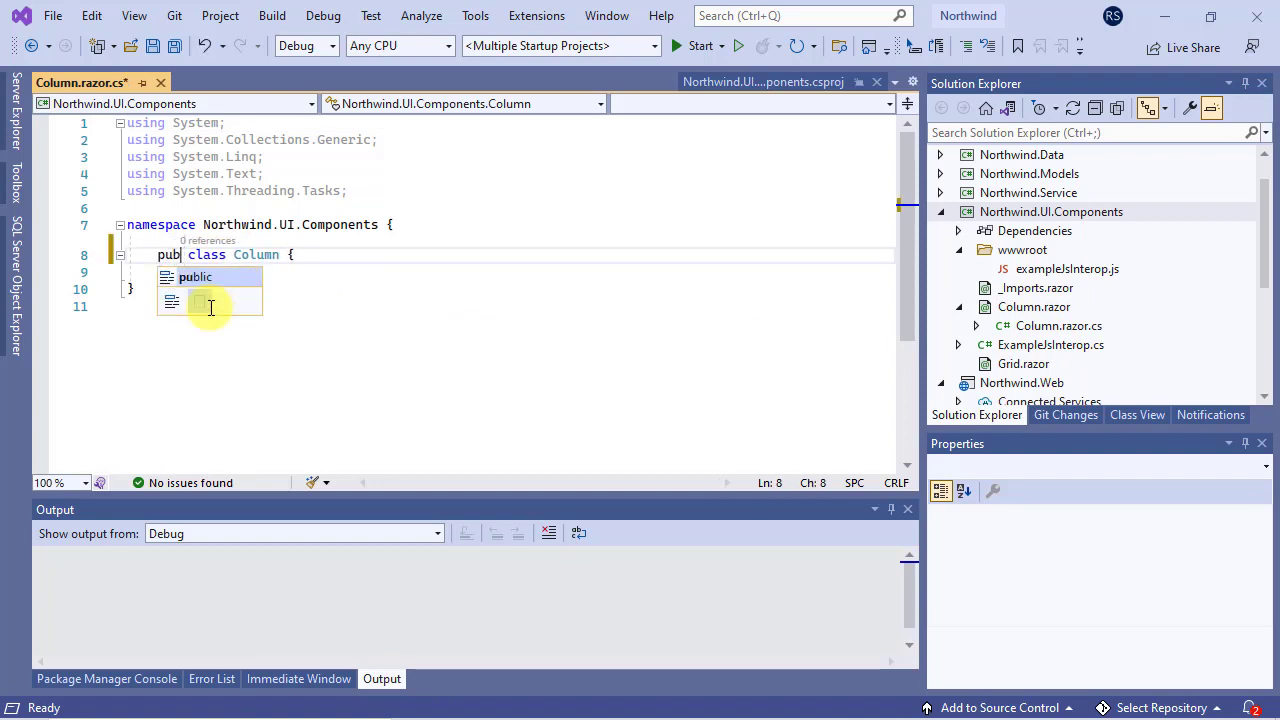
pyautogui.press('Tab')
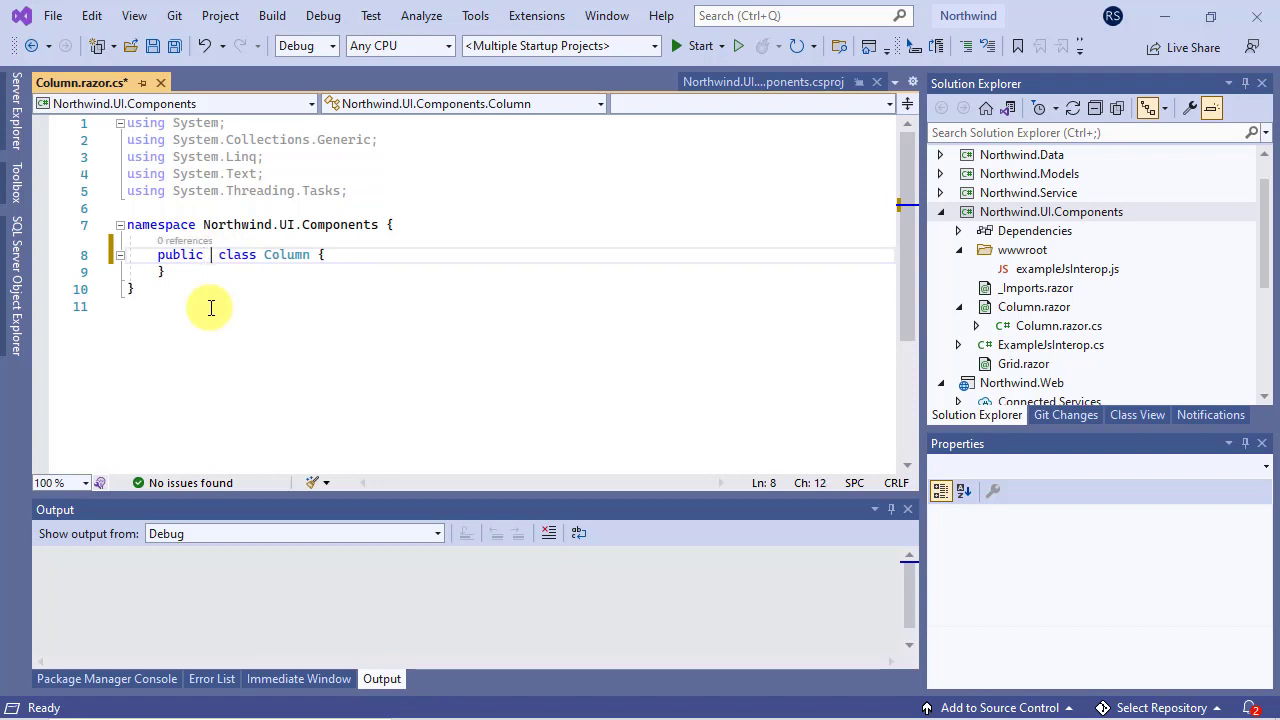
pyautogui.write('part')
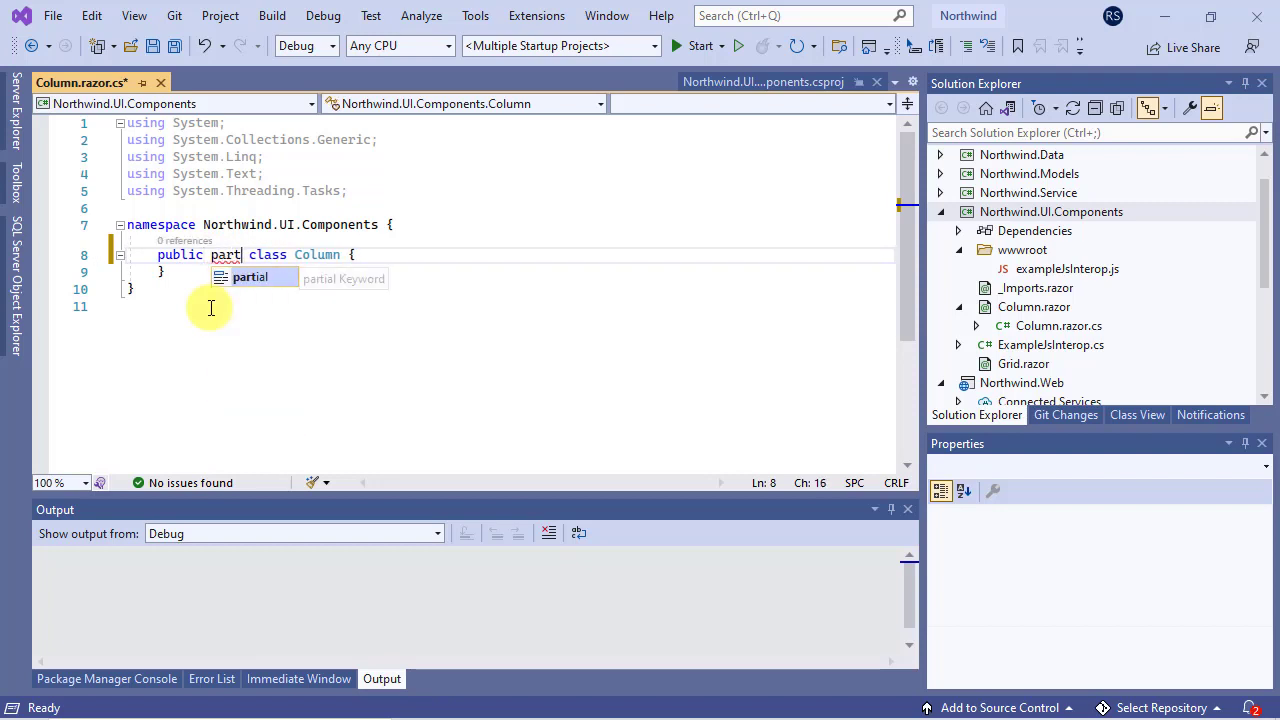
pyautogui.press('Tab')
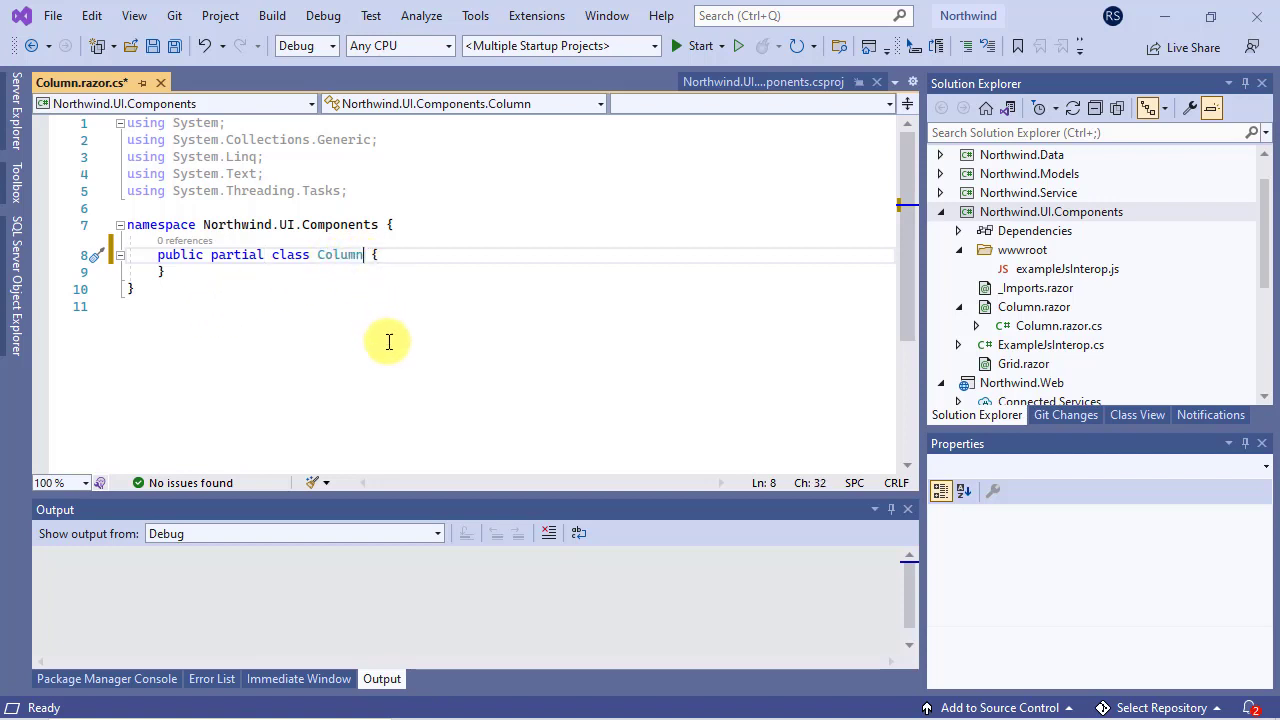
pyautogui.write('<>')
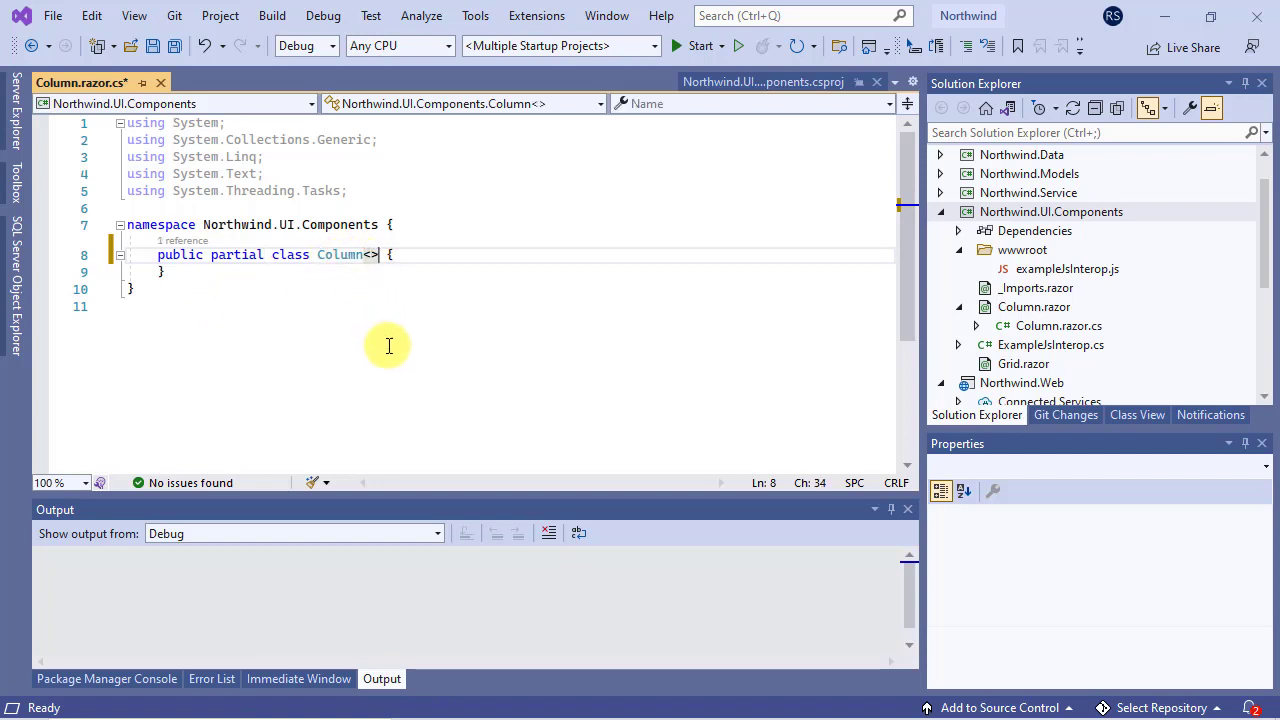
pyautogui.write('T')
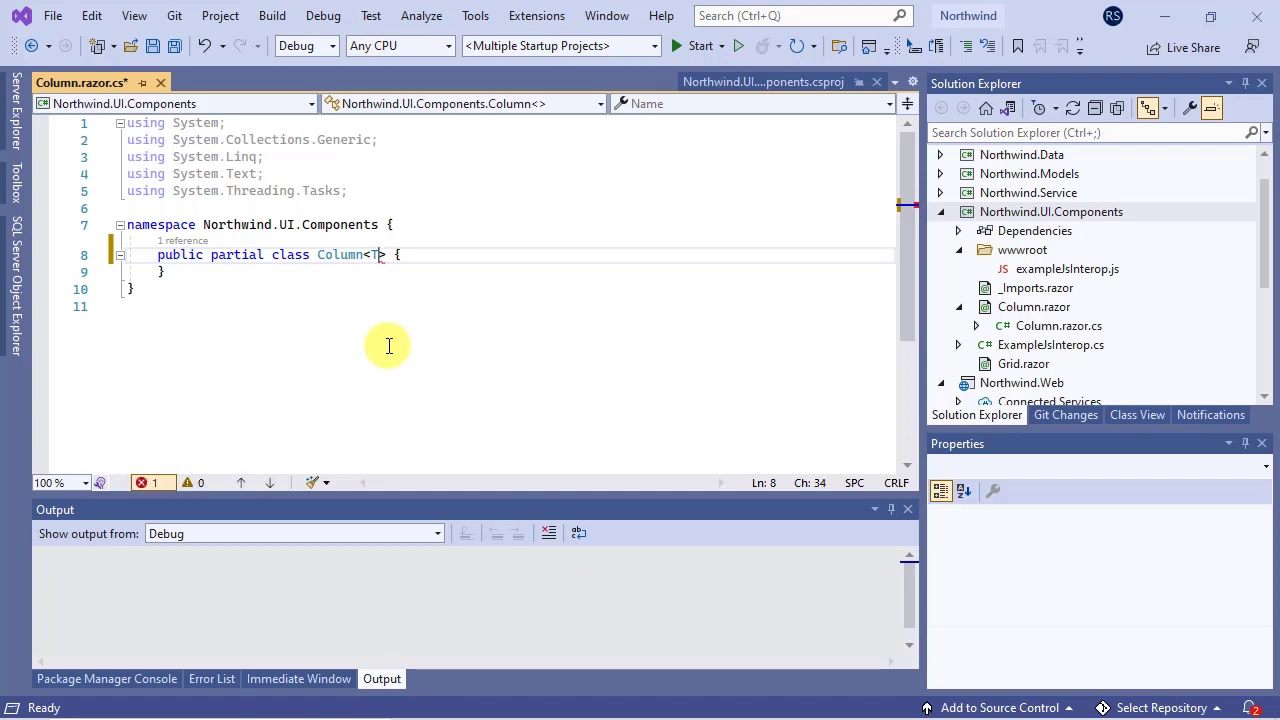
pyautogui.write('Item')
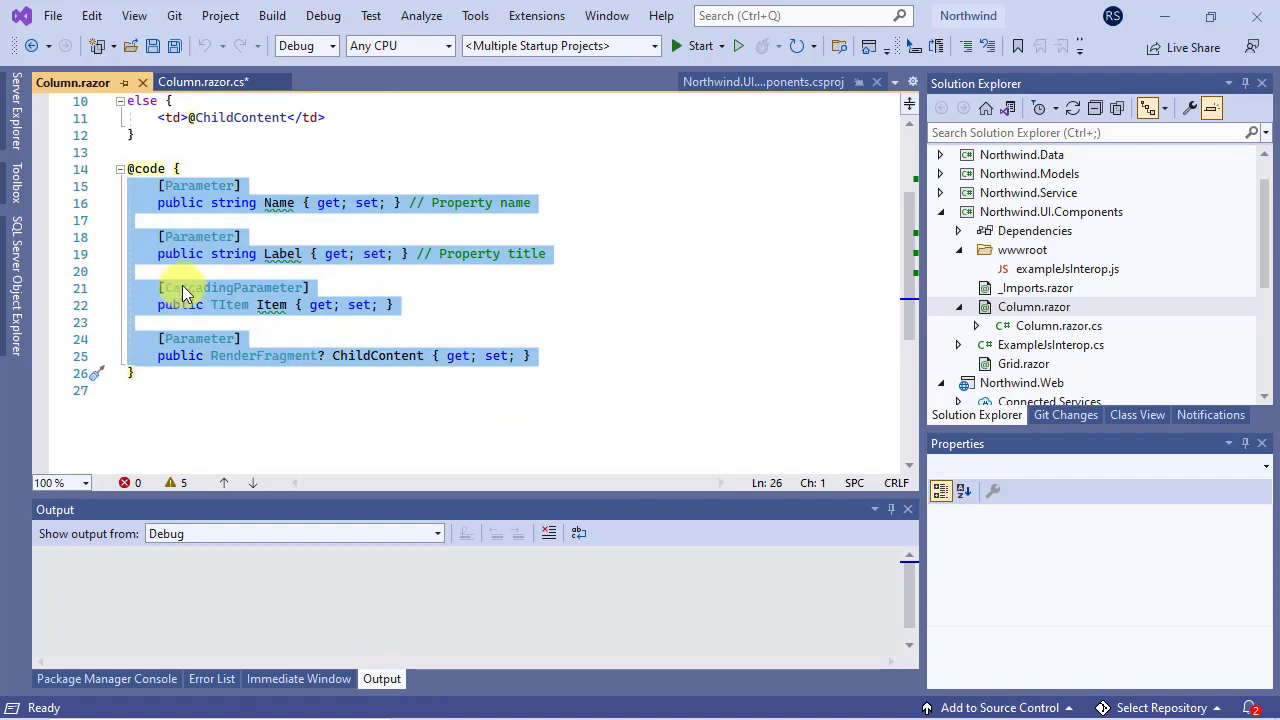
pyautogui.press('Delete')
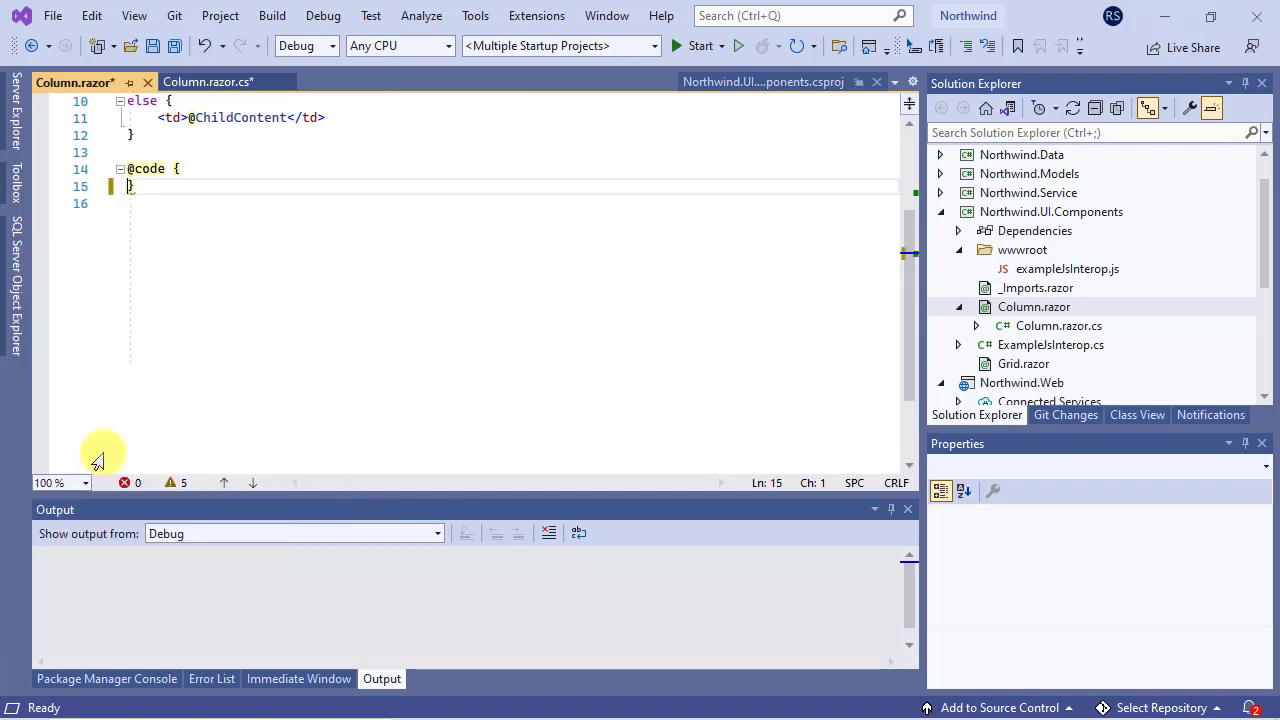
pyautogui.click(224, 80)
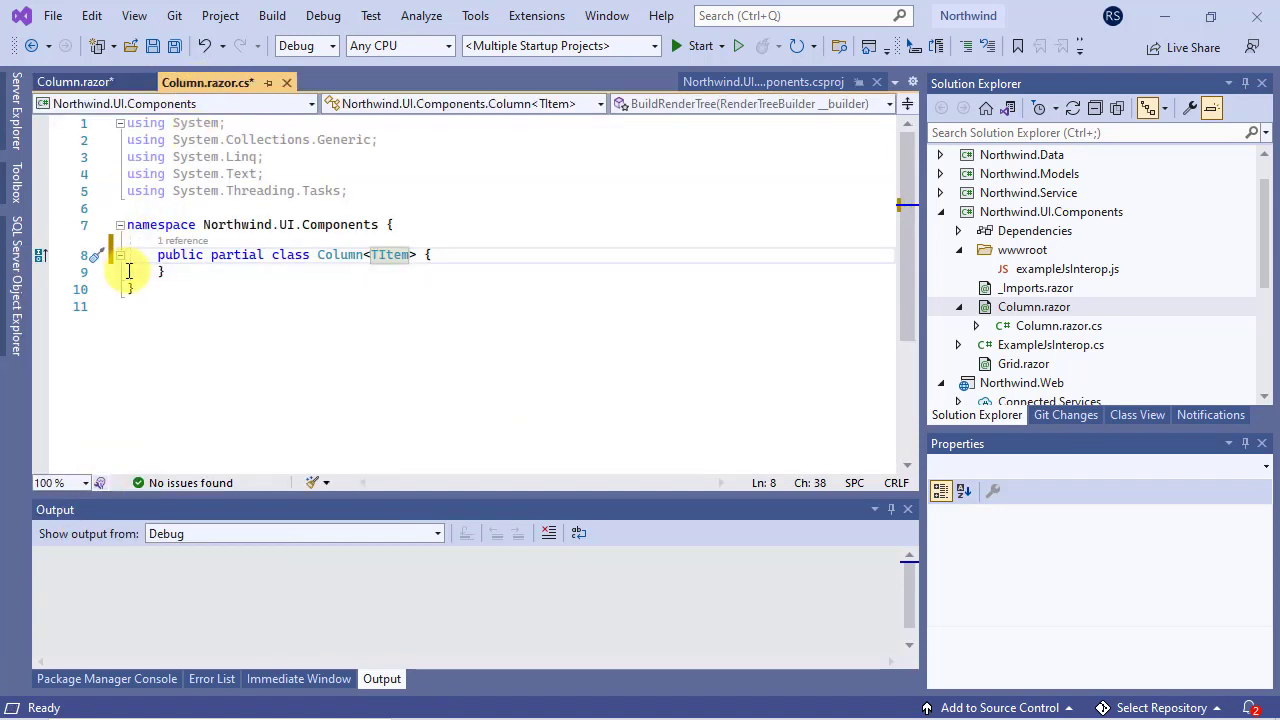
pyautogui.write('[Parameter]')
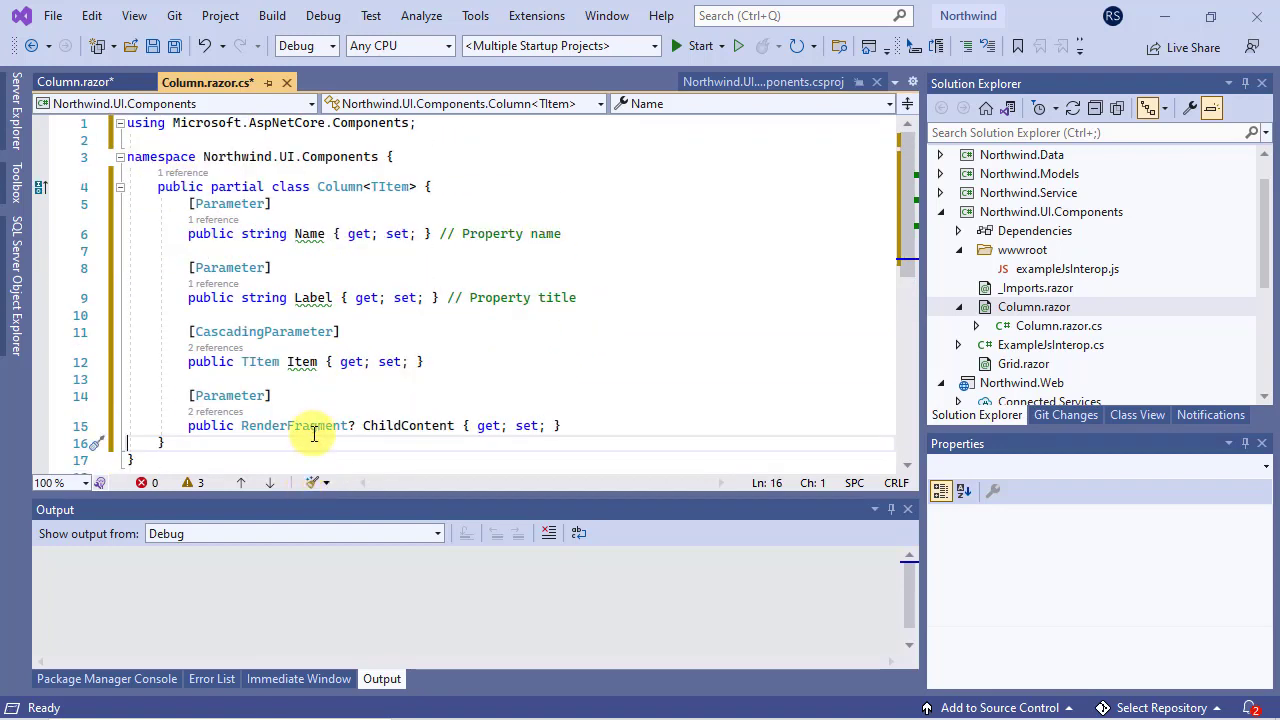
pyautogui.moveTo(314, 430)
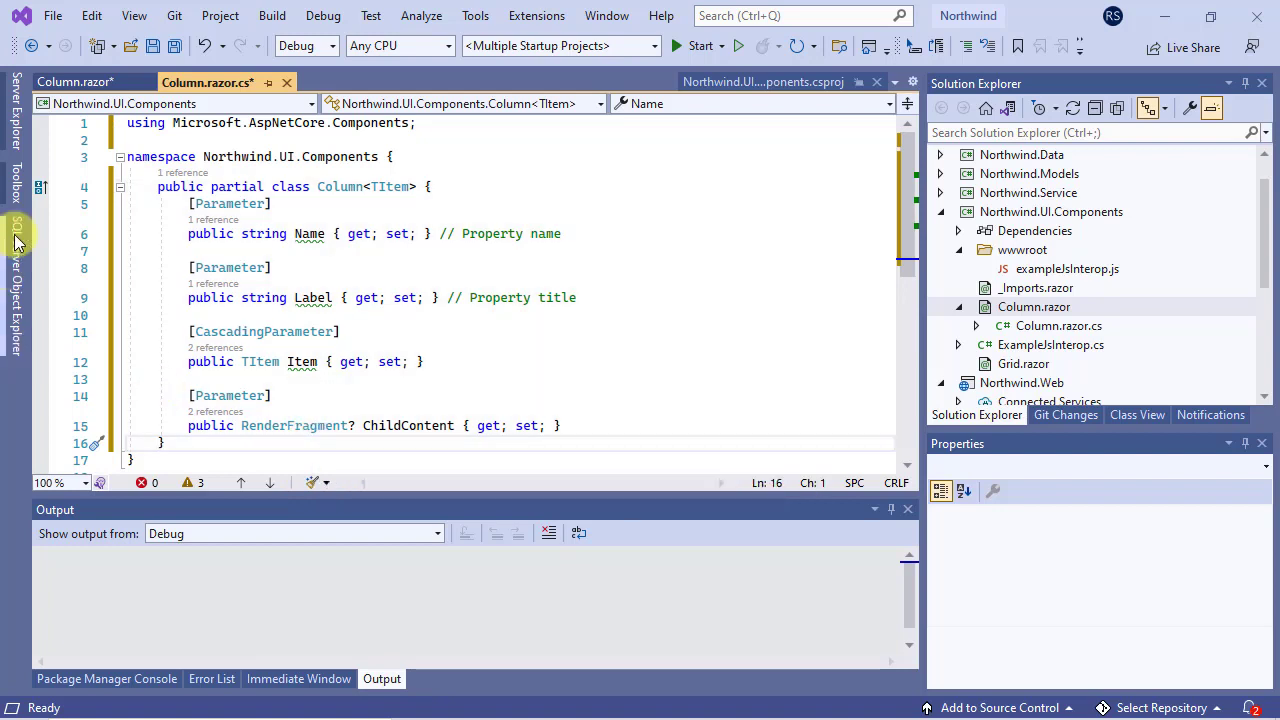
pyautogui.click(70, 82)
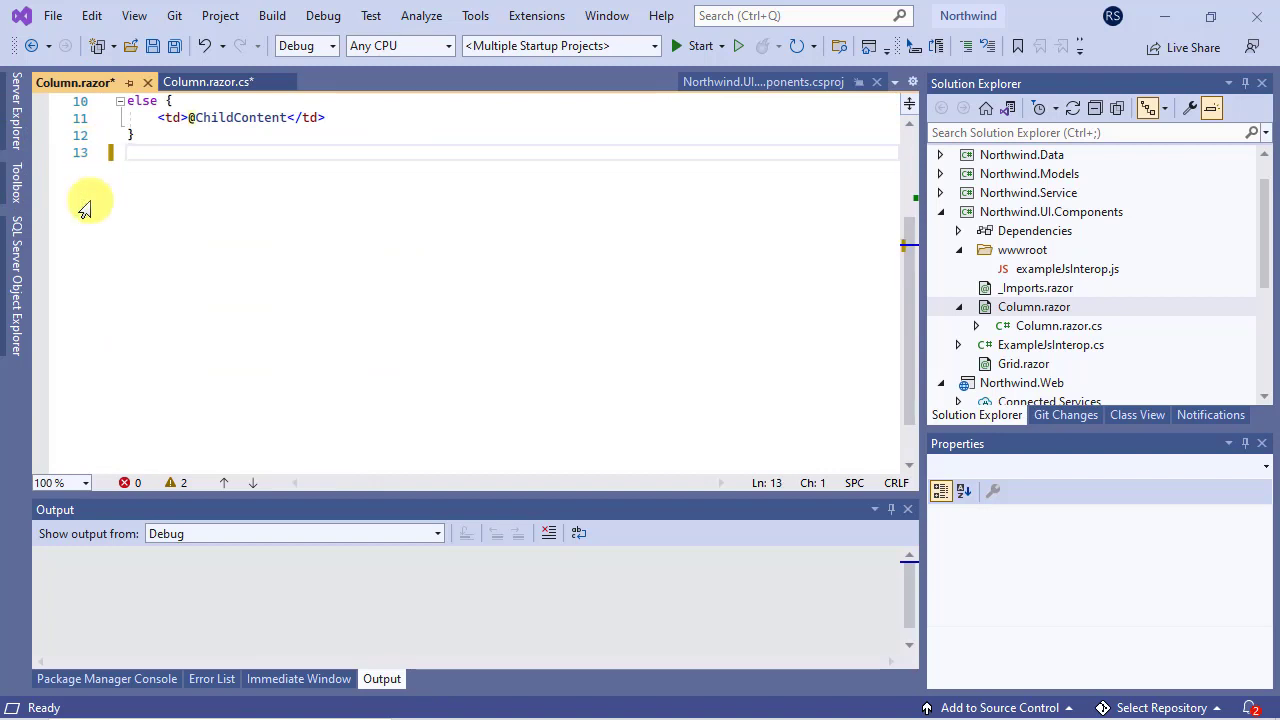
# Step: Add a Grid.razor.cs class file nested under Grid.razor in the components project
pyautogui.click(1024, 364)
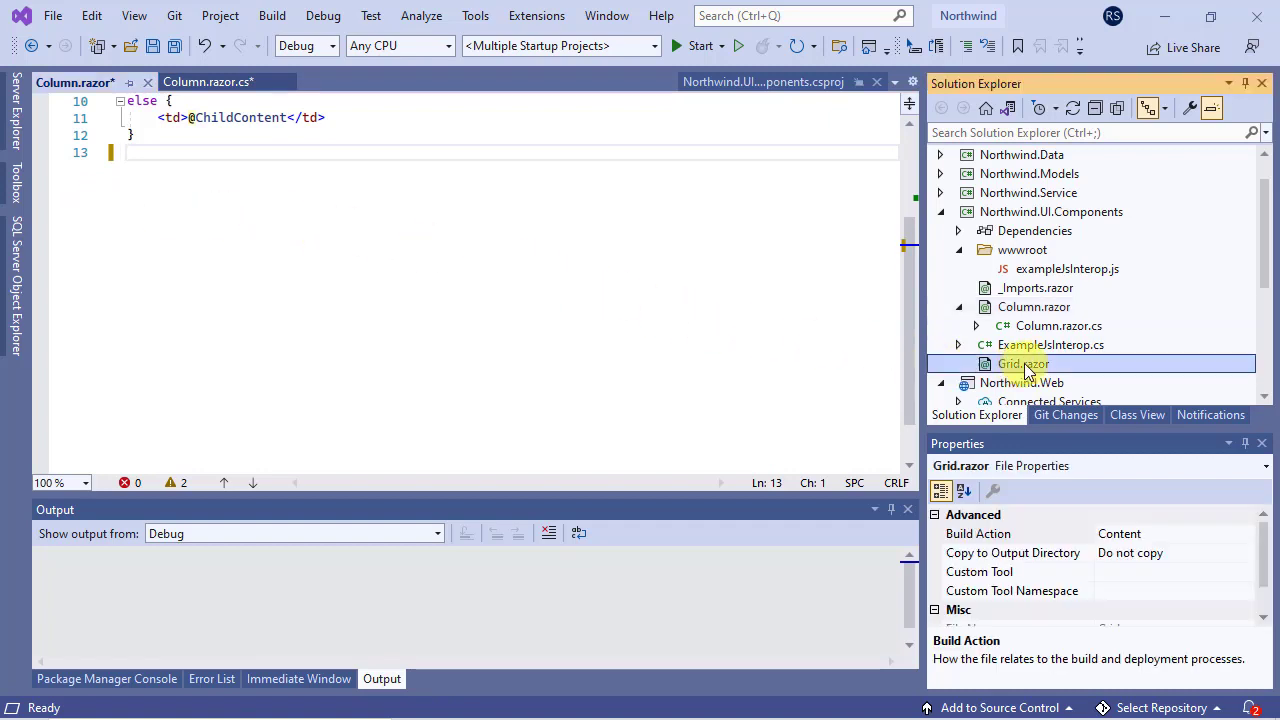
pyautogui.doubleClick(1024, 364)
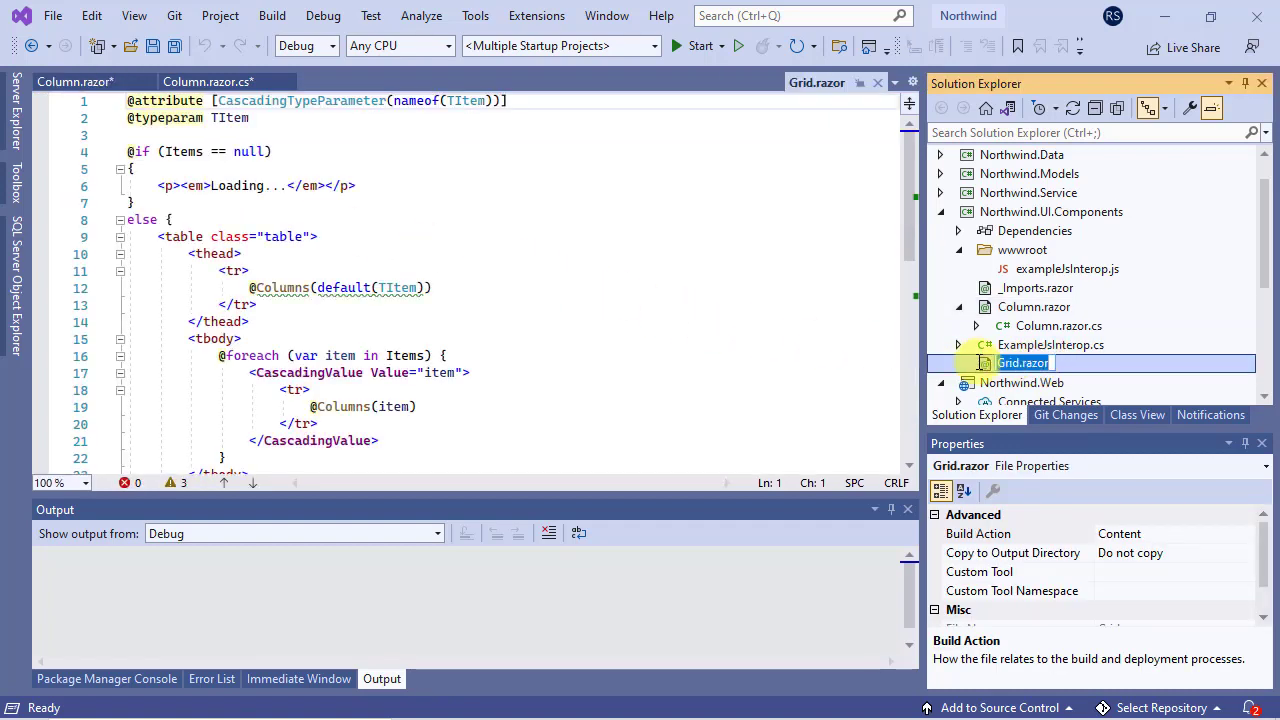
pyautogui.rightClick(1052, 212)
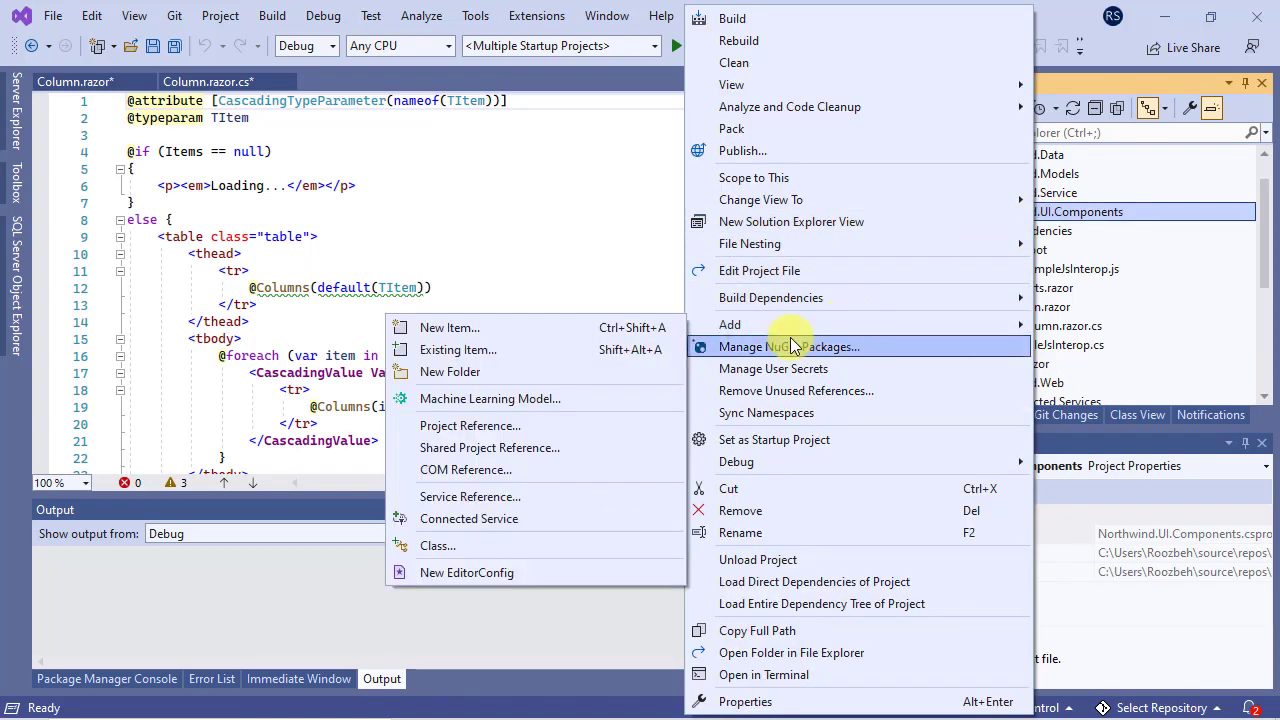
pyautogui.click(448, 328)
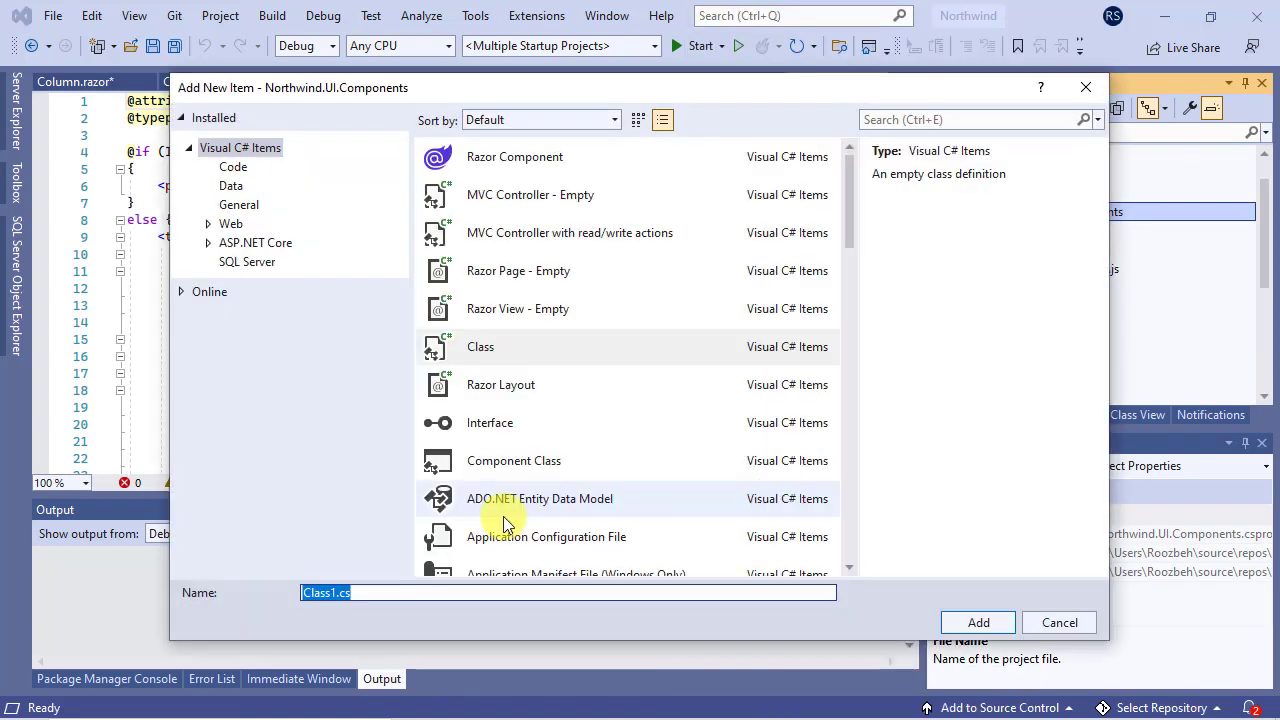
pyautogui.write('Grid.razor.')
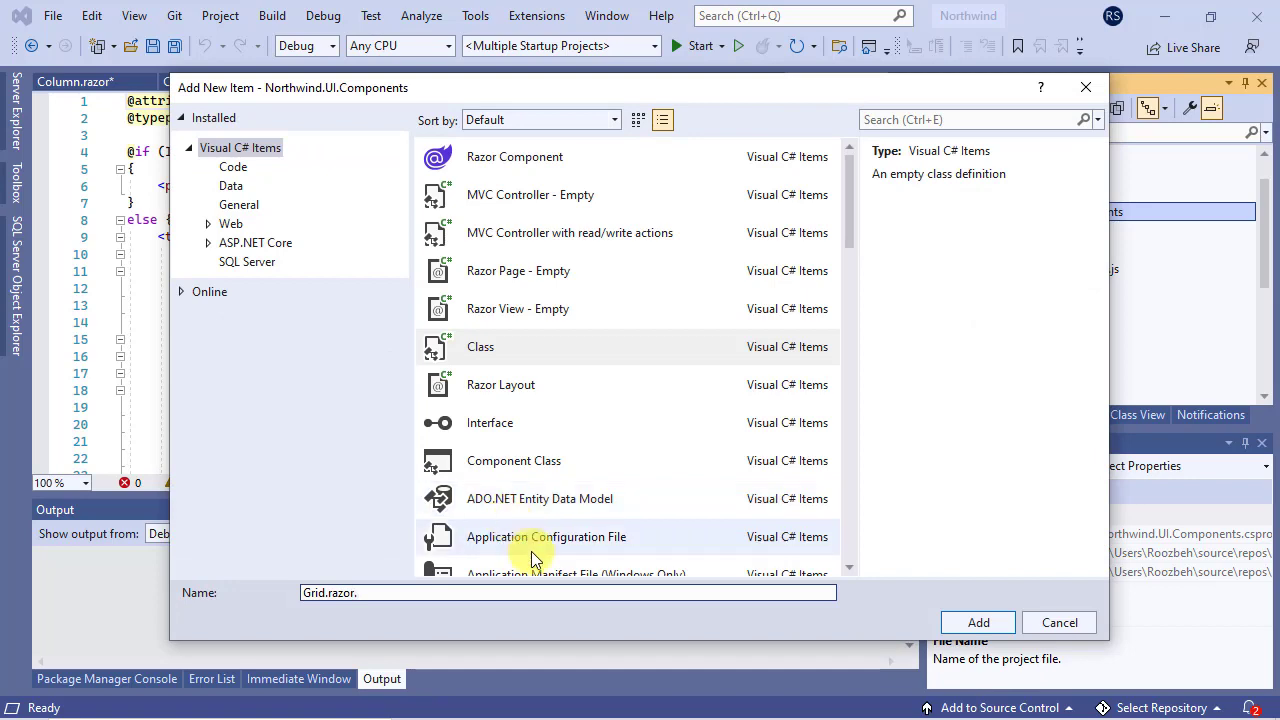
pyautogui.click(976, 622)
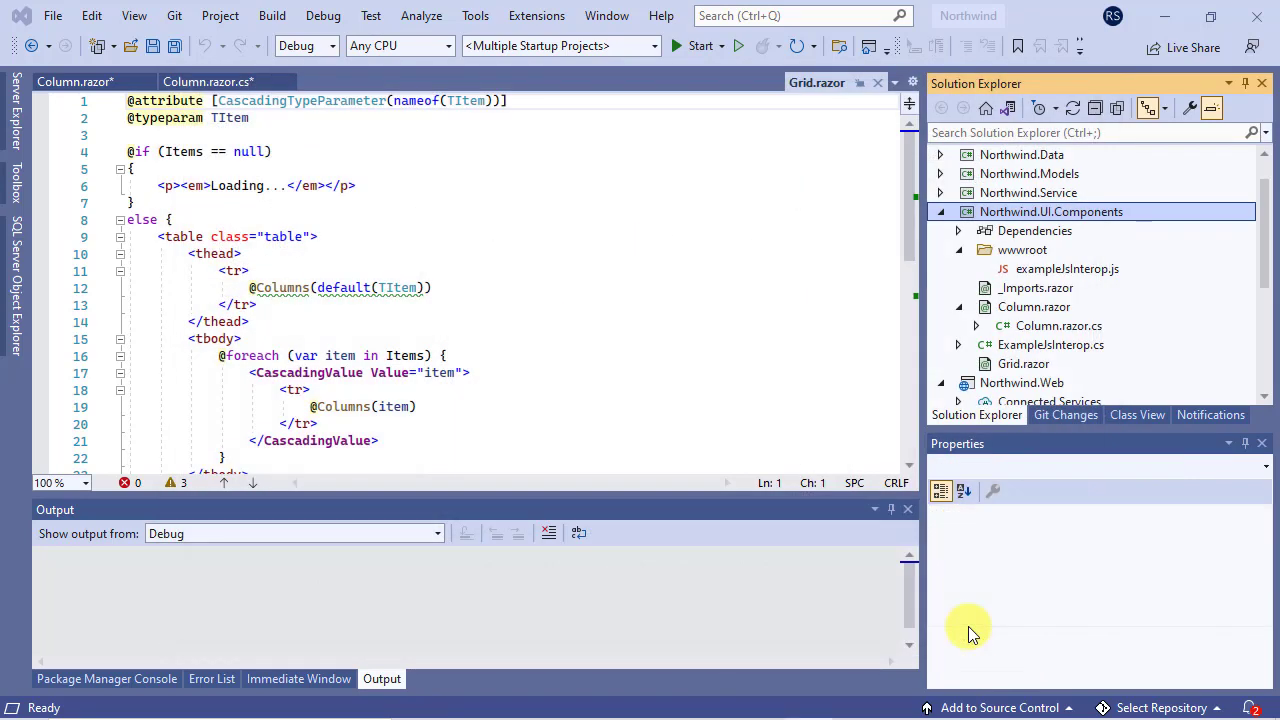
# Step: Make the class public partial Grid<TItem> and move the Items and Columns parameters into it
pyautogui.doubleClick(1024, 364)
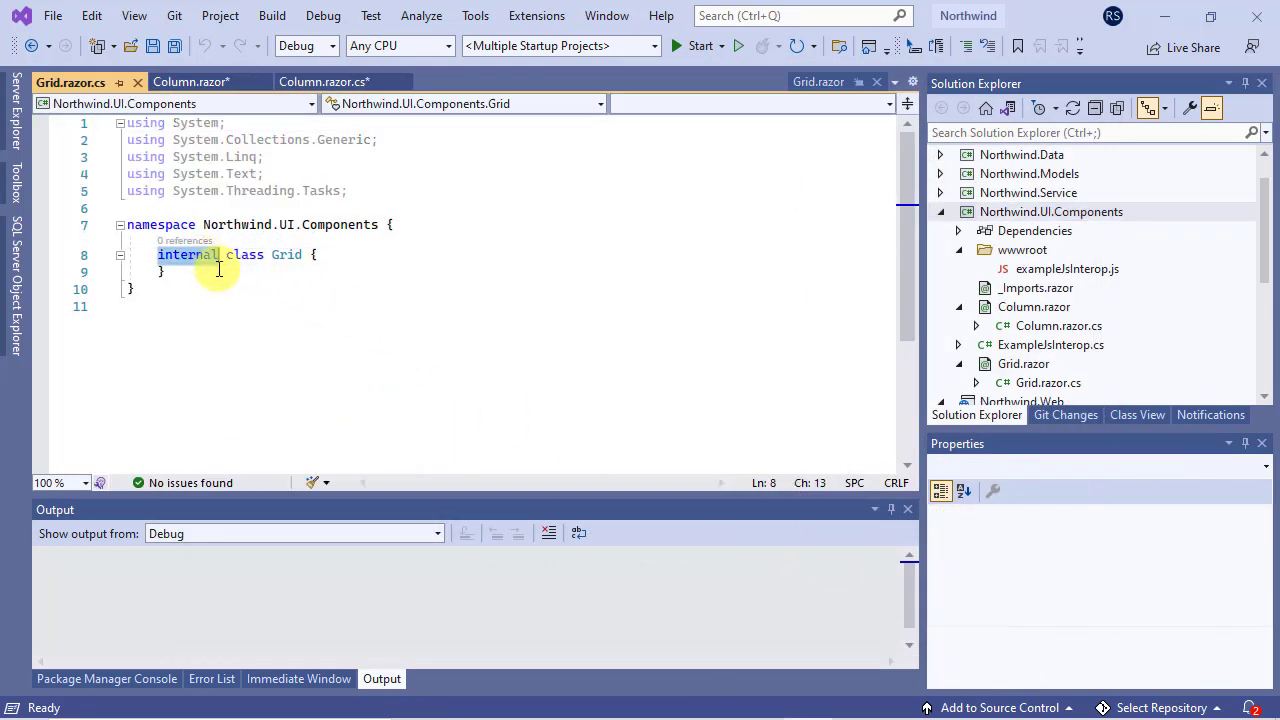
pyautogui.write('public')
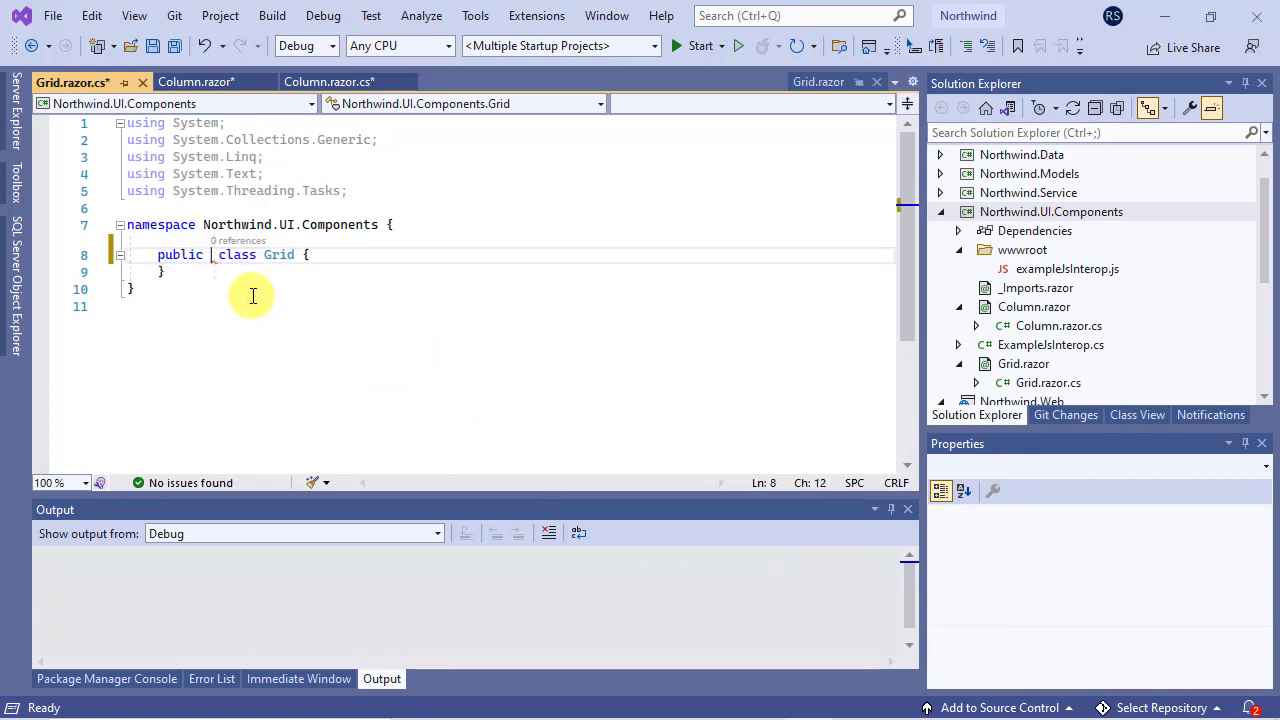
pyautogui.write('partial')
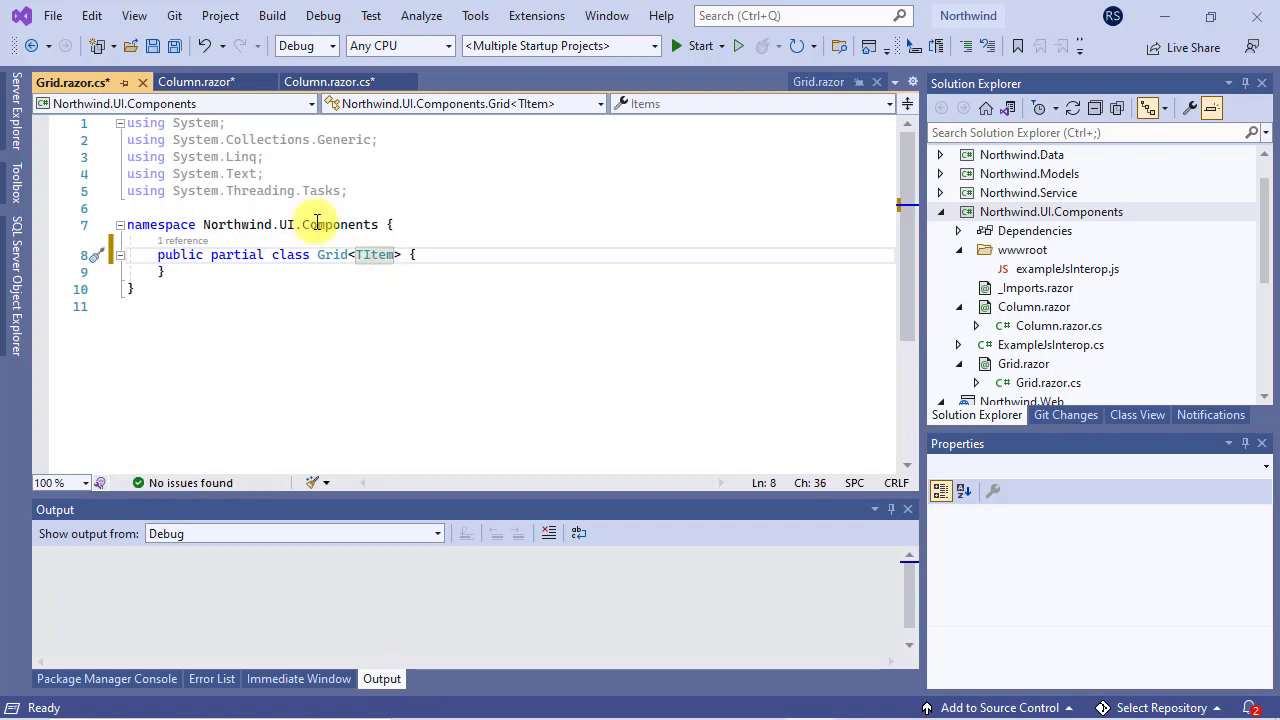
pyautogui.click(200, 84)
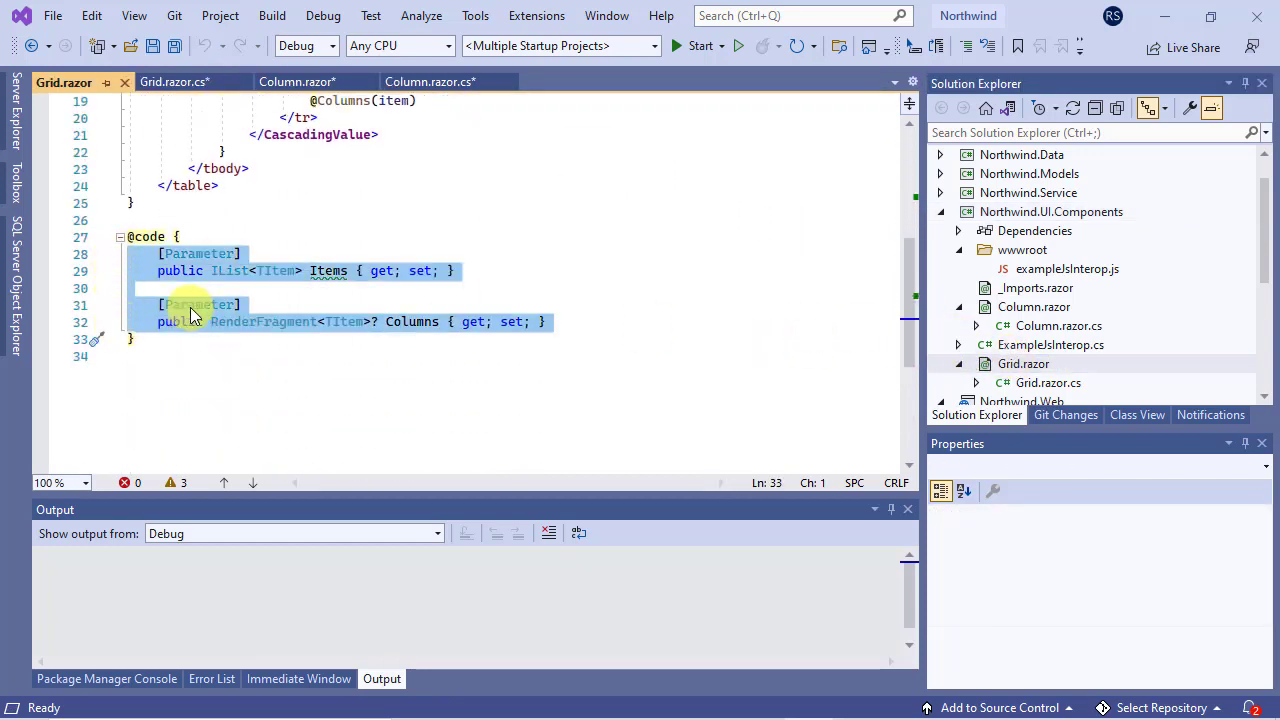
pyautogui.press('Delete')
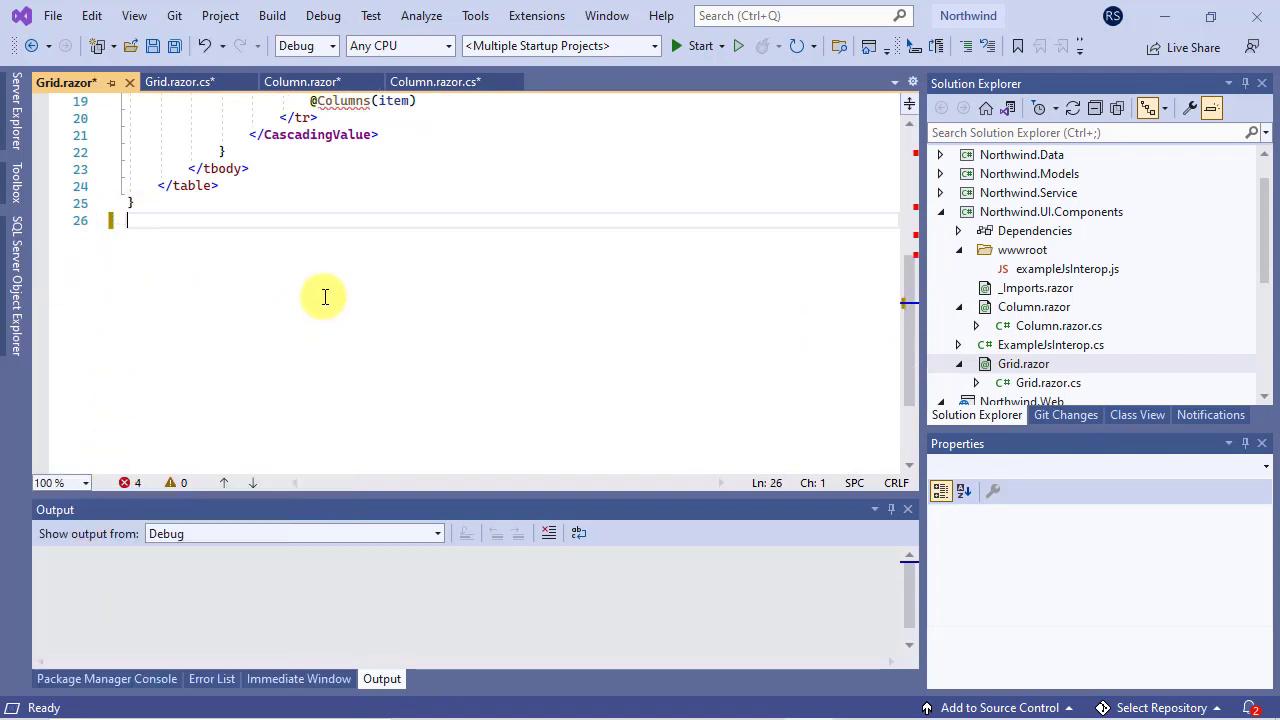
pyautogui.click(180, 80)
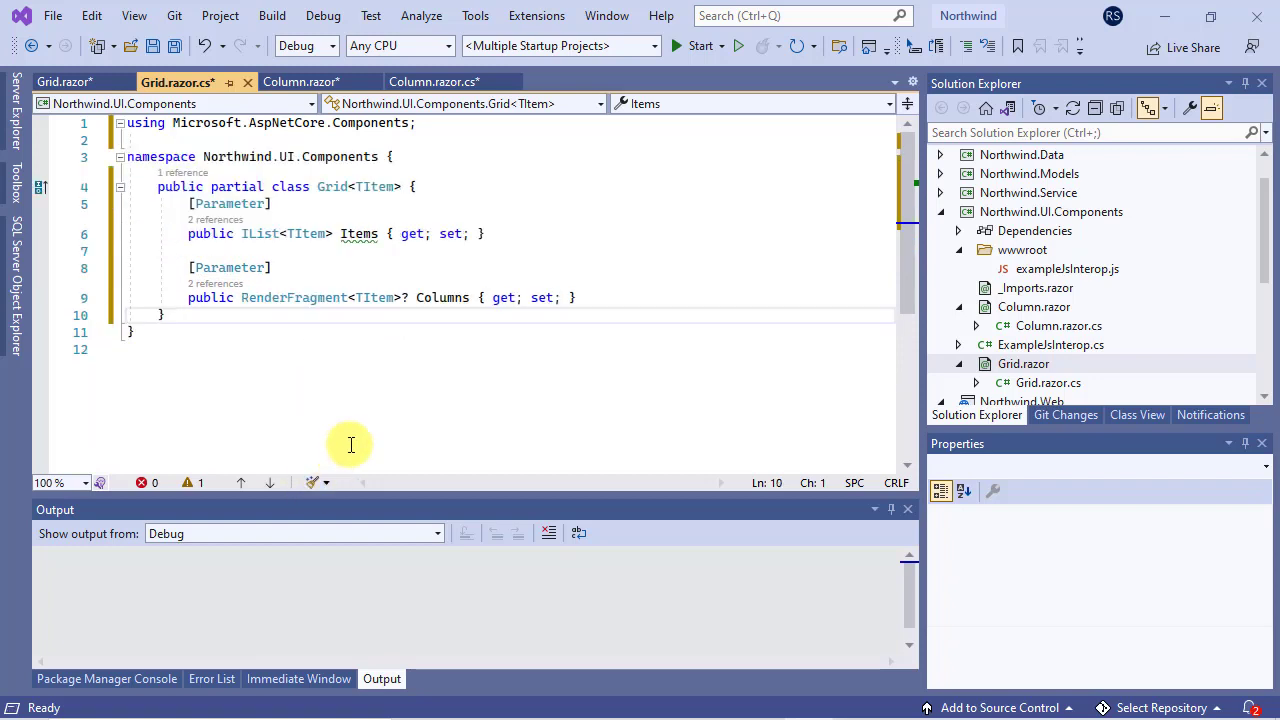
# Step: Add a project reference from Northwind.Web to Northwind.UI.Components
pyautogui.click(174, 48)
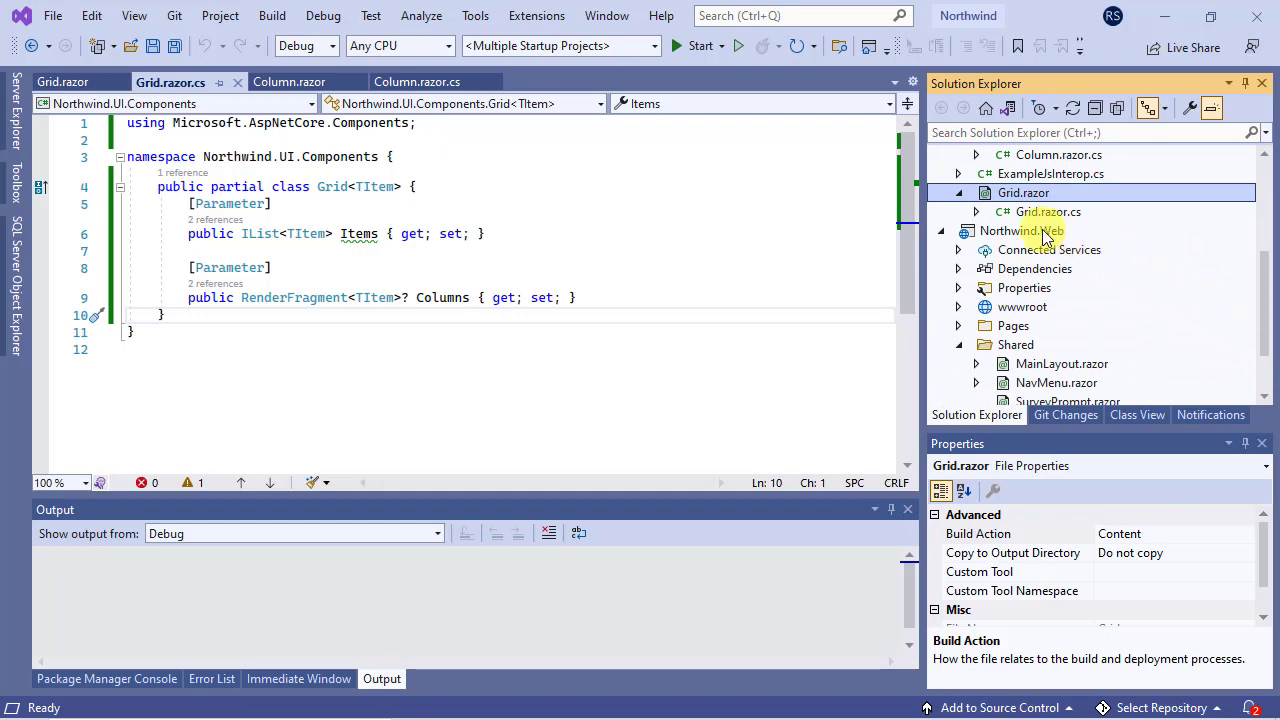
pyautogui.rightClick(1020, 230)
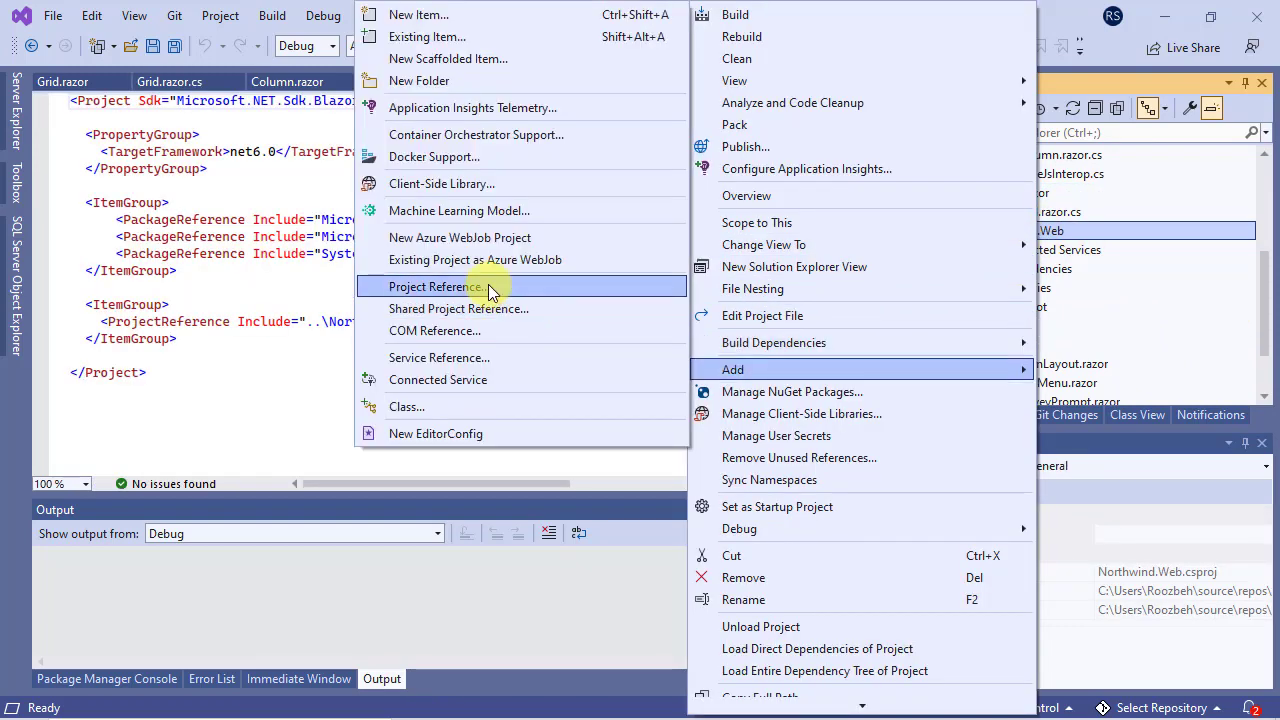
pyautogui.click(432, 288)
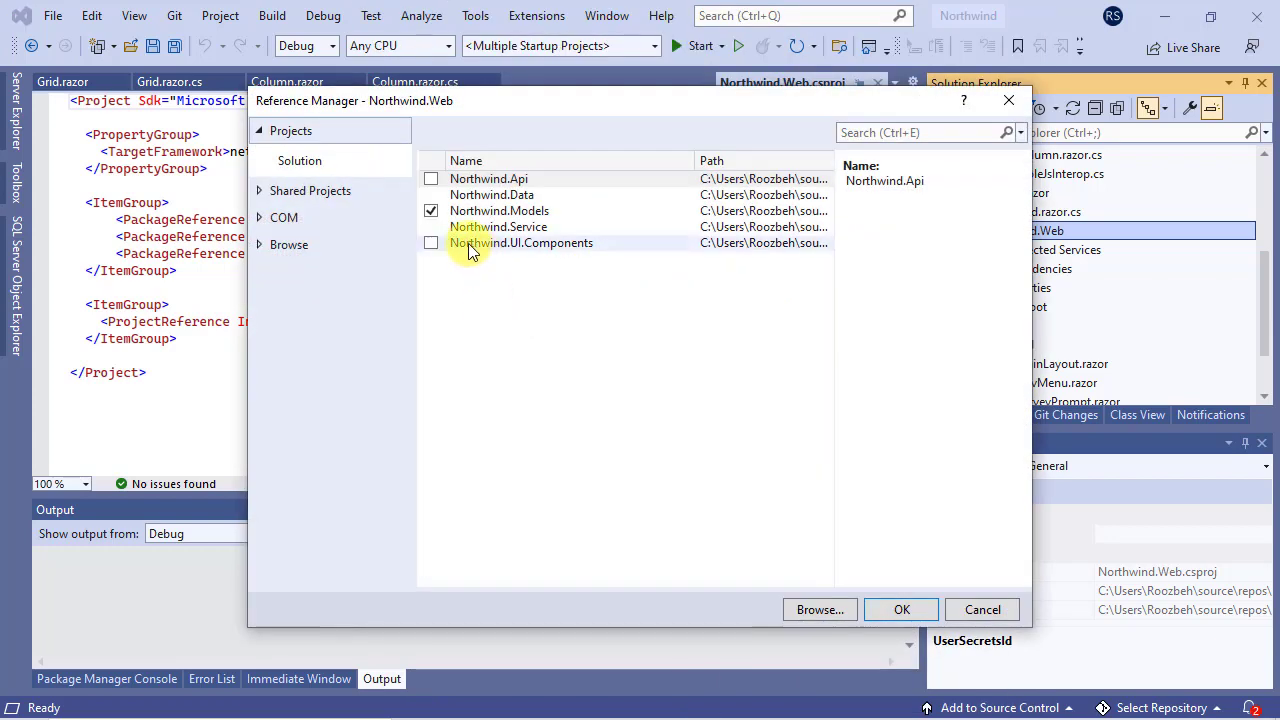
pyautogui.click(432, 242)
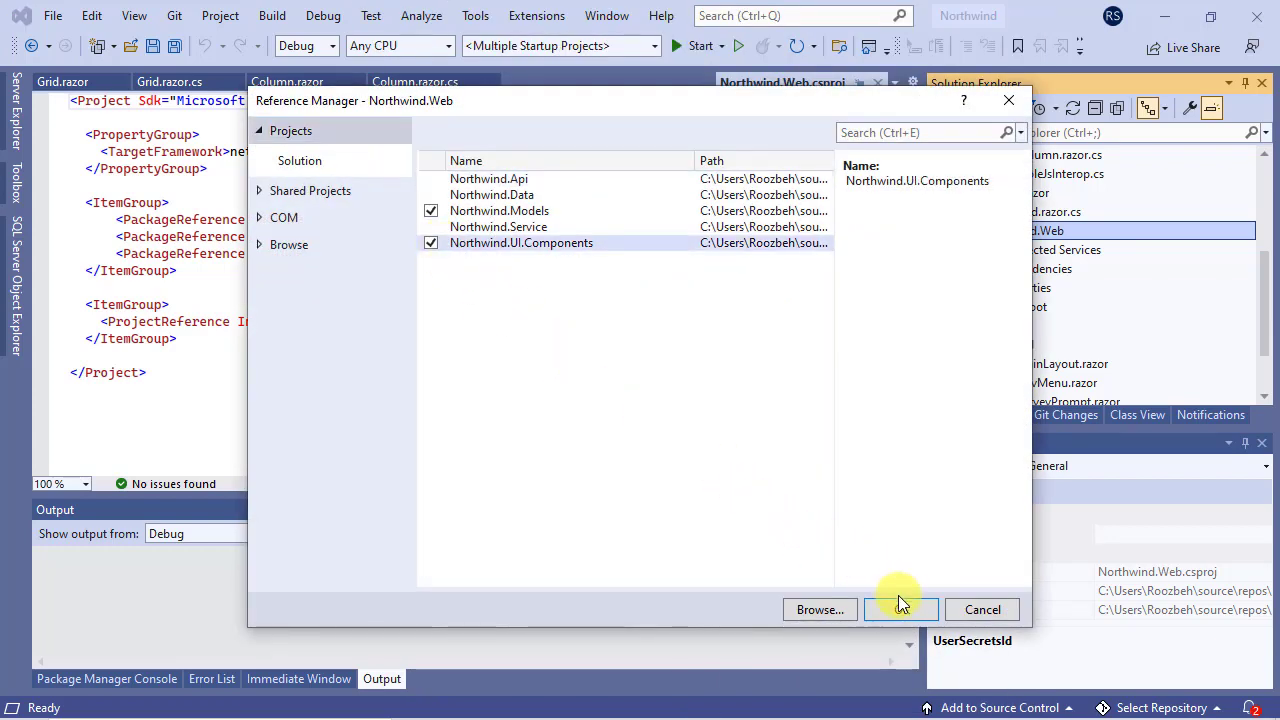
pyautogui.click(900, 608)
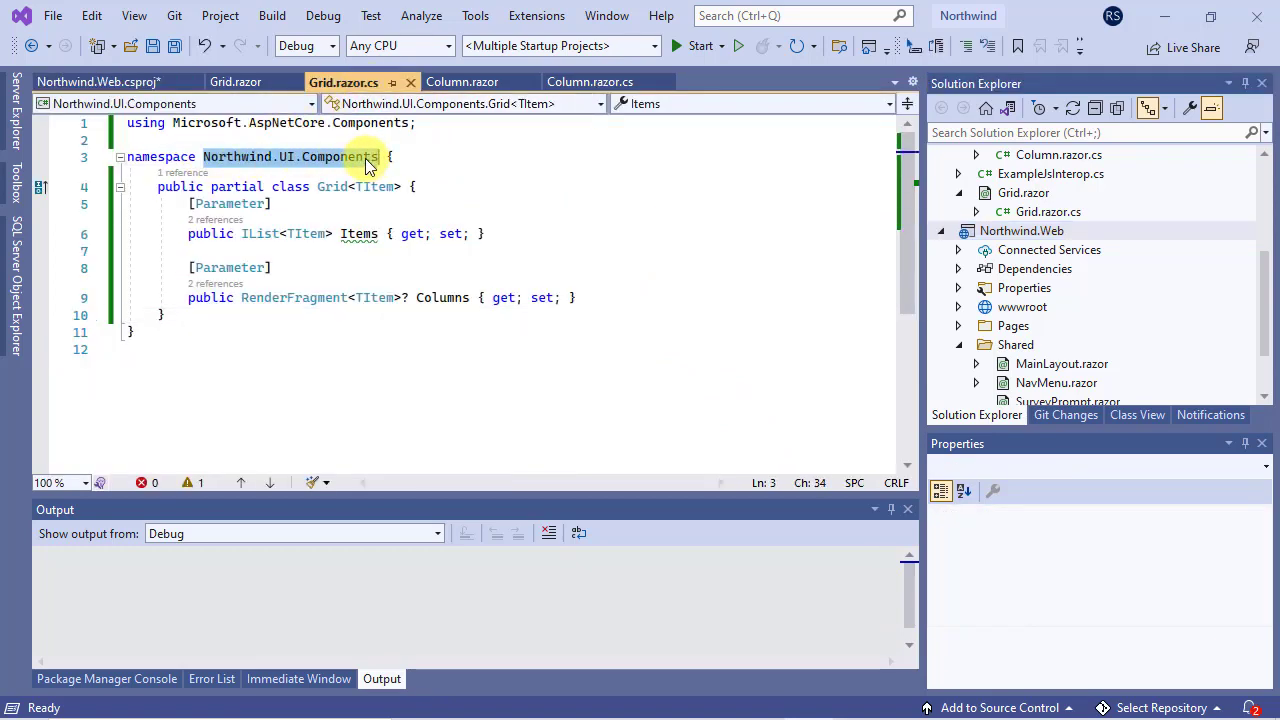
pyautogui.rightClick(368, 156)
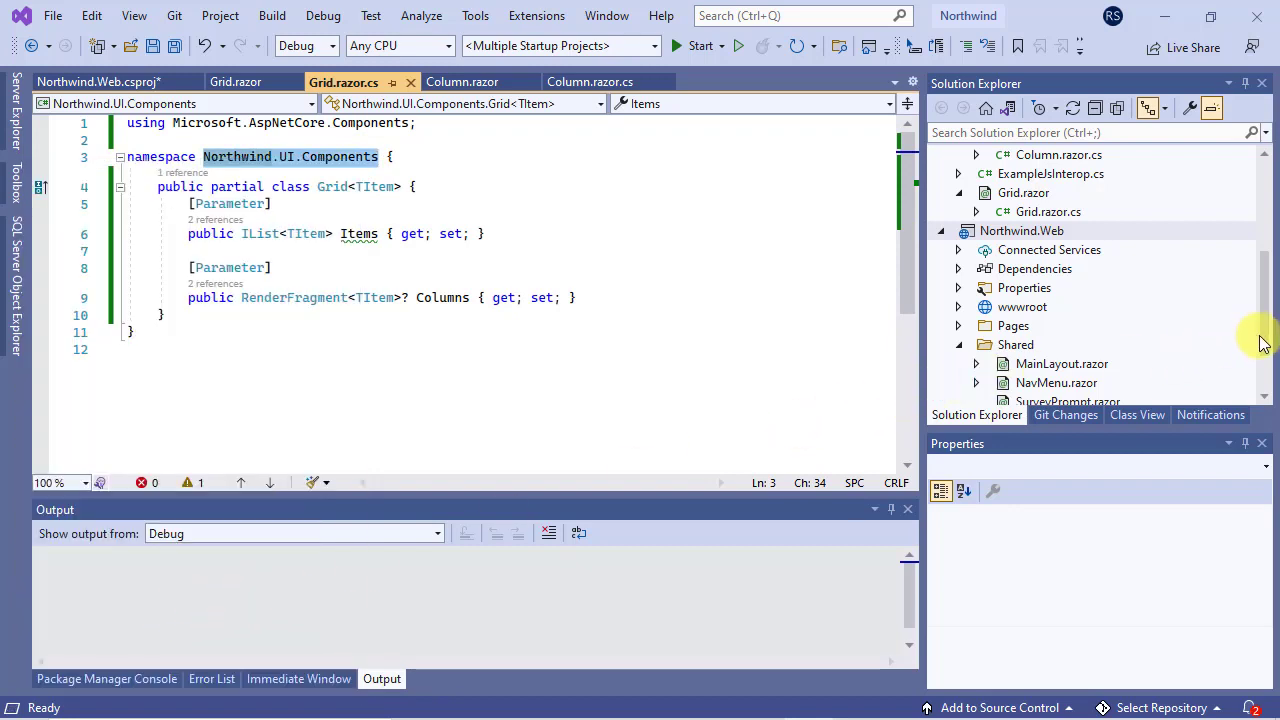
pyautogui.click(1020, 230)
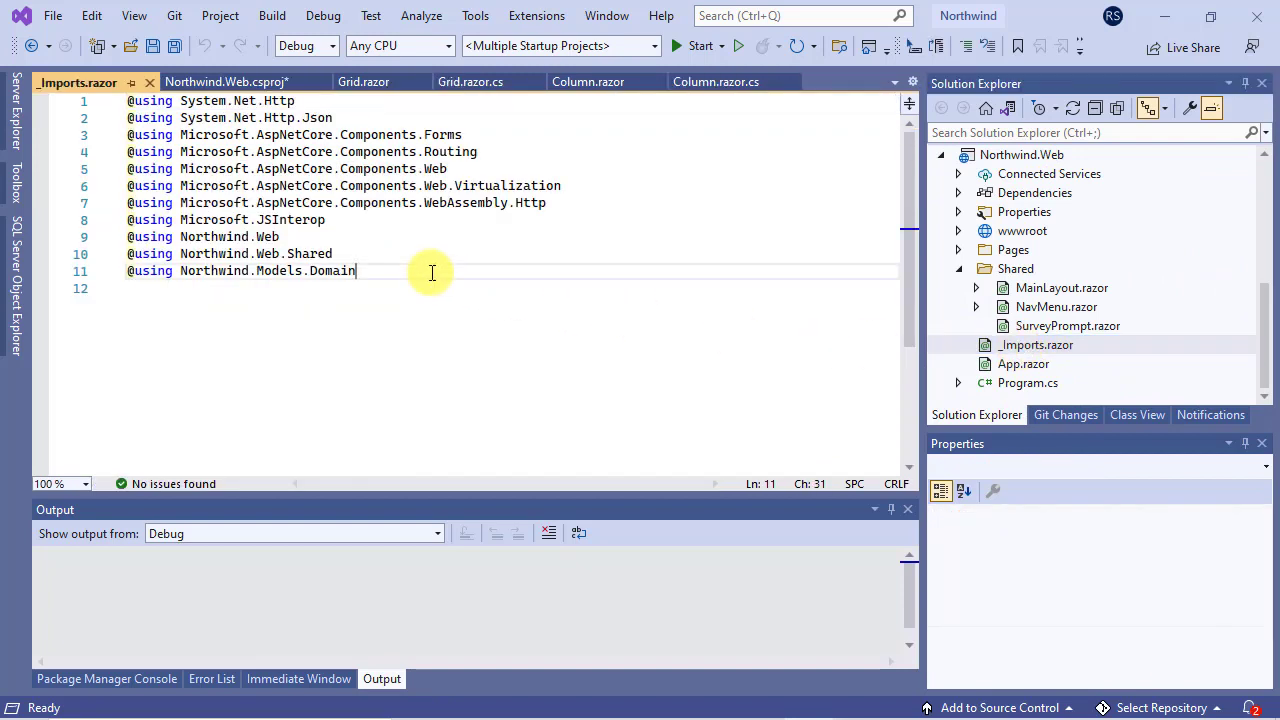
pyautogui.press('Enter')
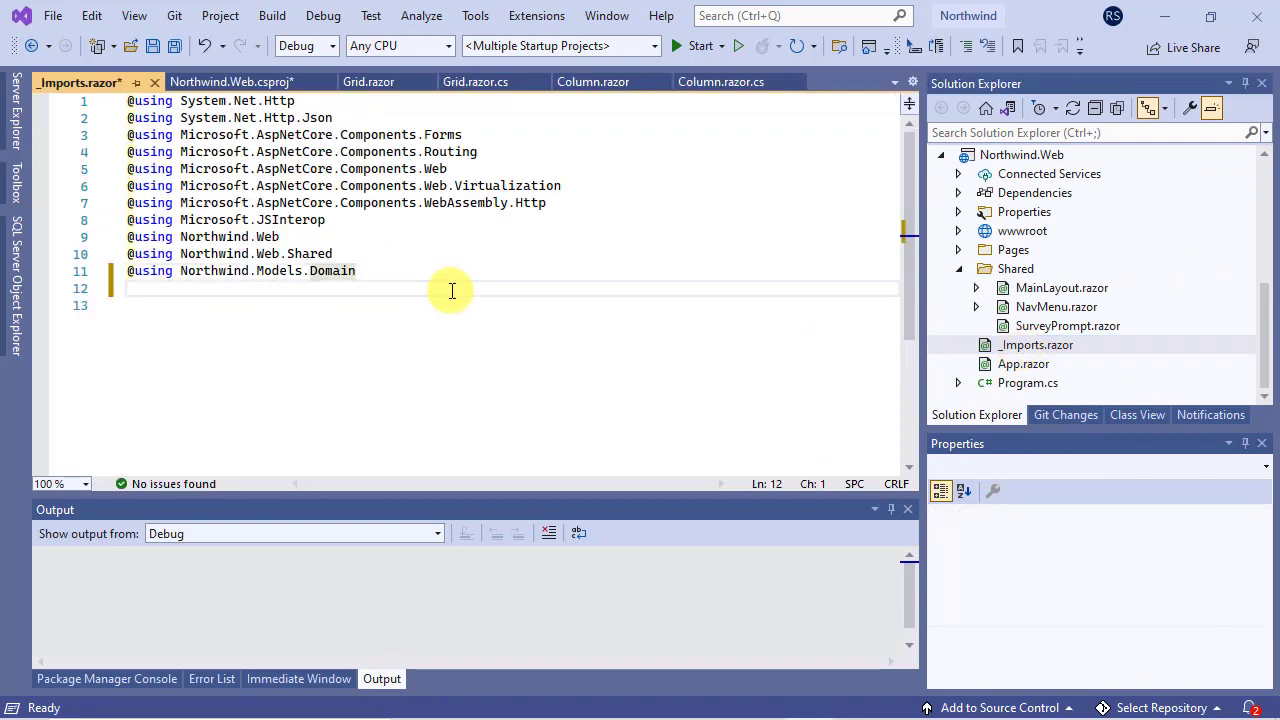
pyautogui.write('@using')
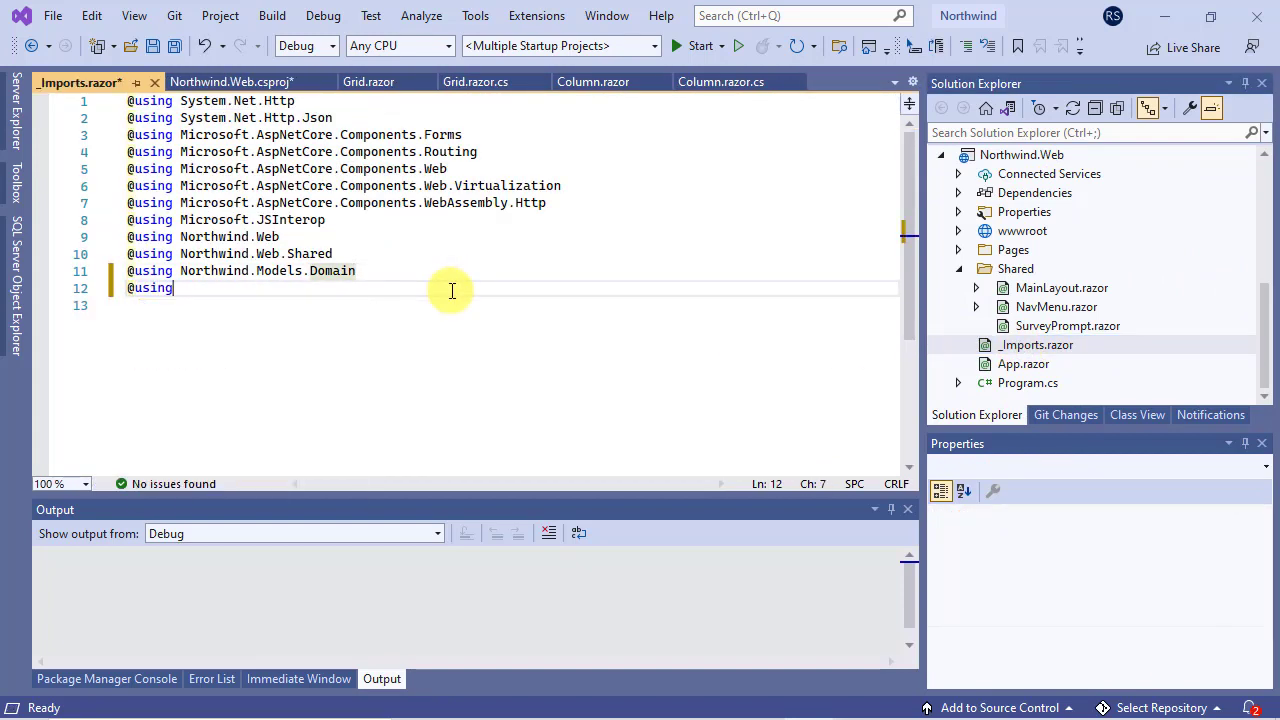
pyautogui.write('Northwind.UI.Components')
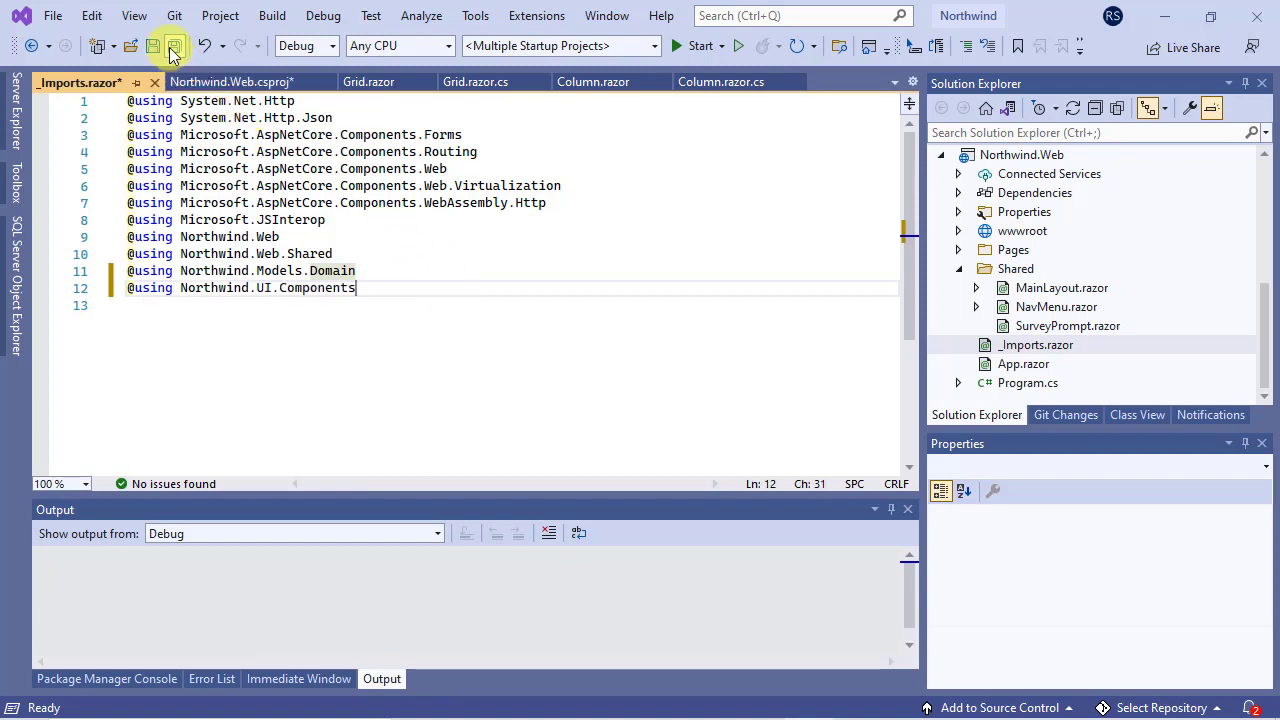
pyautogui.click(172, 46)
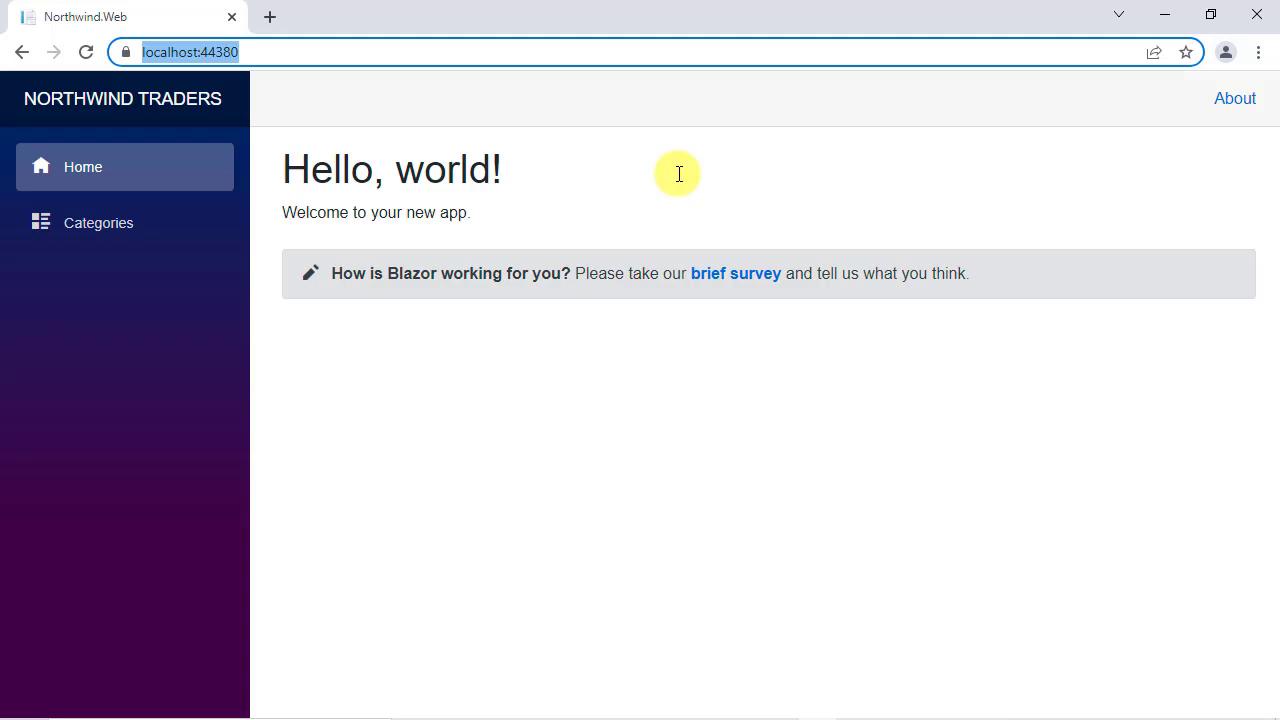
# Step: Navigate to the Categories page in the running Northwind app
pyautogui.click(98, 222)
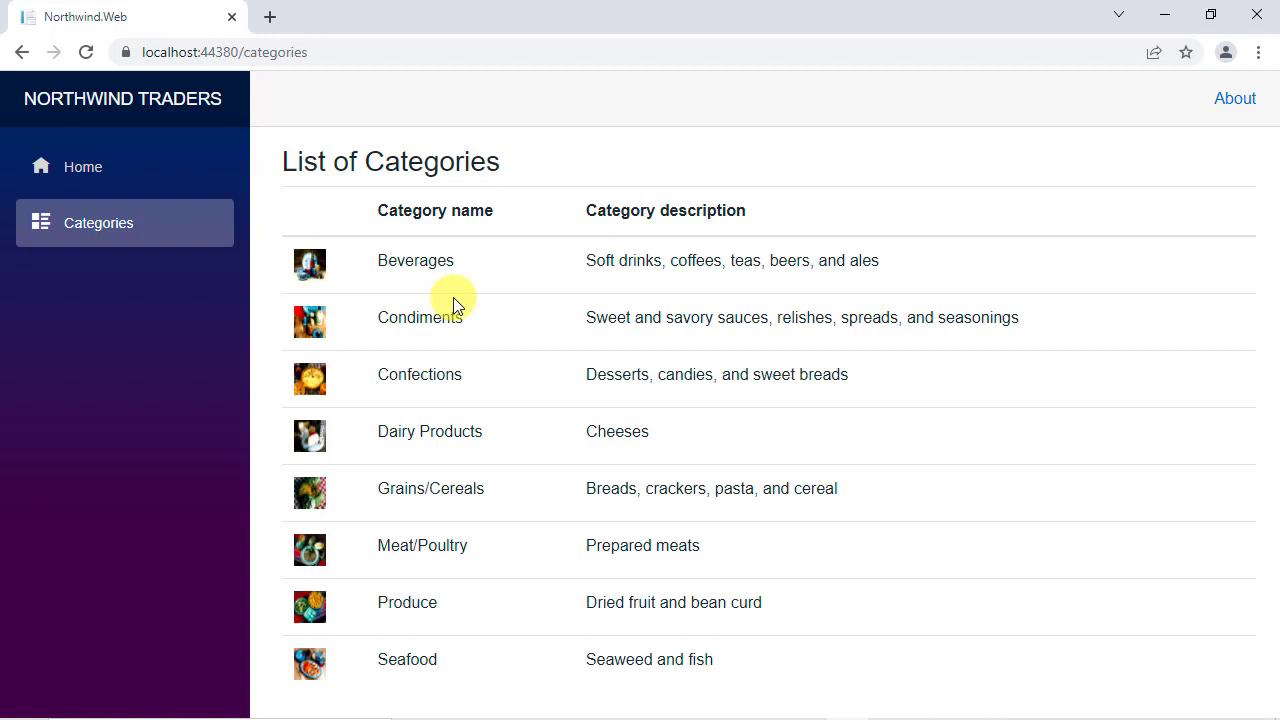
pyautogui.moveTo(1258, 14)
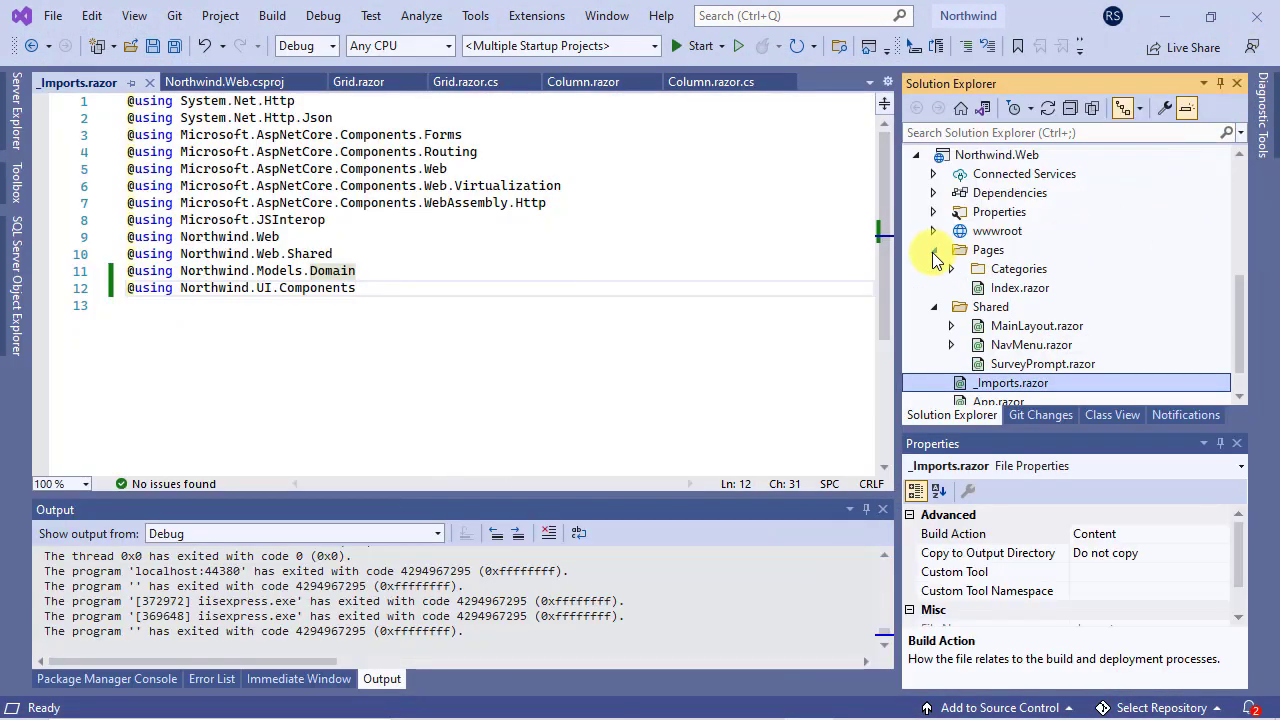
# Step: Add await Task.Delay(3000); at the top of CategoryList.razor's OnInitializedAsync and save
pyautogui.click(952, 268)
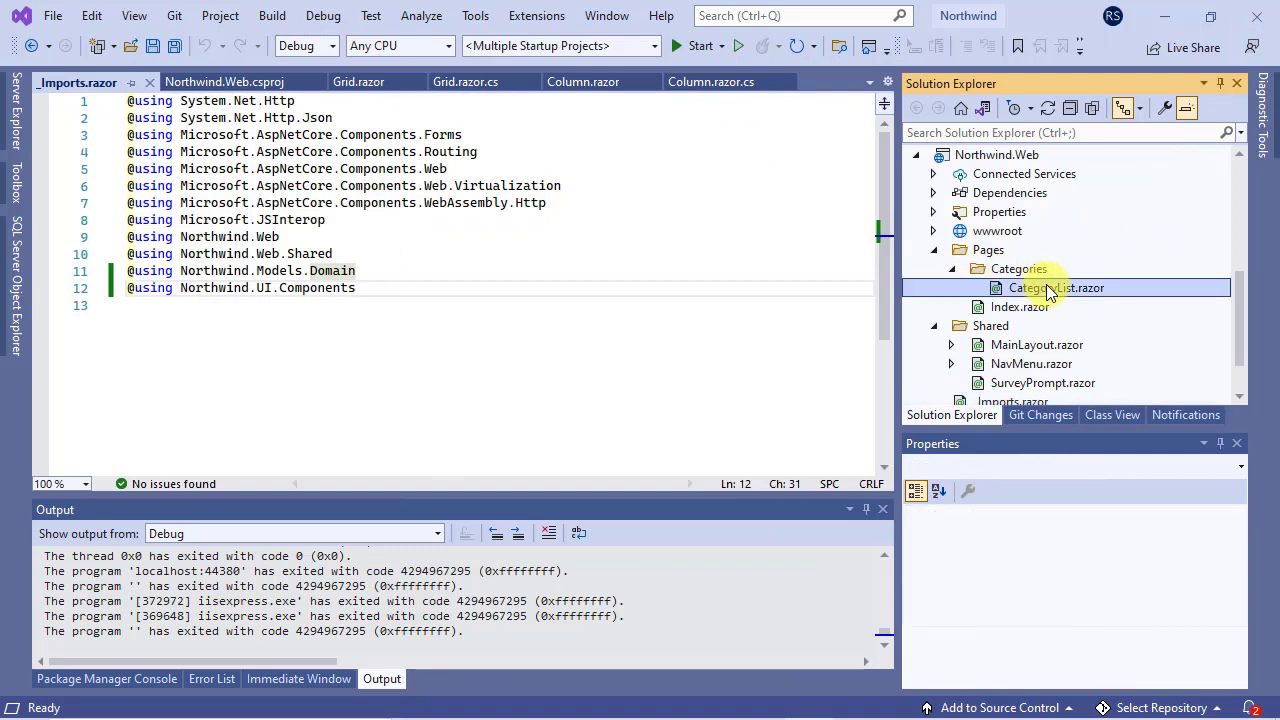
pyautogui.doubleClick(1056, 288)
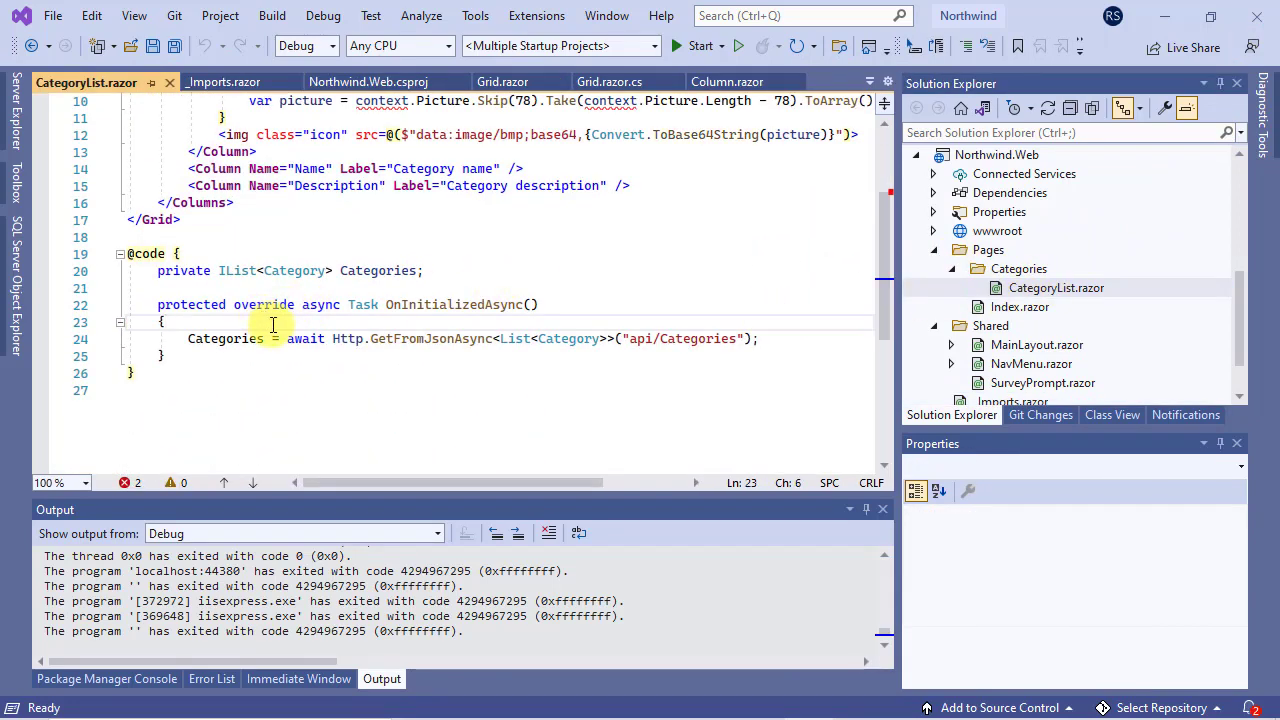
pyautogui.write('await')
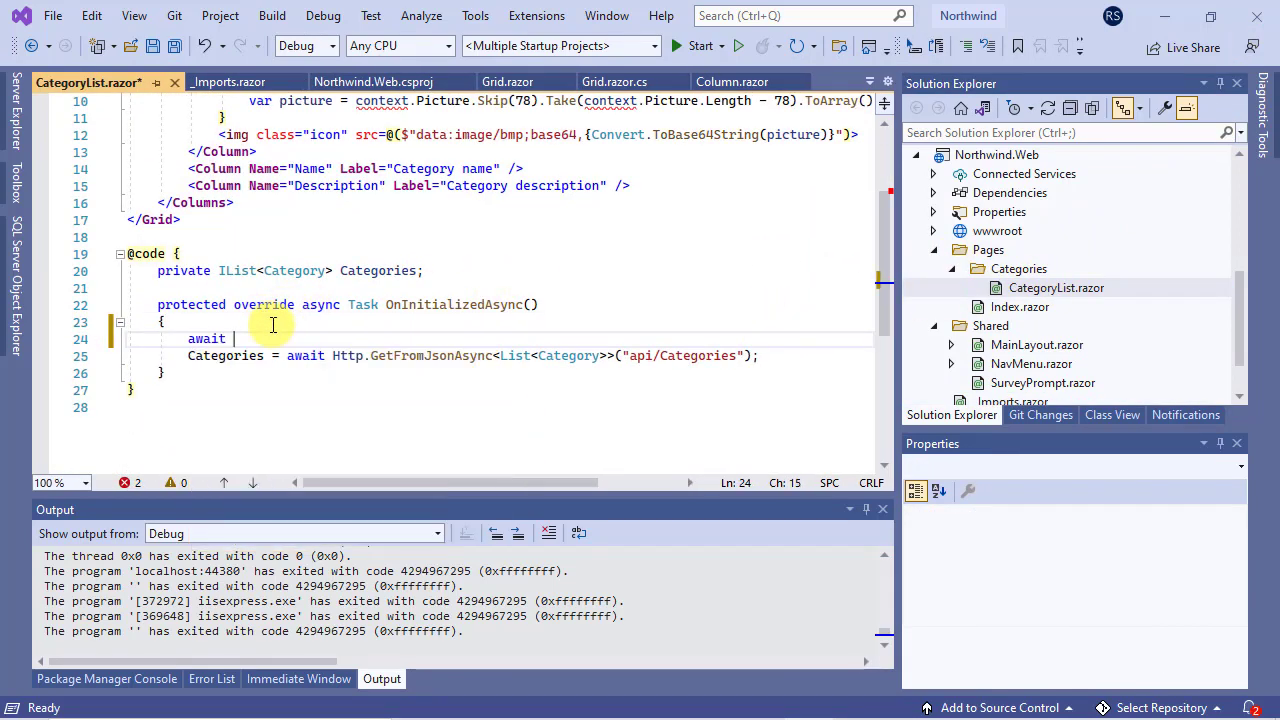
pyautogui.write('Task.d')
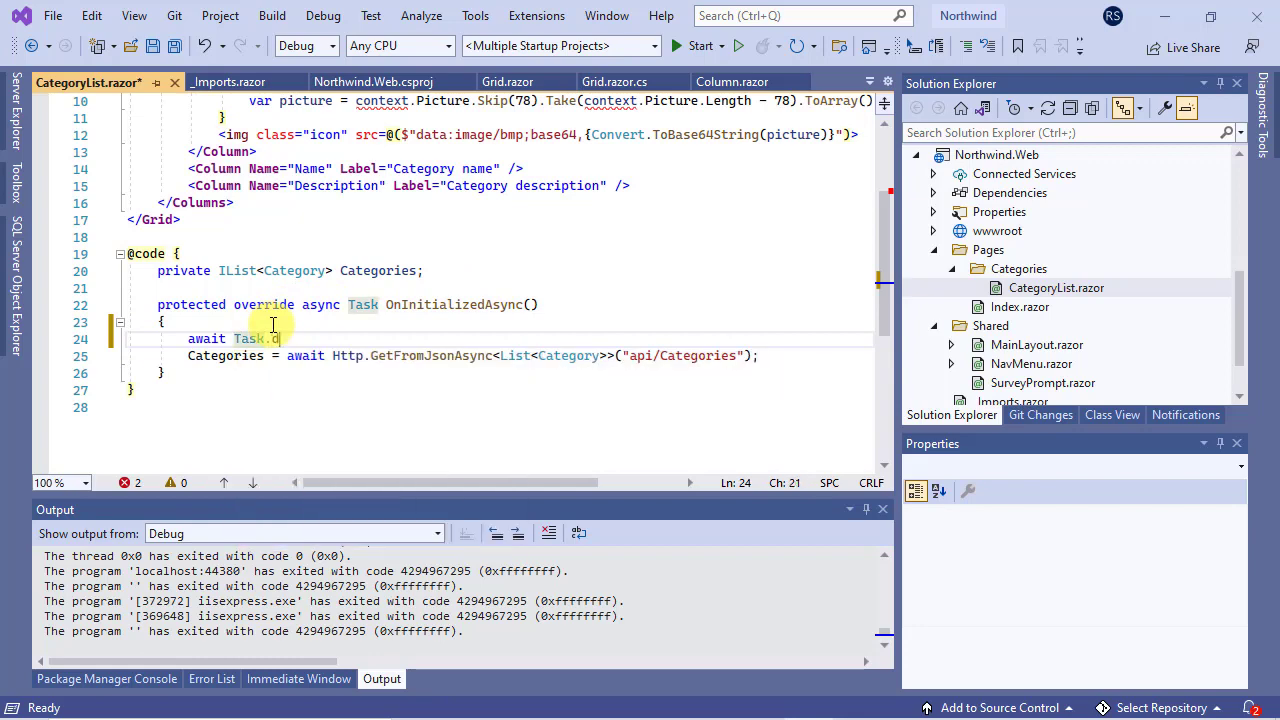
pyautogui.write('Delay(3000);')
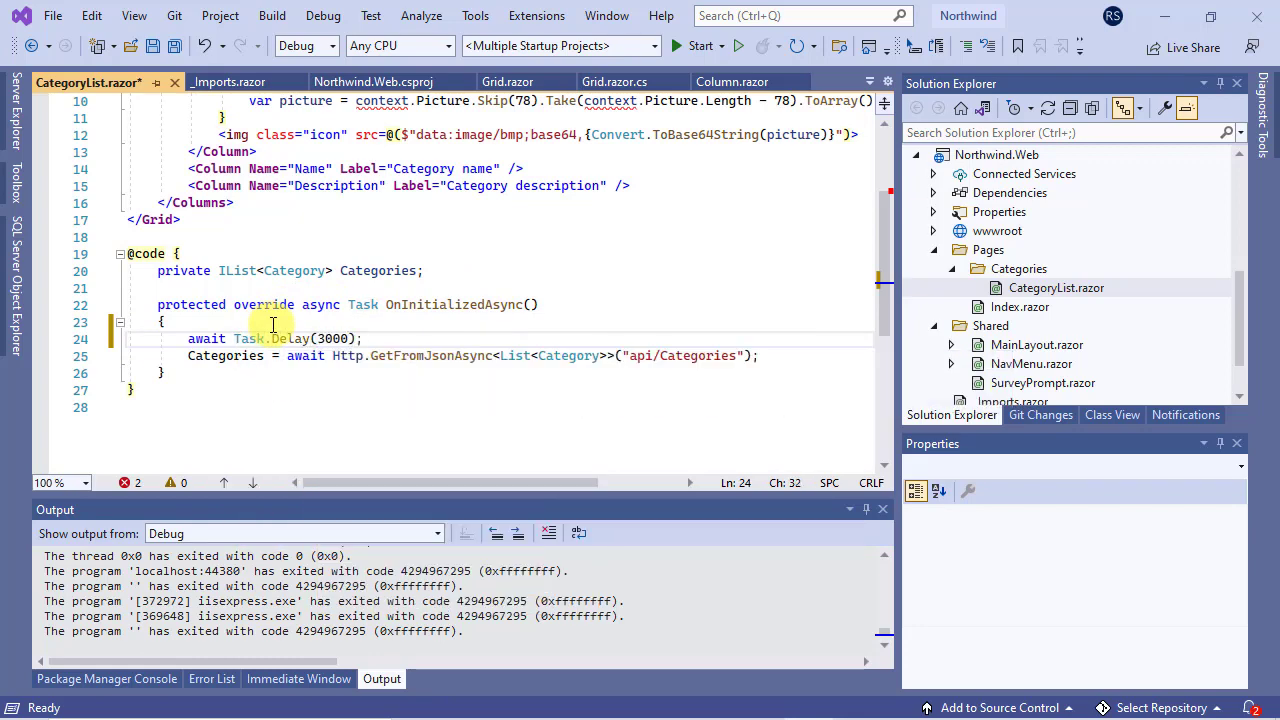
pyautogui.click(176, 48)
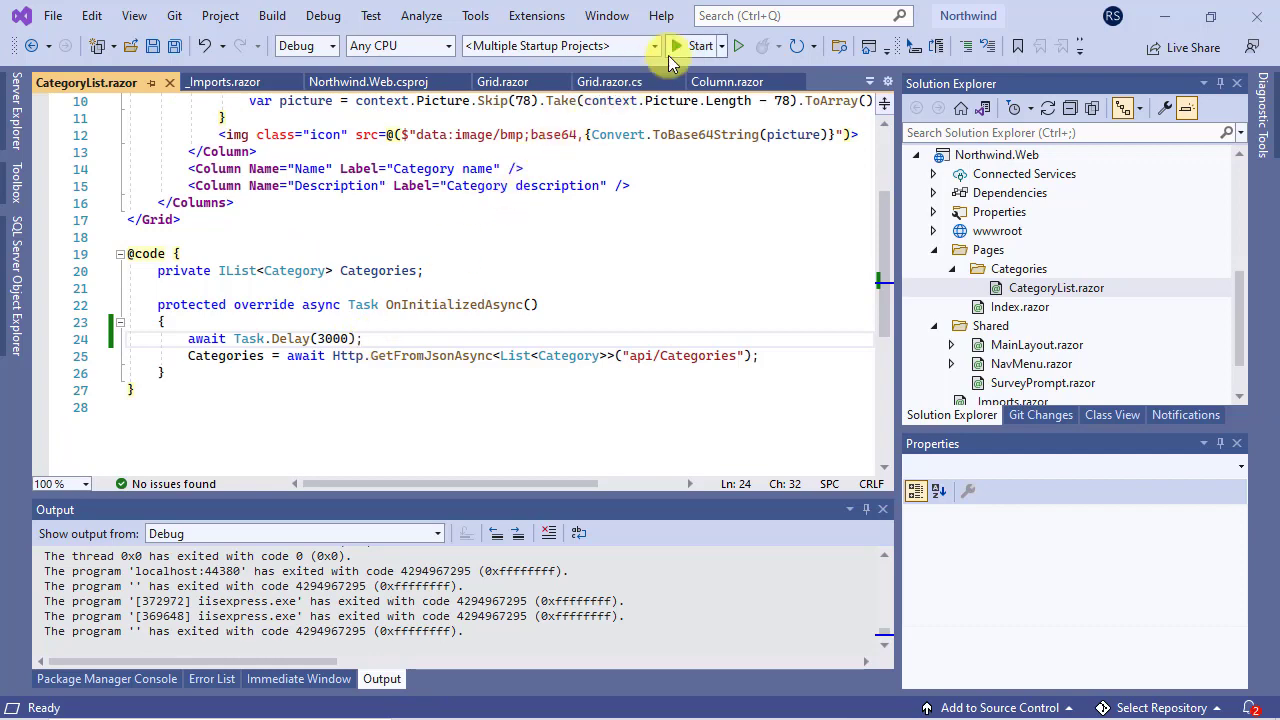
# Step: Run the app, view the Categories page's plain Loading... text, and start a new browser tab
pyautogui.click(692, 46)
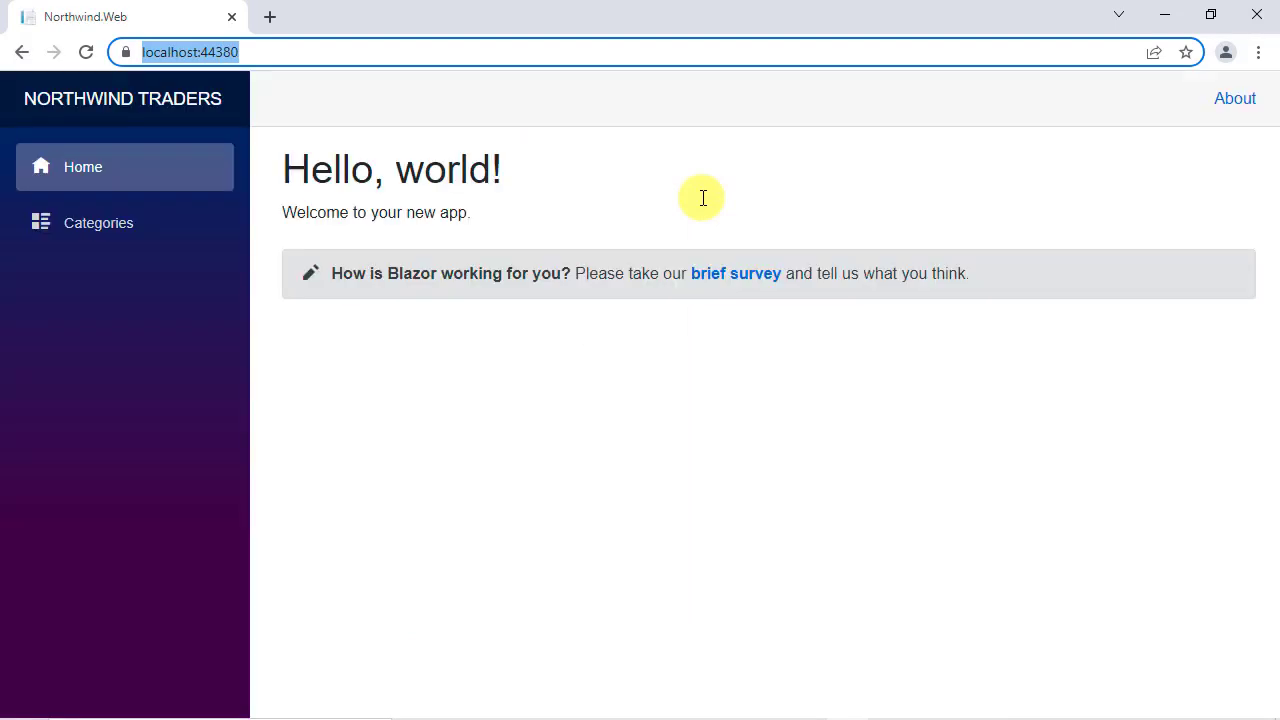
pyautogui.moveTo(484, 212)
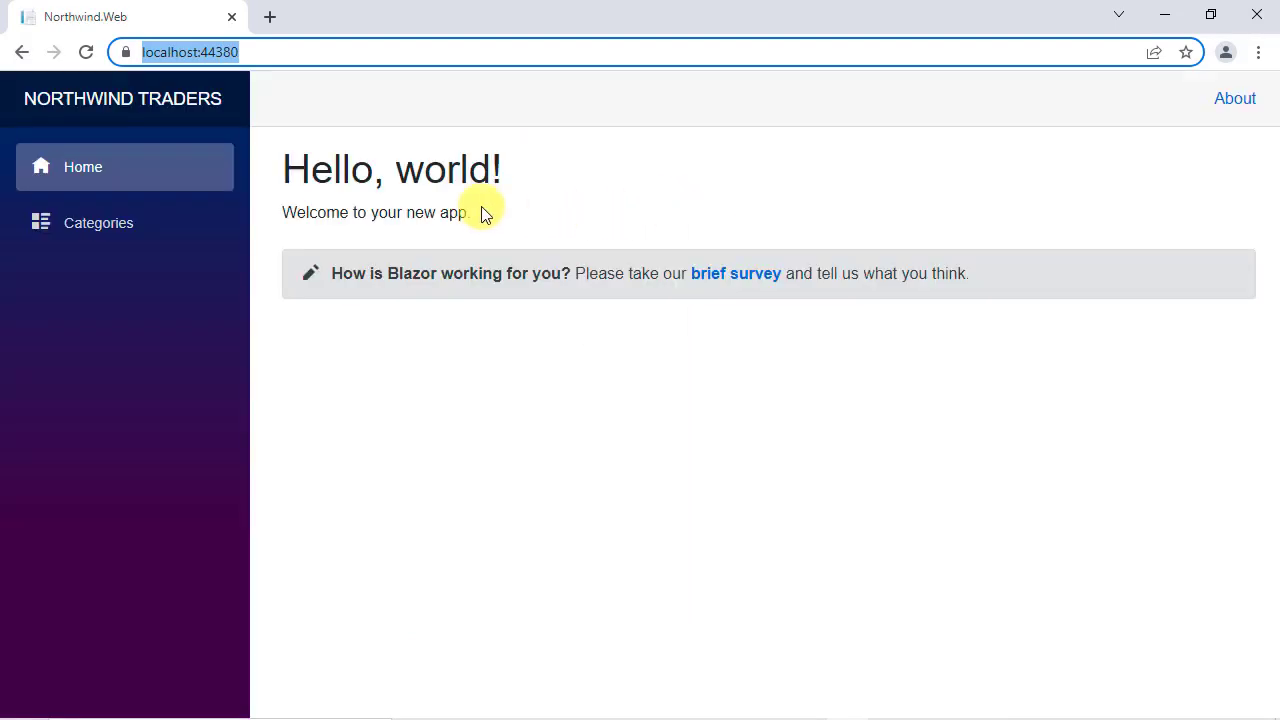
pyautogui.click(96, 222)
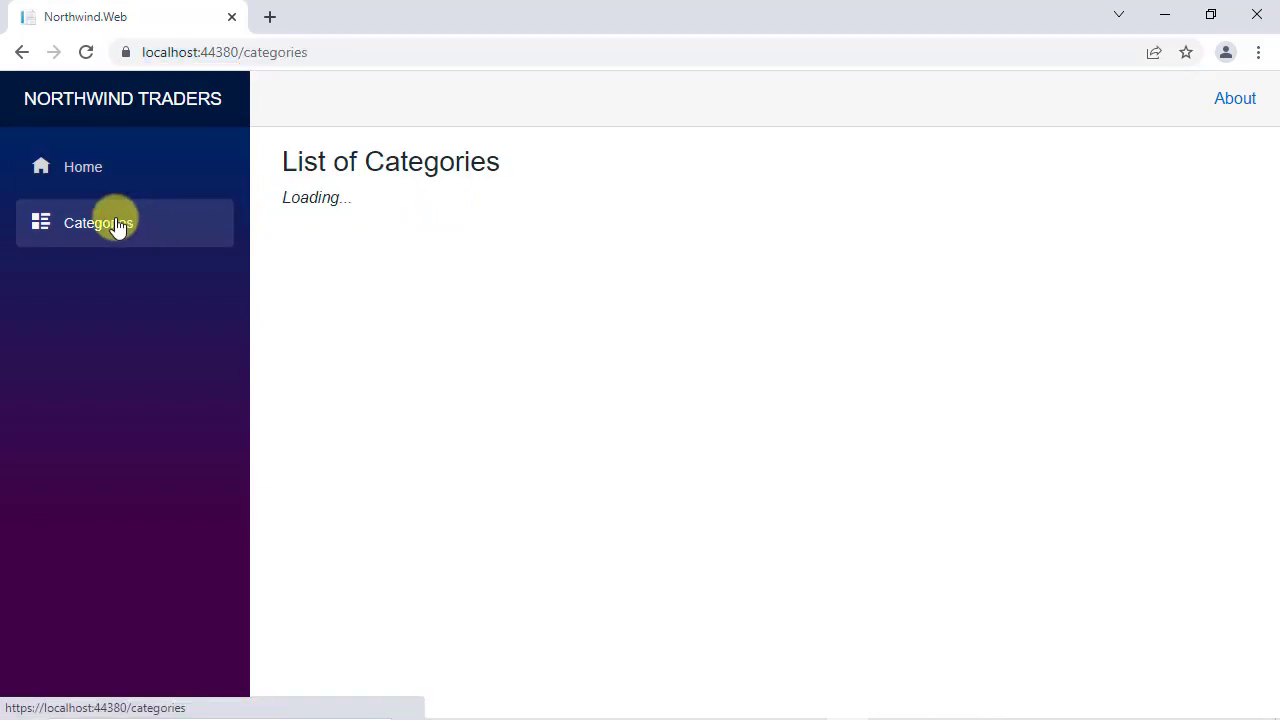
pyautogui.doubleClick(312, 198)
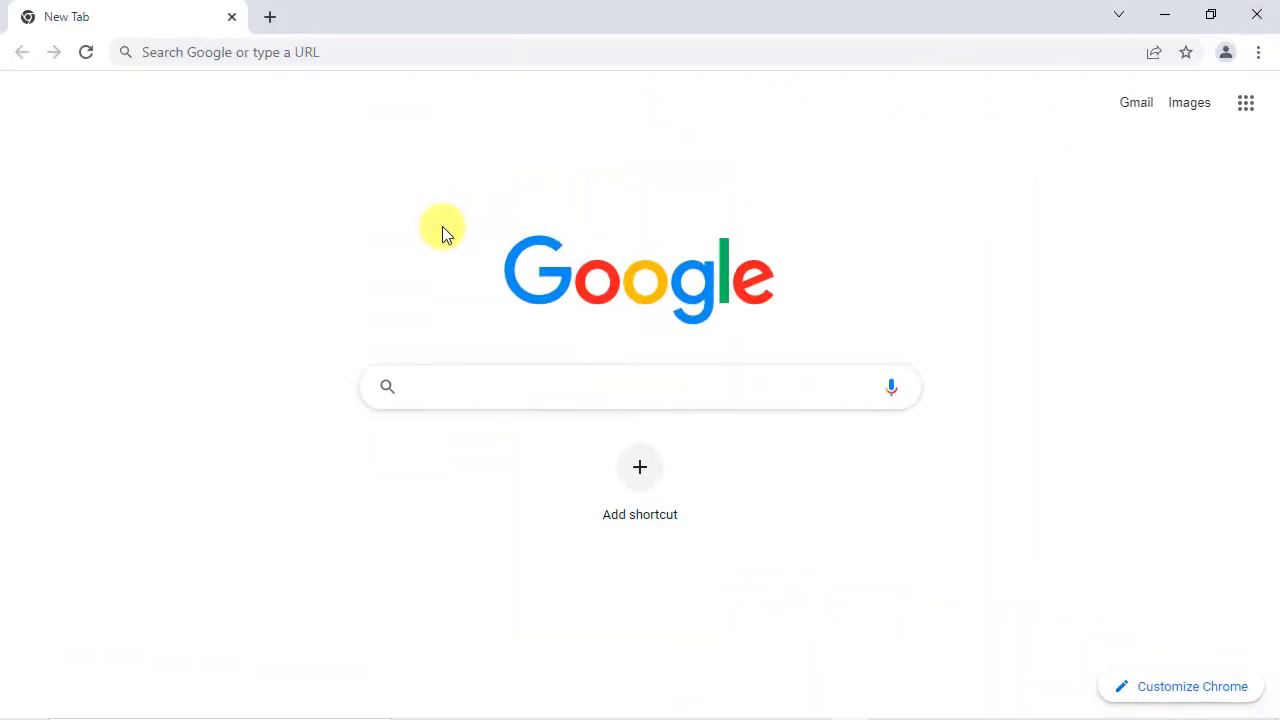
# Step: Search Google for 'spinner bootstrap' and open Bootstrap's Spinners documentation
pyautogui.write('spinner boots')
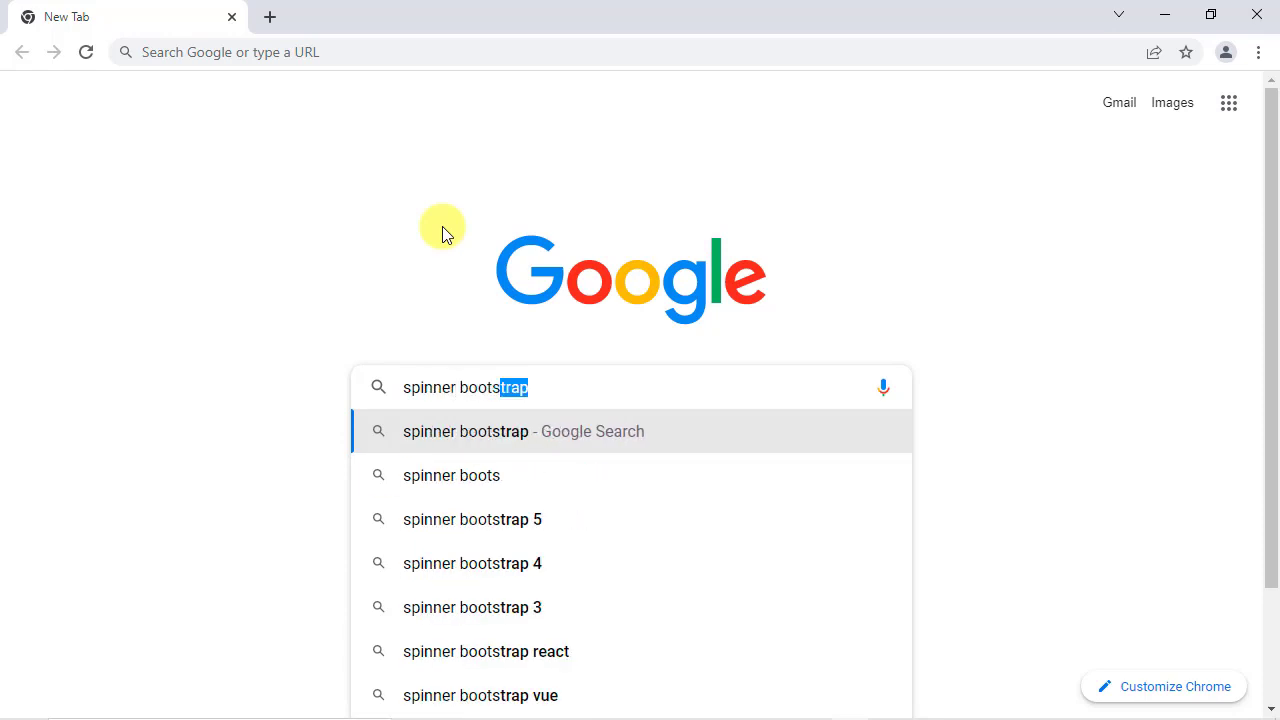
pyautogui.press('Enter')
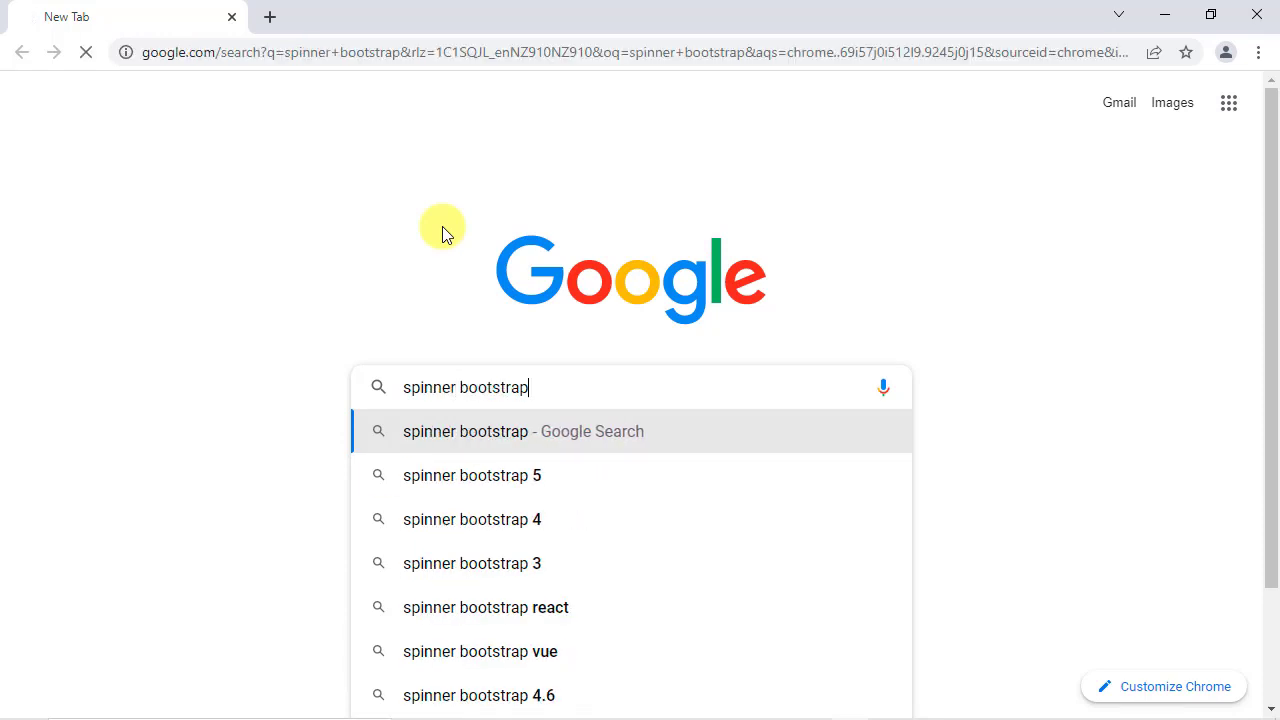
pyautogui.press('Enter')
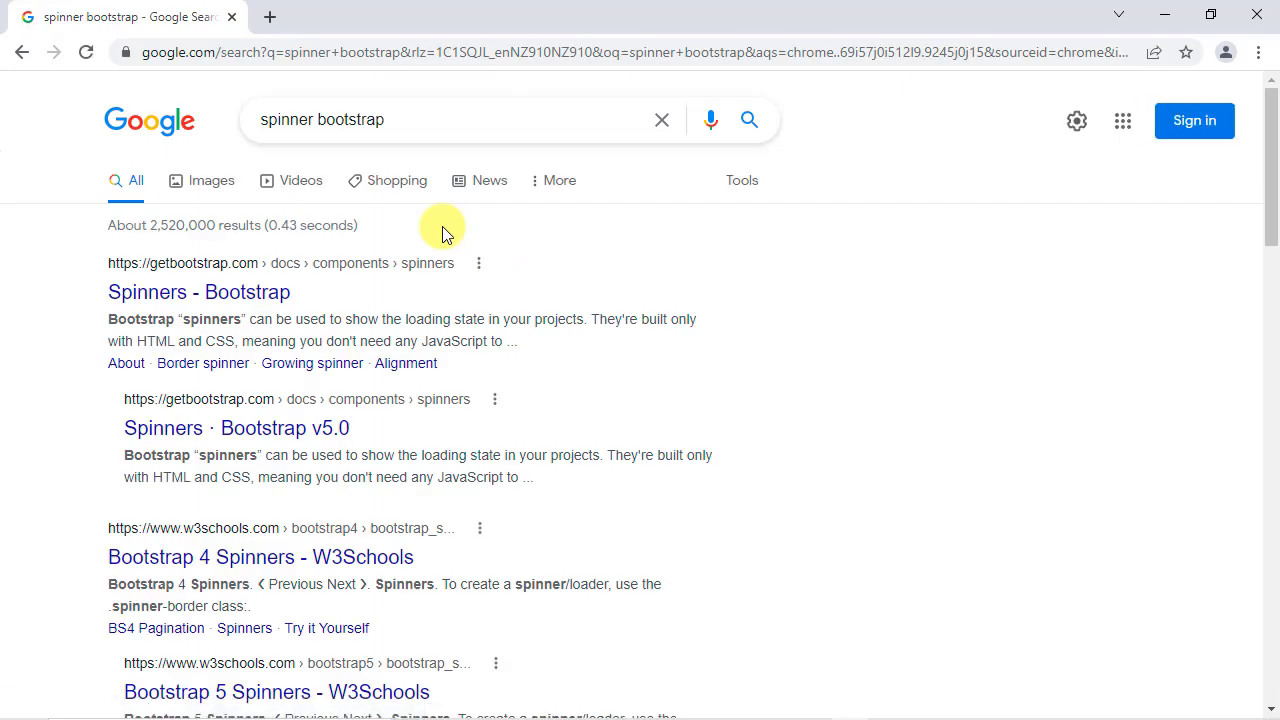
pyautogui.click(198, 292)
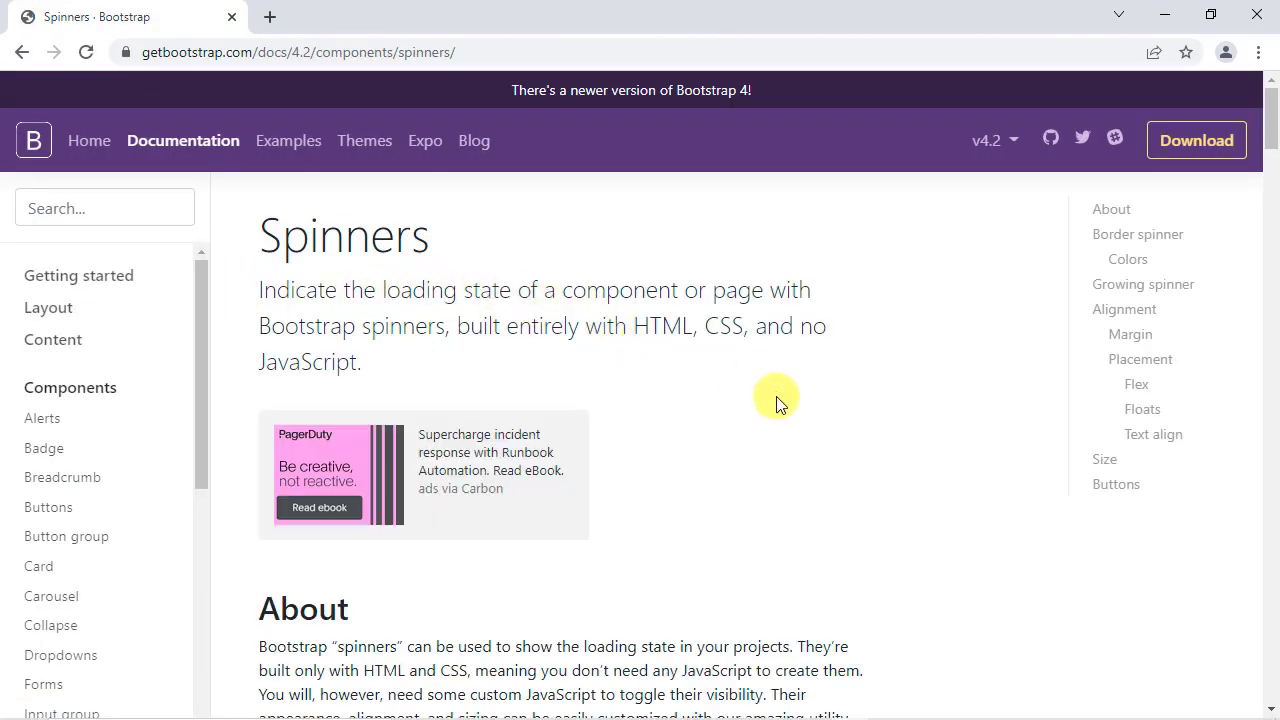
# Step: Copy the Flex alignment centered border-spinner example from the Bootstrap Spinners page
pyautogui.scroll(-3)
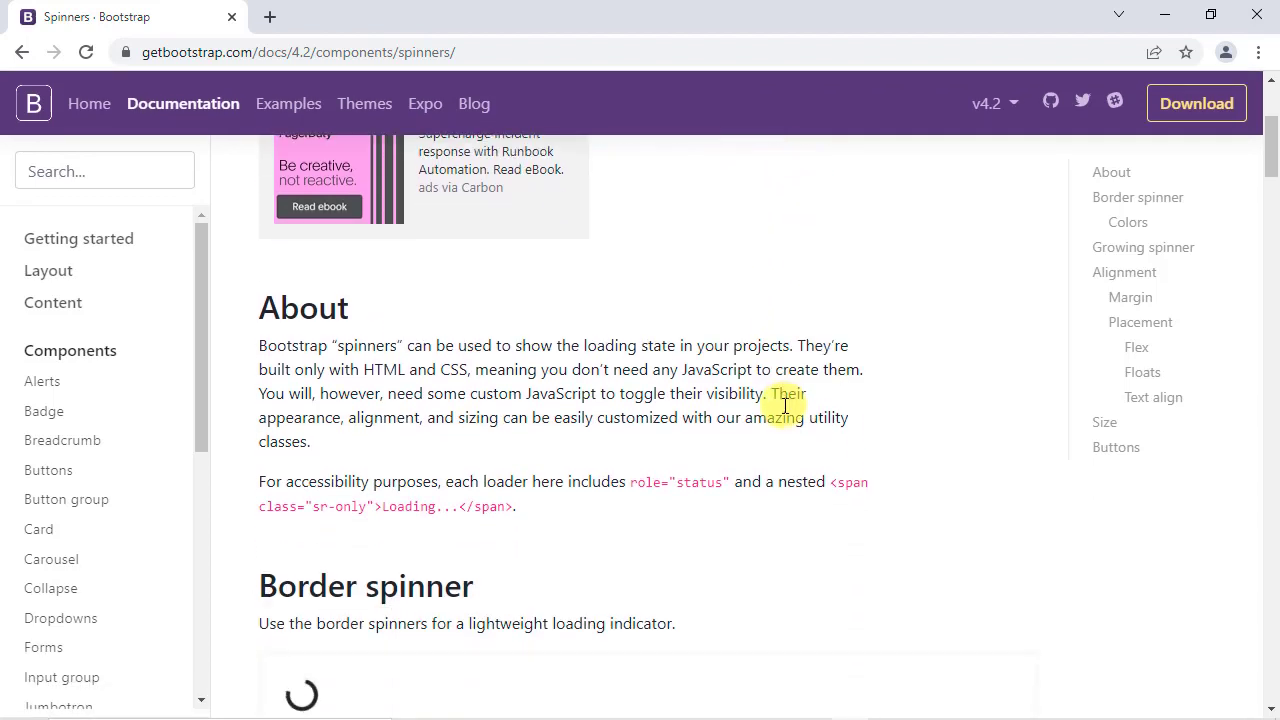
pyautogui.scroll(-3)
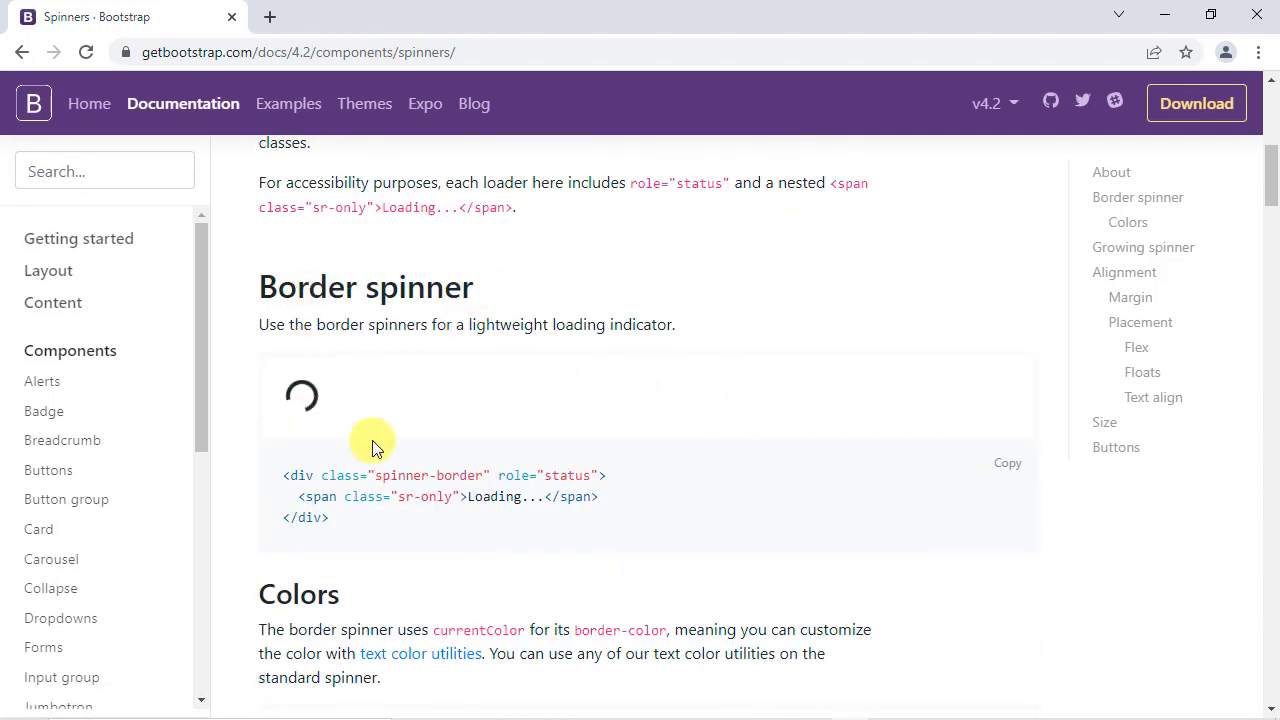
pyautogui.scroll(-3)
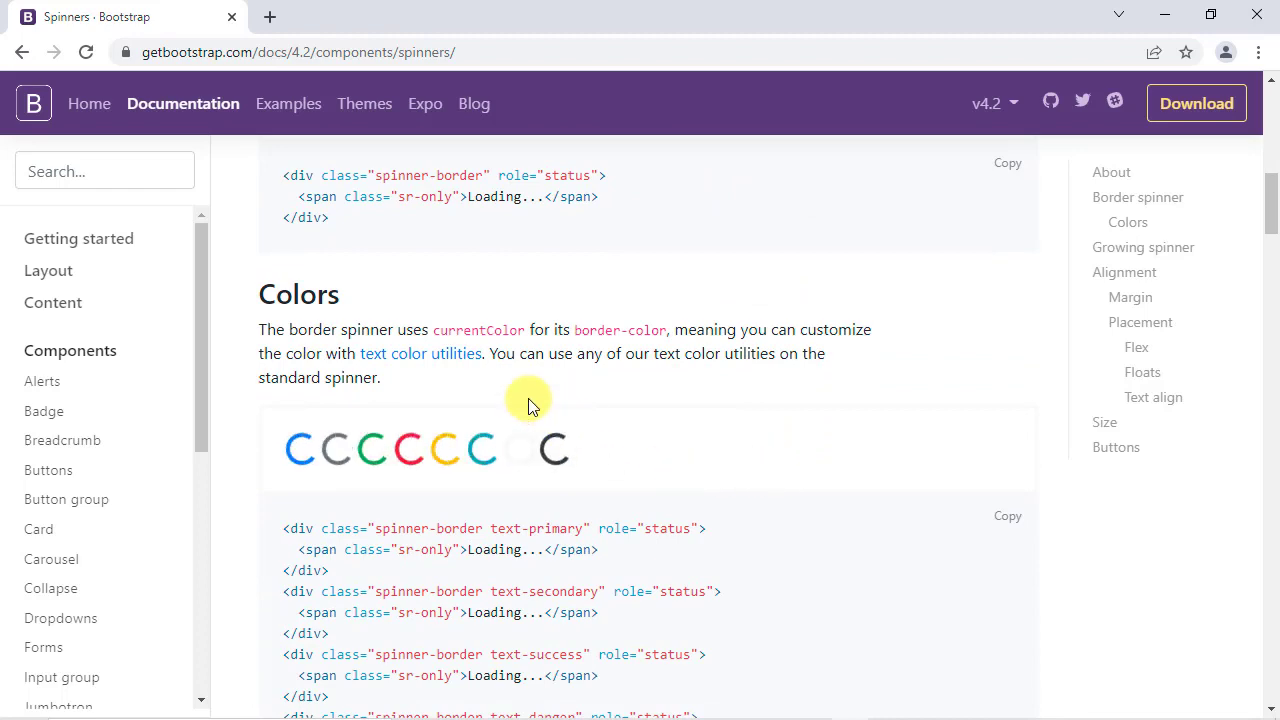
pyautogui.scroll(-3)
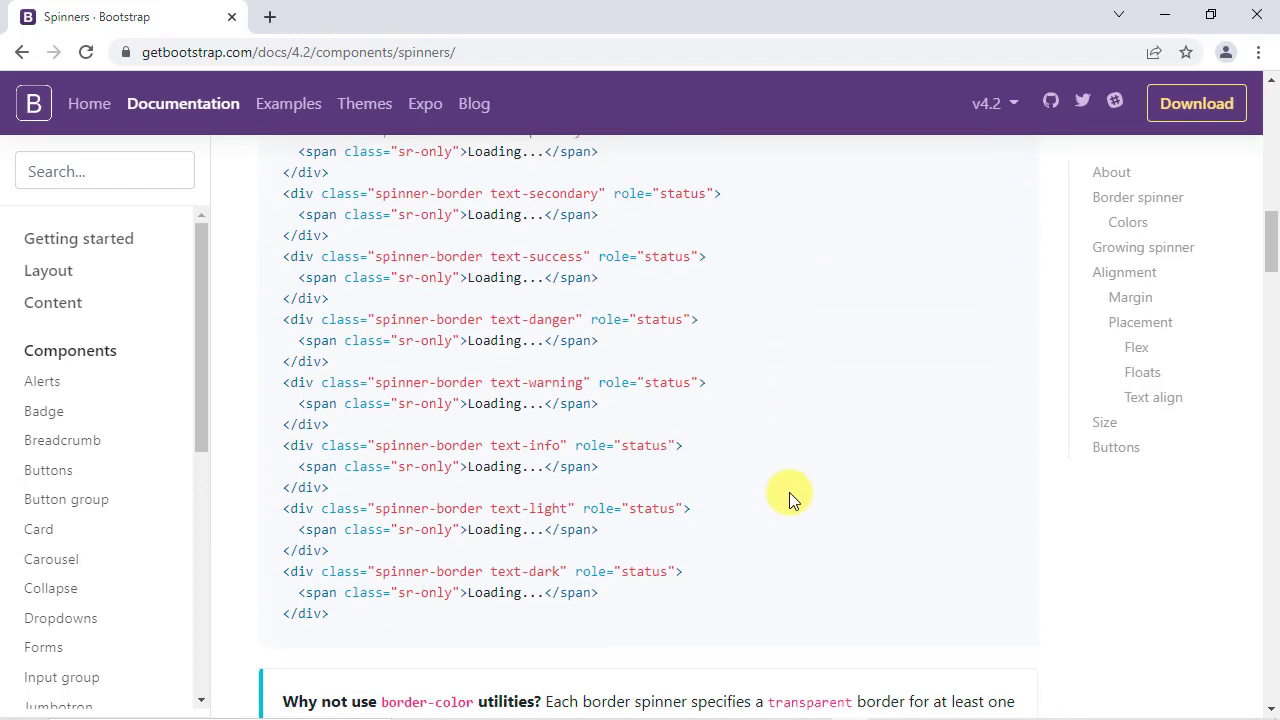
pyautogui.scroll(-3)
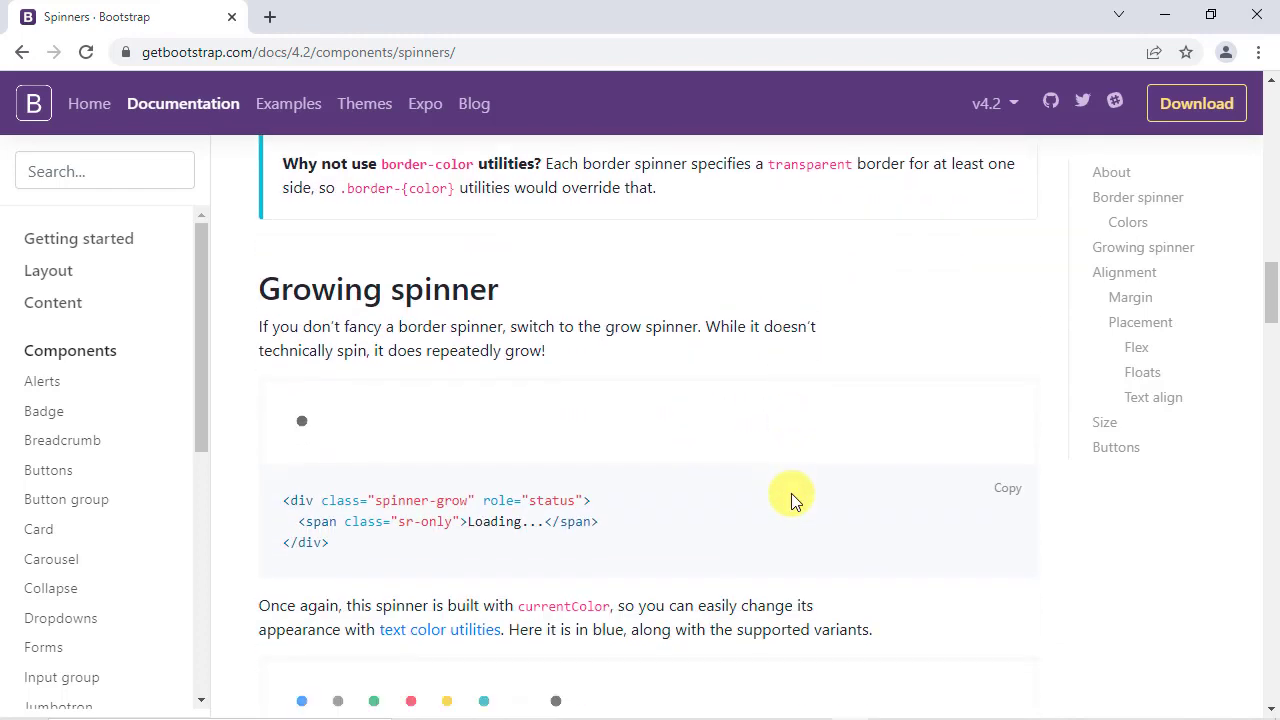
pyautogui.scroll(-3)
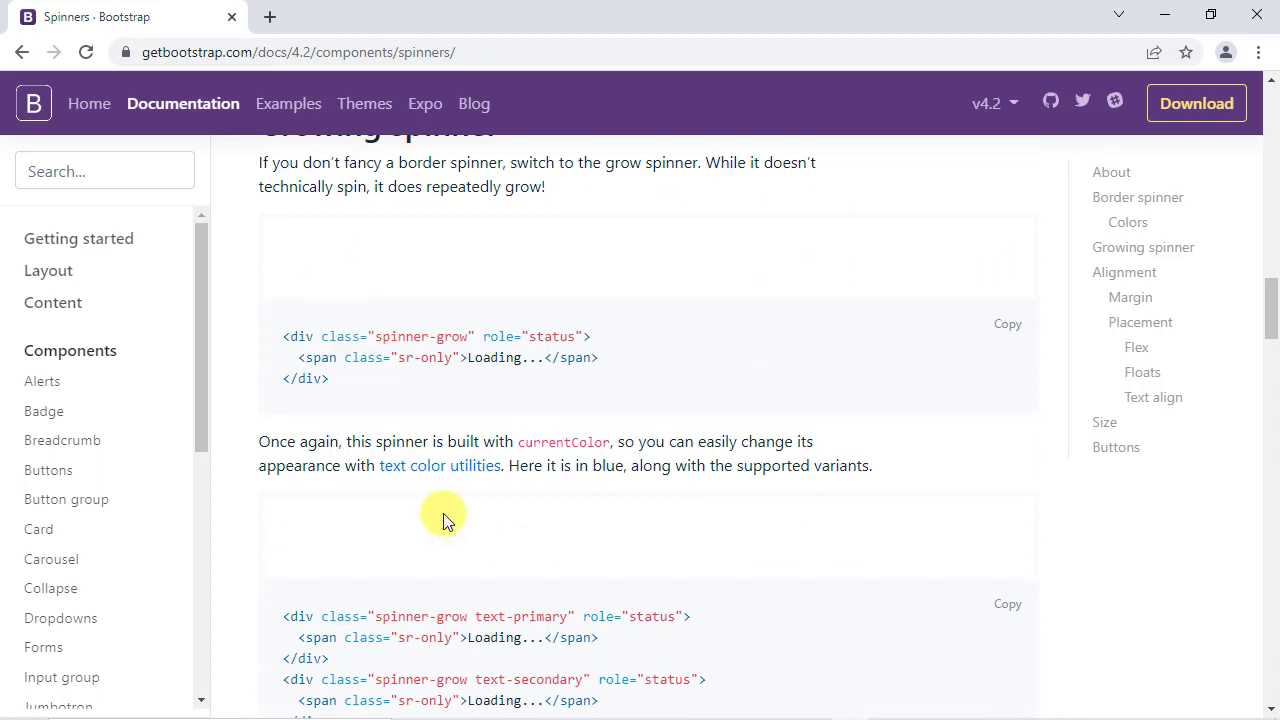
pyautogui.scroll(-3)
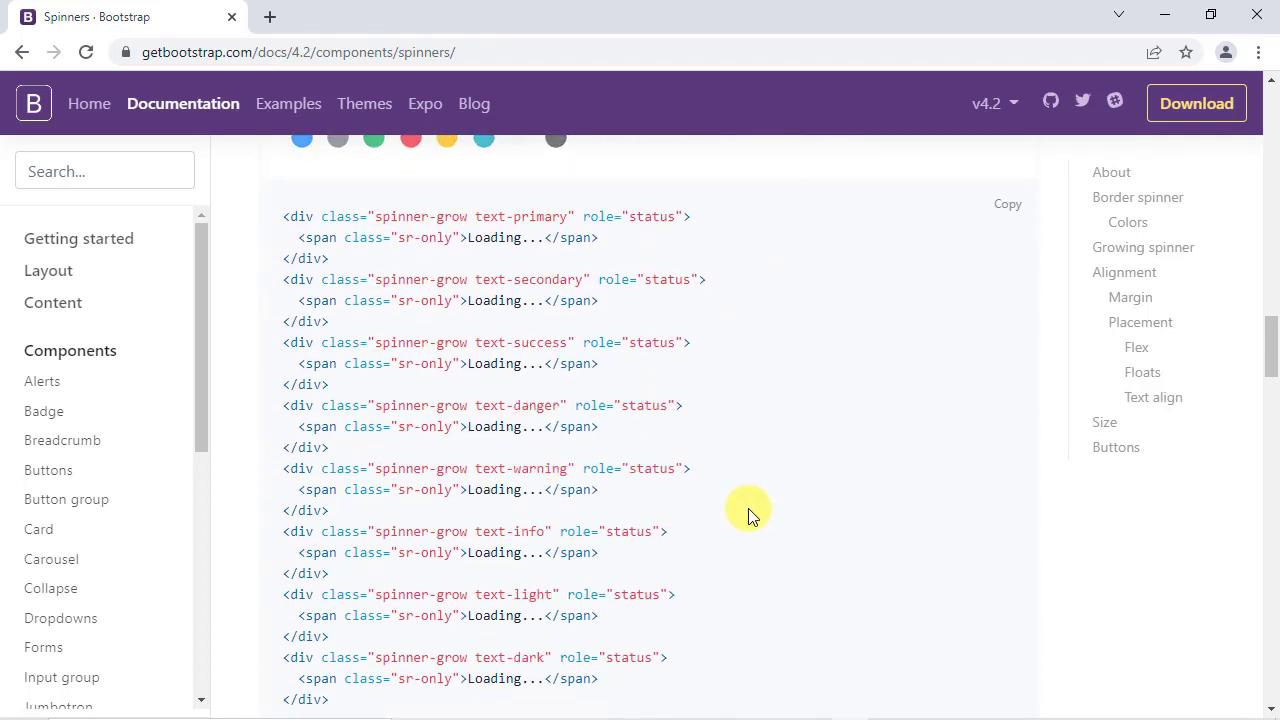
pyautogui.scroll(-3)
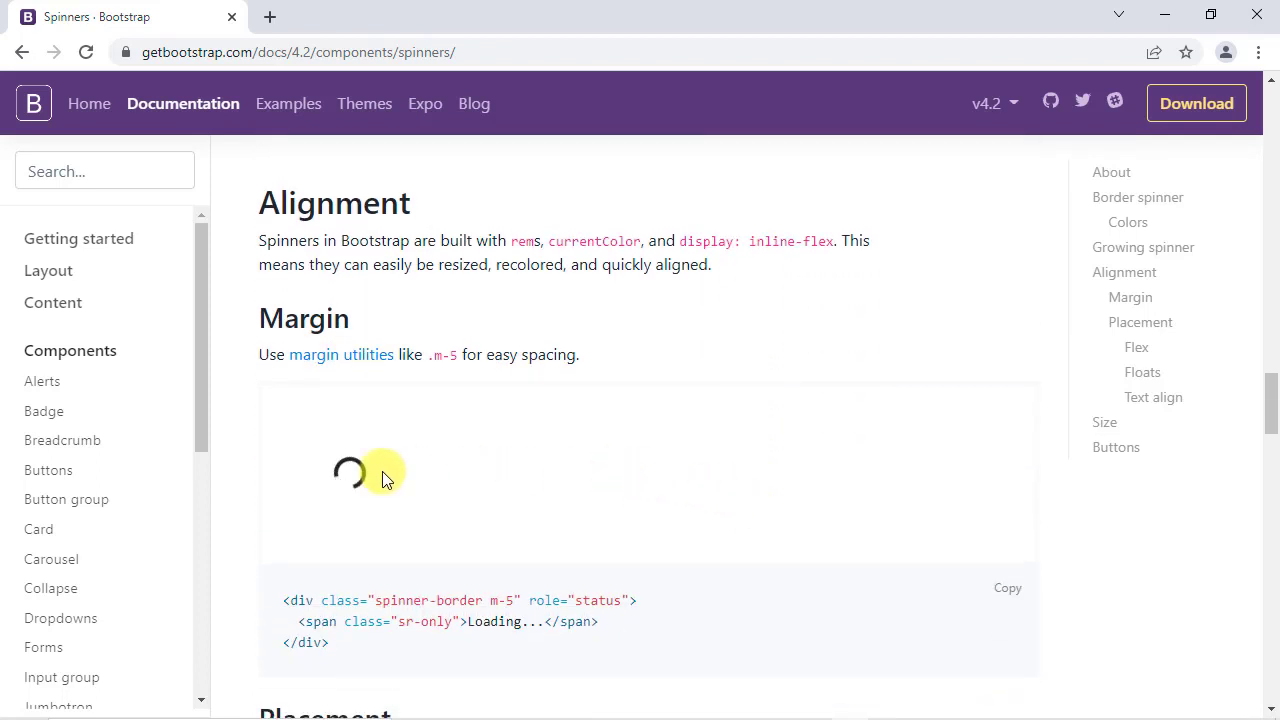
pyautogui.scroll(-3)
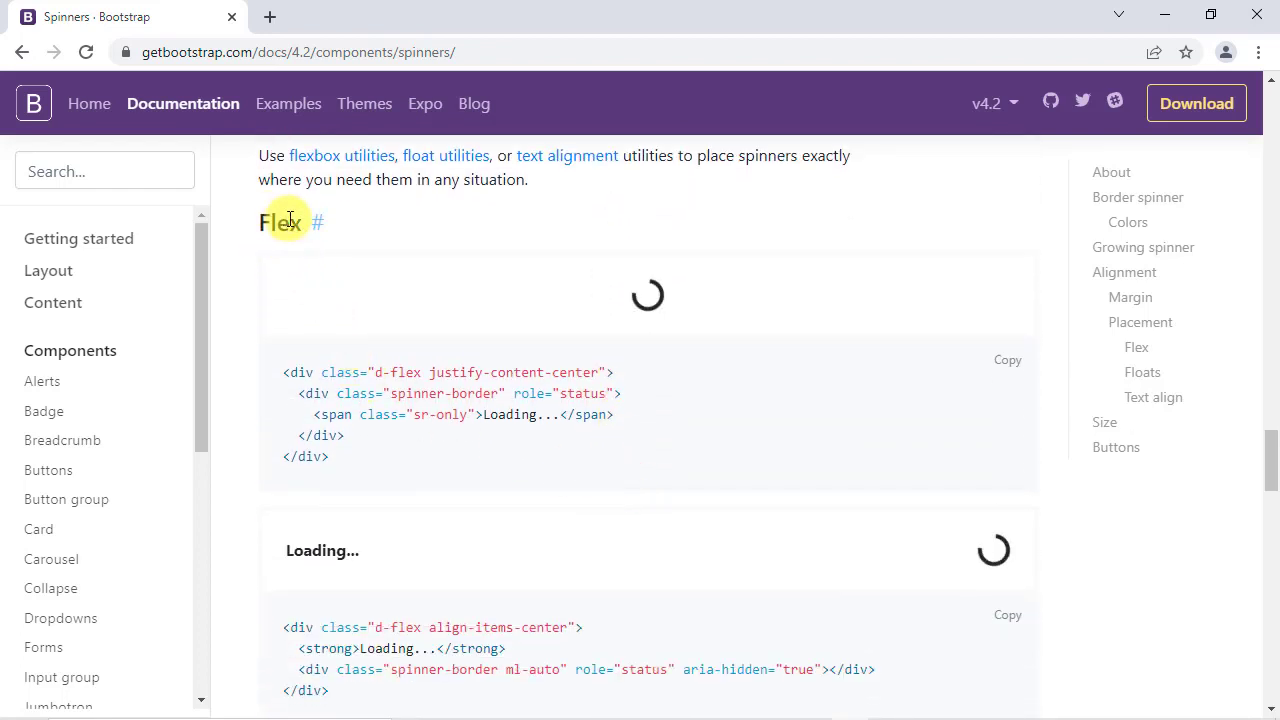
pyautogui.moveTo(1008, 364)
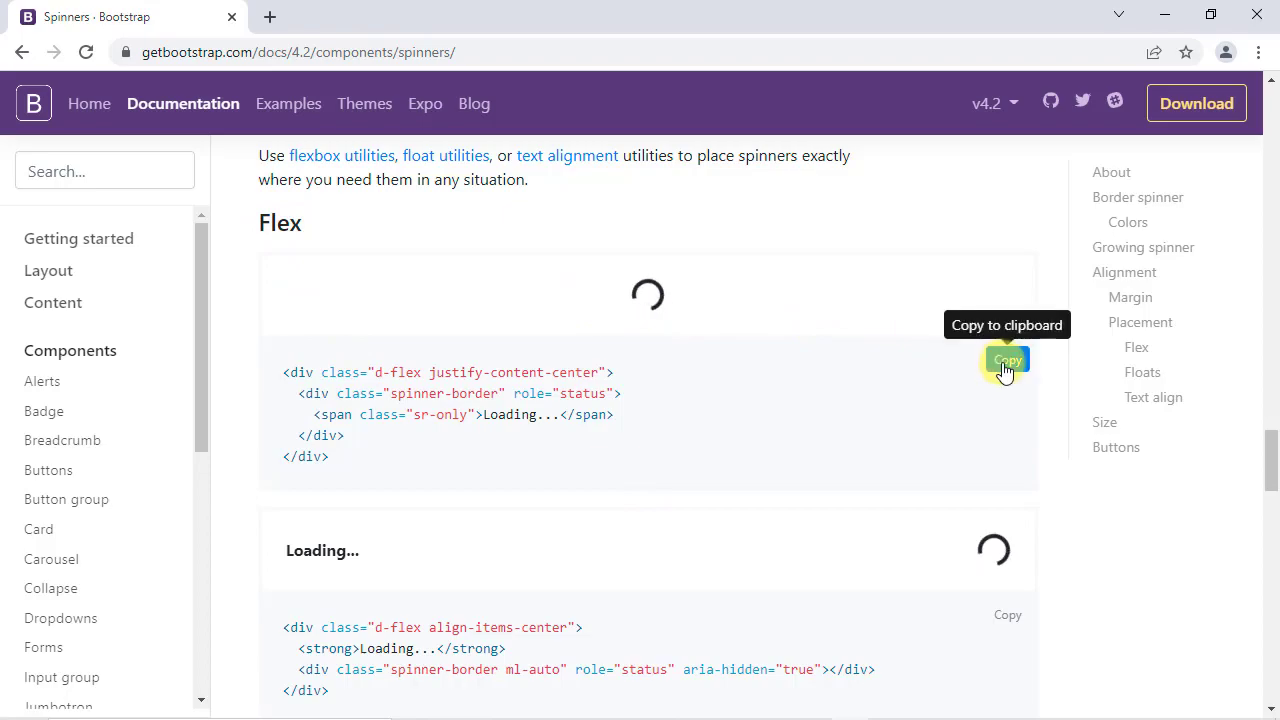
pyautogui.click(1006, 360)
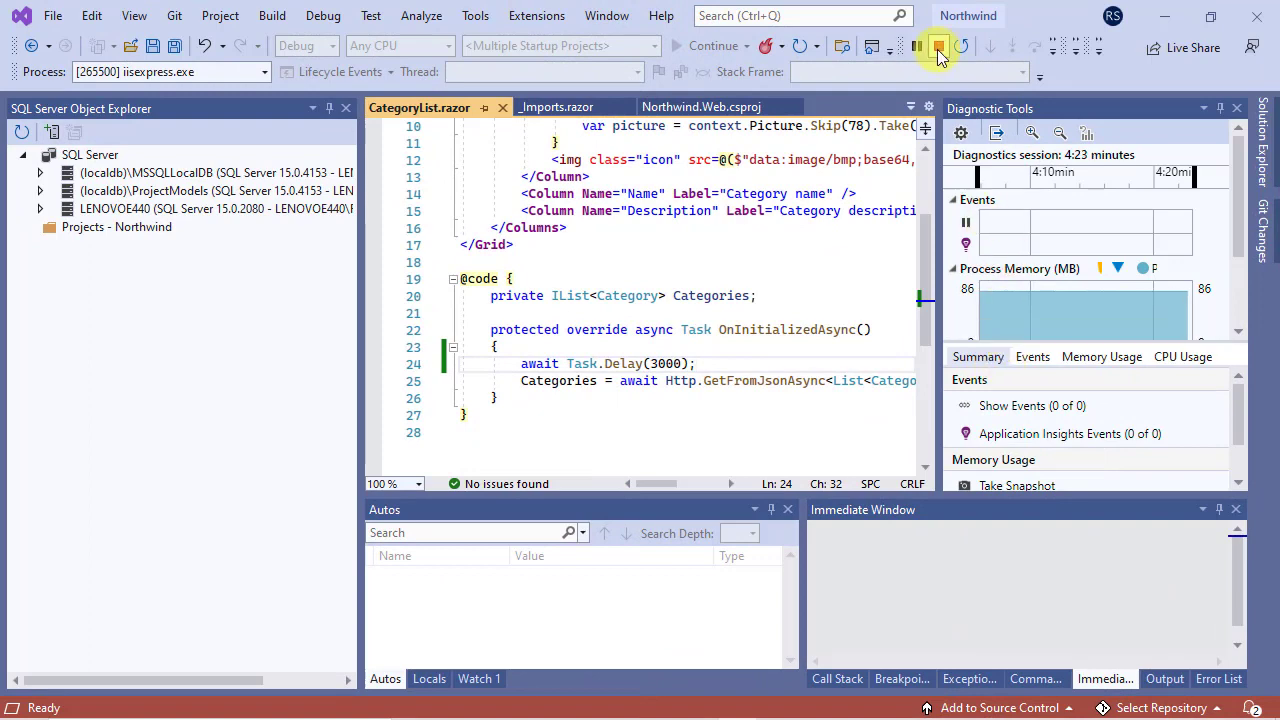
# Step: Stop debugging and add a new Razor Component named UILoading to Northwind.UI.Components
pyautogui.click(936, 48)
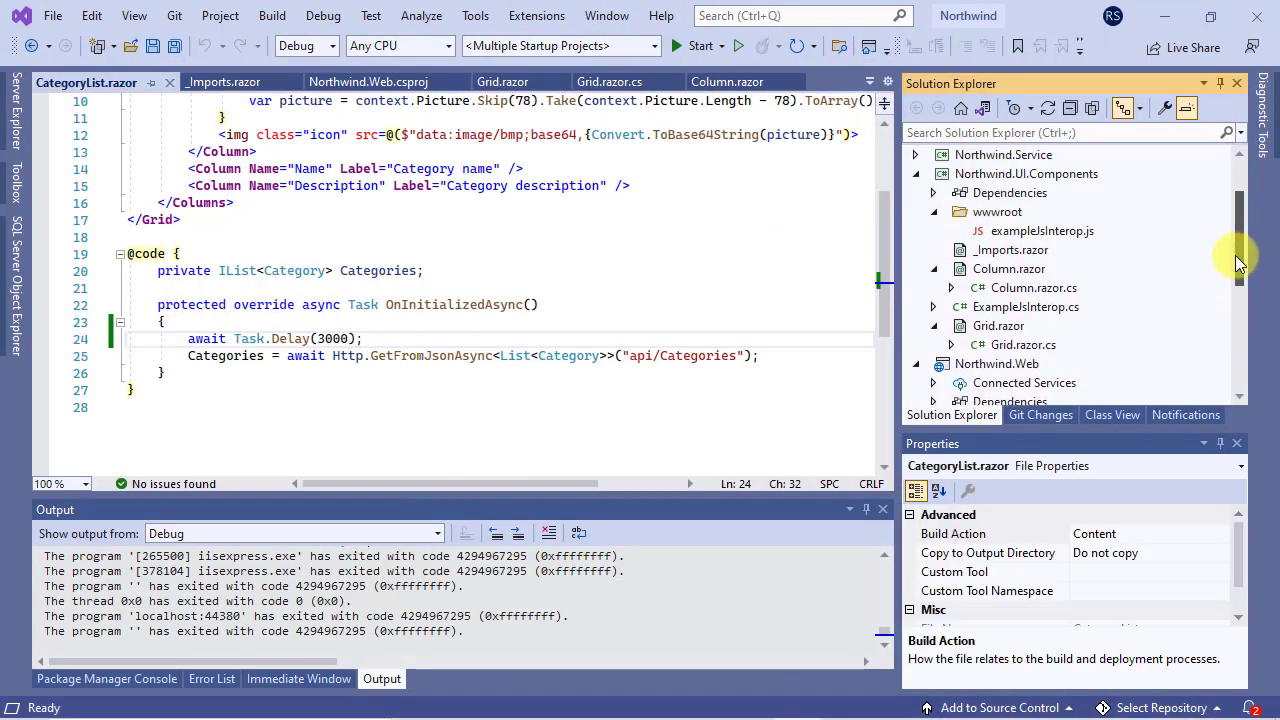
pyautogui.rightClick(1024, 172)
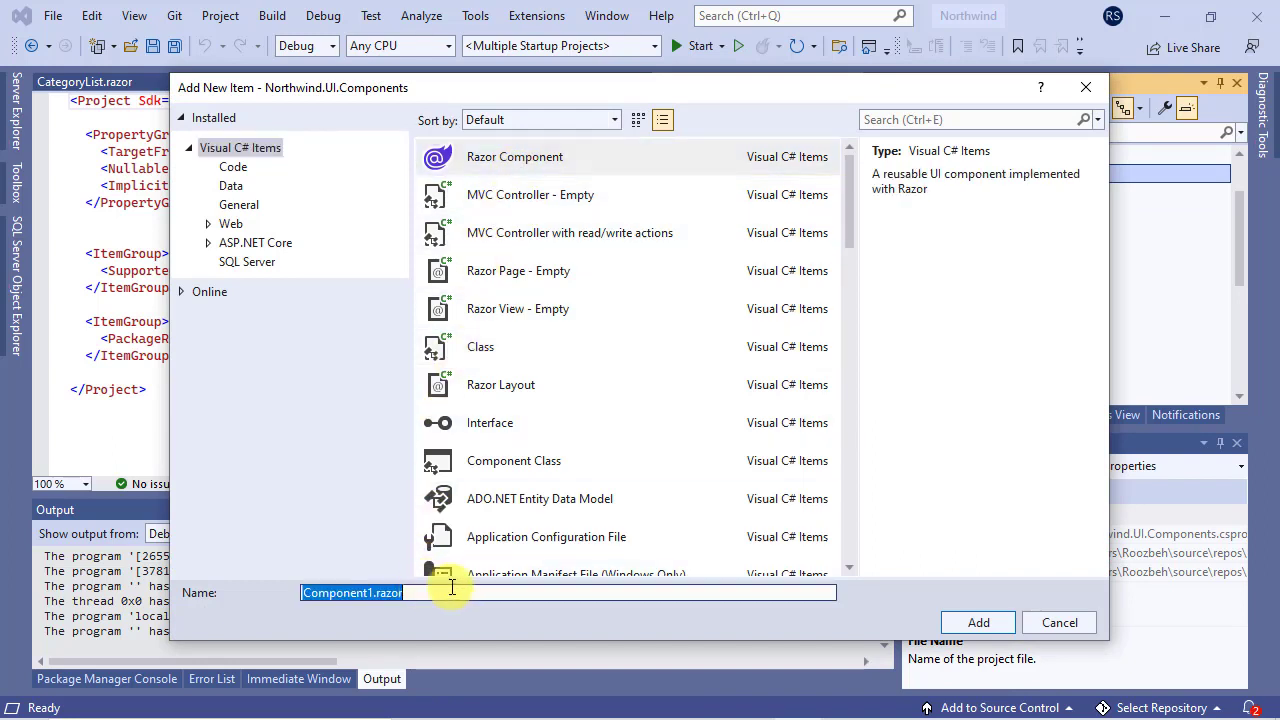
pyautogui.write('UILoading')
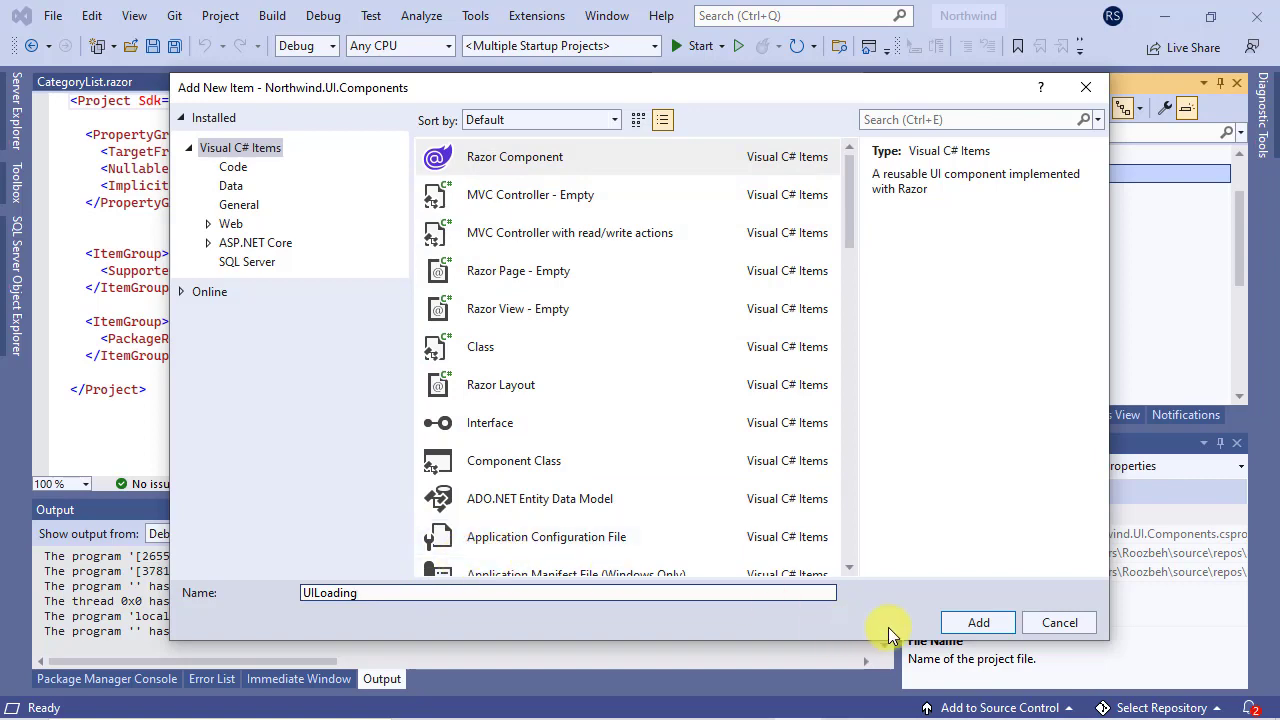
pyautogui.click(978, 622)
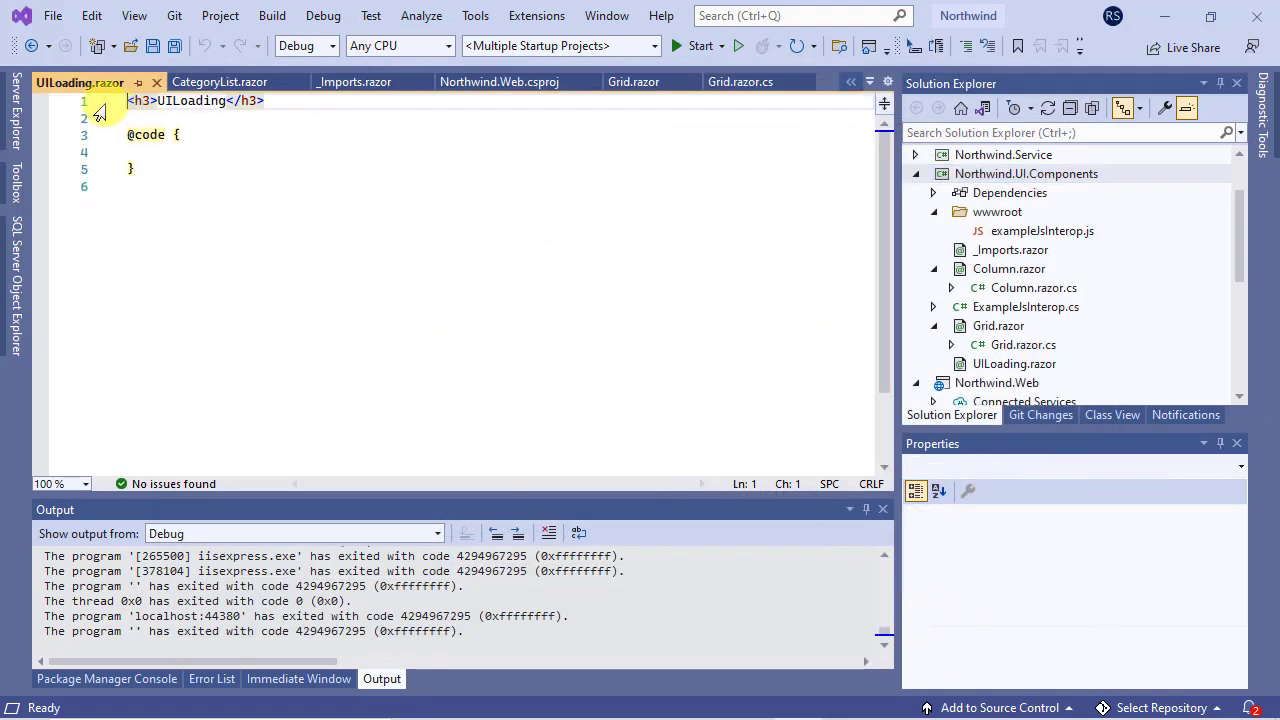
# Step: Paste the copied centered spinner markup in place of UILoading's h3 heading
pyautogui.rightClick(100, 112)
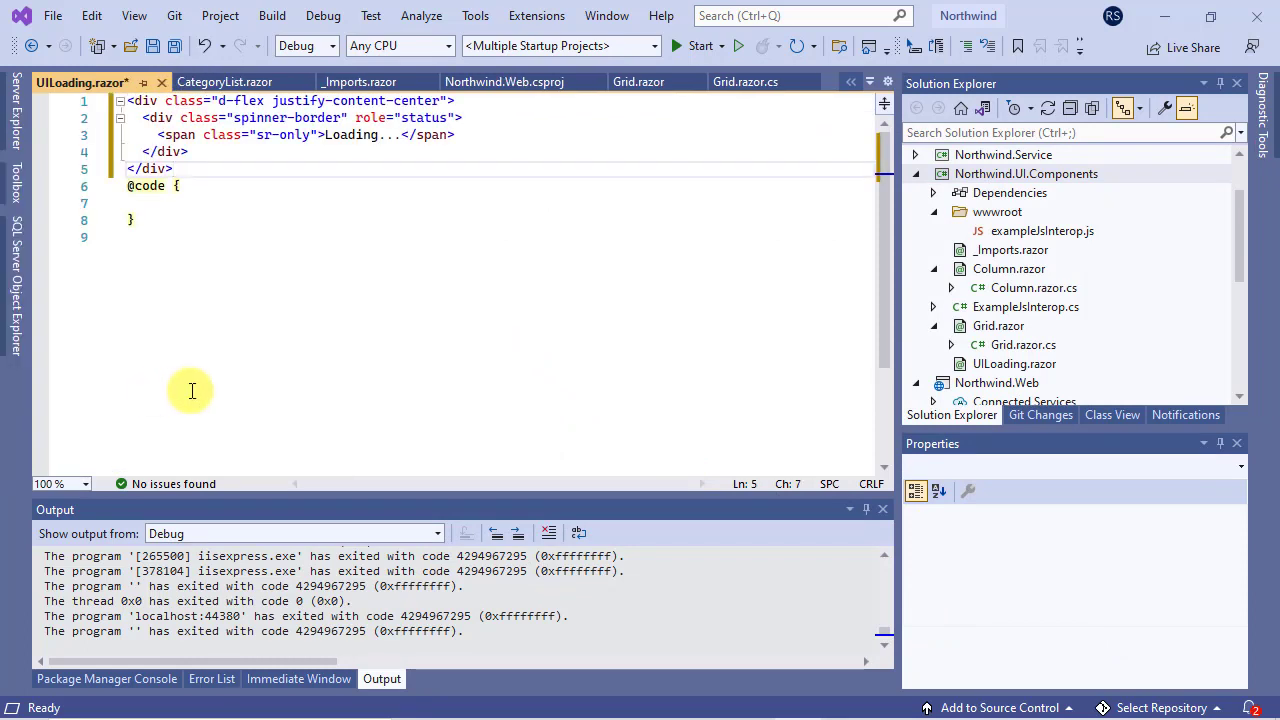
pyautogui.press('Enter')
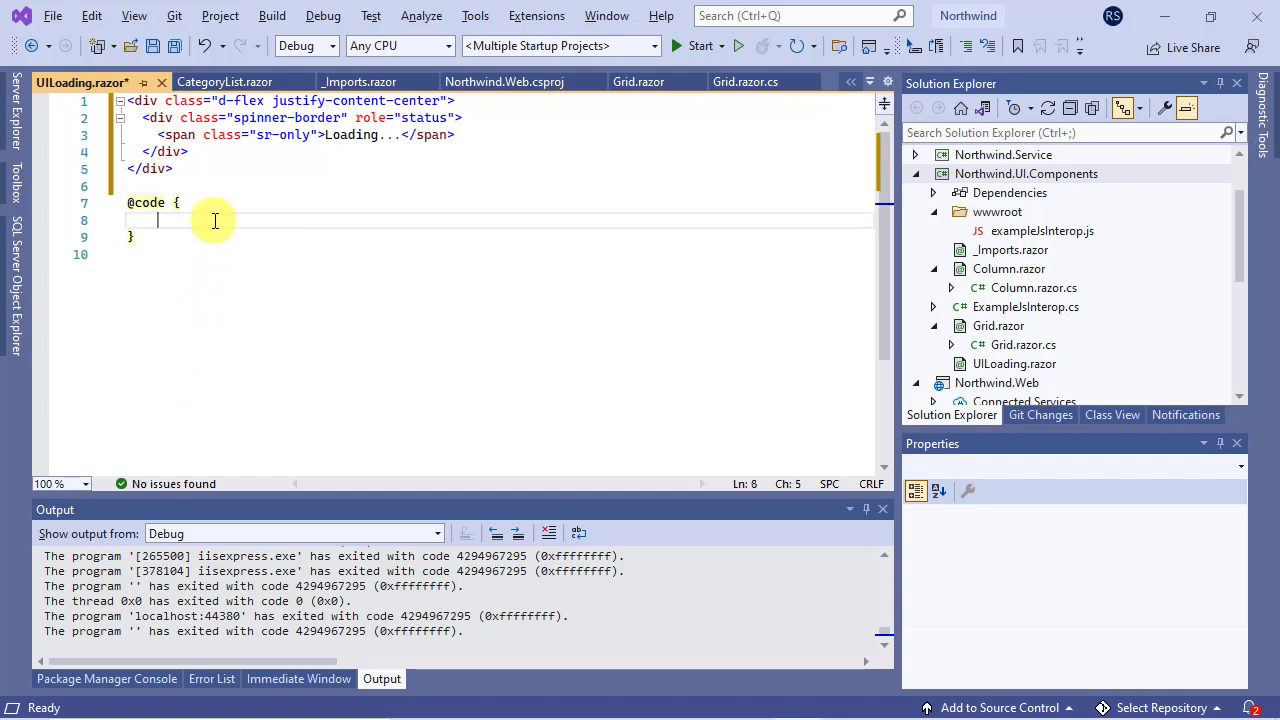
pyautogui.write('[p')
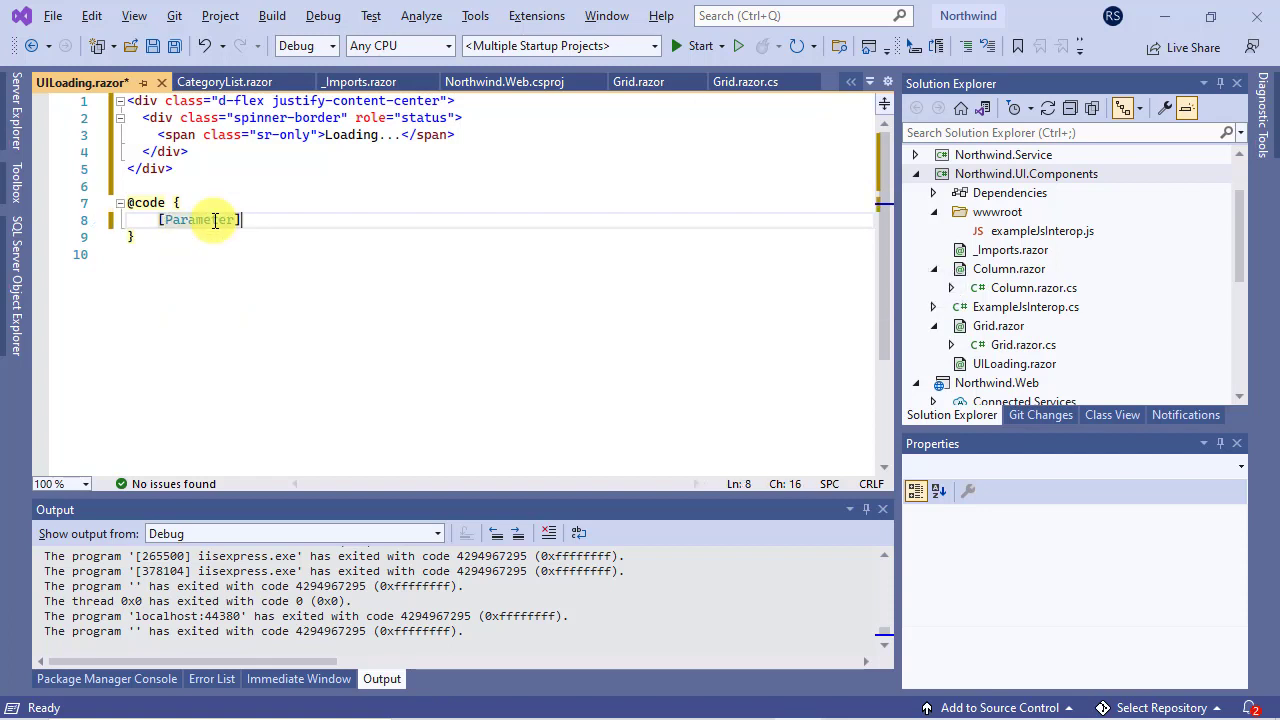
pyautogui.write('public int MyProperty { get; set; }')
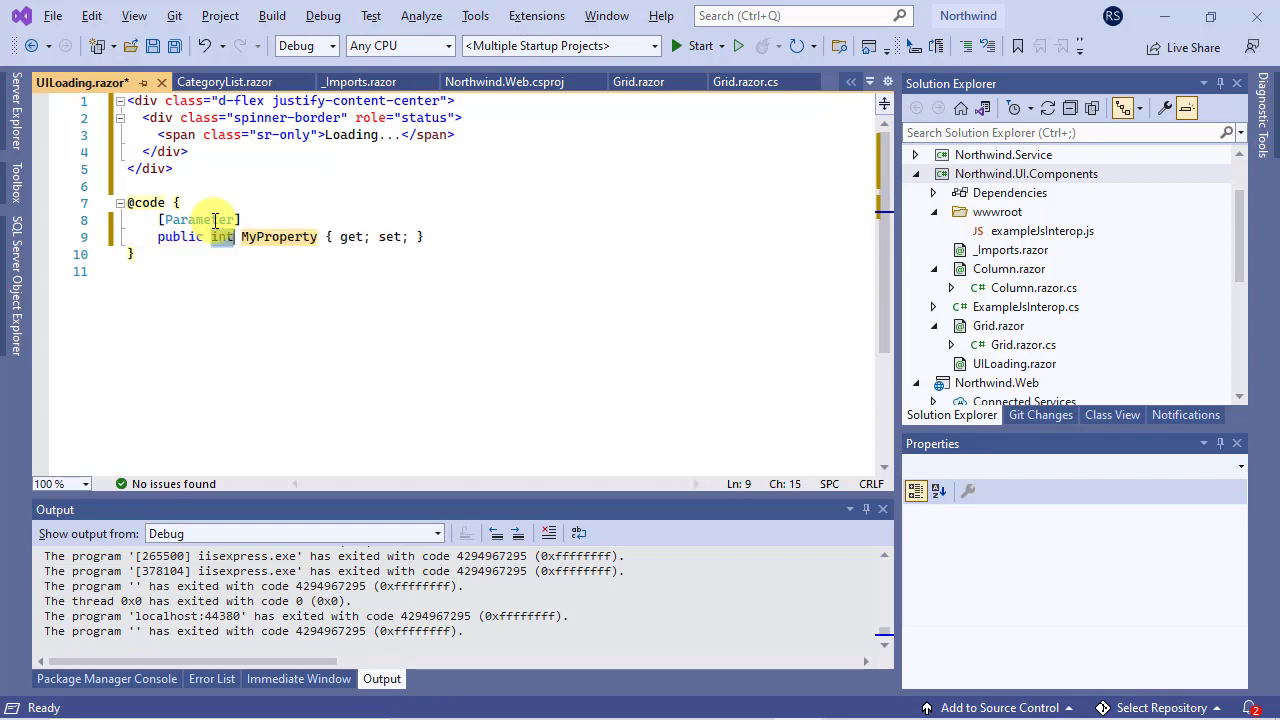
pyautogui.write('string LoadingTex')
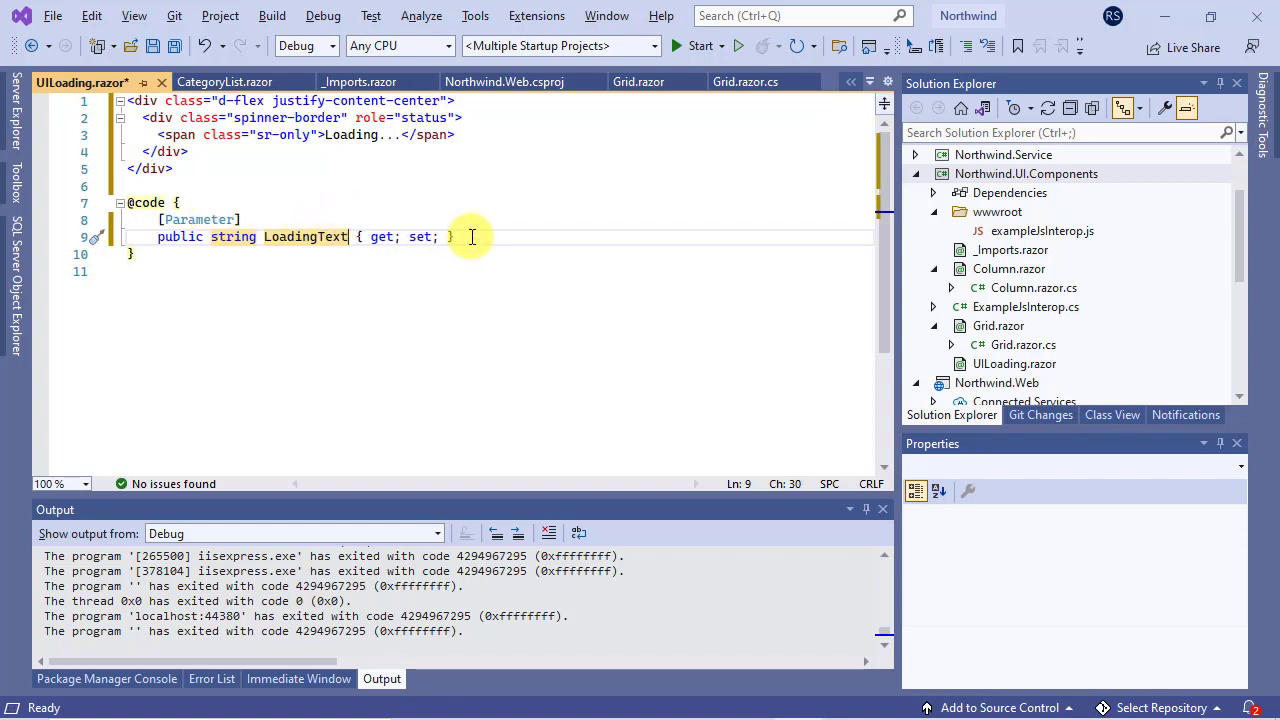
pyautogui.write('= ""')
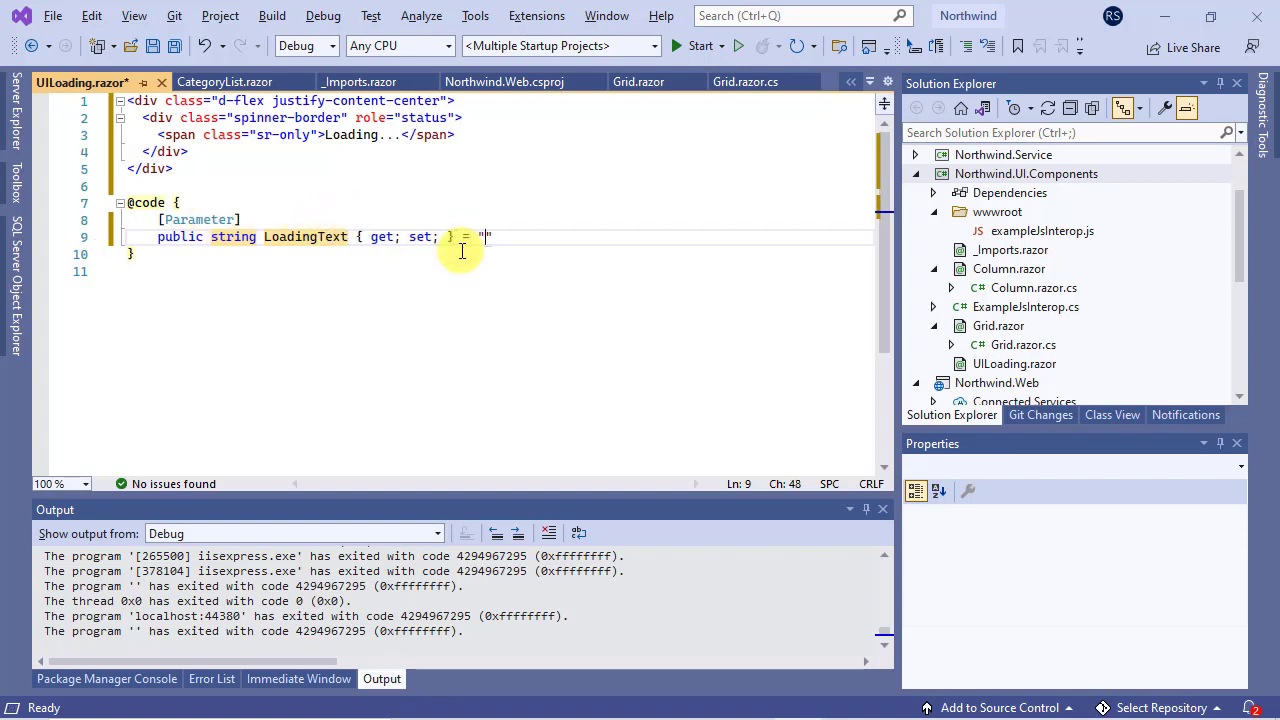
pyautogui.write('Loading...')
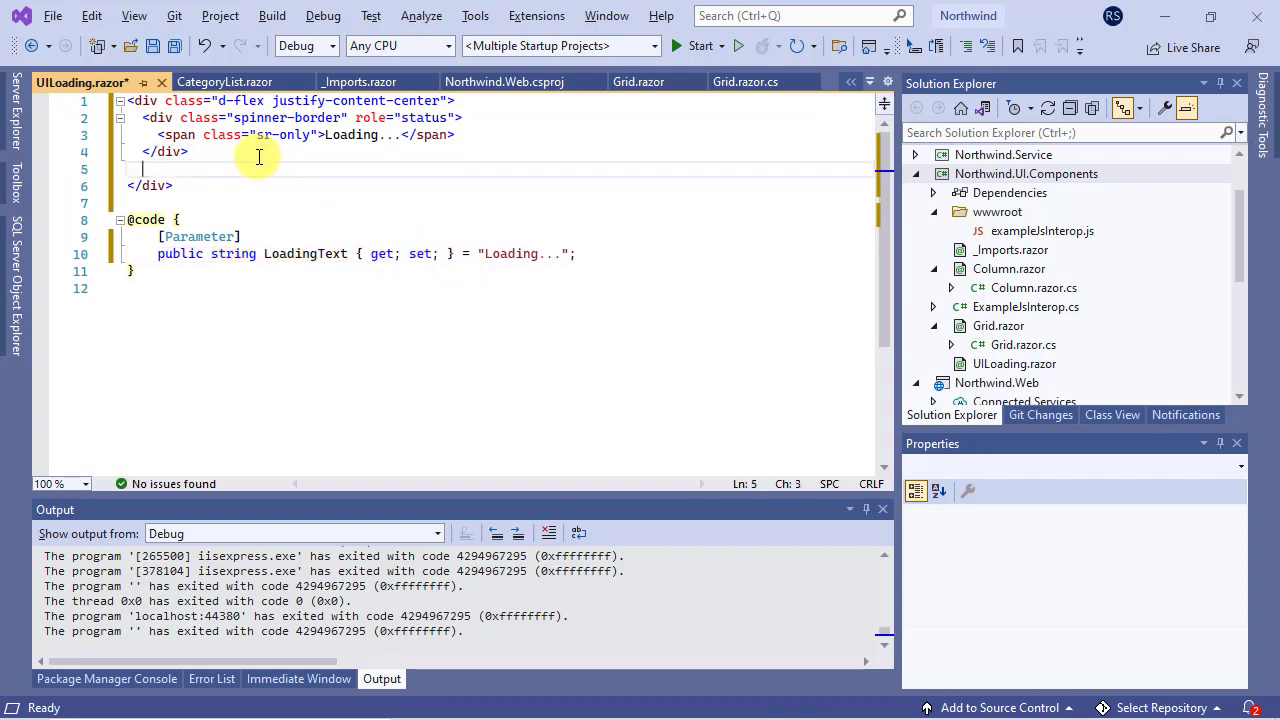
pyautogui.write('<strong></strong>')
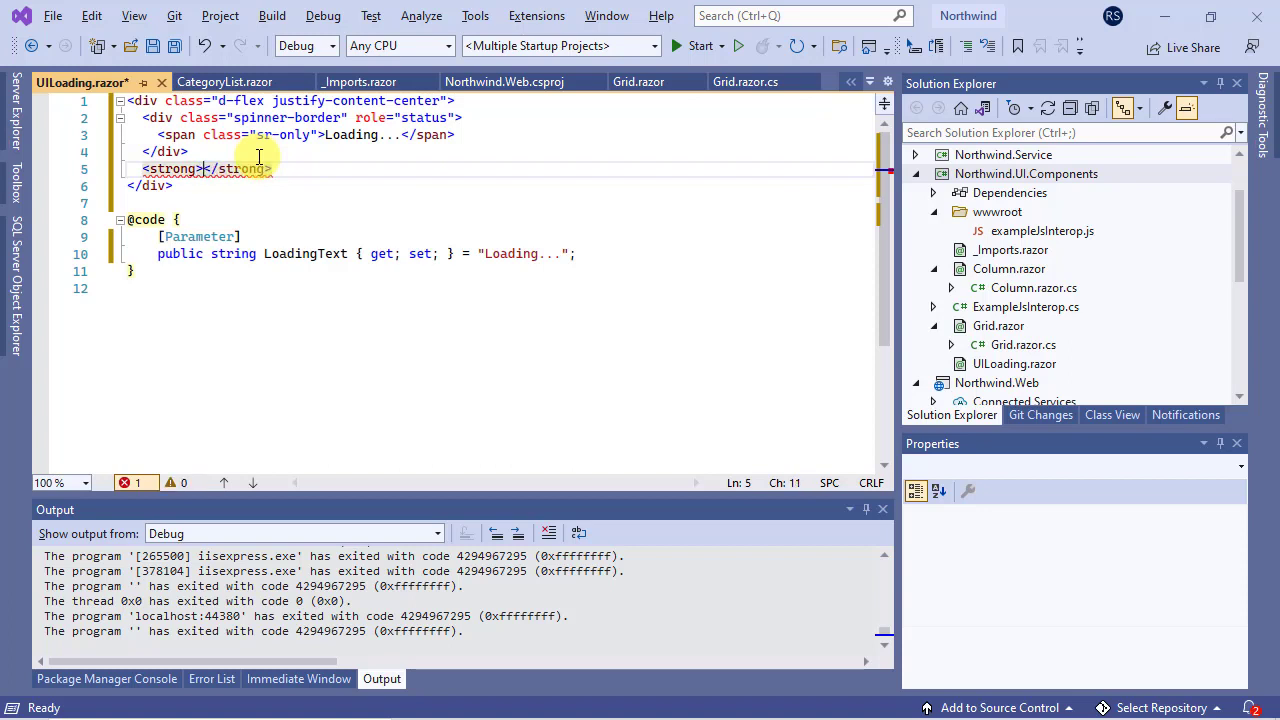
pyautogui.write('@Loadi')
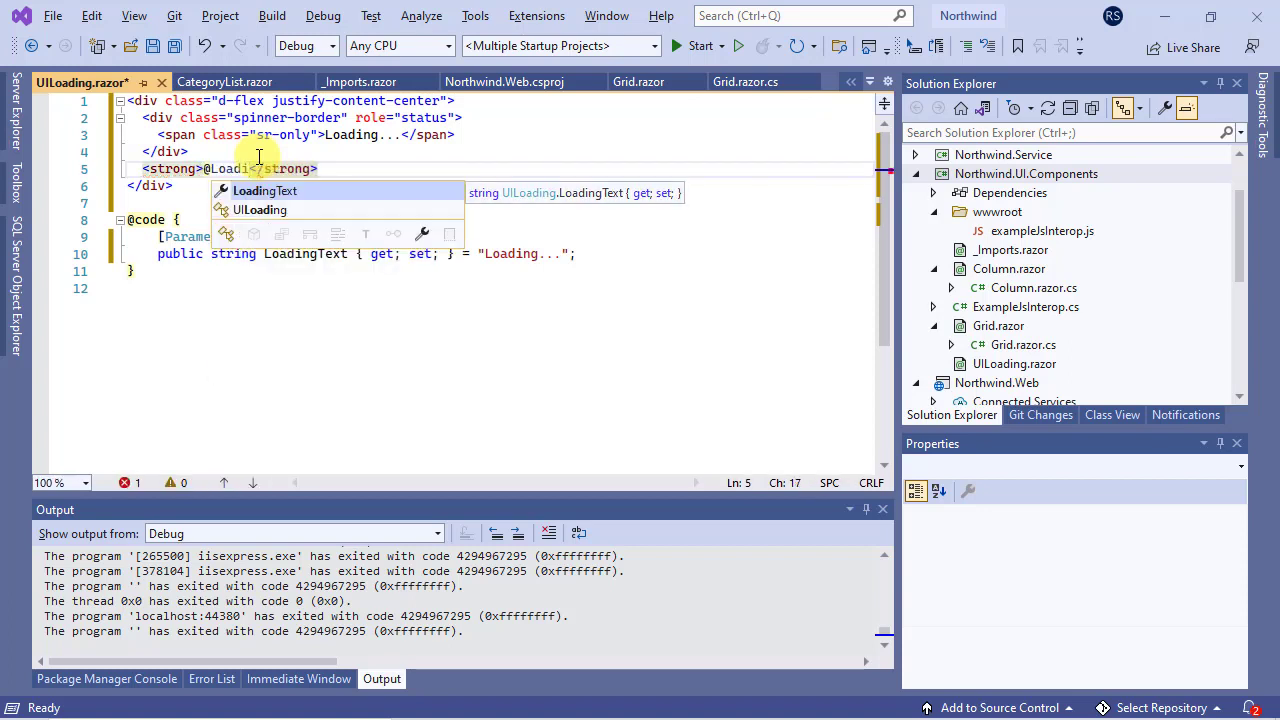
pyautogui.press('Tab')
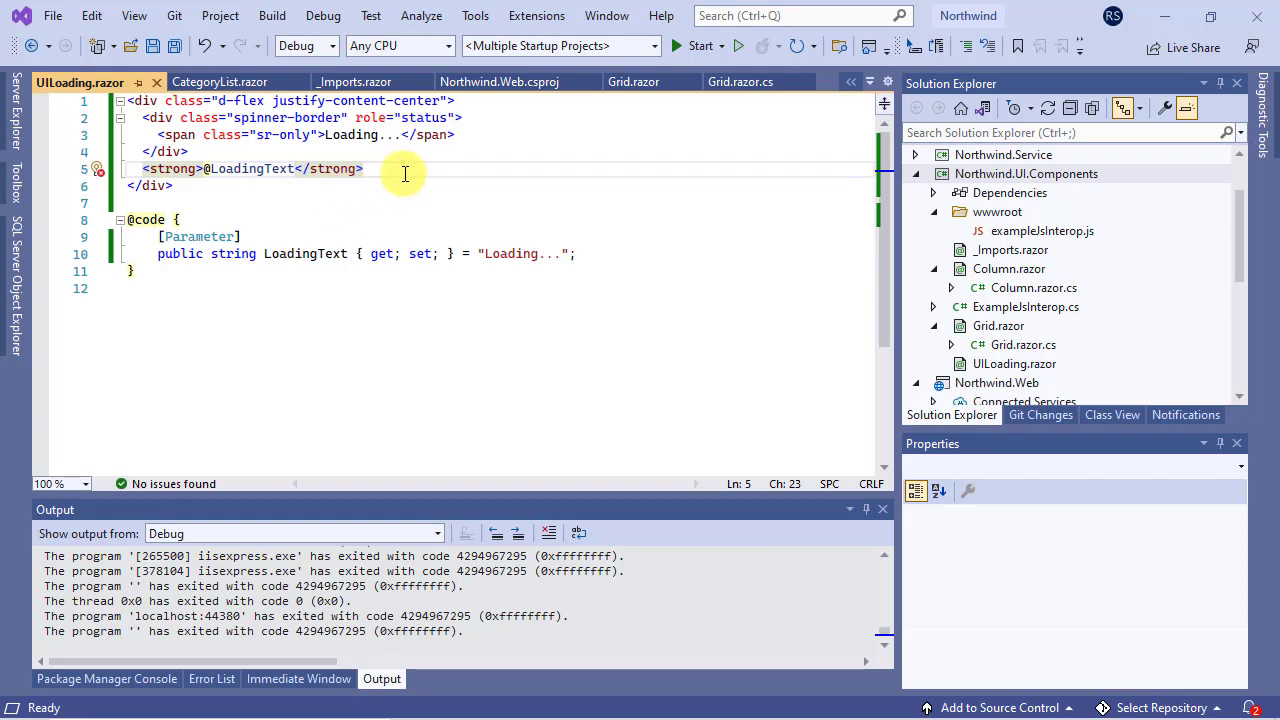
pyautogui.click(632, 80)
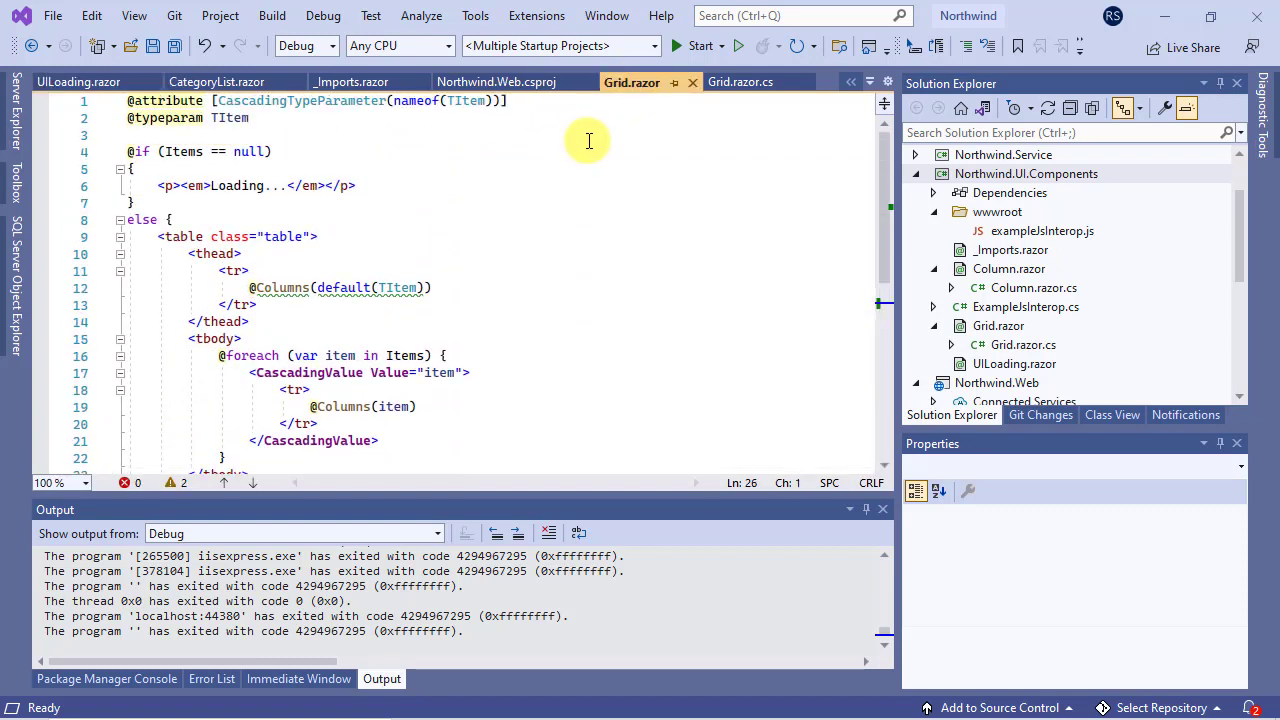
# Step: Replace Grid.razor's Loading paragraph with <UILoading LoadingText="Loading data - Please wait..." /> and save
pyautogui.click(160, 186)
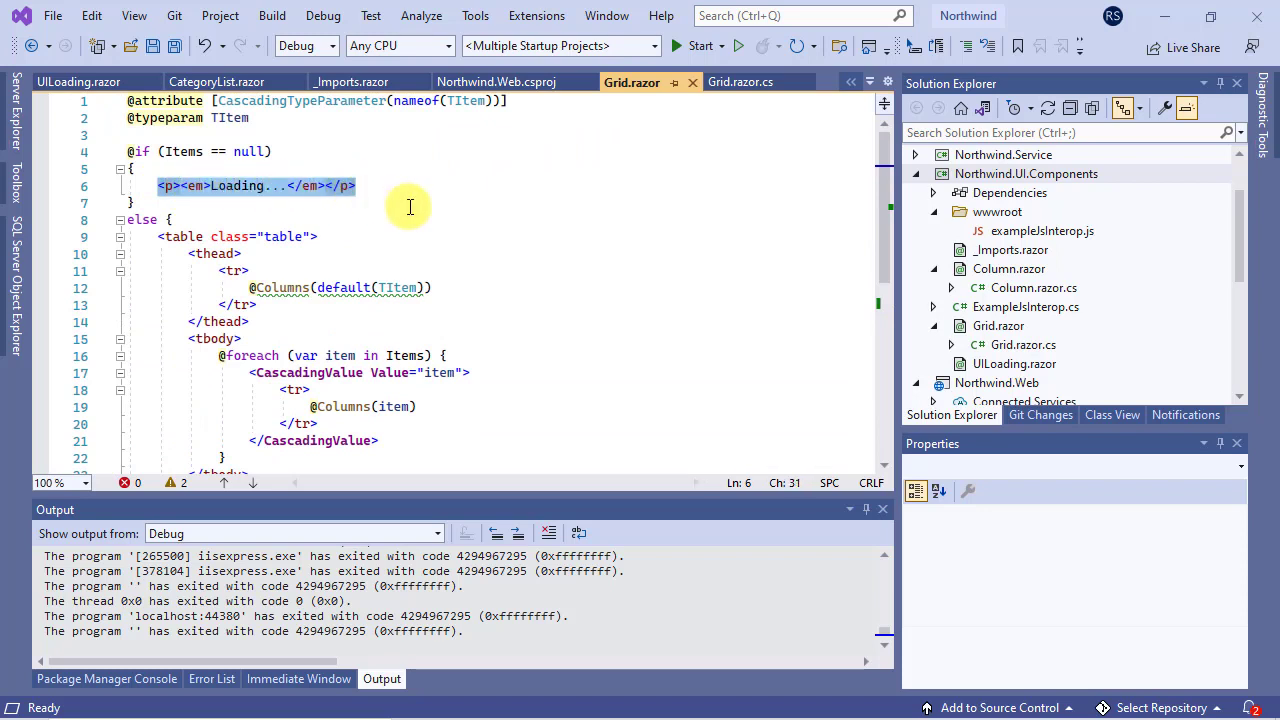
pyautogui.write('<UILoading load')
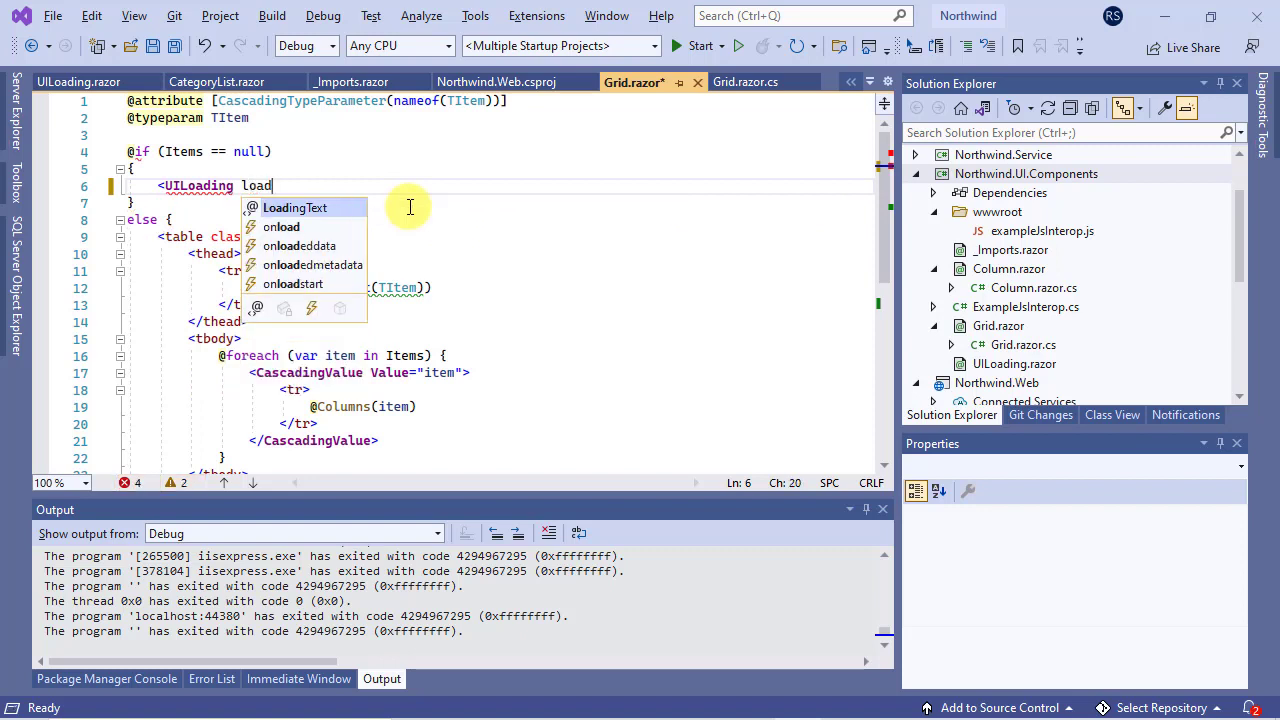
pyautogui.click(294, 206)
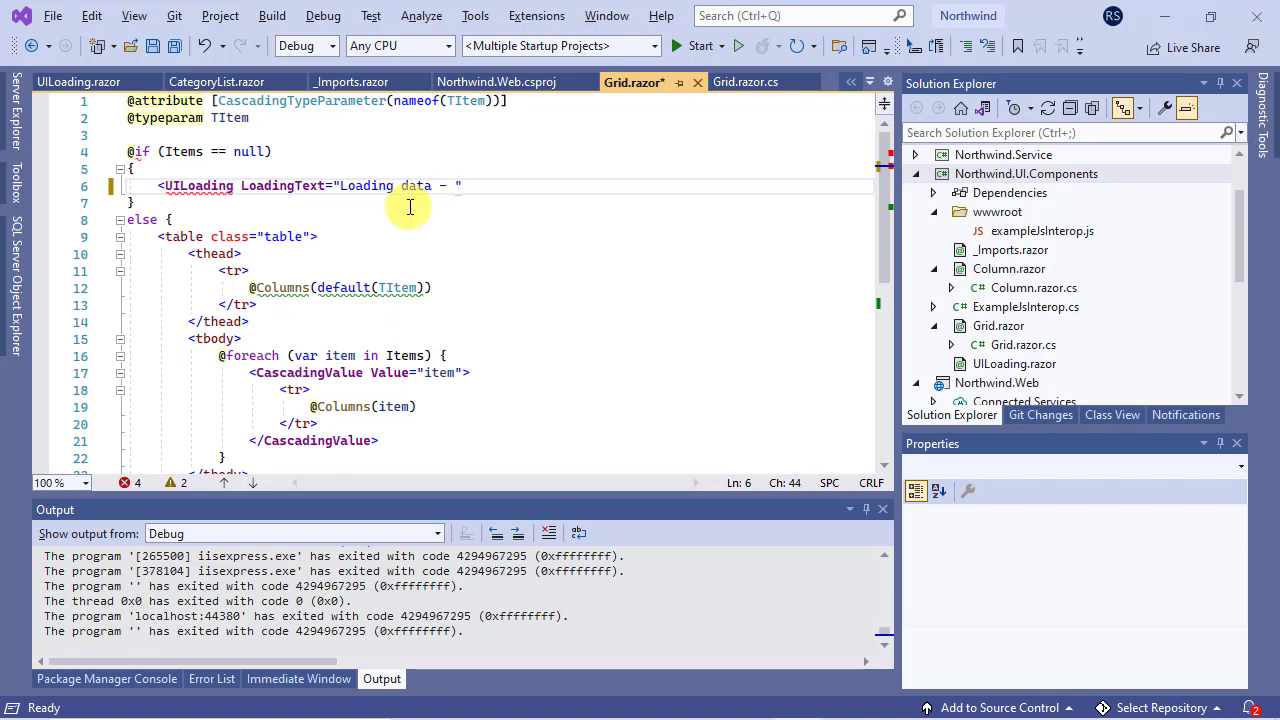
pyautogui.write('Please wai')
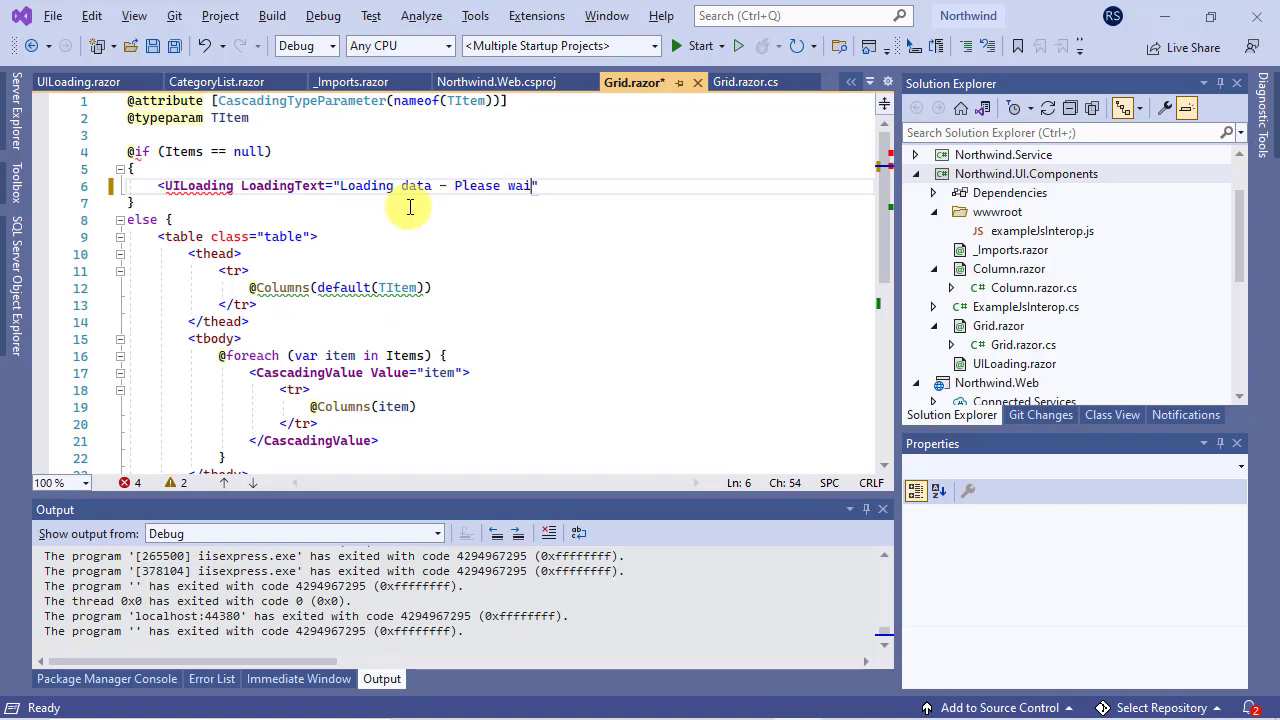
pyautogui.write('t...')
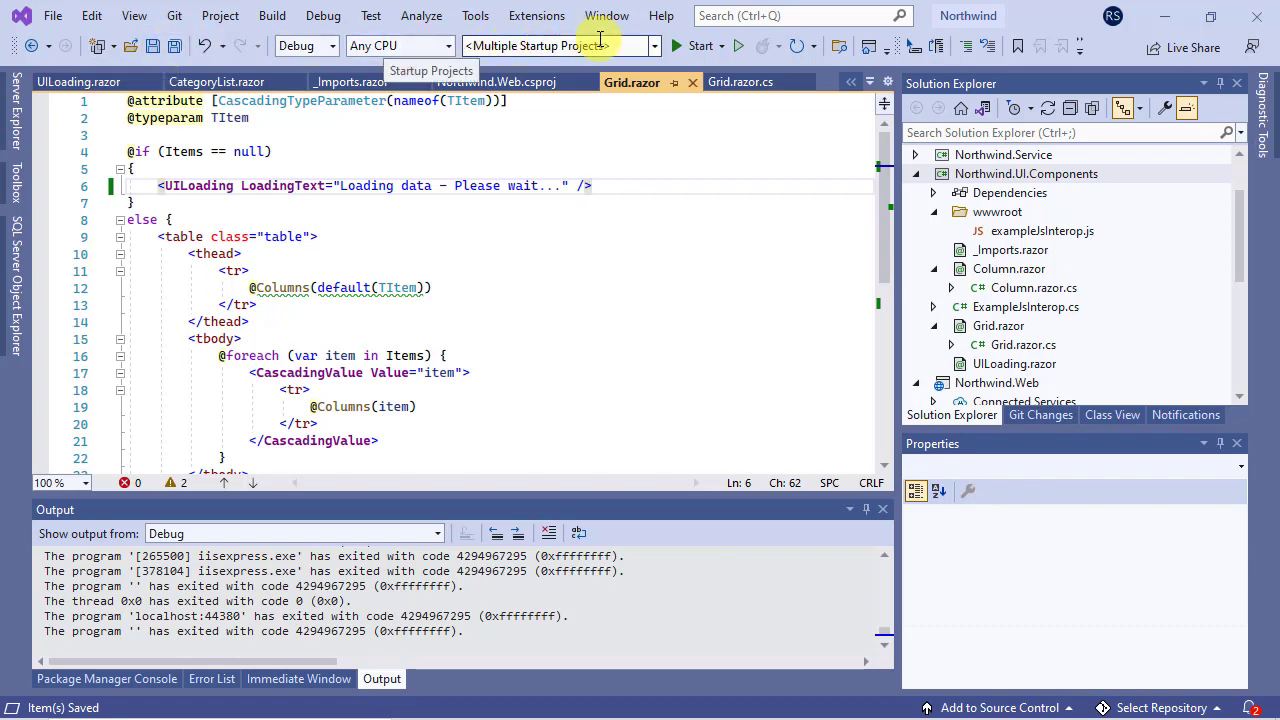
# Step: Launch the app and view the Categories page showing the 'Loading data - Please wait...' spinner
pyautogui.click(698, 46)
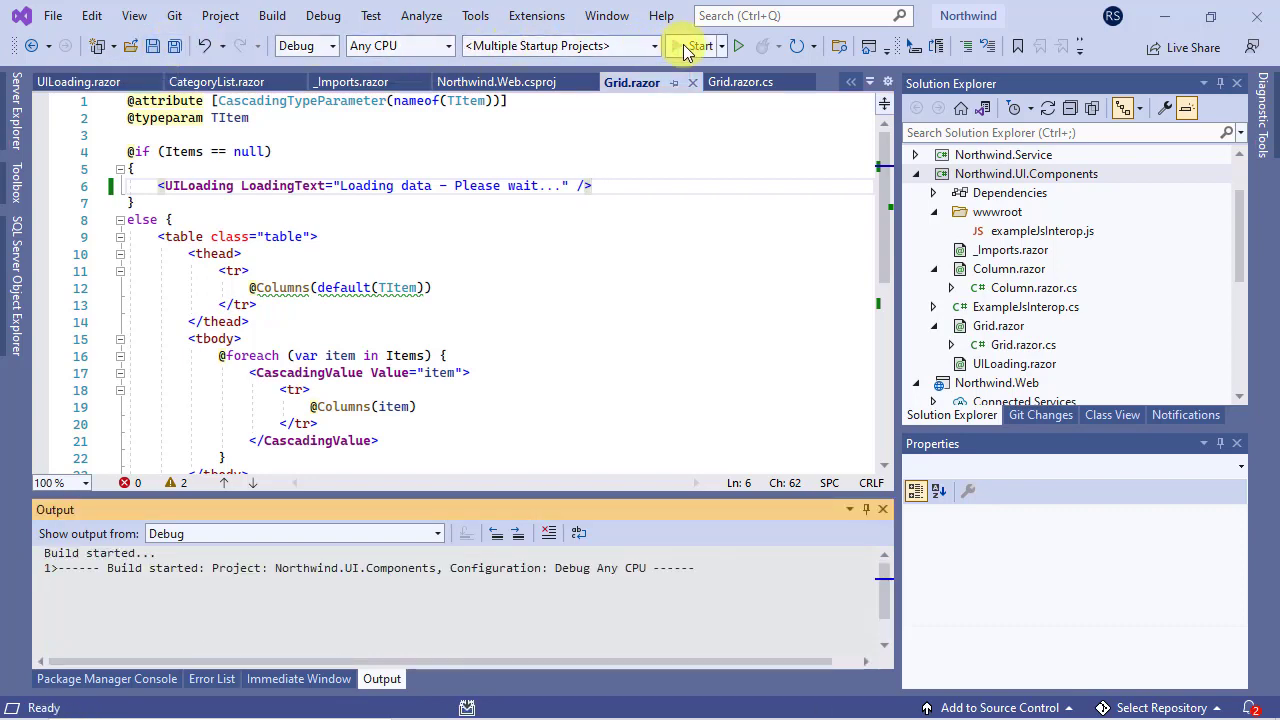
pyautogui.click(688, 46)
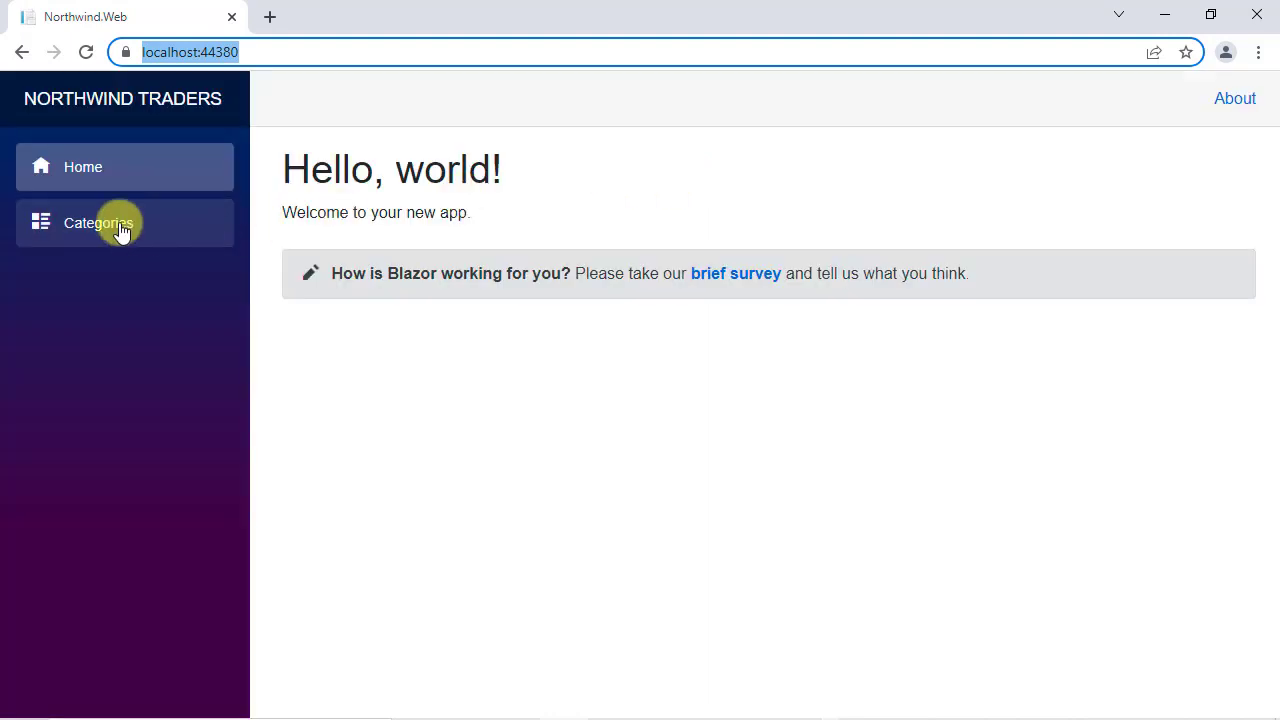
pyautogui.click(96, 222)
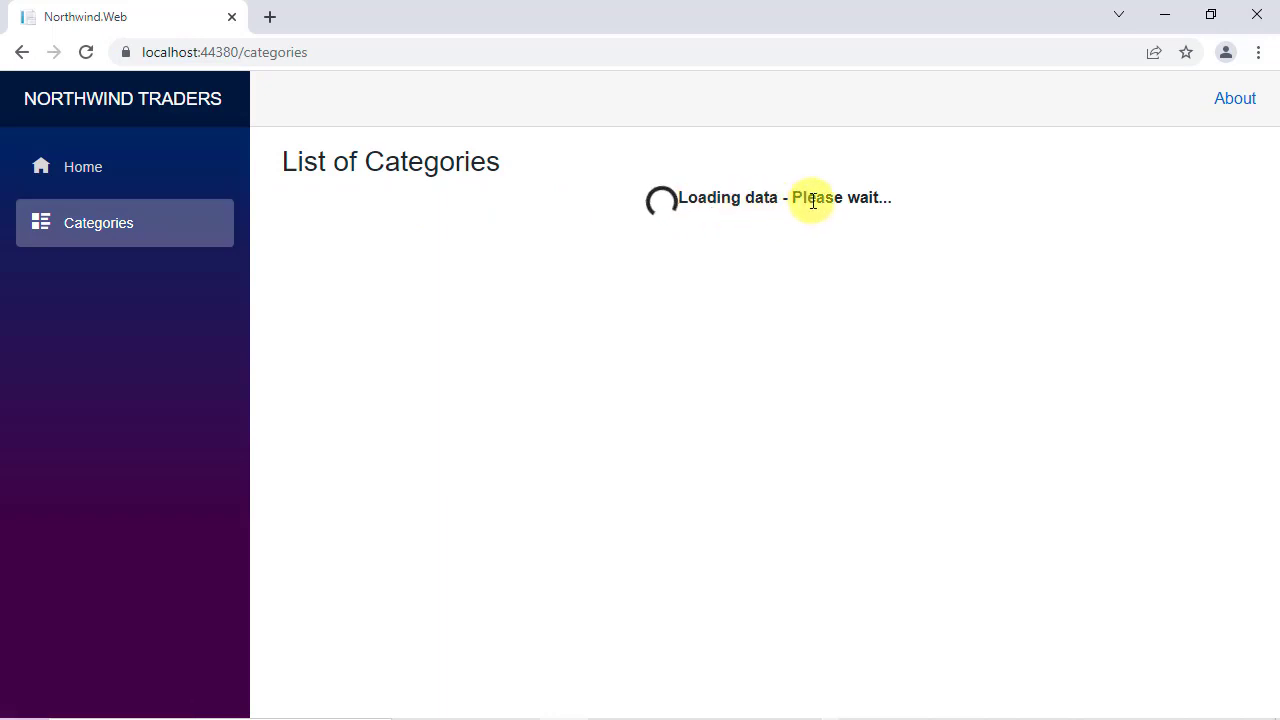
pyautogui.moveTo(710, 400)
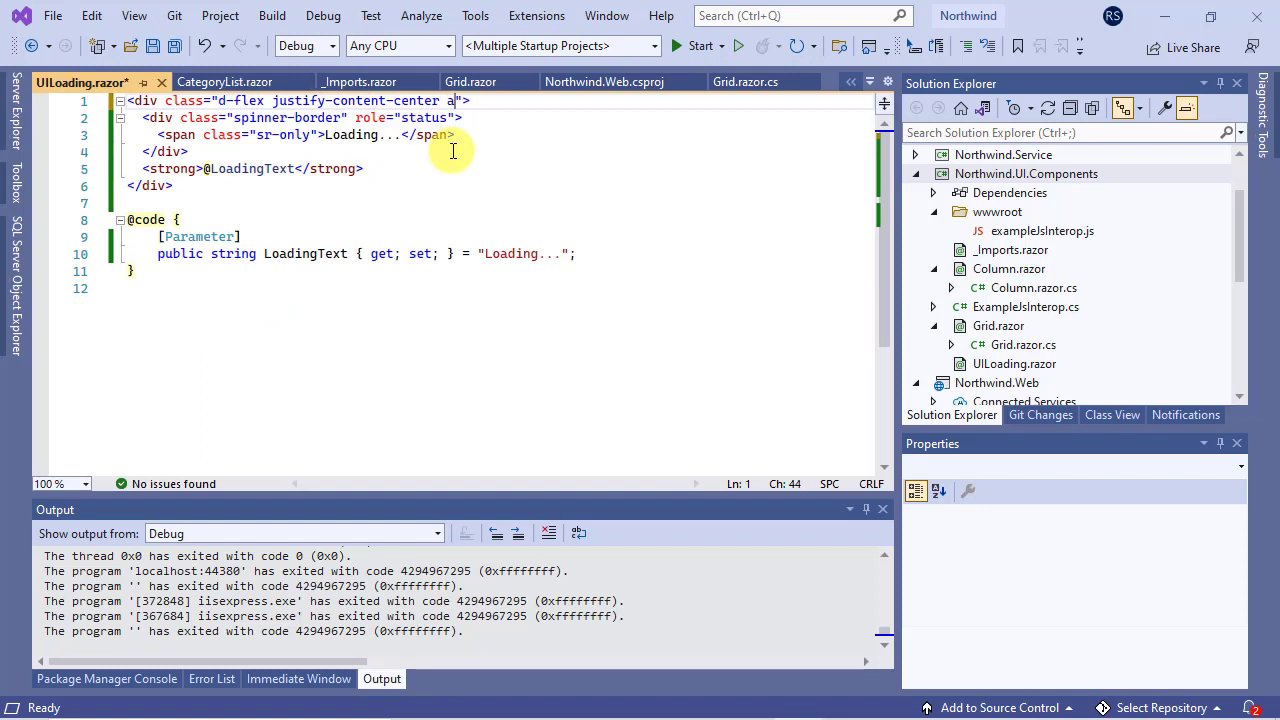
# Step: Give the outer div align-items-center and an inline style of height: 50vh
pyautogui.write('lign_')
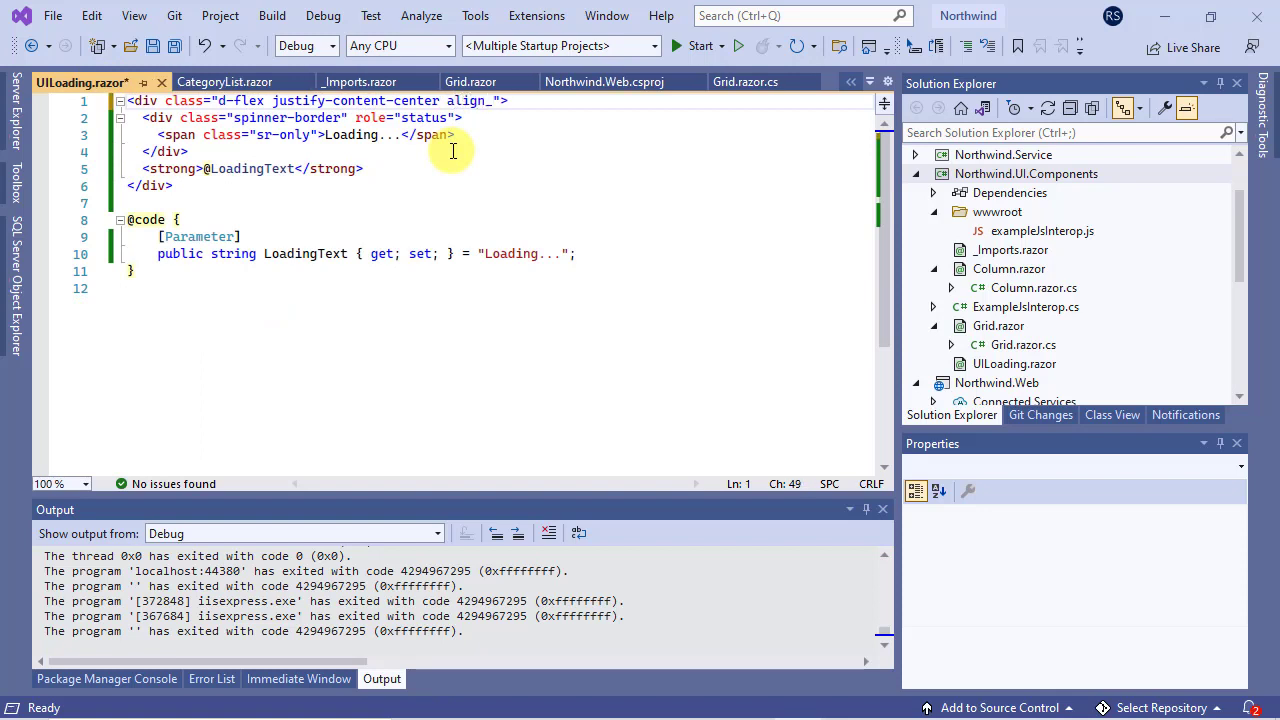
pyautogui.write('items-center')
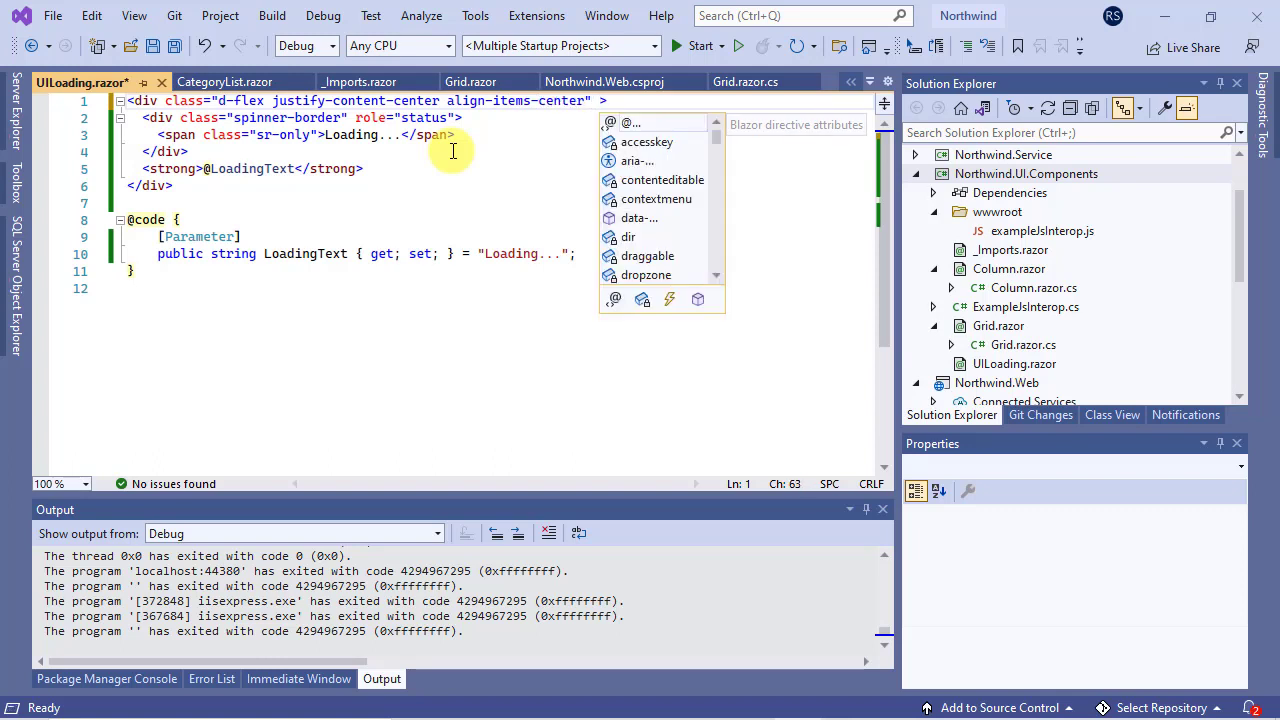
pyautogui.write('style="height:')
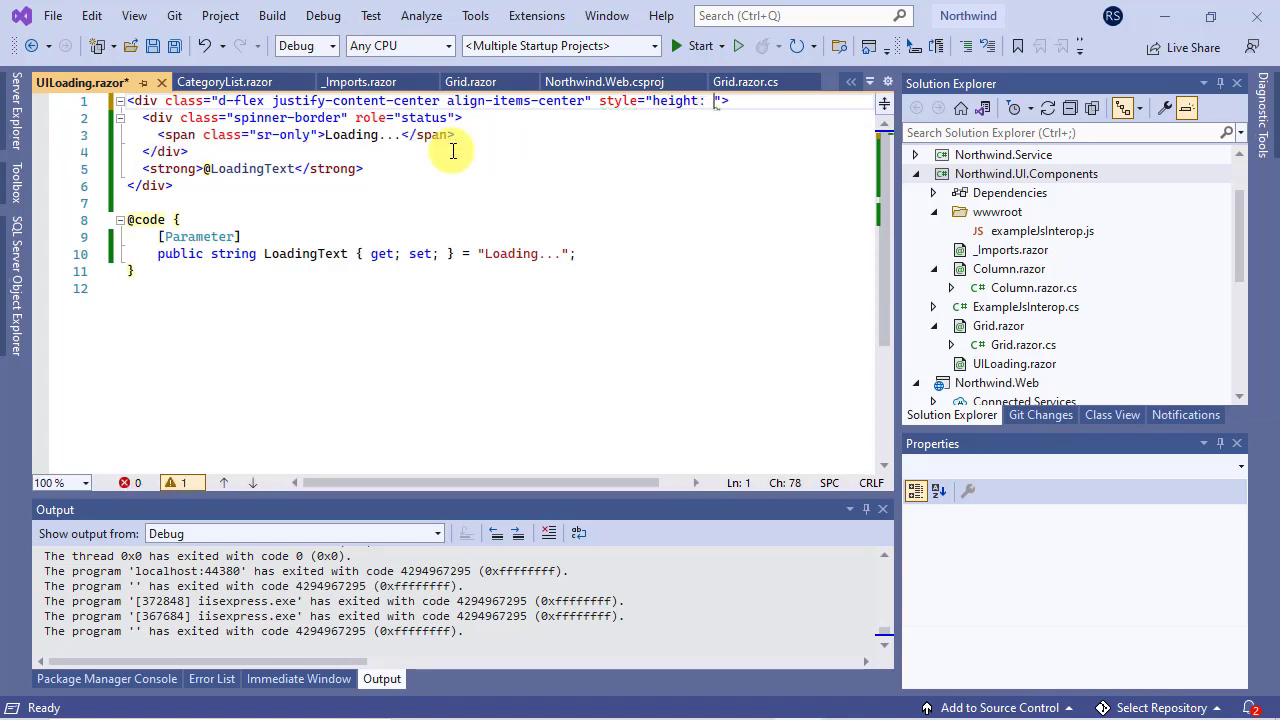
pyautogui.write('50vh')
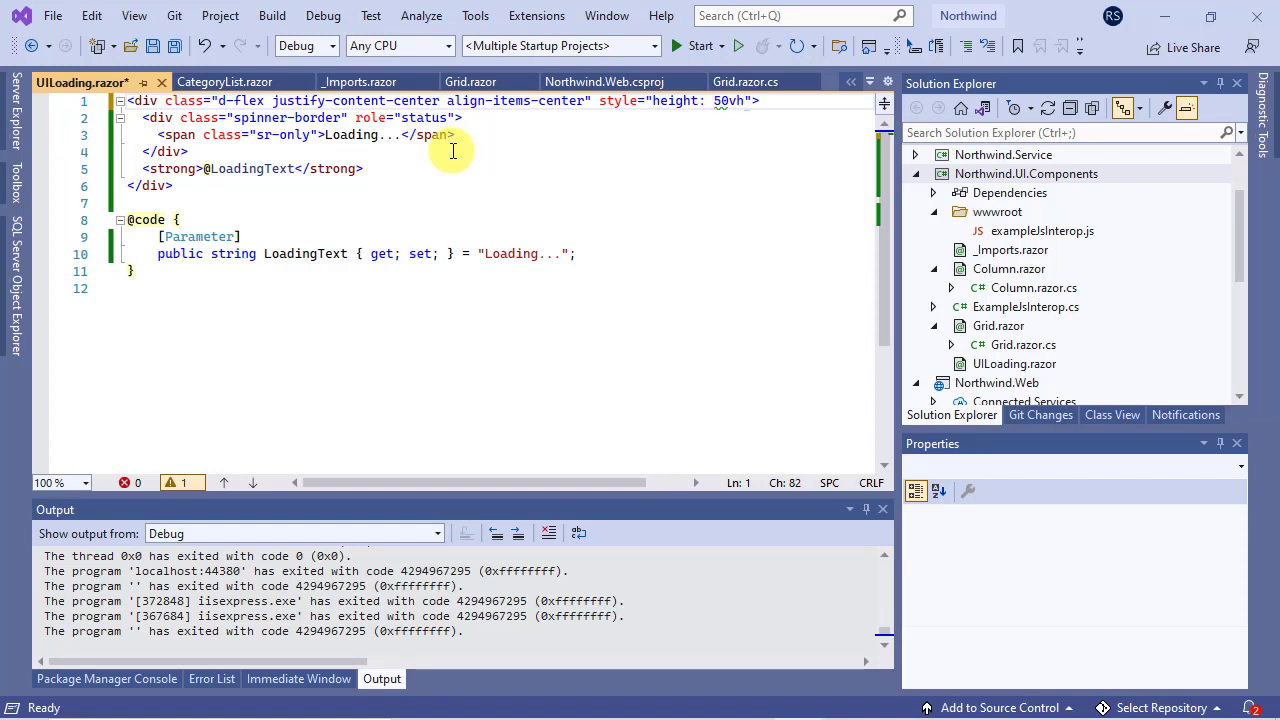
# Step: Give the strong LoadingText tag class="ml-2" for a small gap after the spinner
pyautogui.click(200, 168)
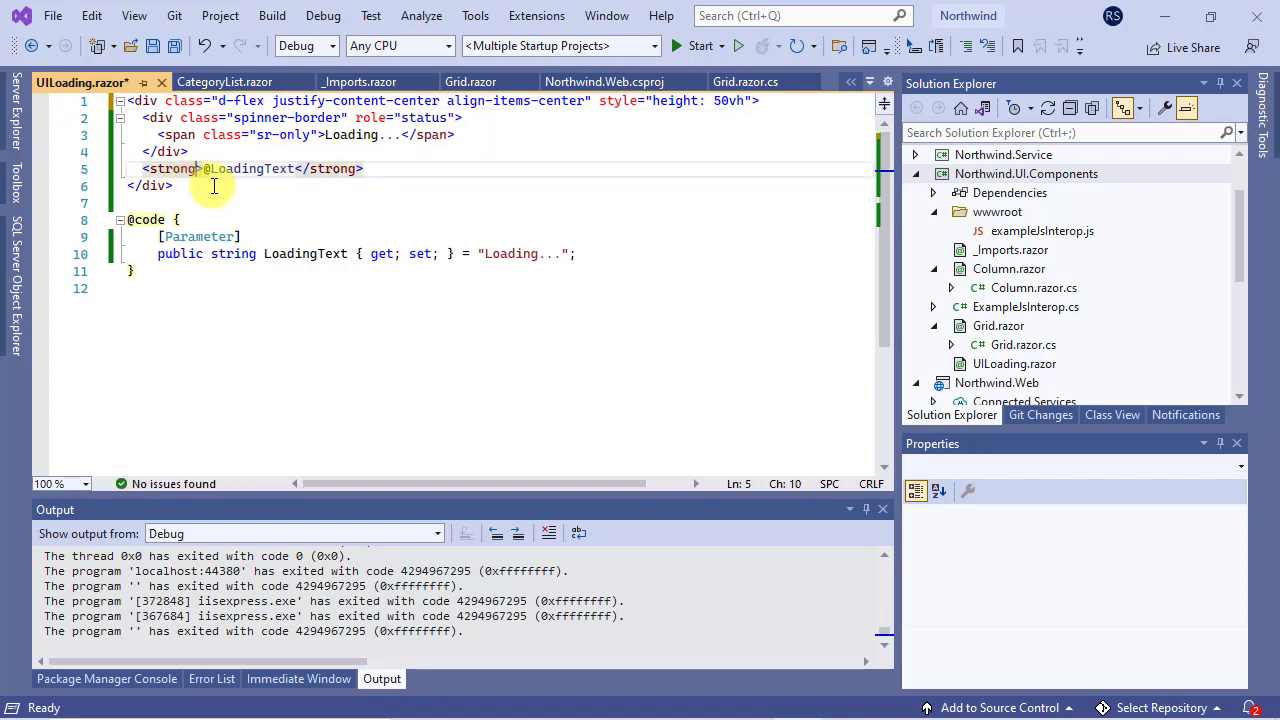
pyautogui.moveTo(348, 230)
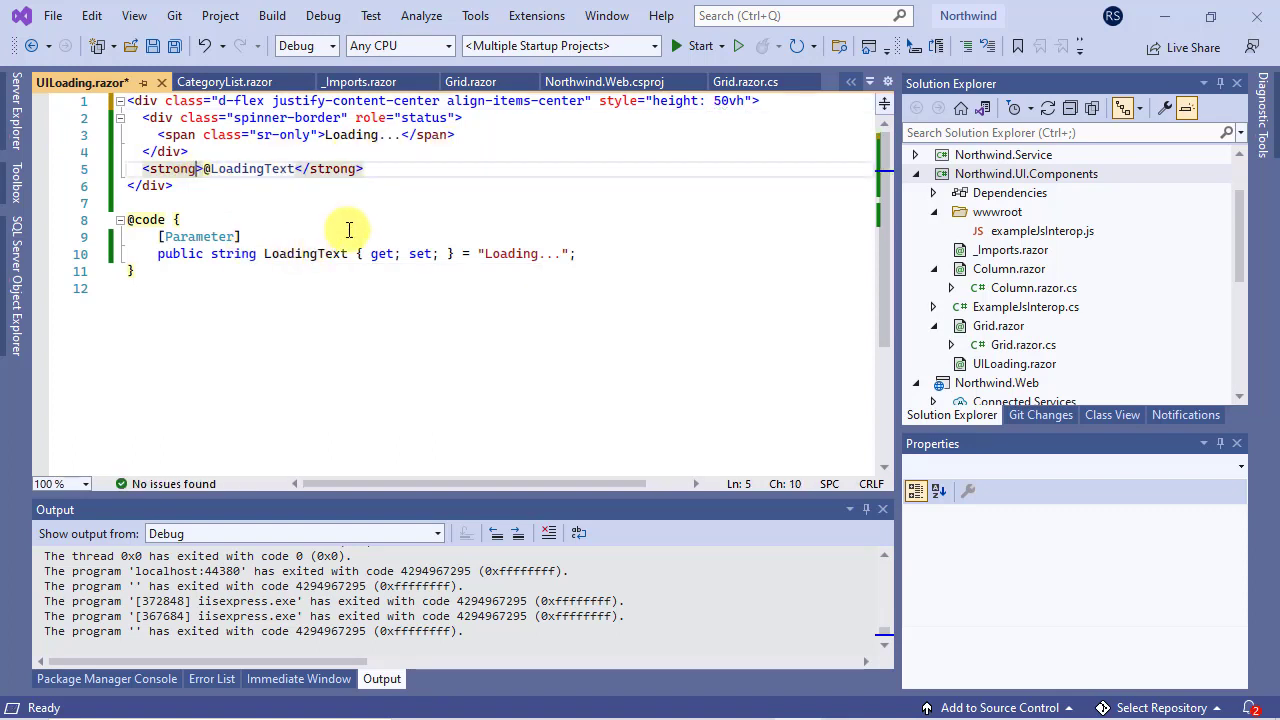
pyautogui.write('class=')
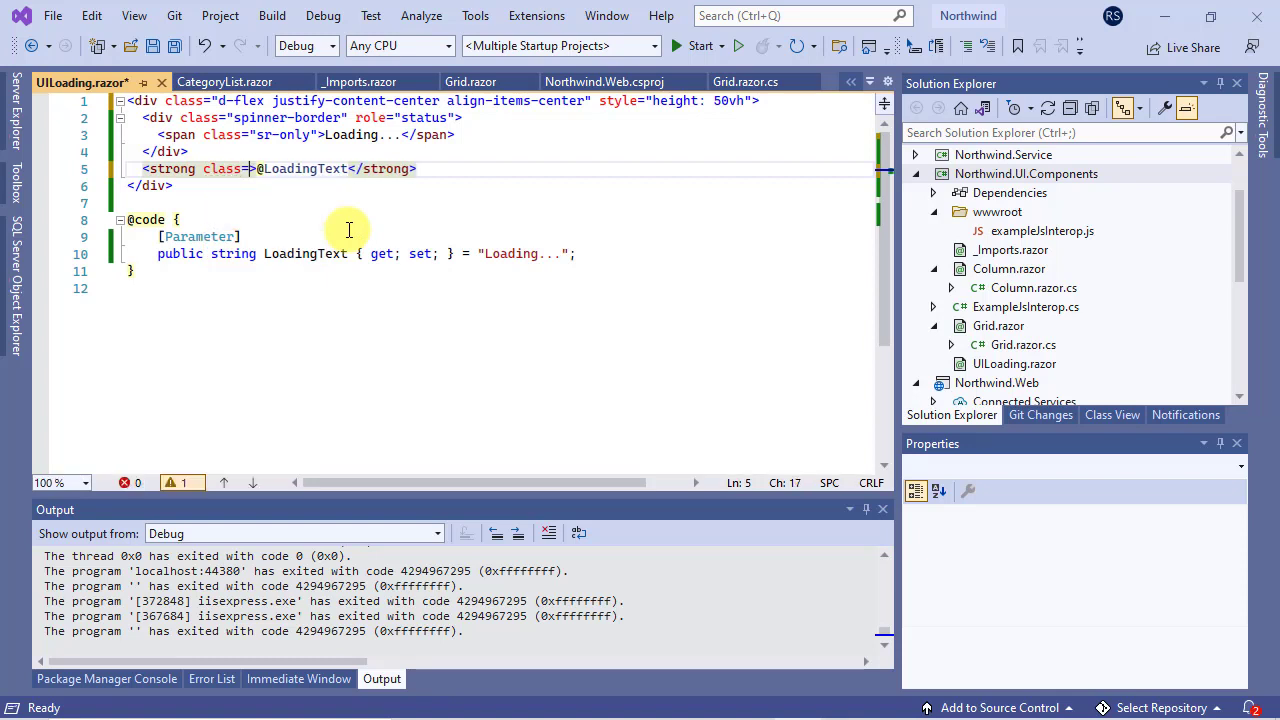
pyautogui.write('ml-">')
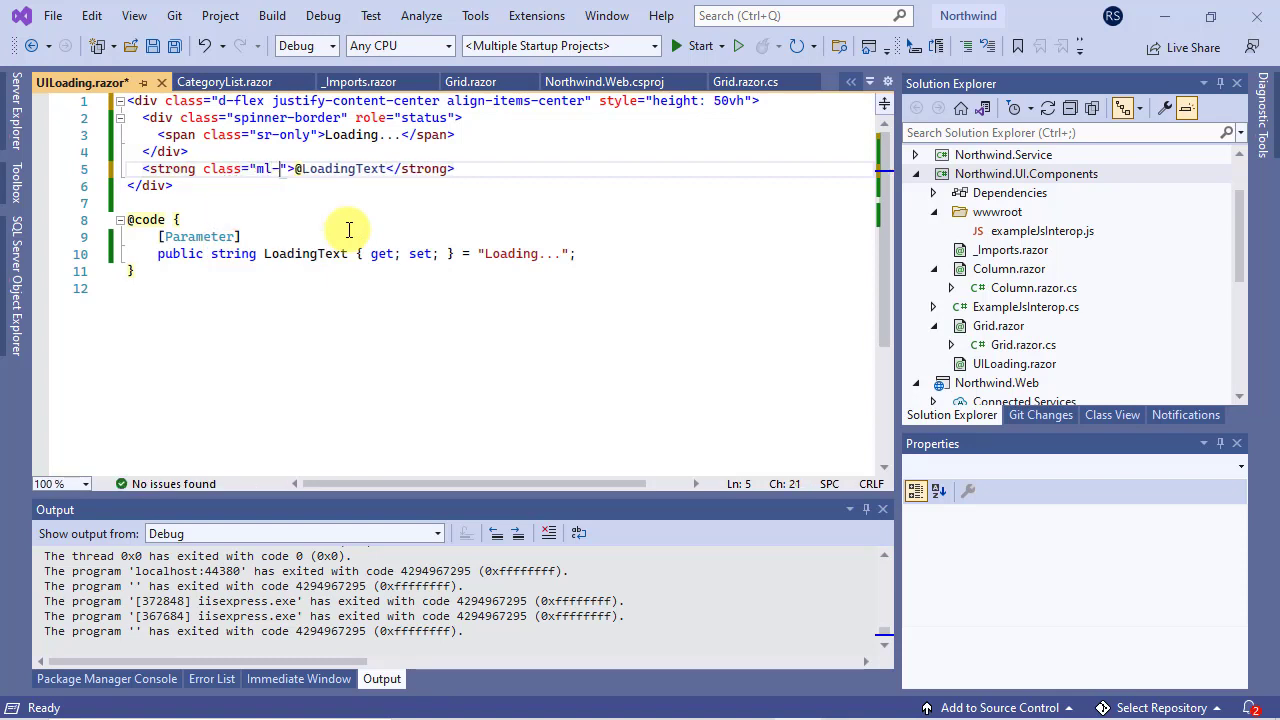
pyautogui.write('2')
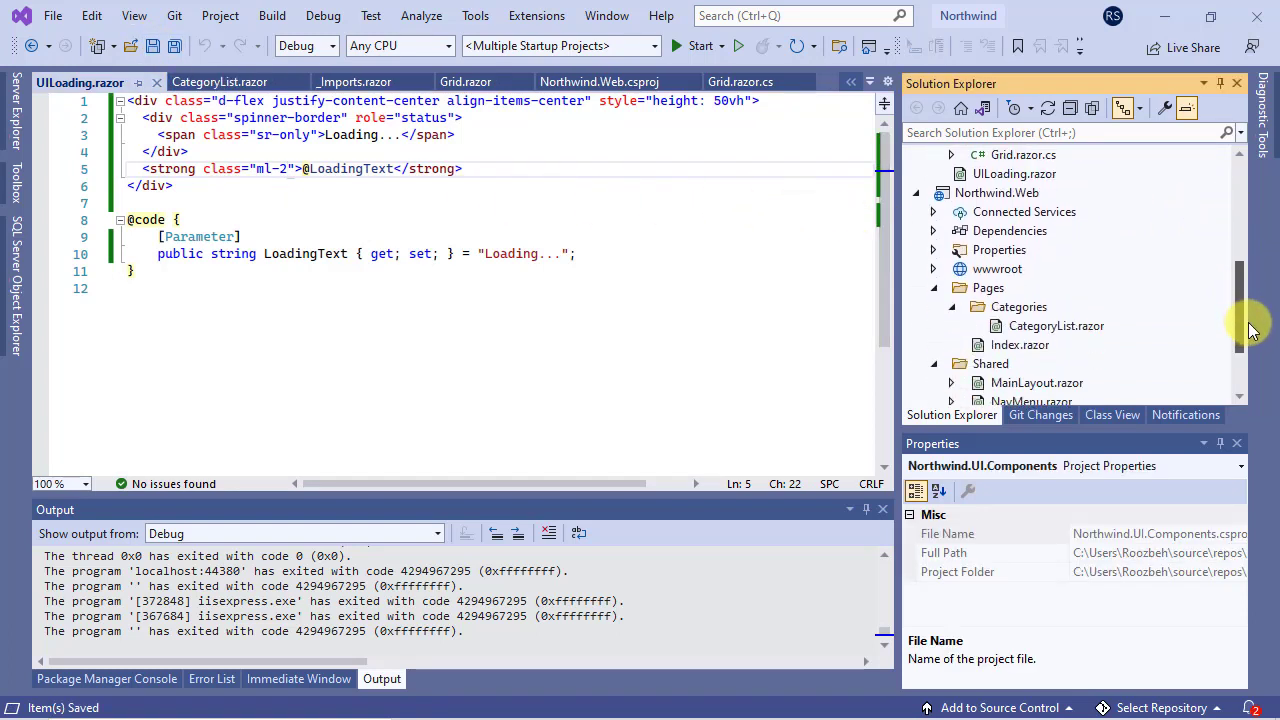
# Step: In Northwind.Web's index.html, replace Loading... in the app div with <UILoading></UILoading>
pyautogui.click(934, 268)
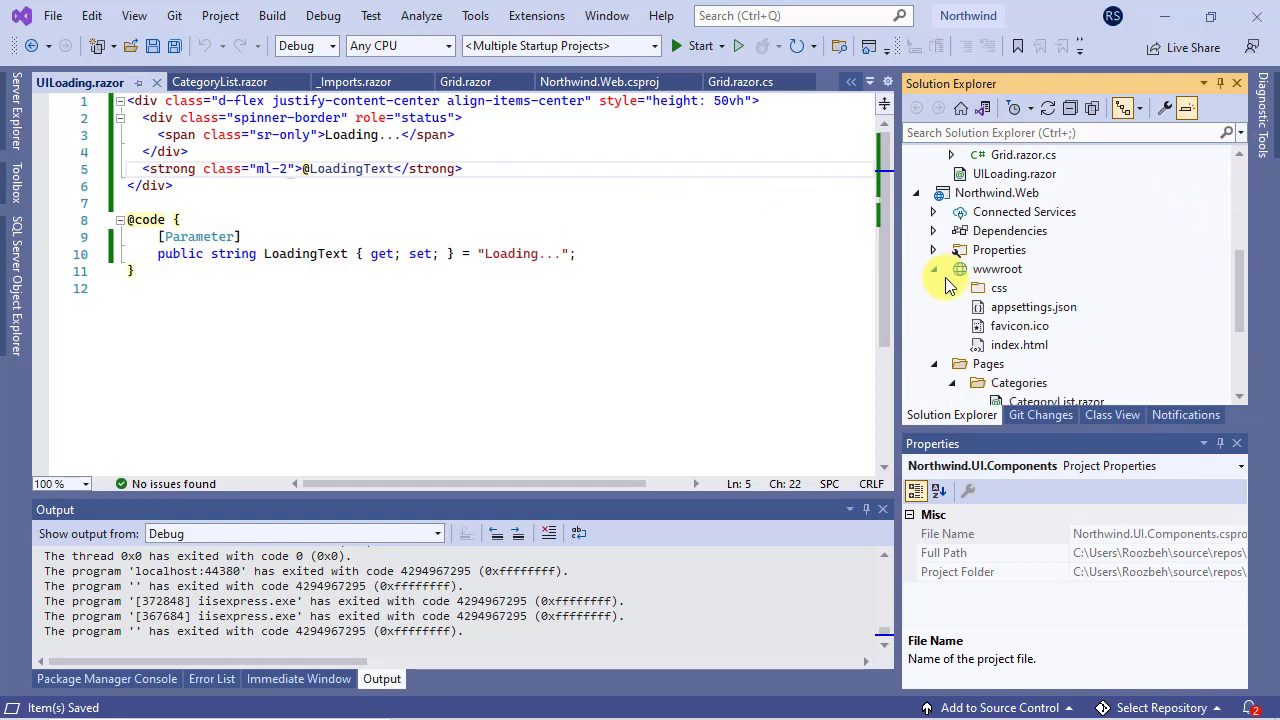
pyautogui.doubleClick(1018, 344)
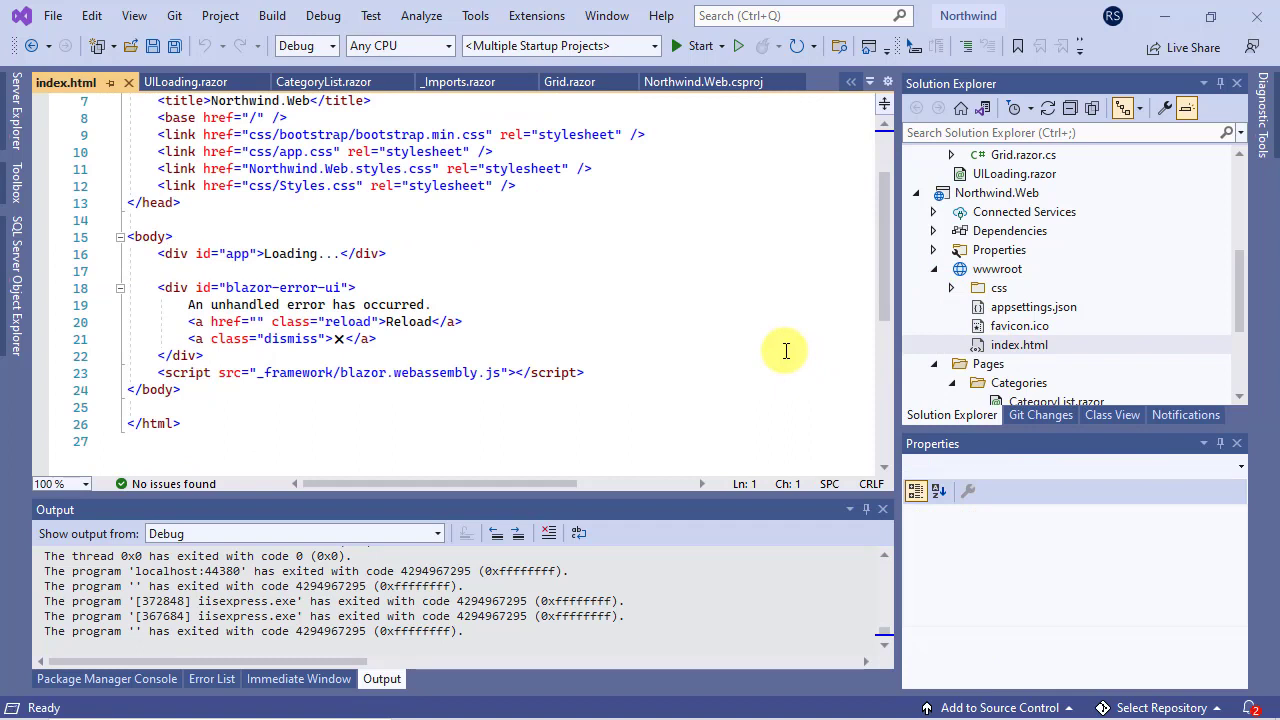
pyautogui.moveTo(354, 276)
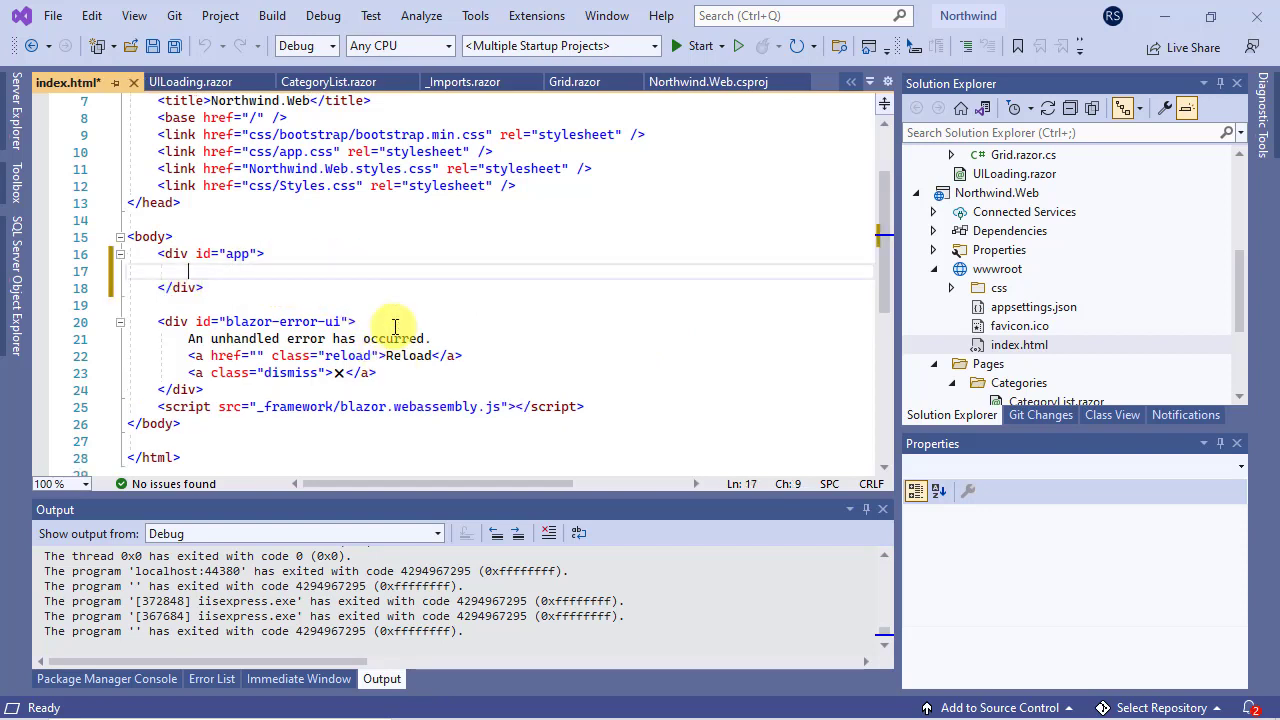
pyautogui.write('<UI')
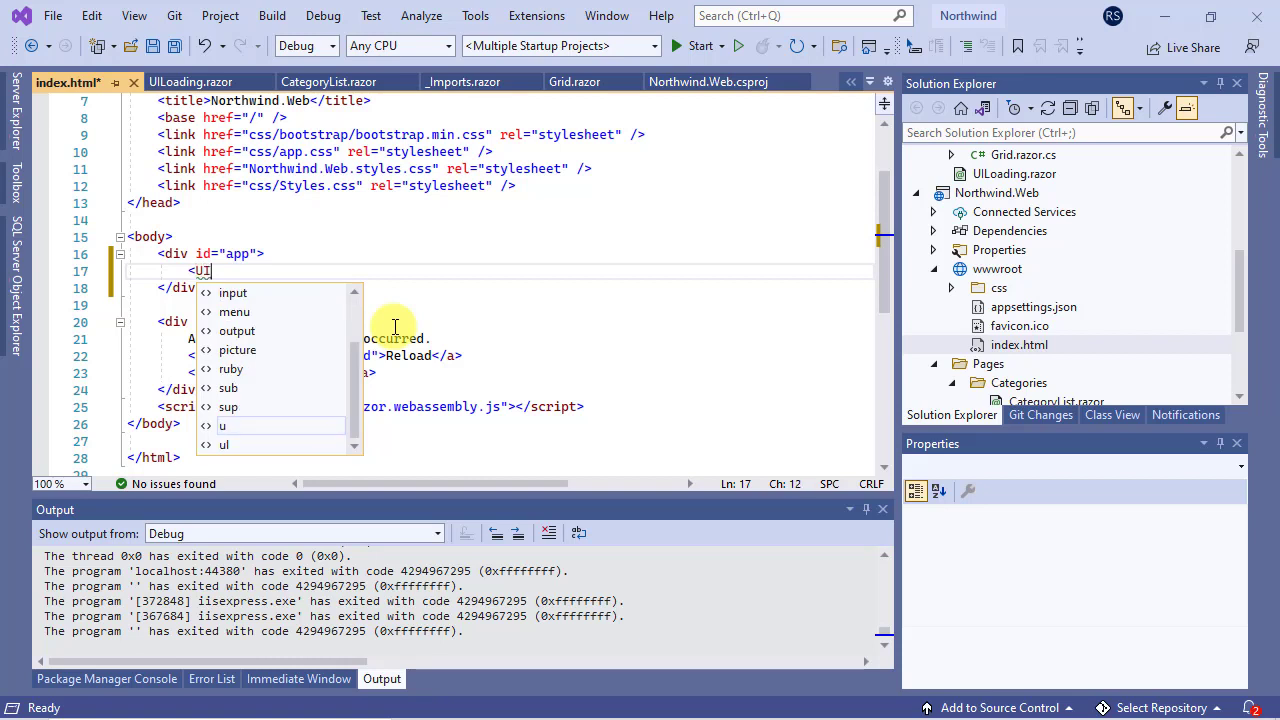
pyautogui.write('Loading></UILoading>')
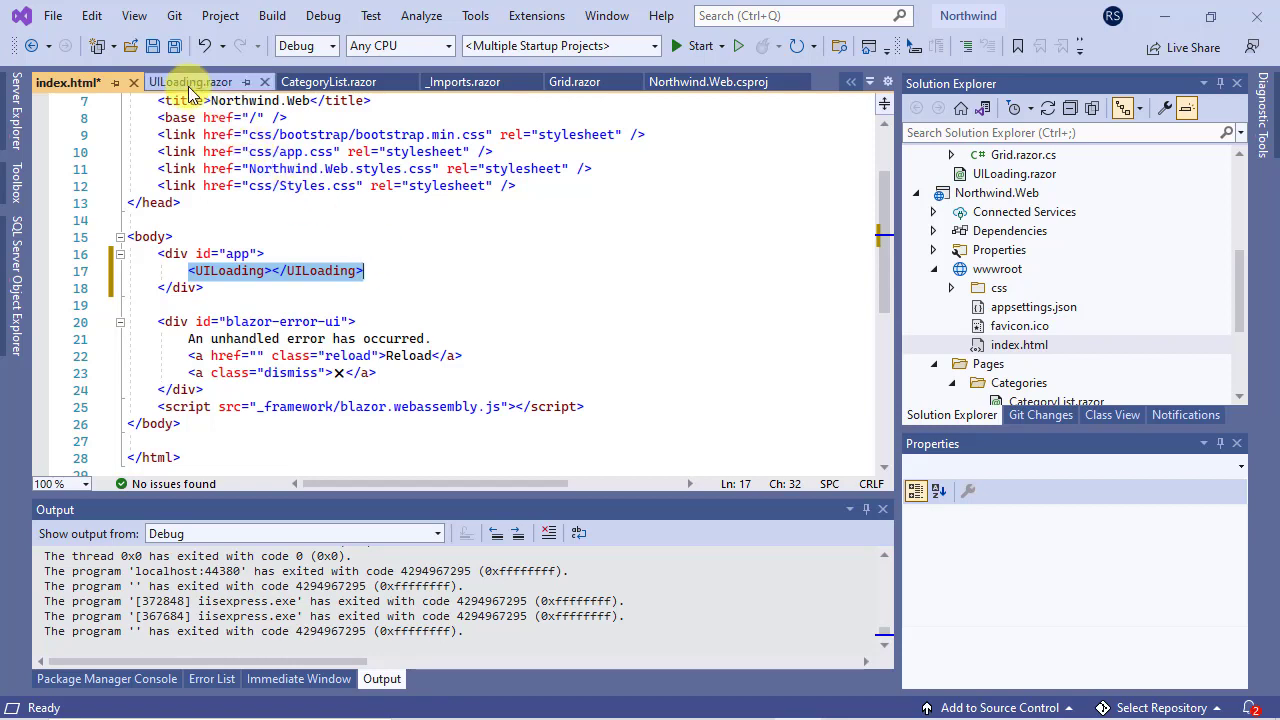
# Step: Copy the spinner markup from UILoading.razor into index.html's app div
pyautogui.click(190, 80)
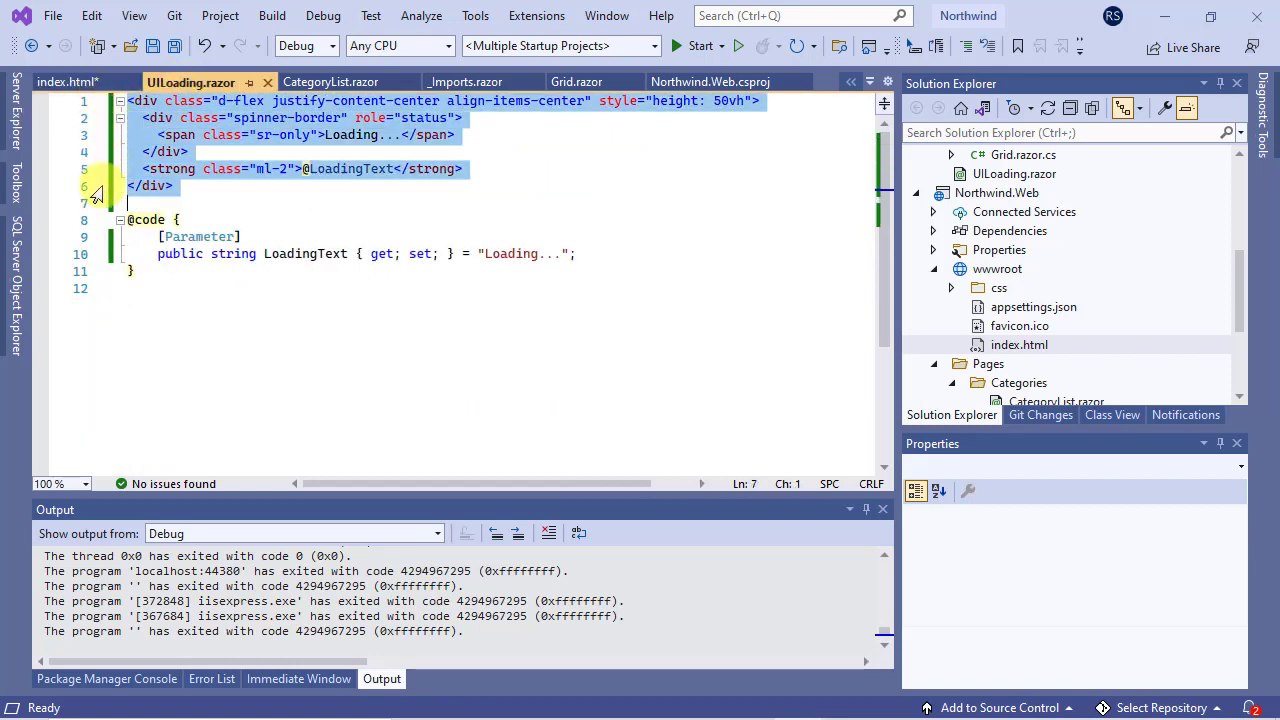
pyautogui.rightClick(96, 196)
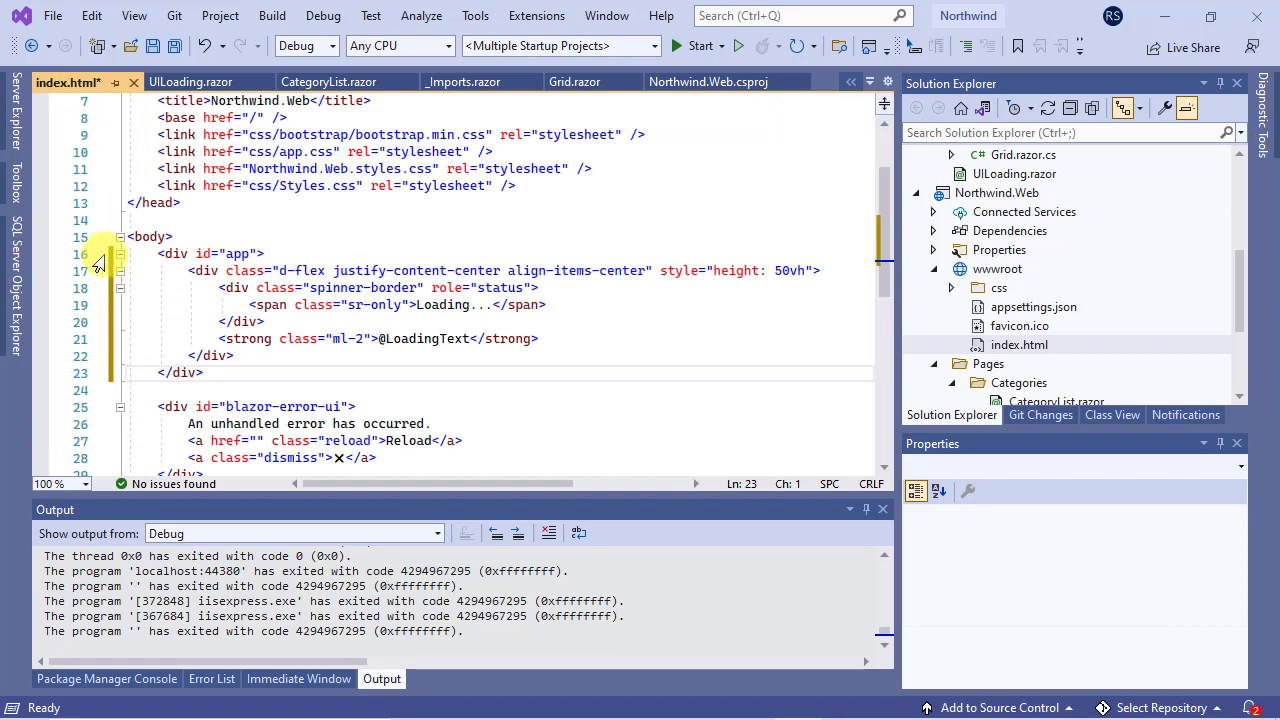
pyautogui.click(464, 338)
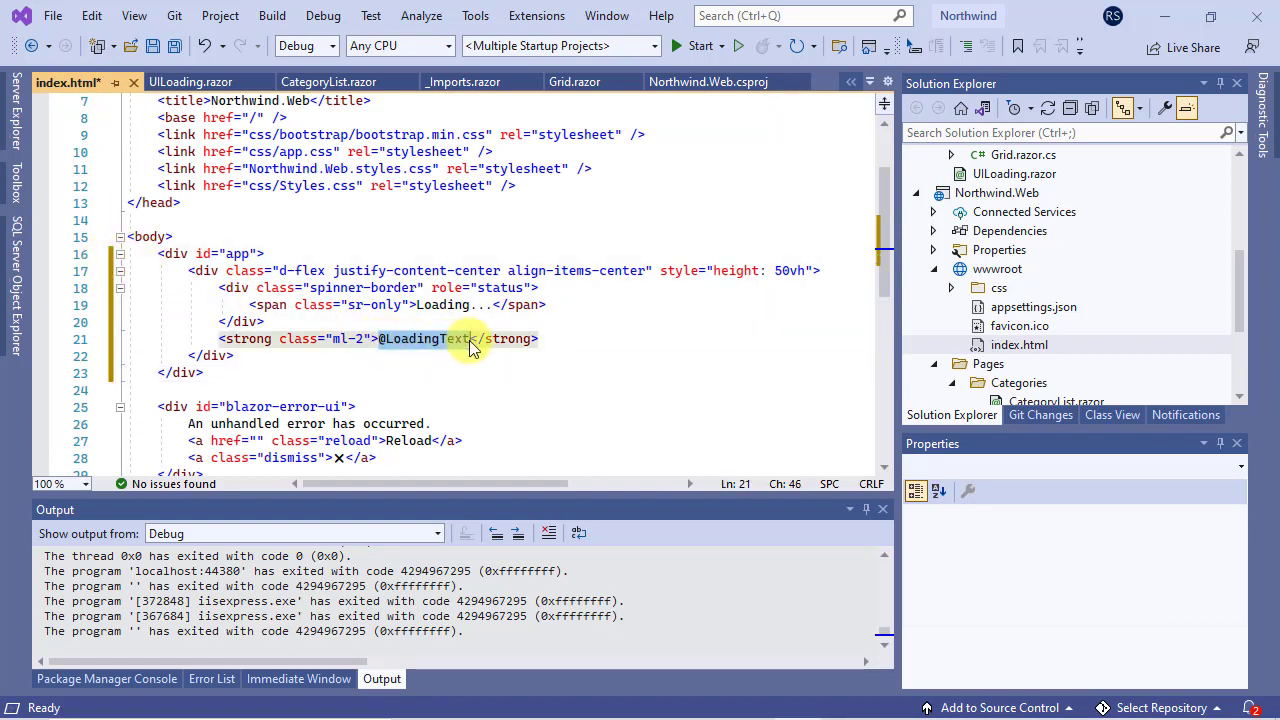
pyautogui.write('Please')
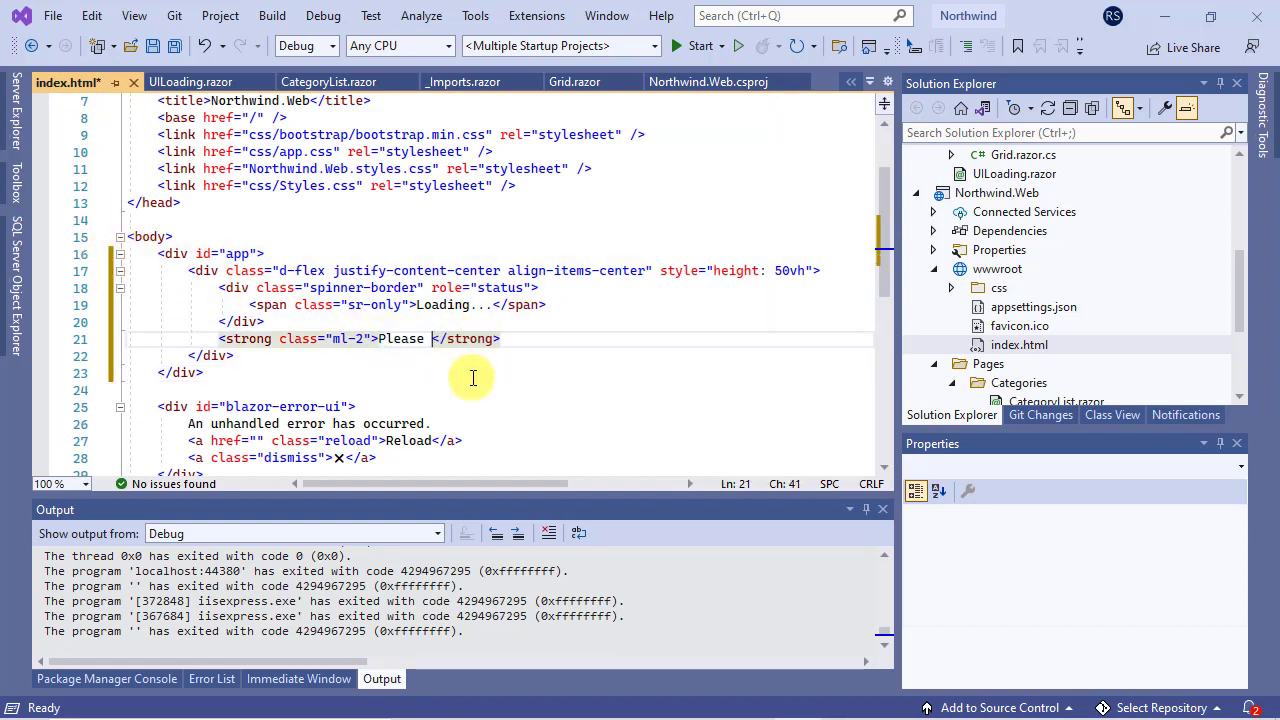
pyautogui.write('wait while the app i')
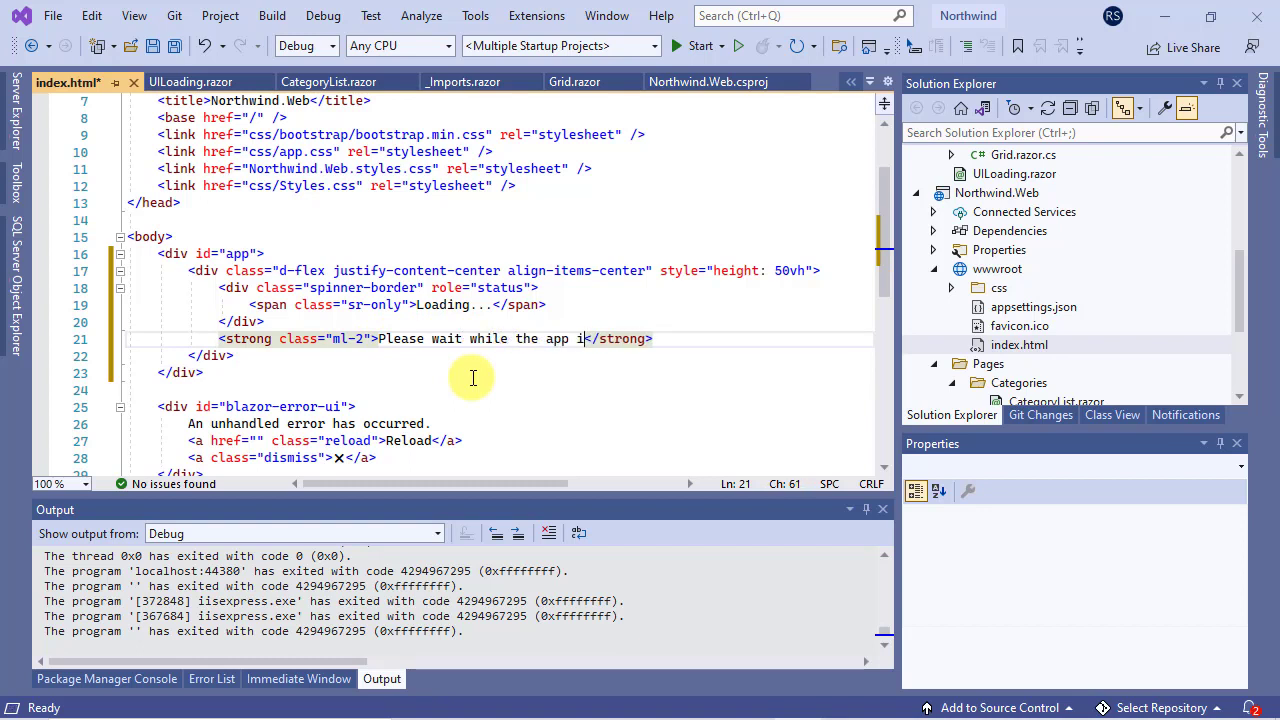
pyautogui.write('s loading.')
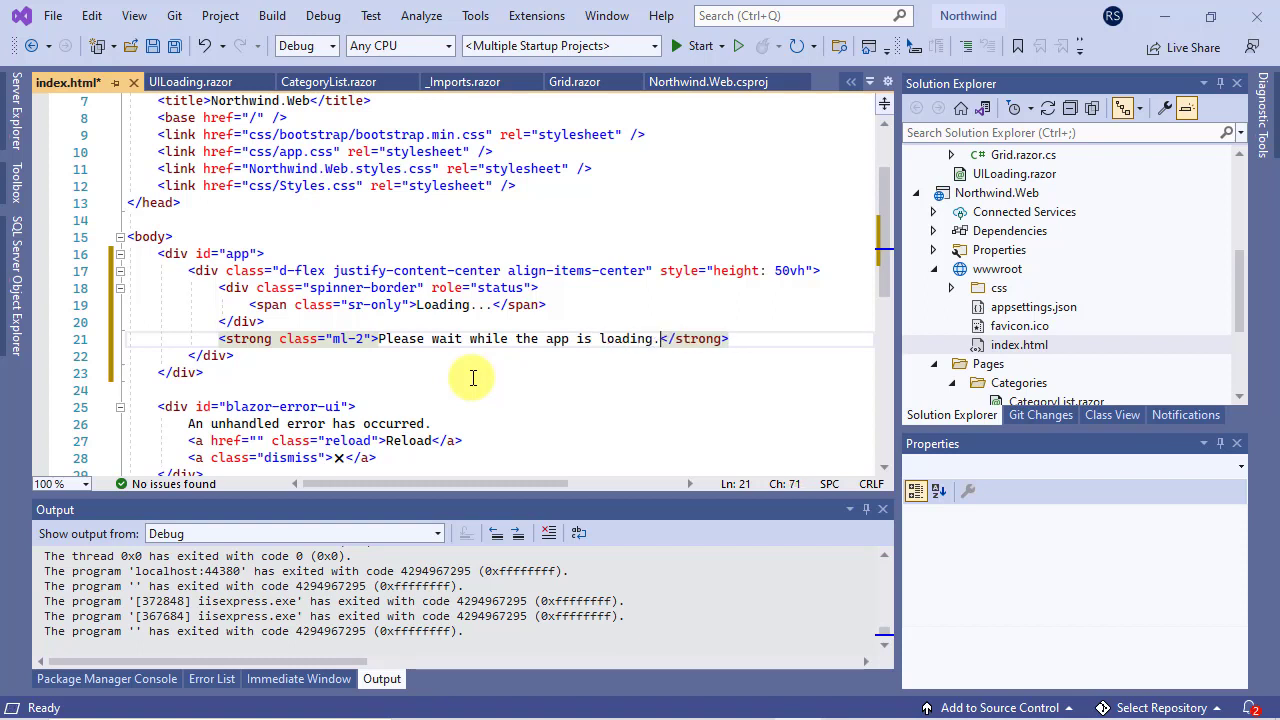
pyautogui.write('..')
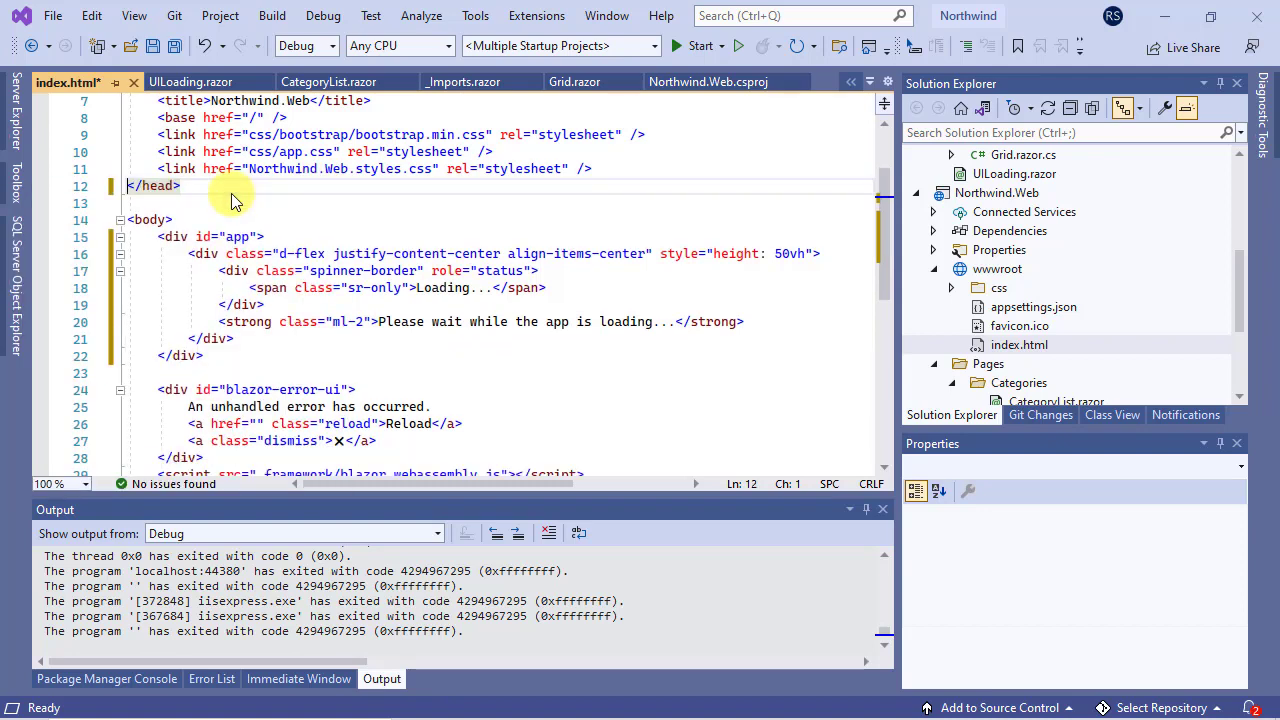
# Step: Move the css/Styles.css link above Northwind.Web.styles.css, save, and launch the app
pyautogui.click(530, 168)
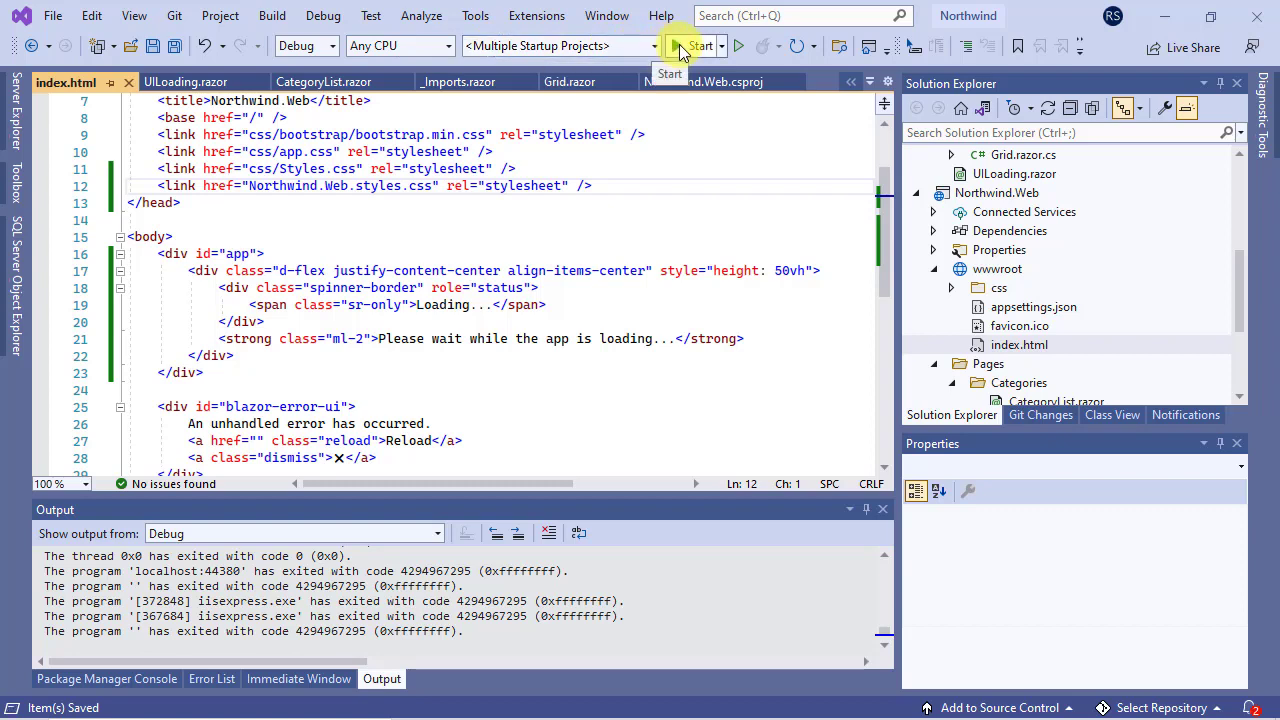
pyautogui.click(680, 46)
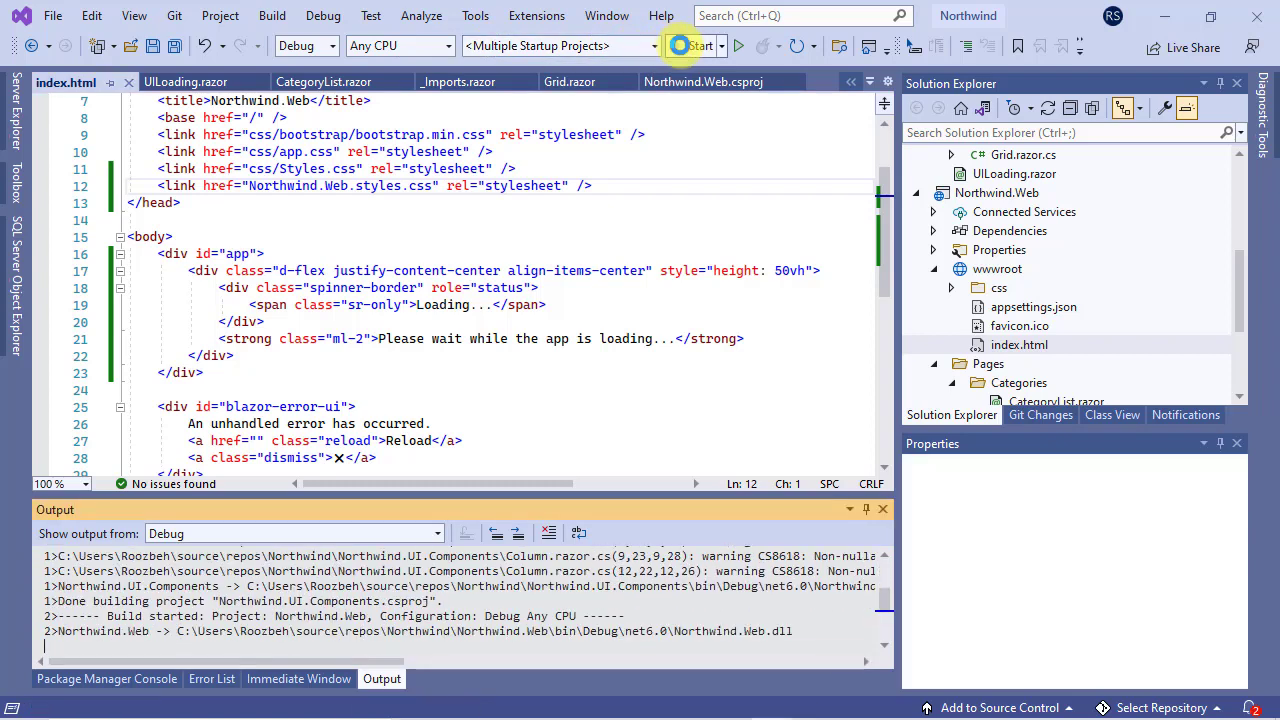
pyautogui.click(678, 46)
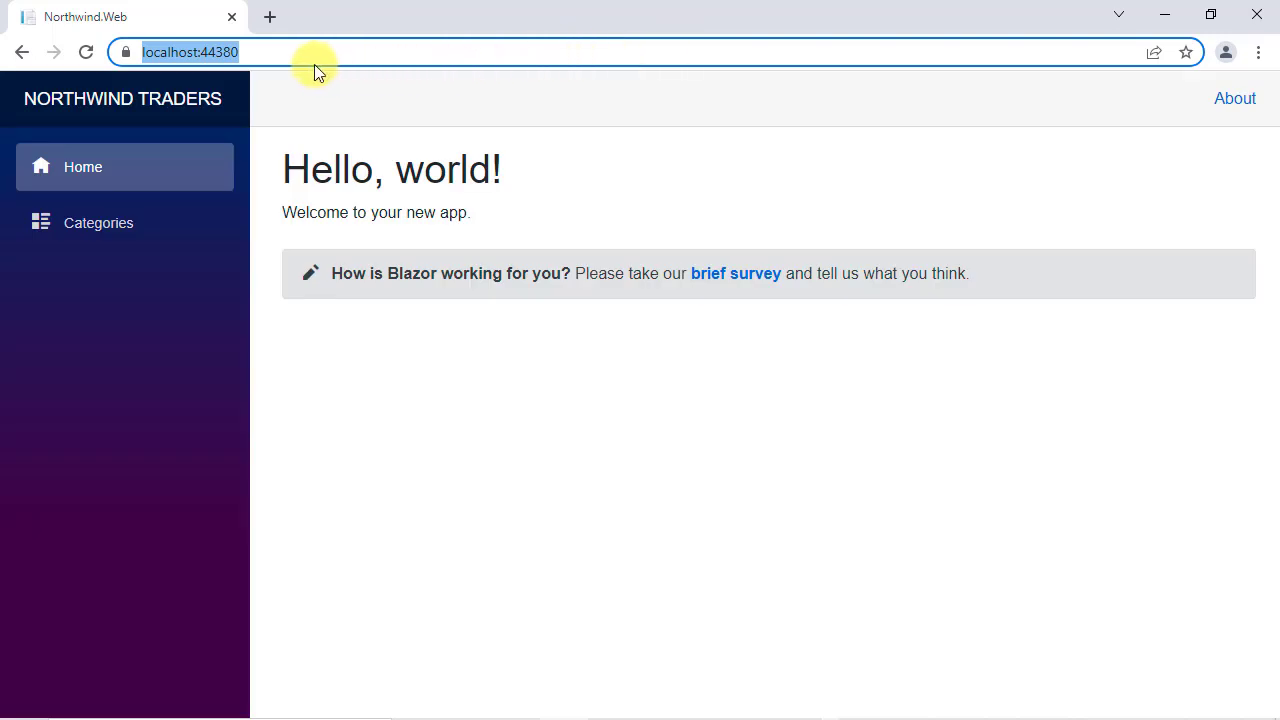
# Step: Navigate to the Categories page to see the 'Loading data - Please wait...' spinner
pyautogui.click(80, 52)
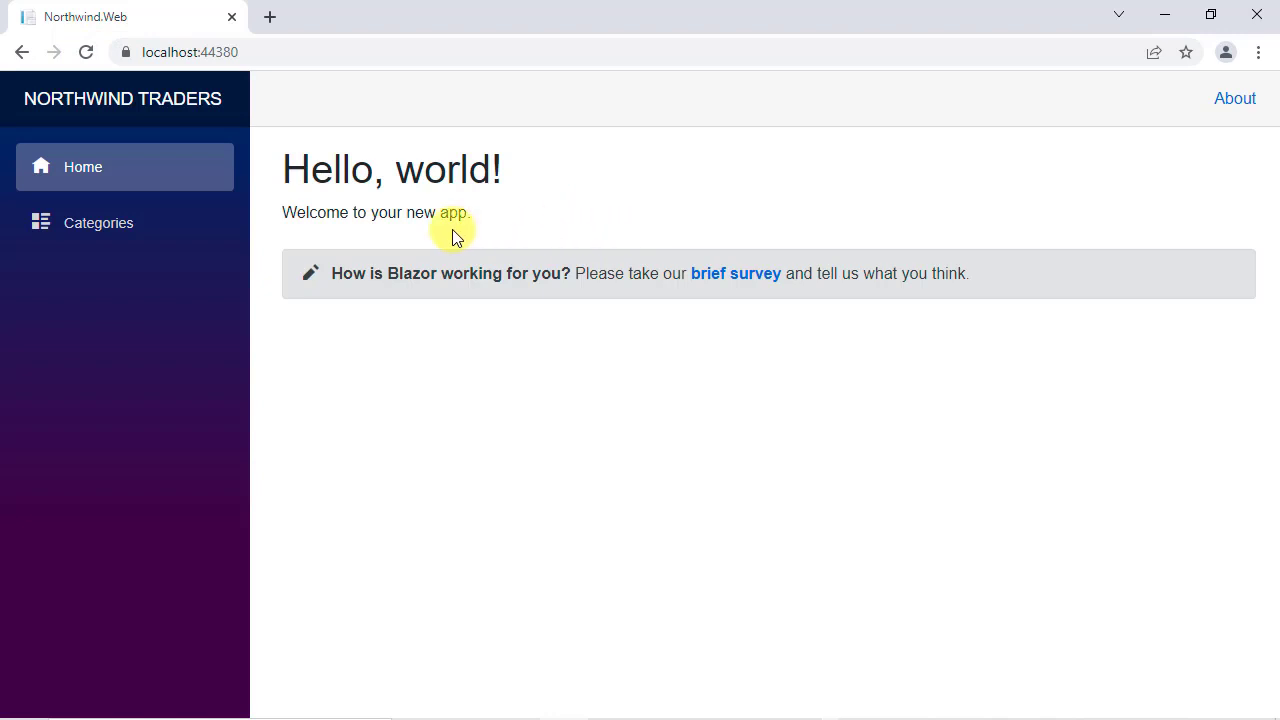
pyautogui.click(98, 222)
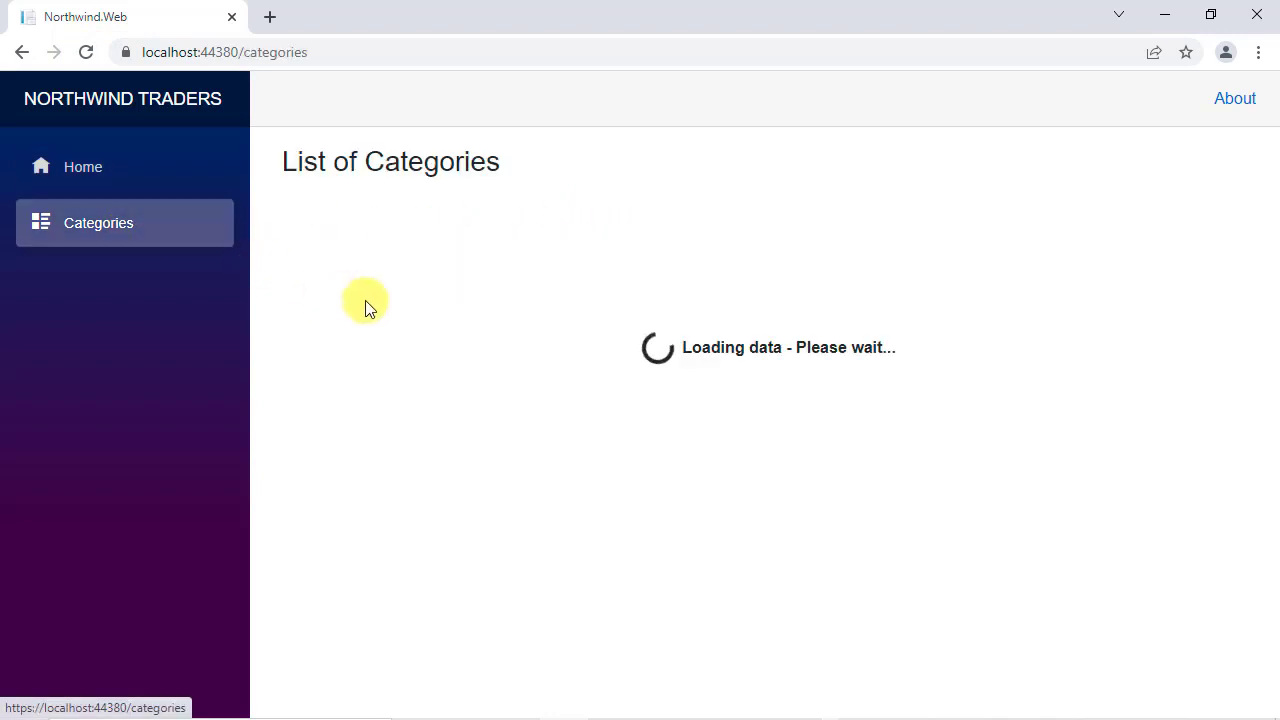
pyautogui.moveTo(592, 420)
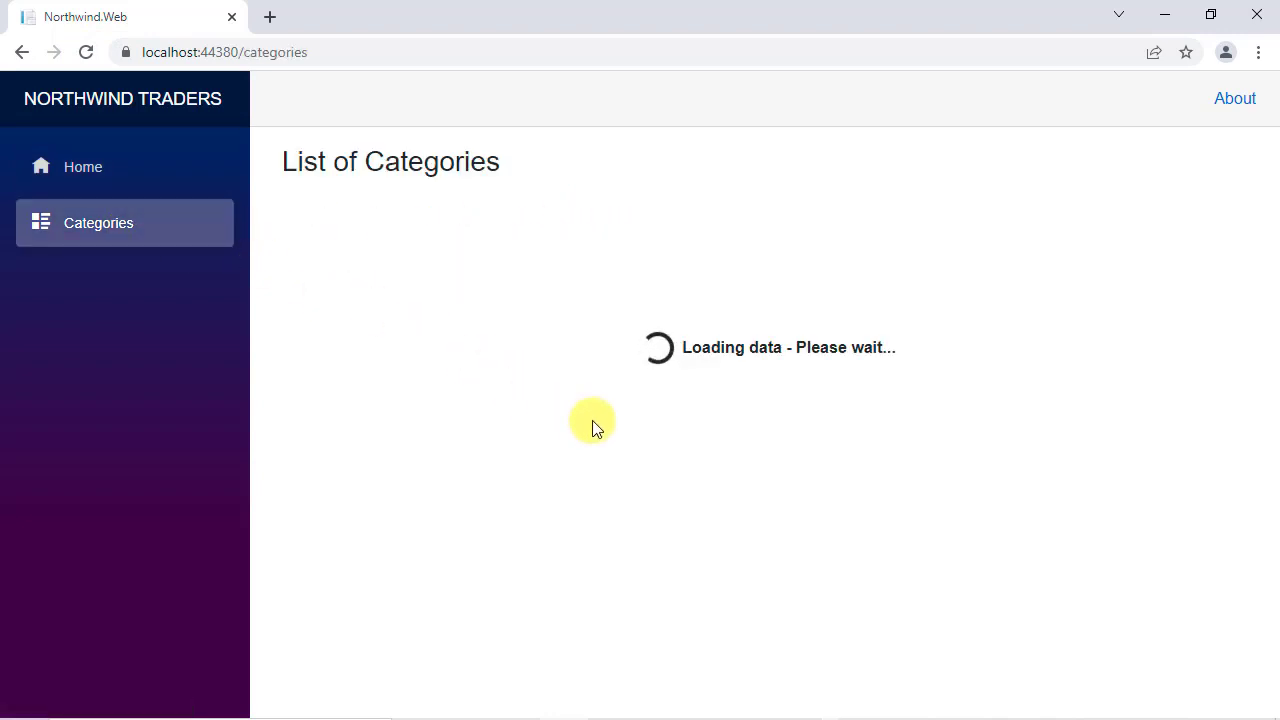